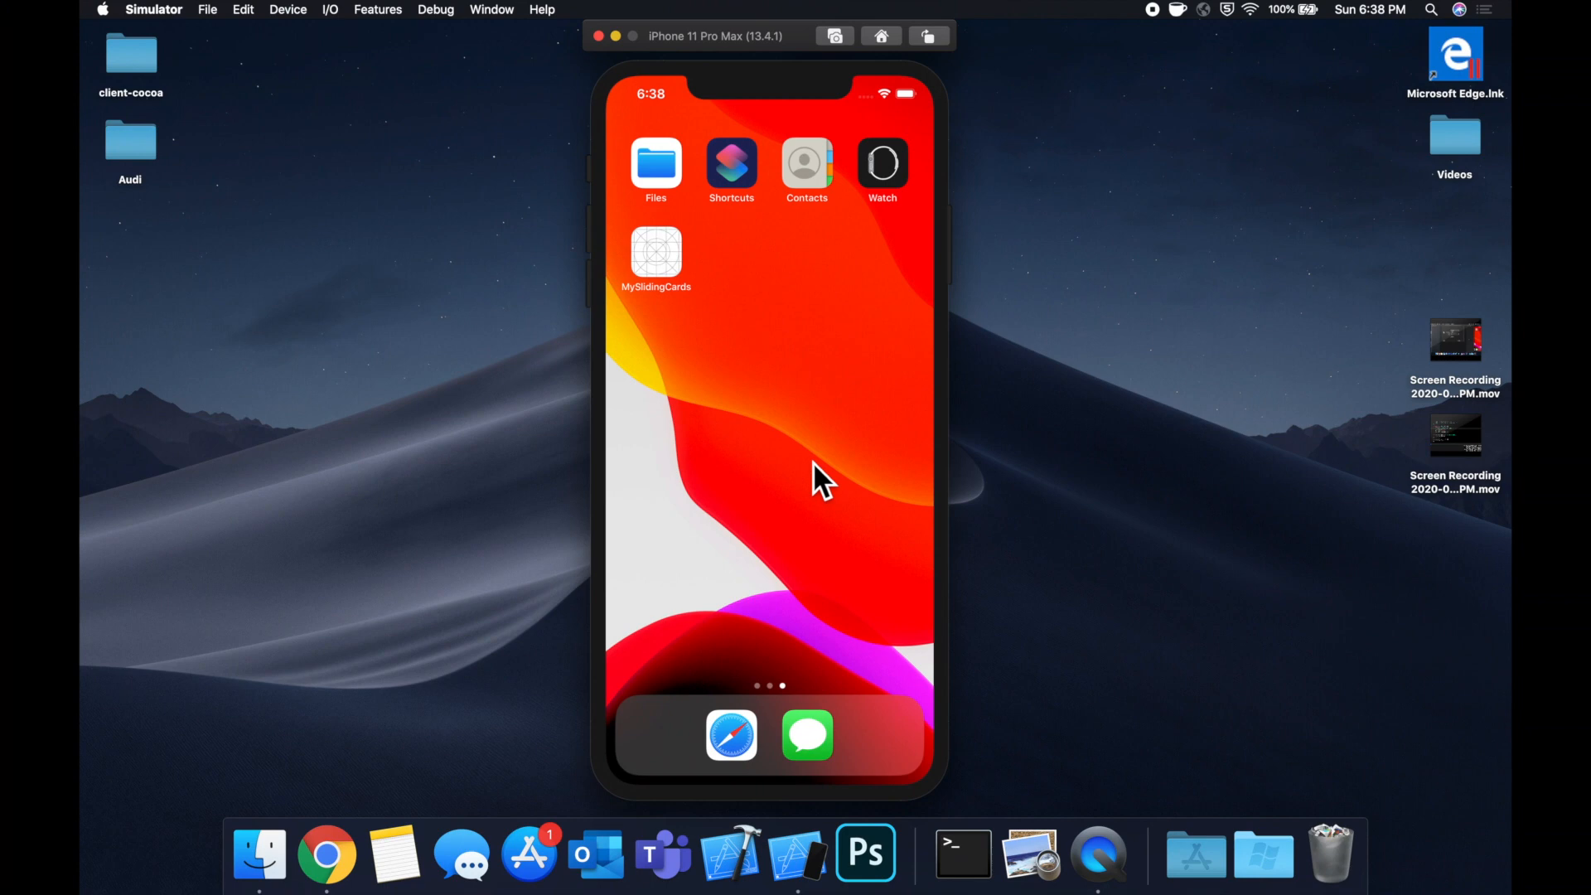
pyautogui.moveTo(766, 357)
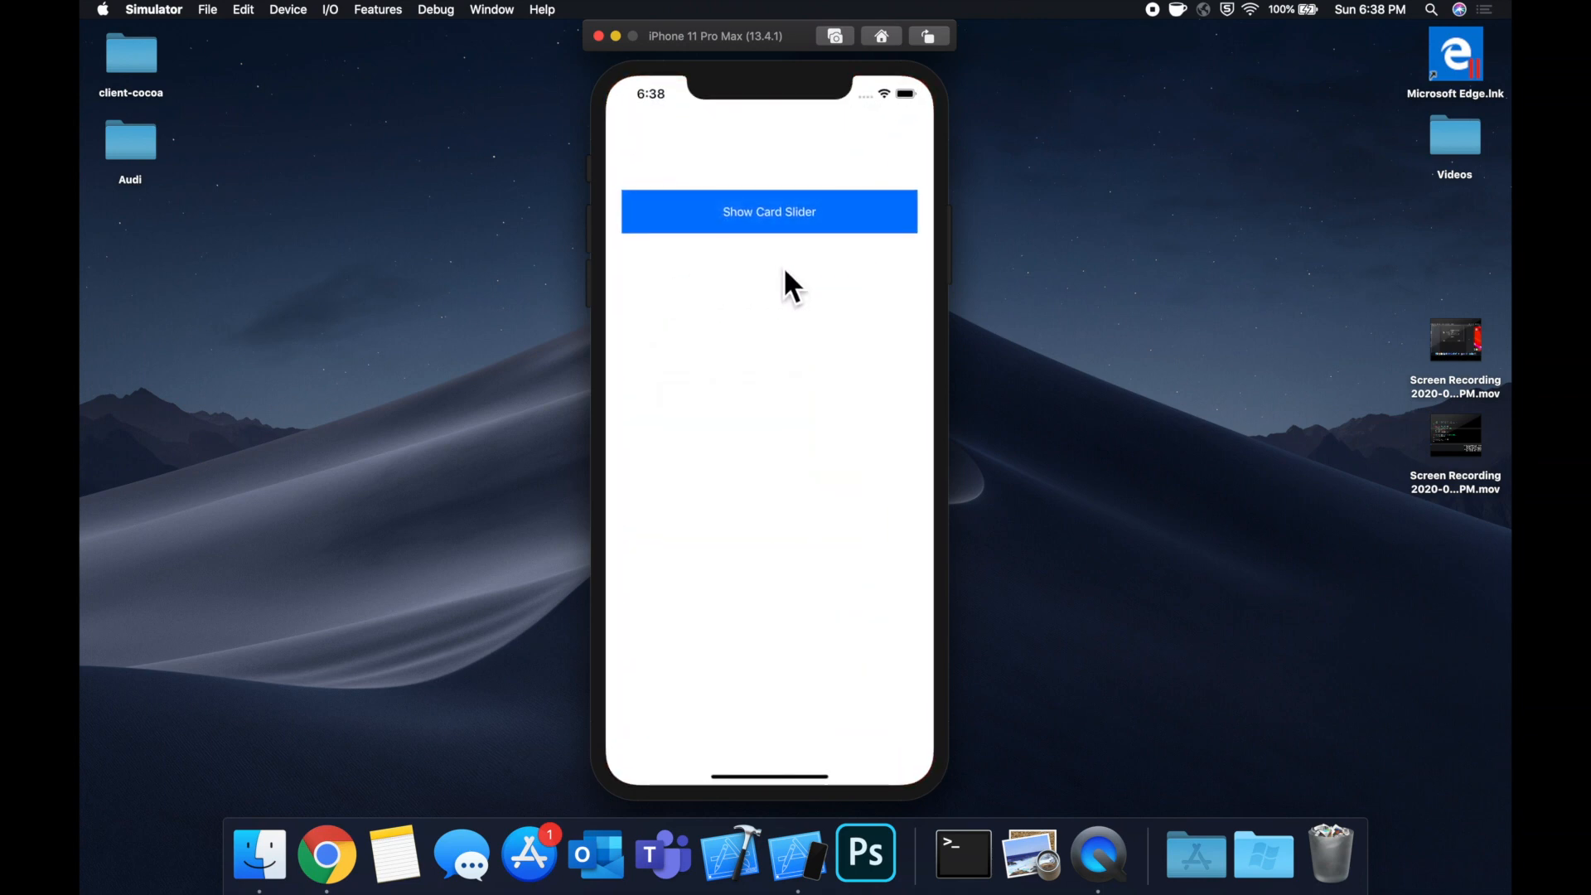
# Step: Tap Show Card Slider and swipe through the dog, puppies, cat and bird cards
pyautogui.click(768, 211)
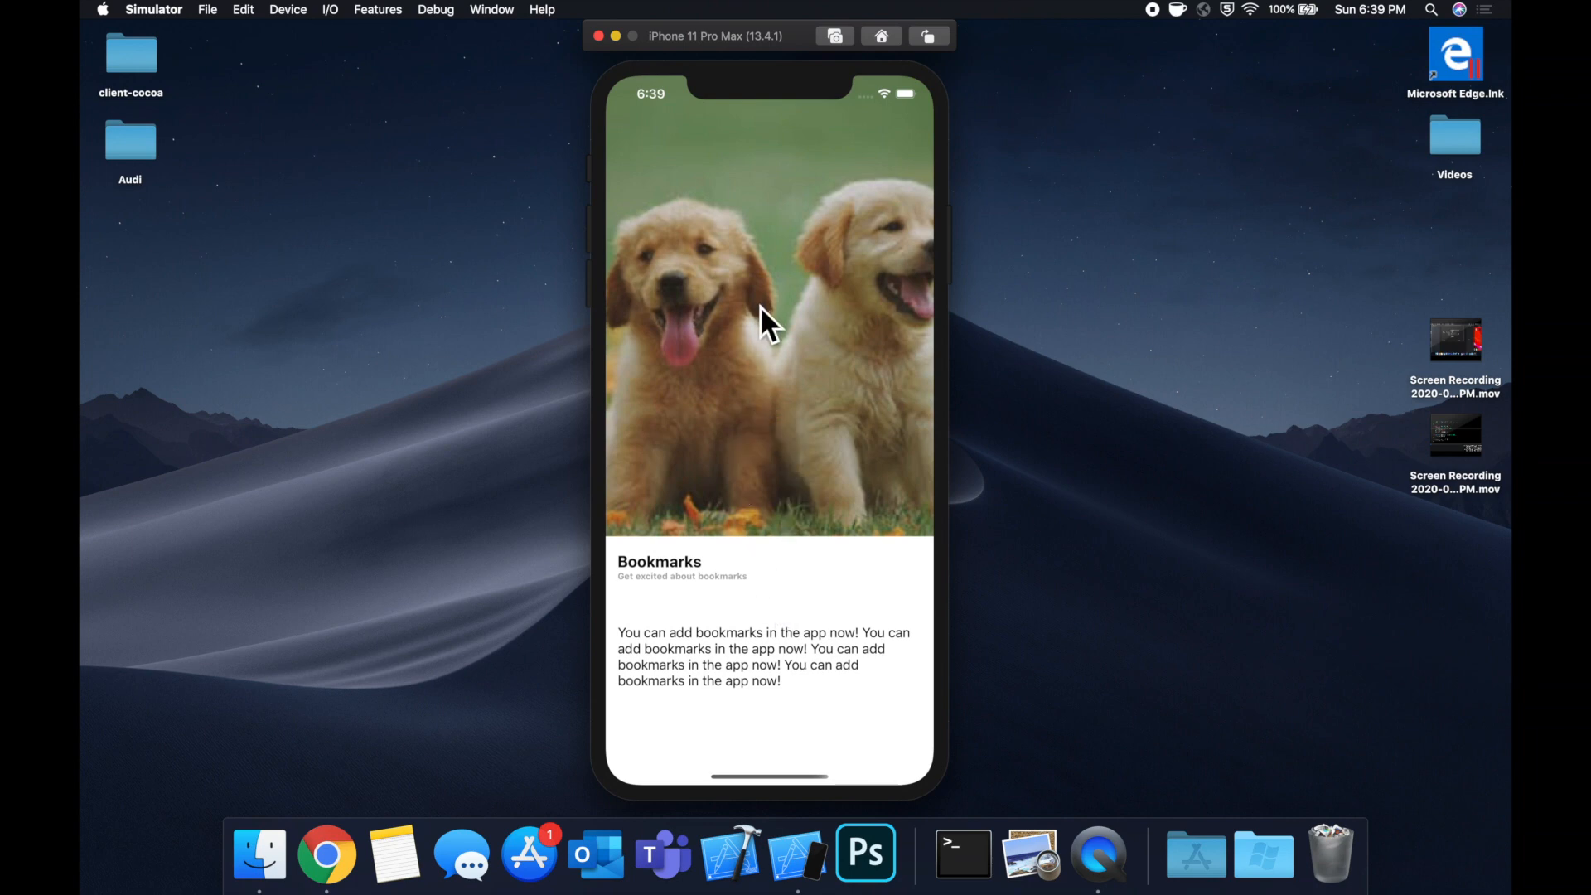
pyautogui.moveTo(753, 347)
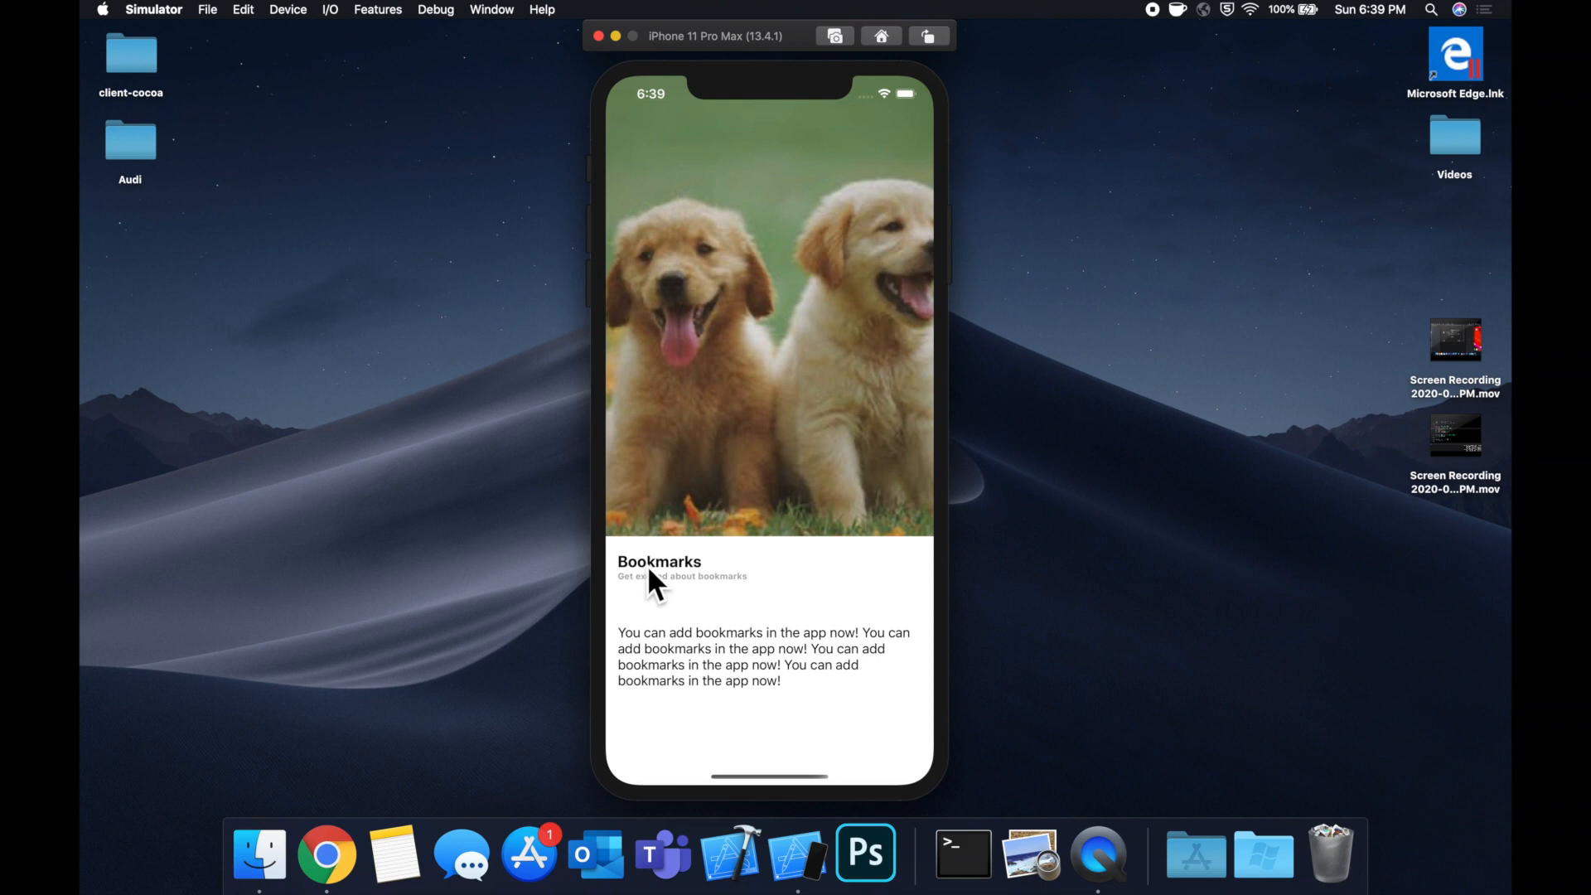
pyautogui.moveTo(814, 396)
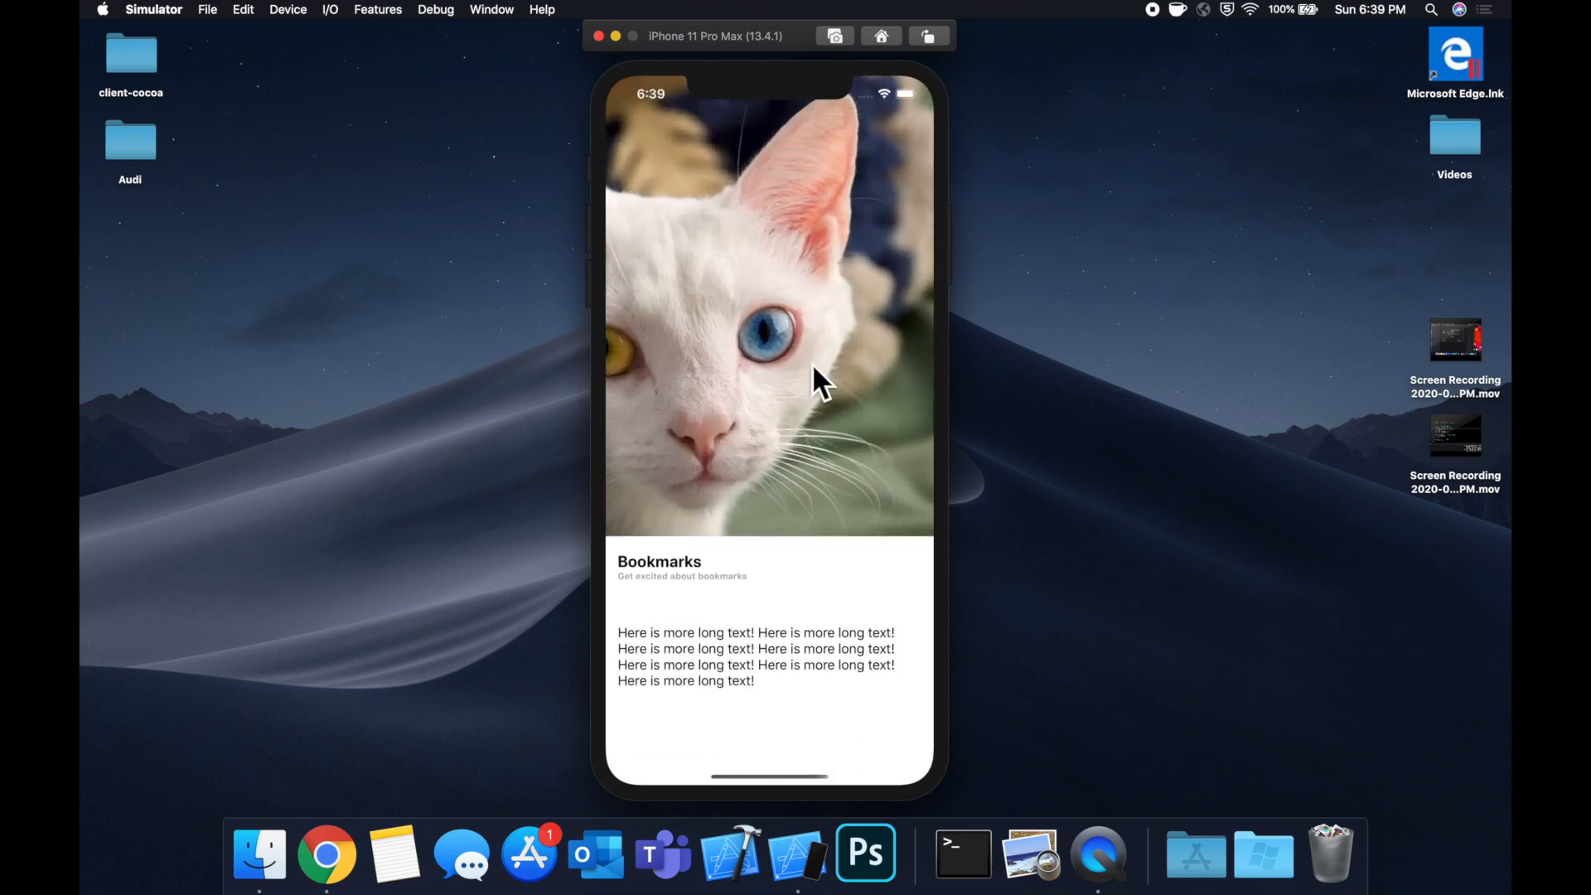
pyautogui.scroll(-3)
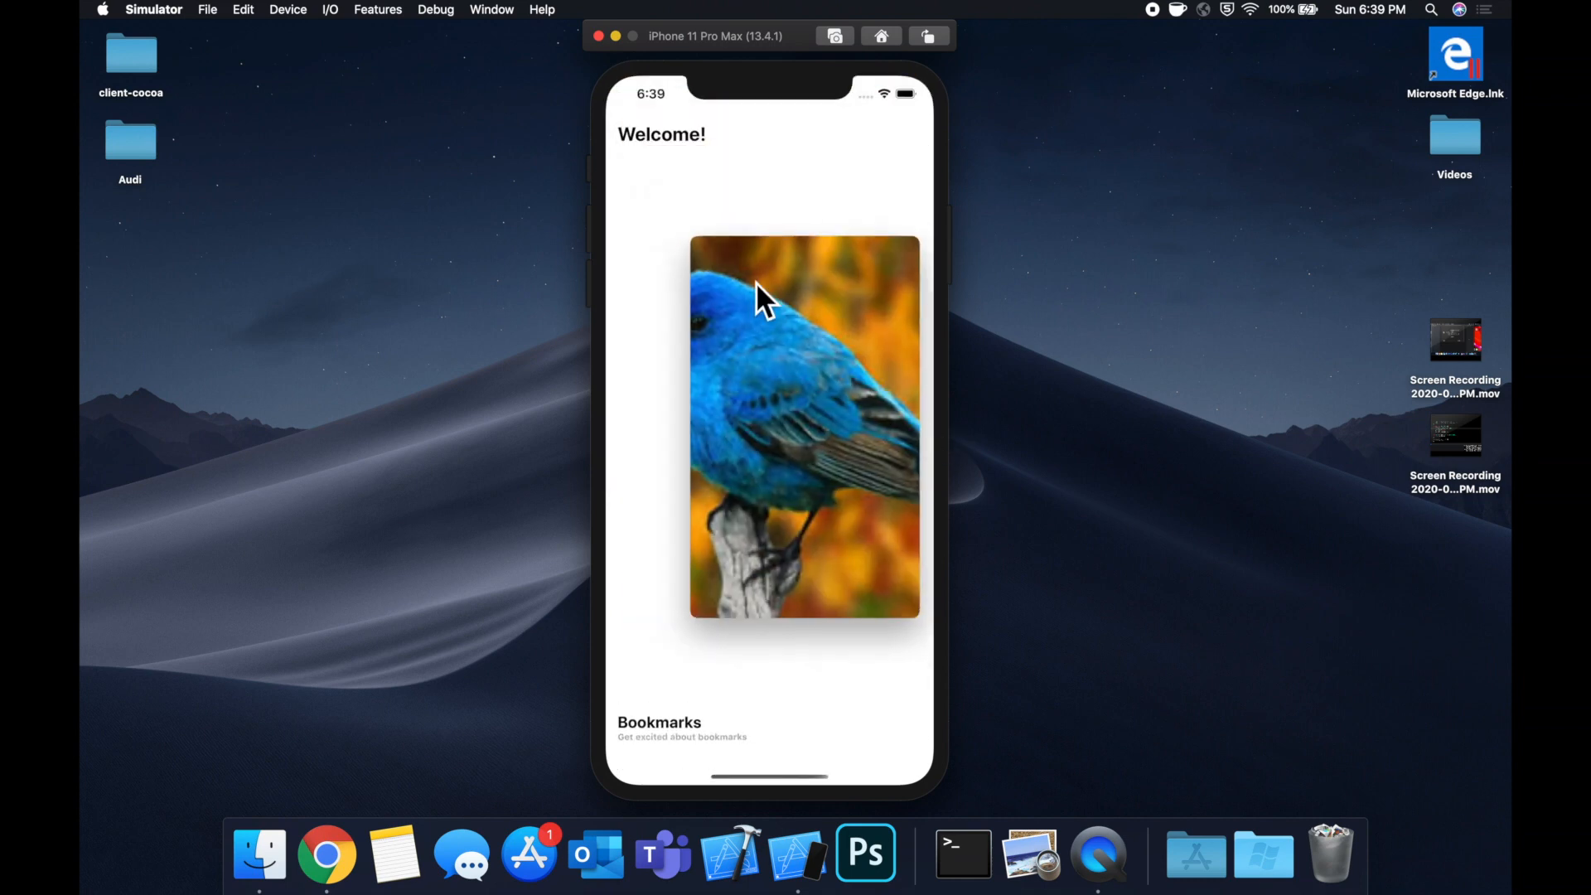
pyautogui.moveTo(697, 149)
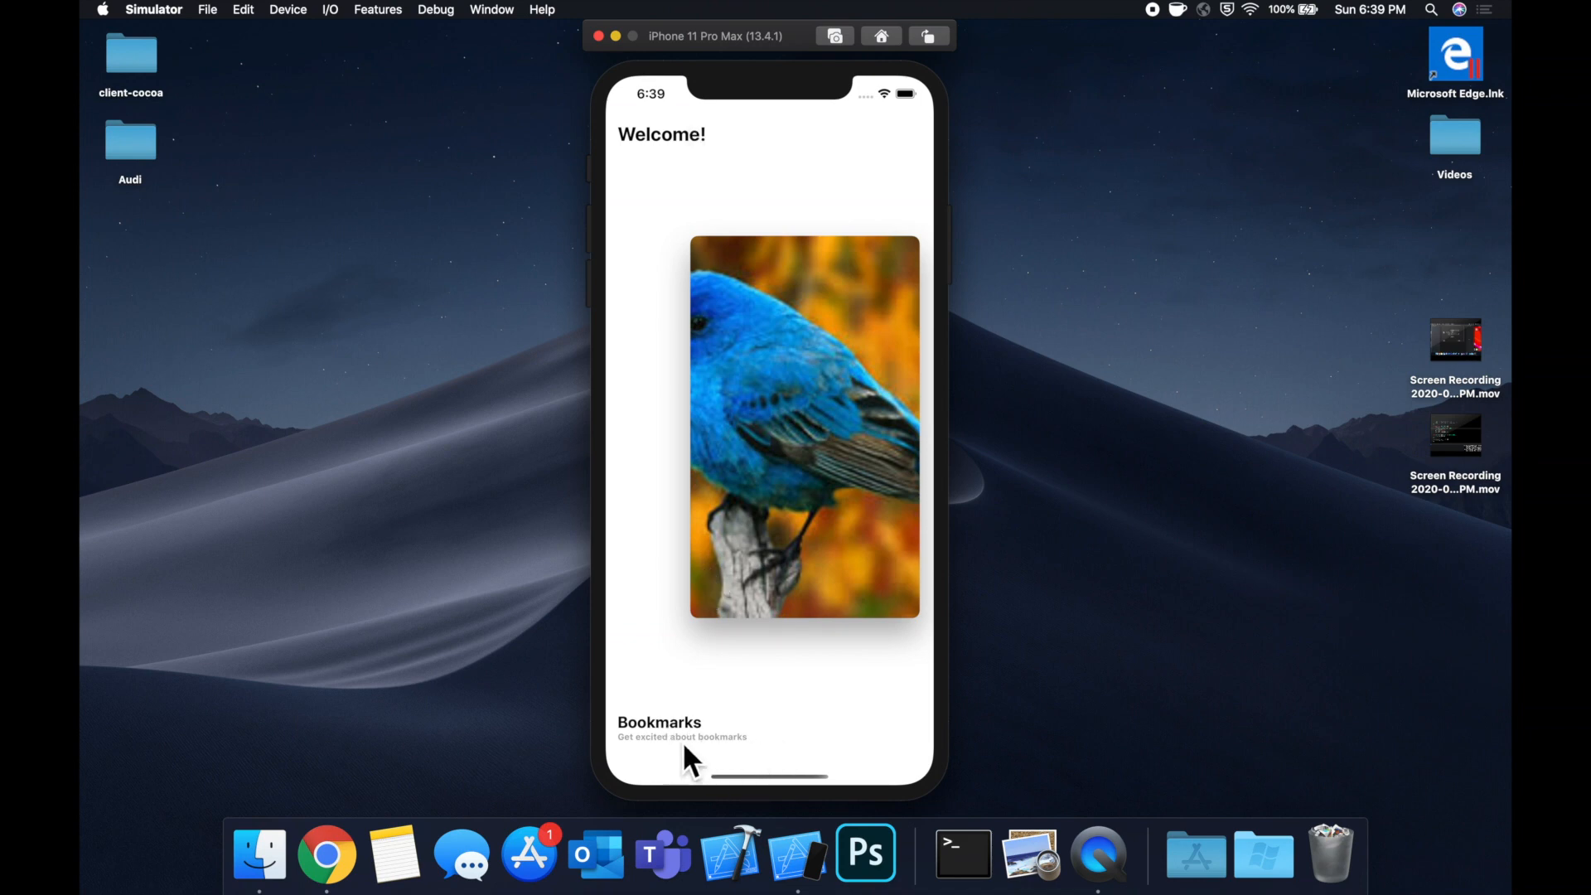
pyautogui.moveTo(876, 570)
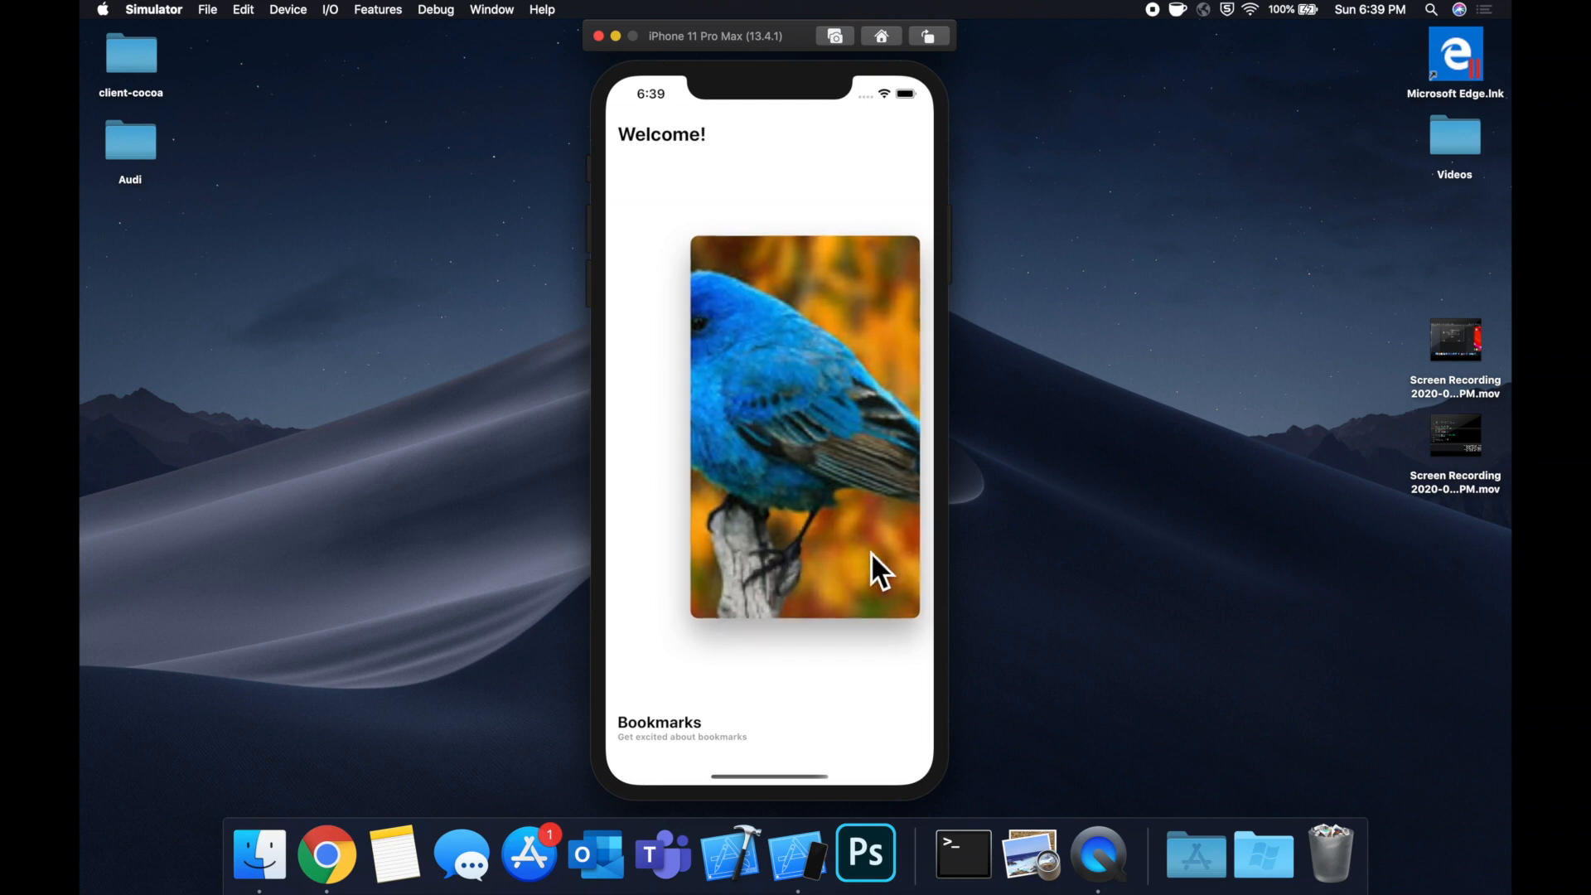
pyautogui.moveTo(877, 569); pyautogui.dragTo(822, 487)
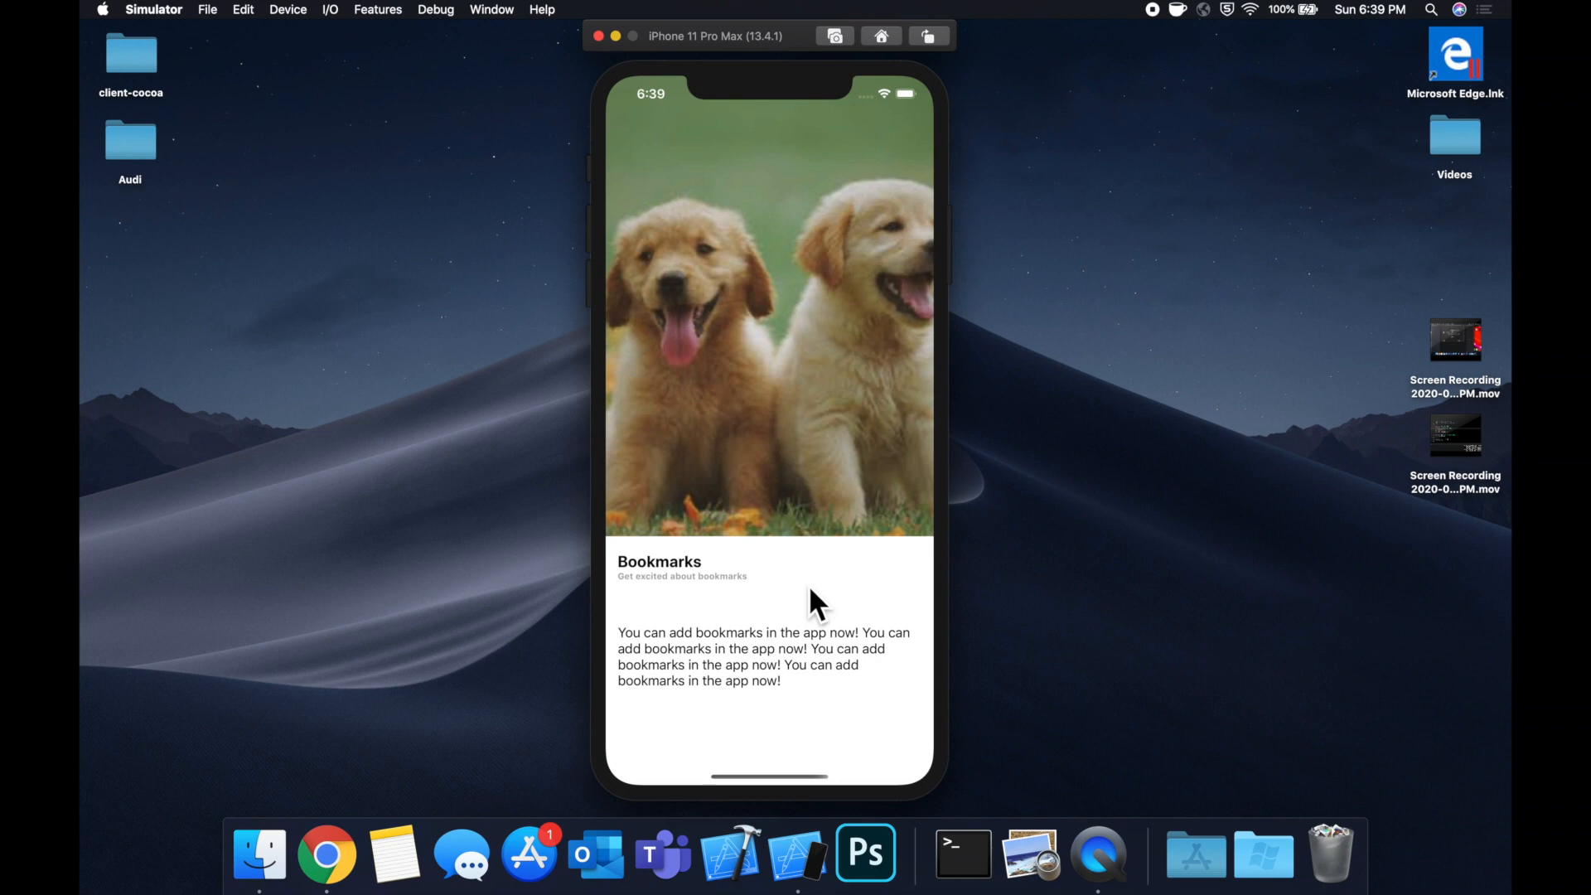
pyautogui.moveTo(860, 609)
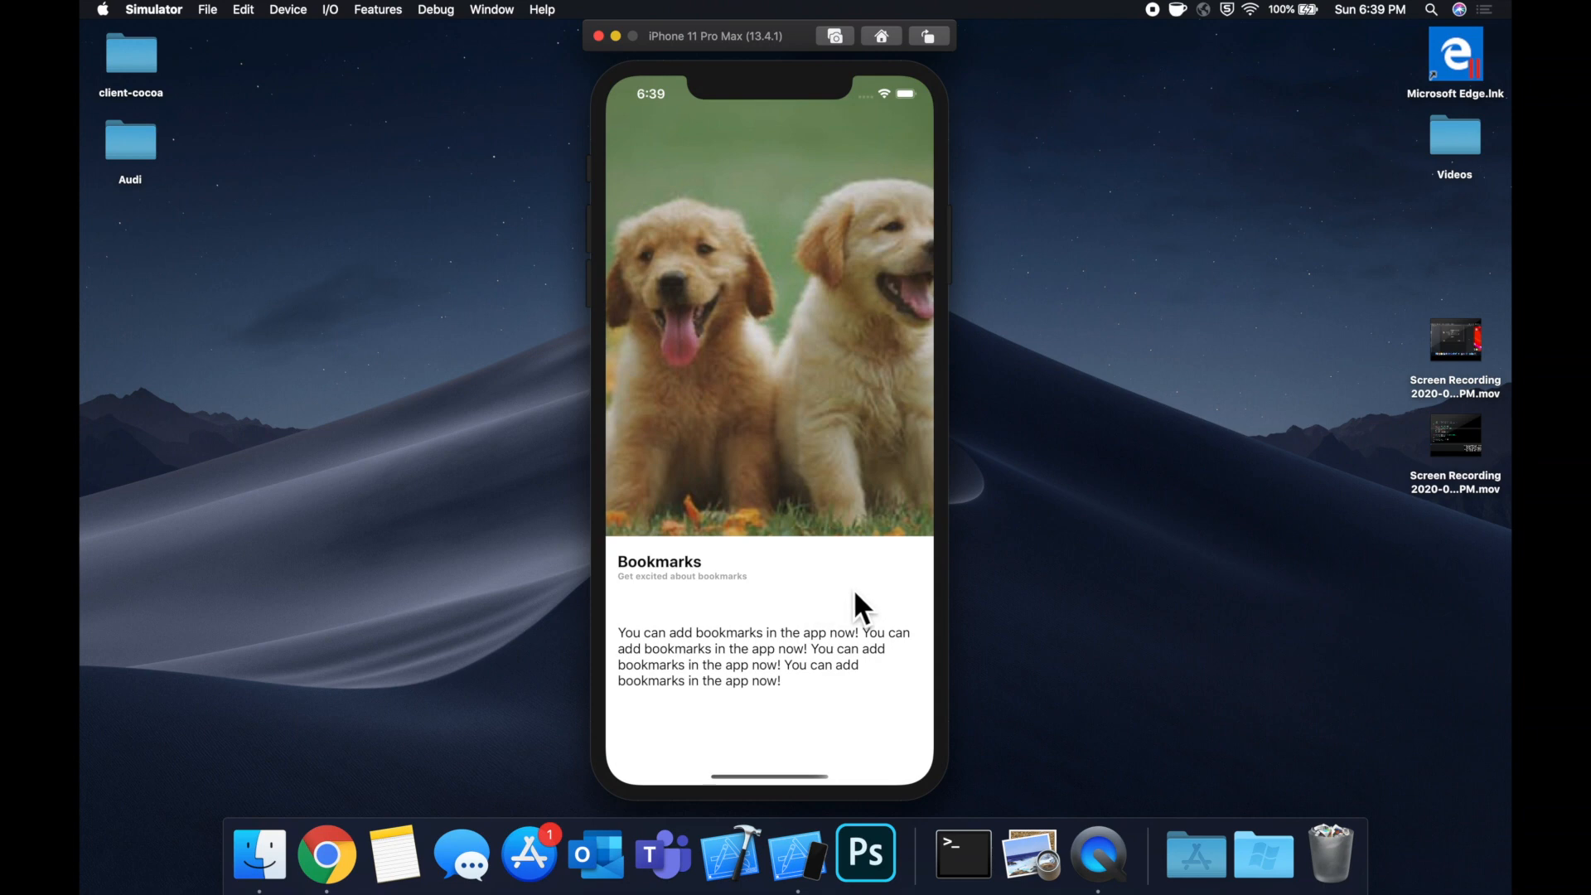
pyautogui.moveTo(901, 600)
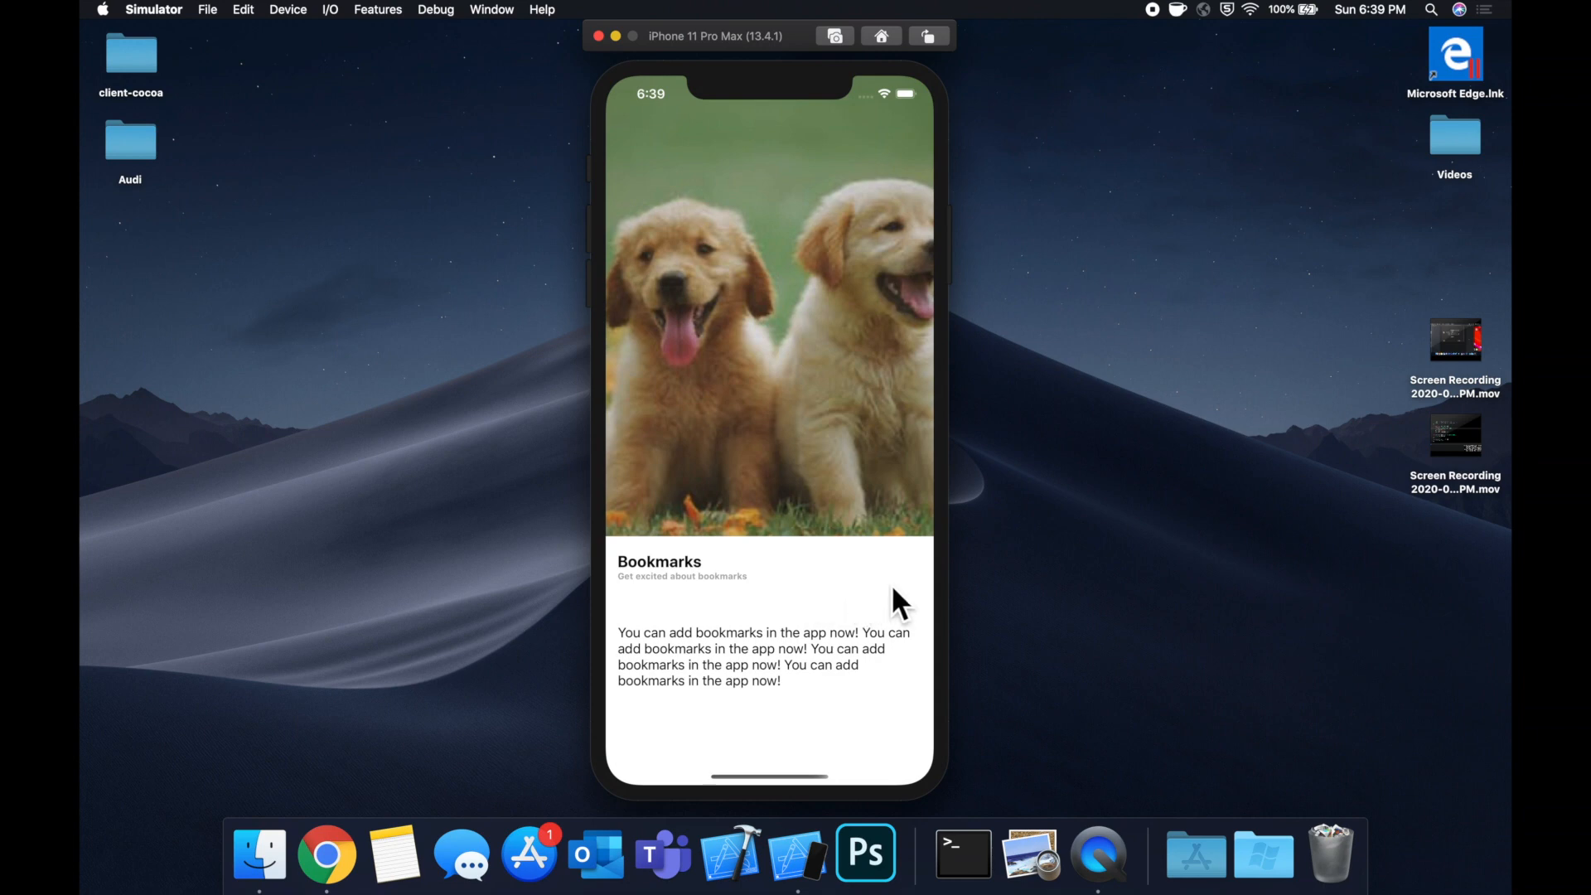
pyautogui.moveTo(804, 414)
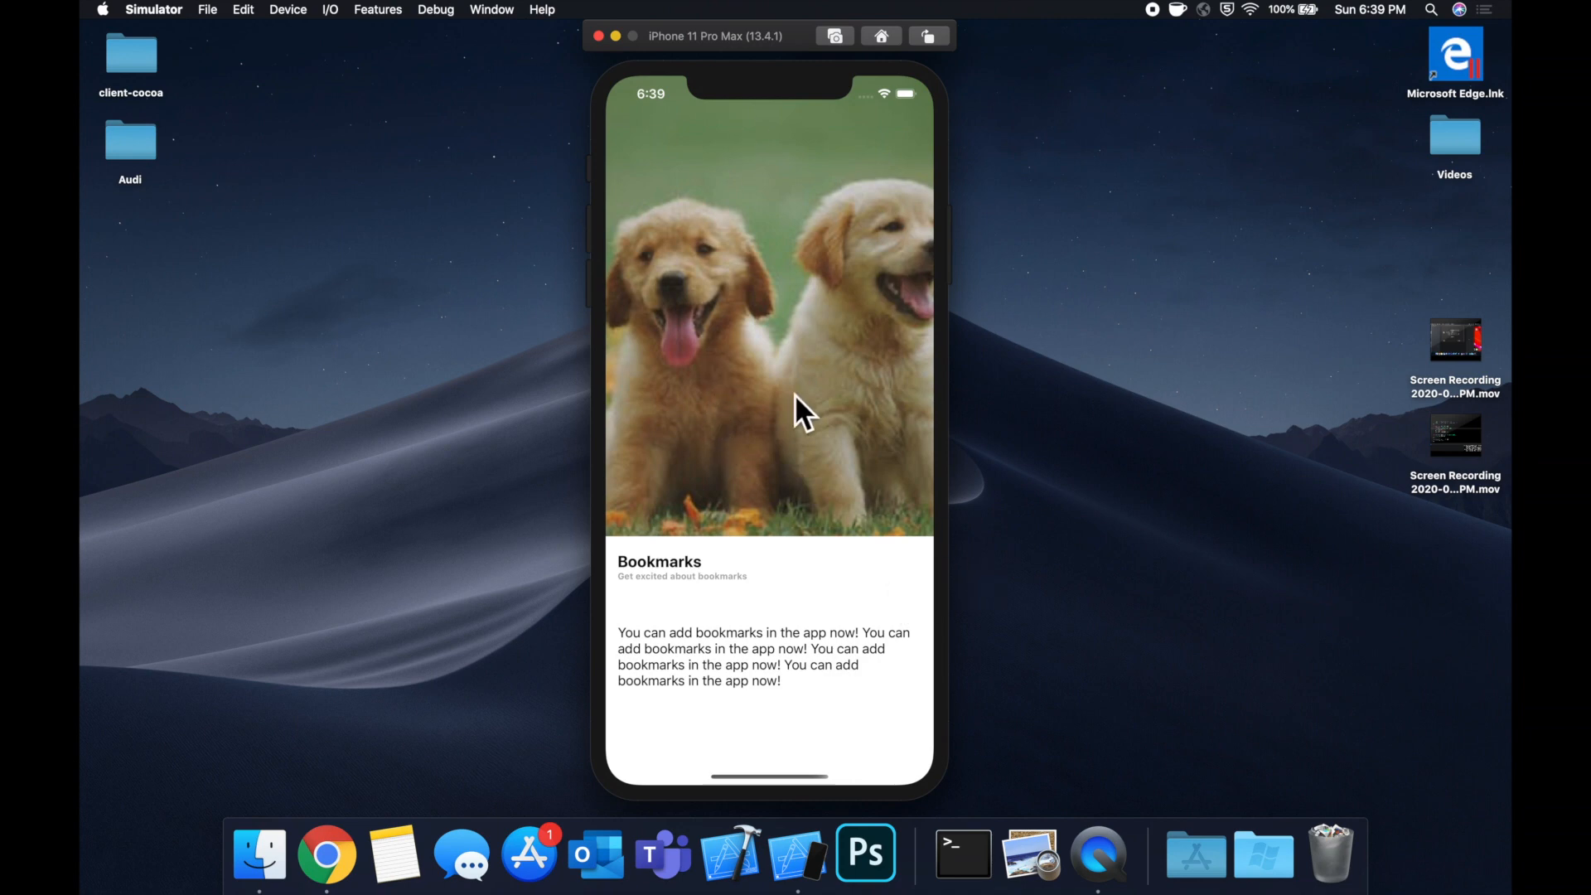
pyautogui.moveTo(727, 669)
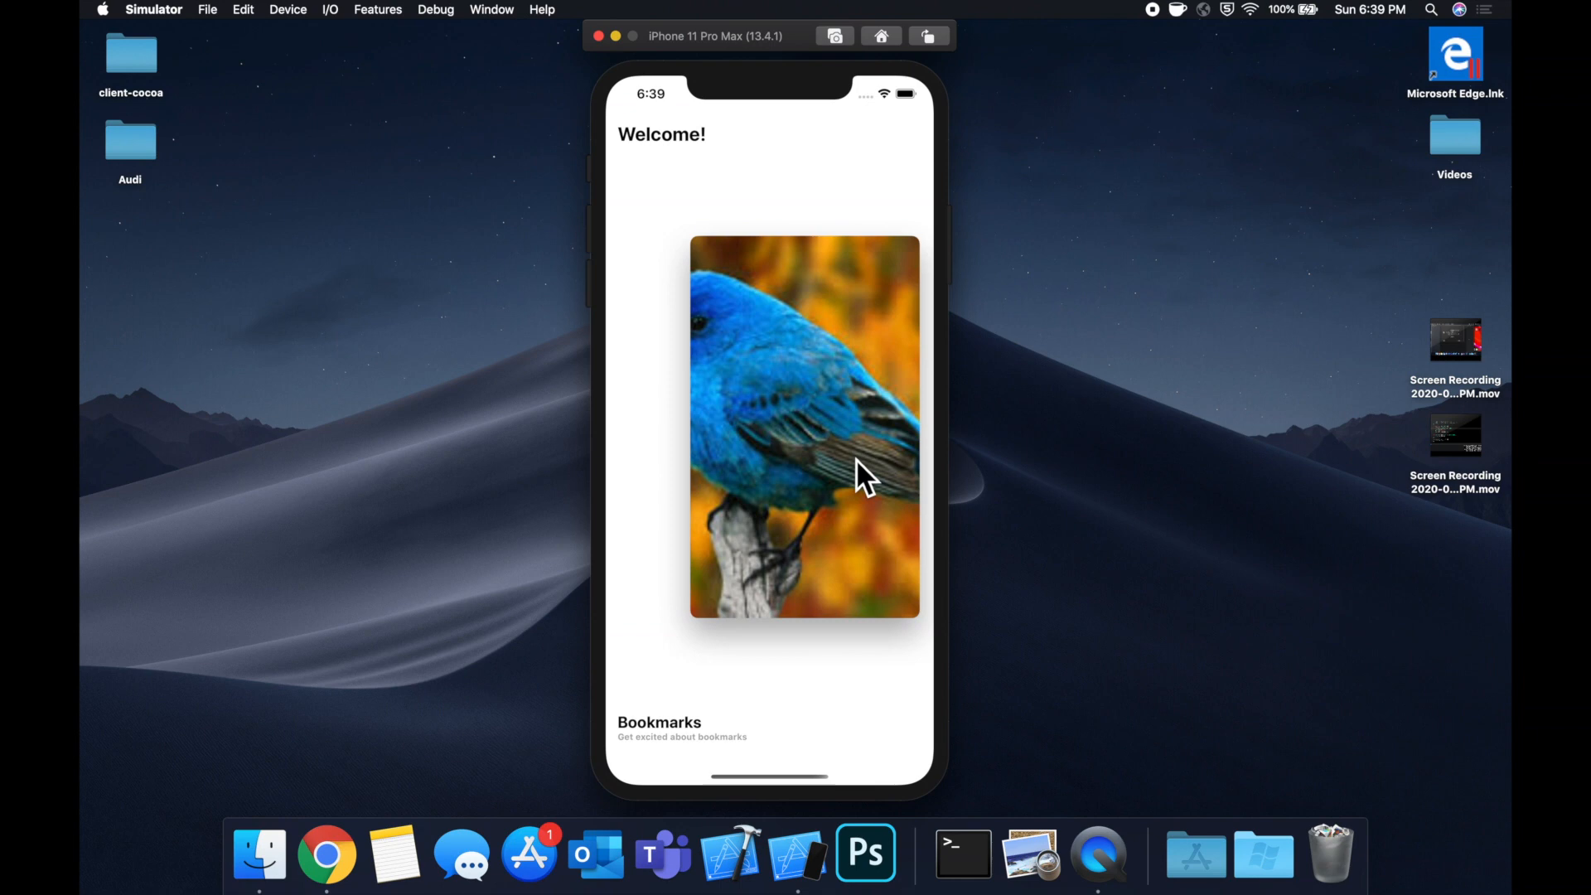
pyautogui.moveTo(962, 435)
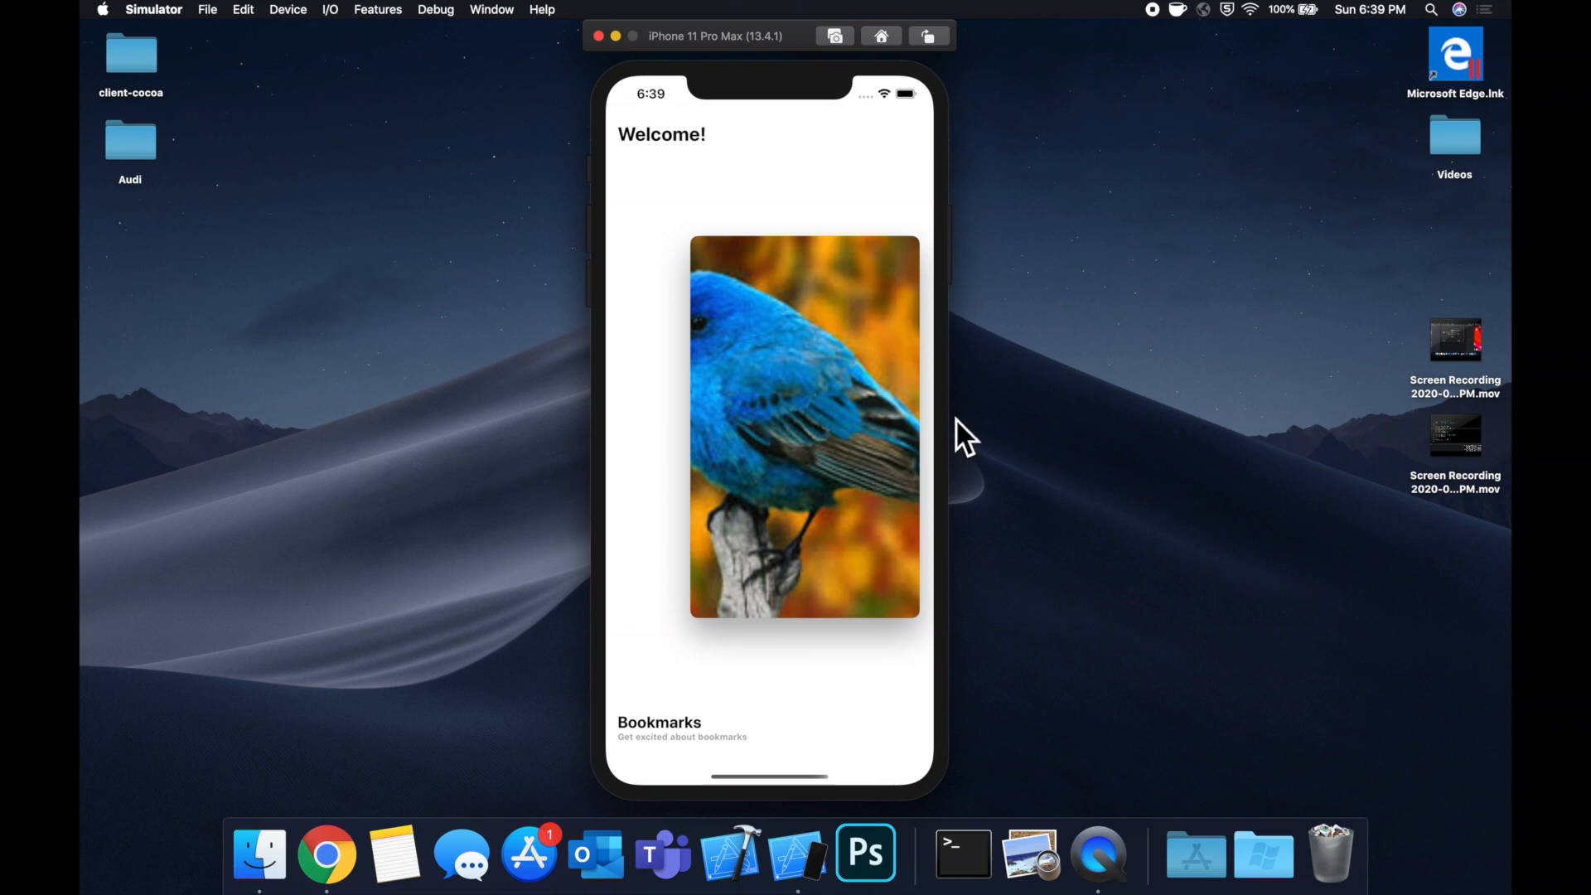
pyautogui.moveTo(1004, 439)
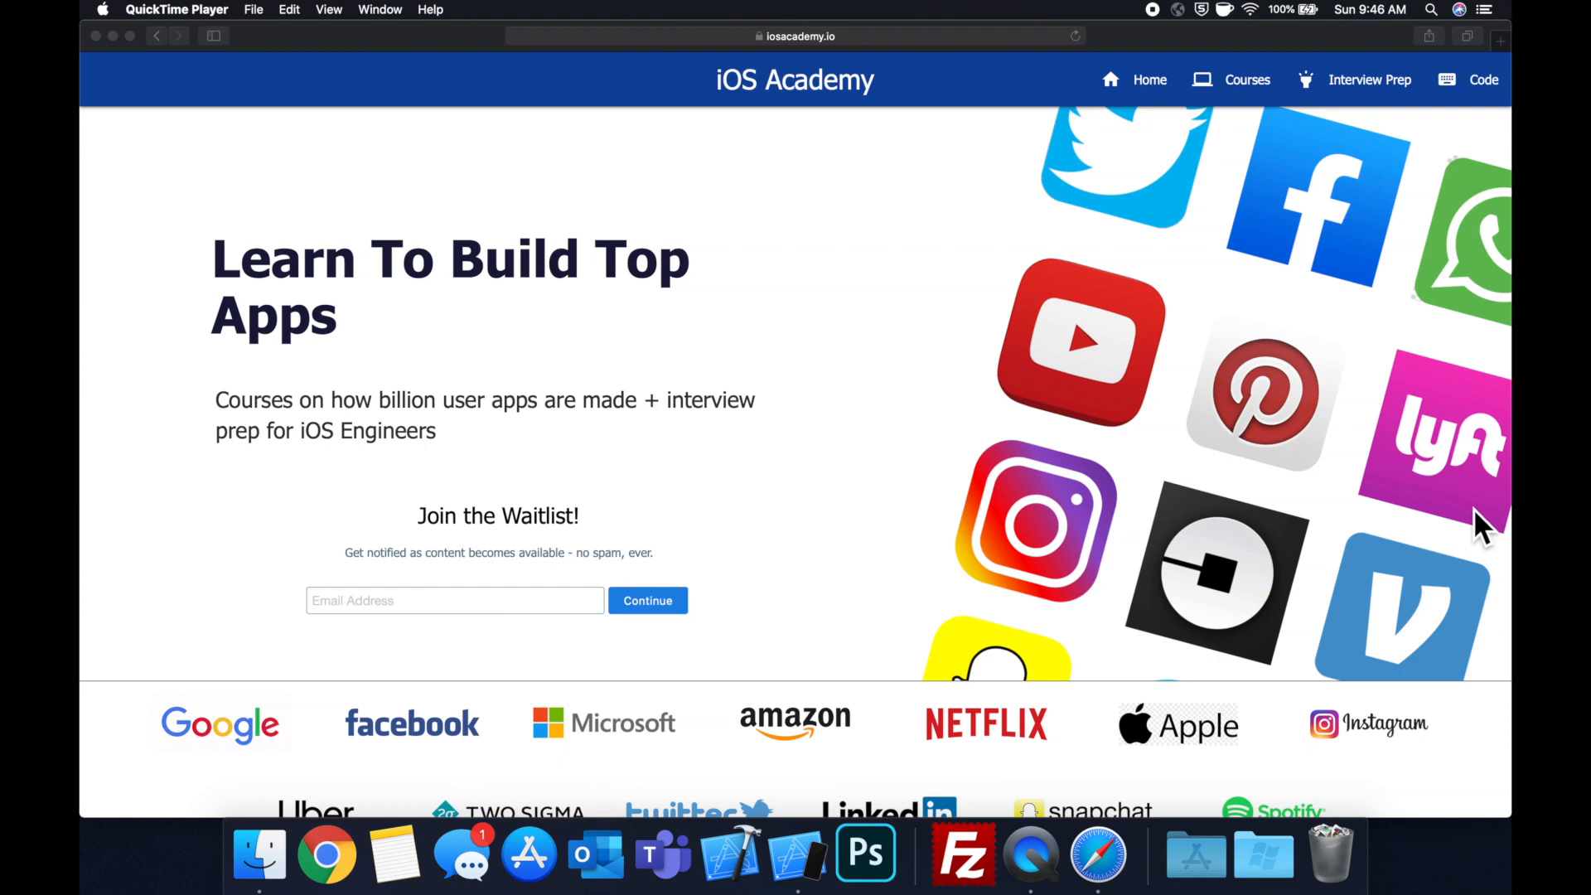
pyautogui.scroll(-3)
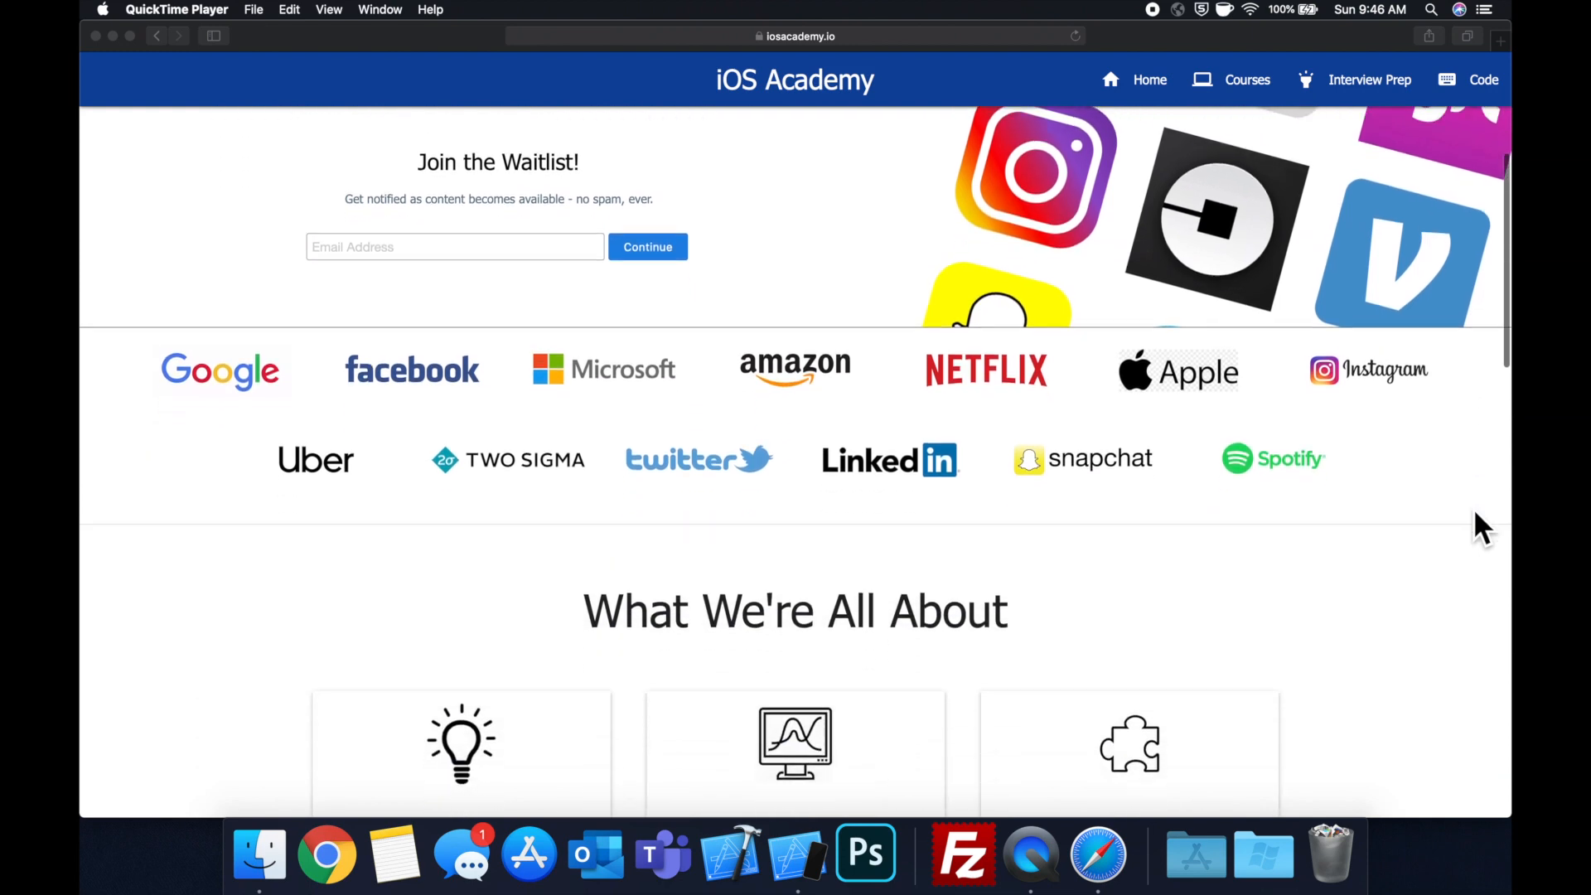
pyautogui.scroll(-3)
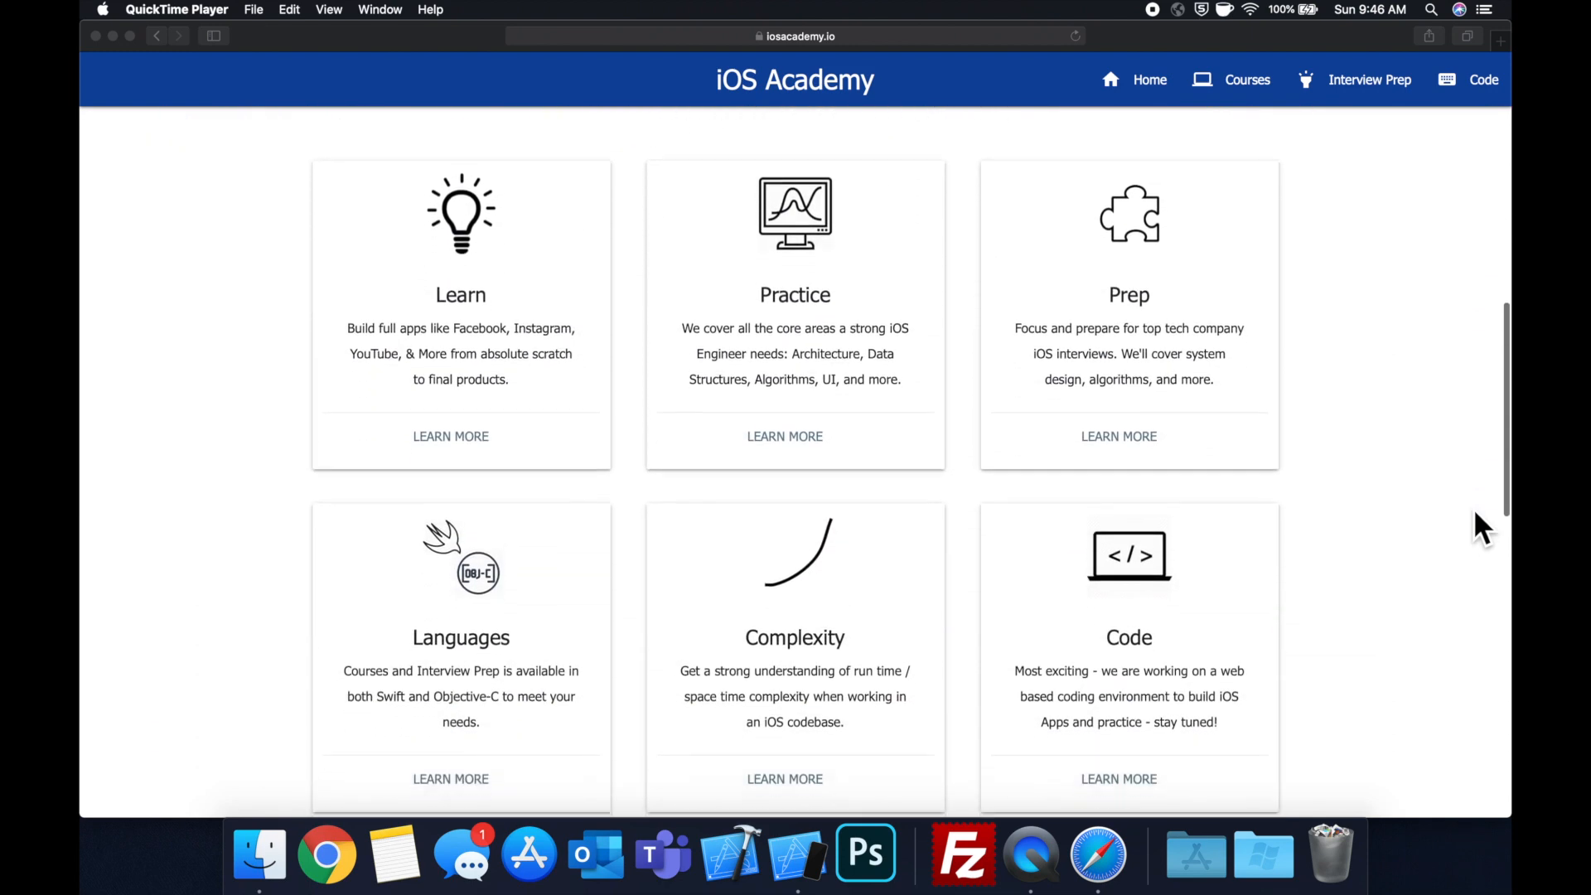
pyautogui.scroll(-3)
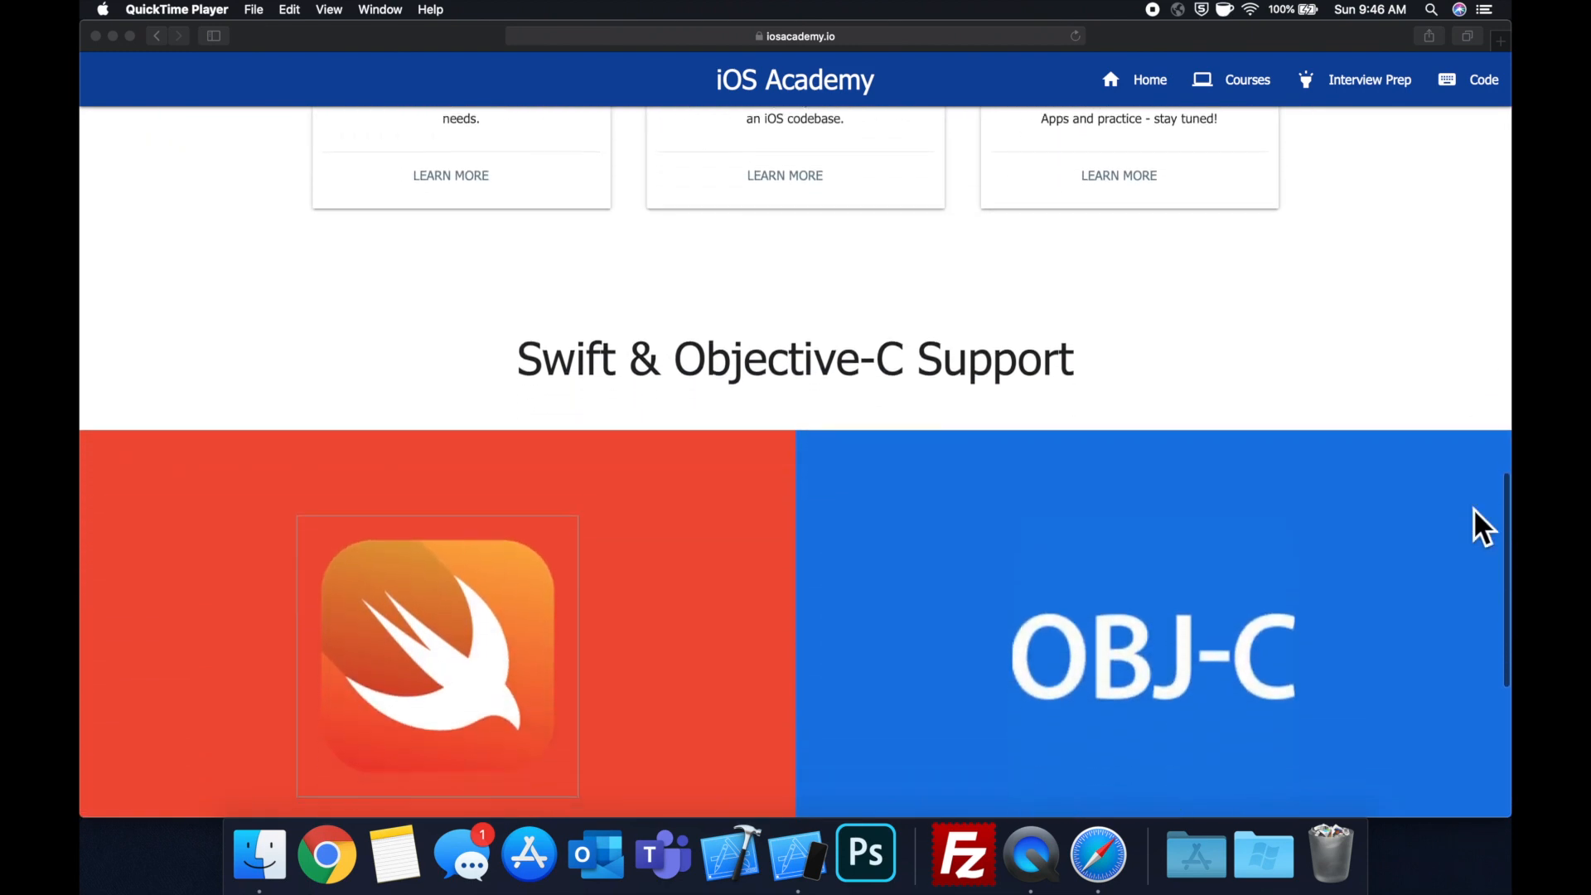
pyautogui.scroll(-3)
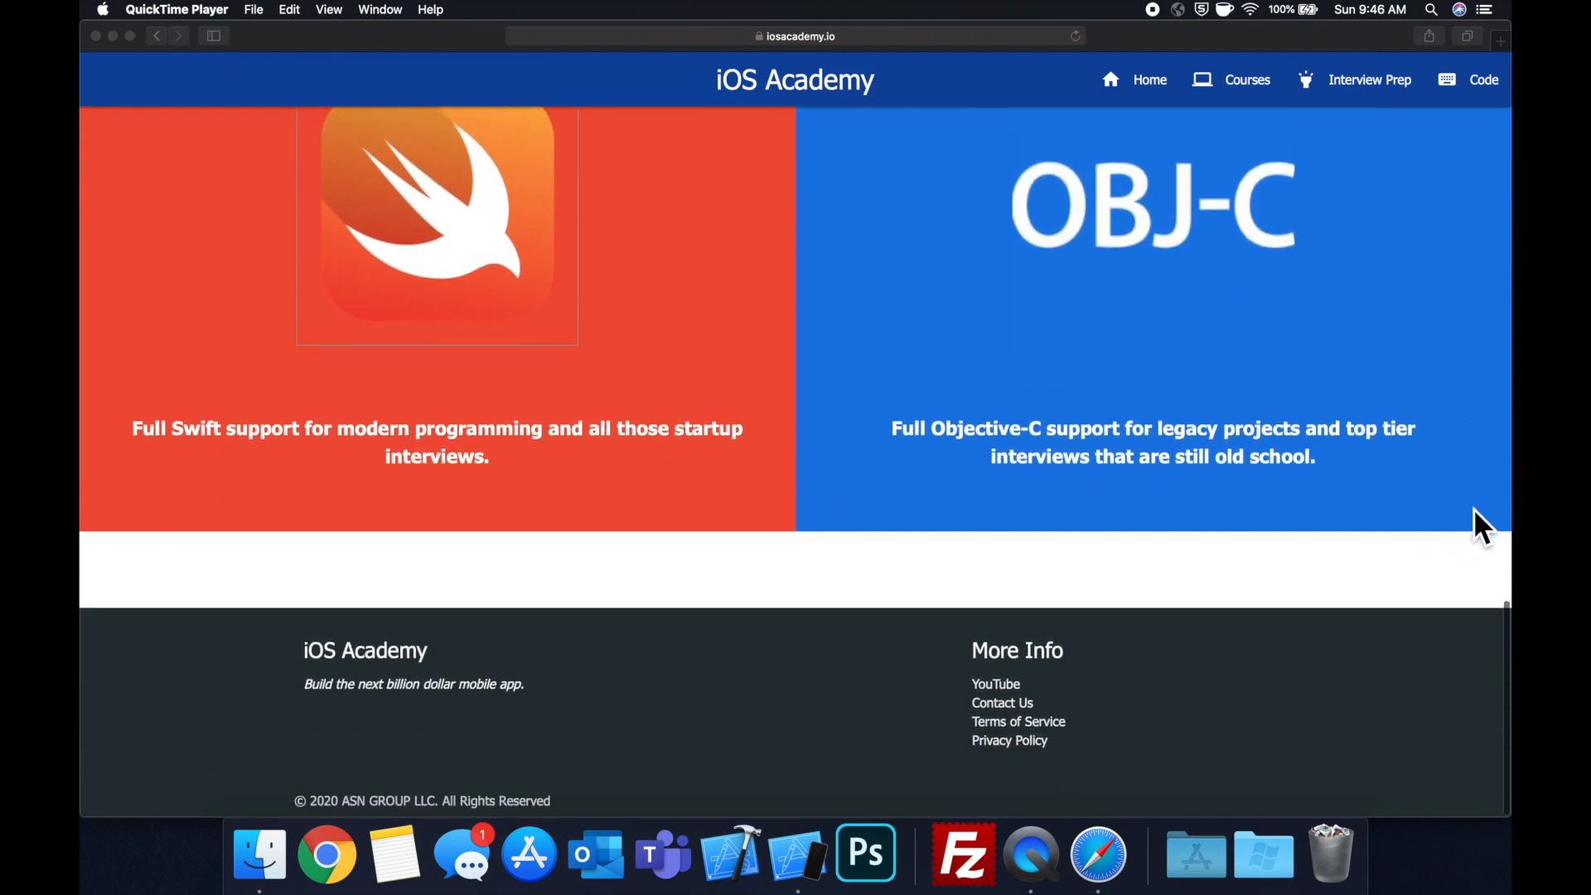
pyautogui.scroll(3)
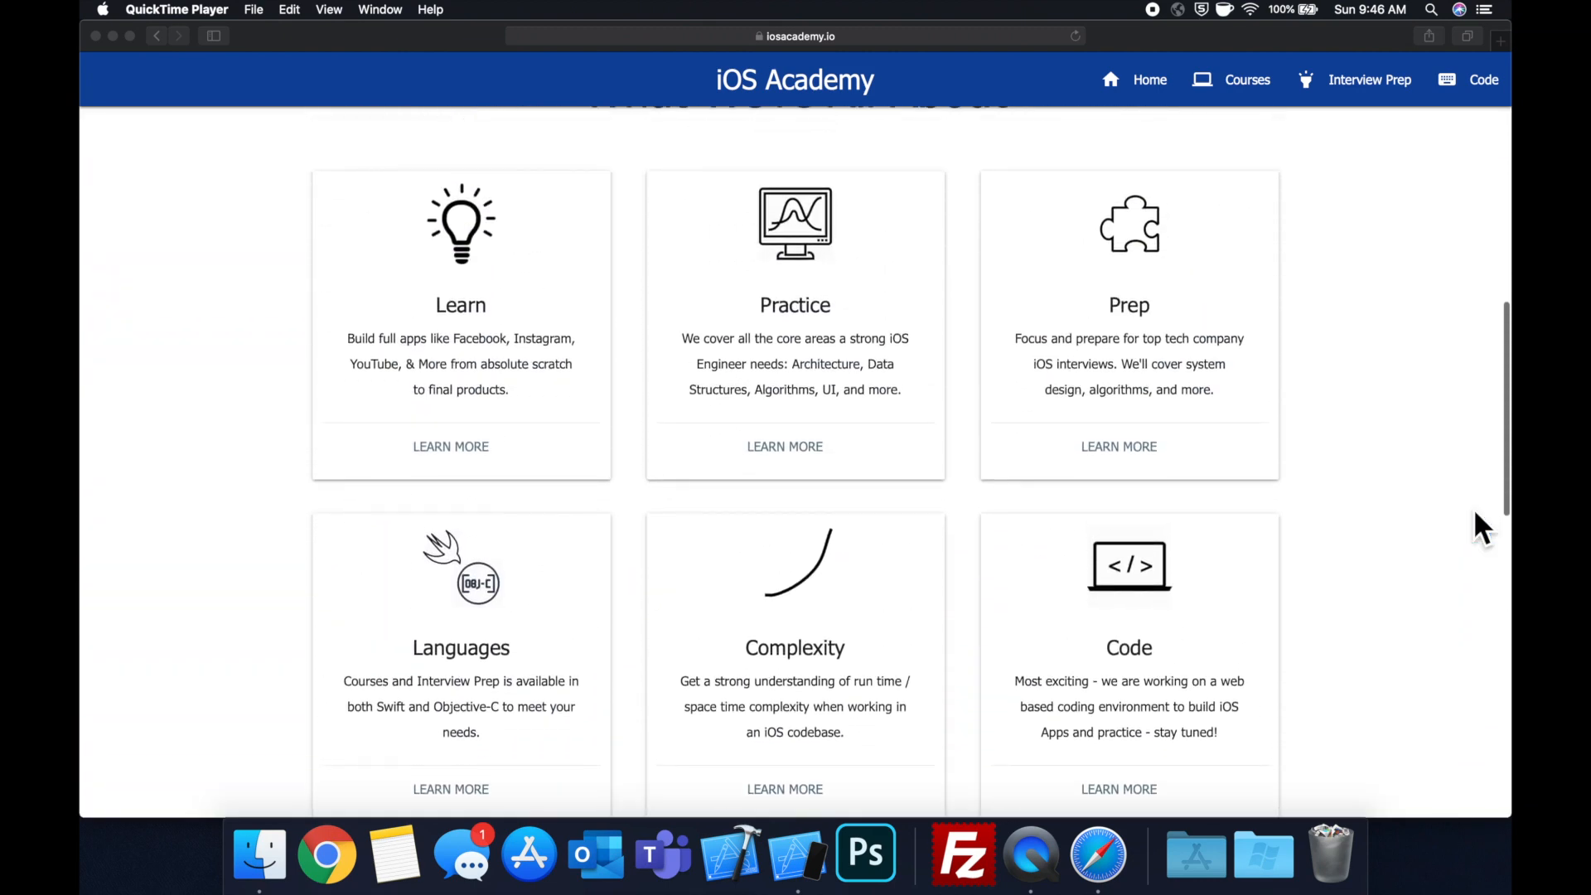
pyautogui.scroll(3)
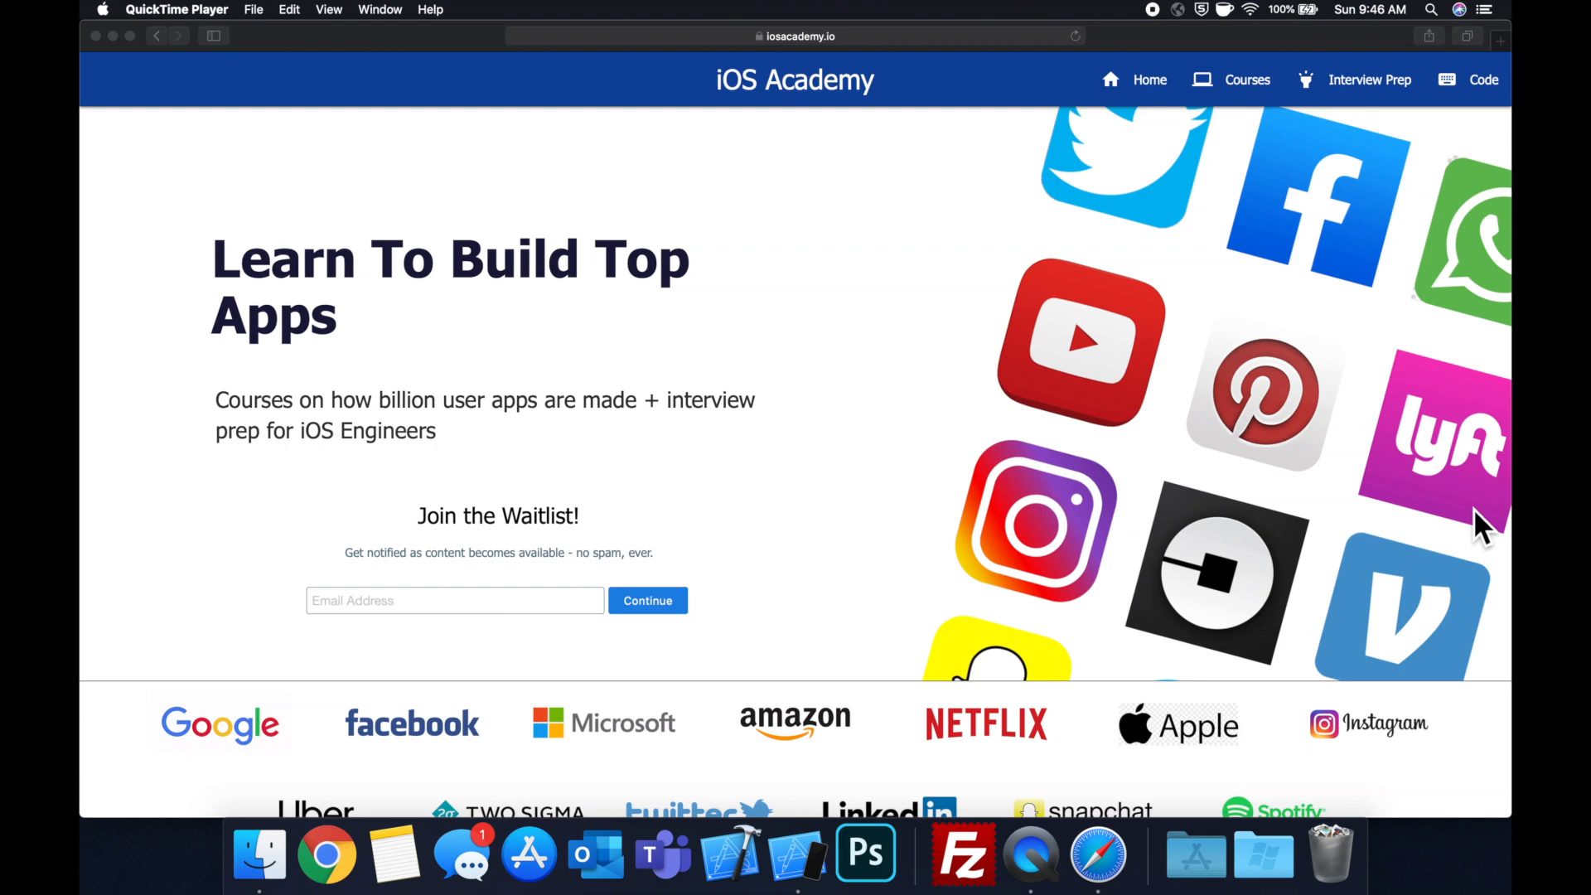
pyautogui.moveTo(1138, 571)
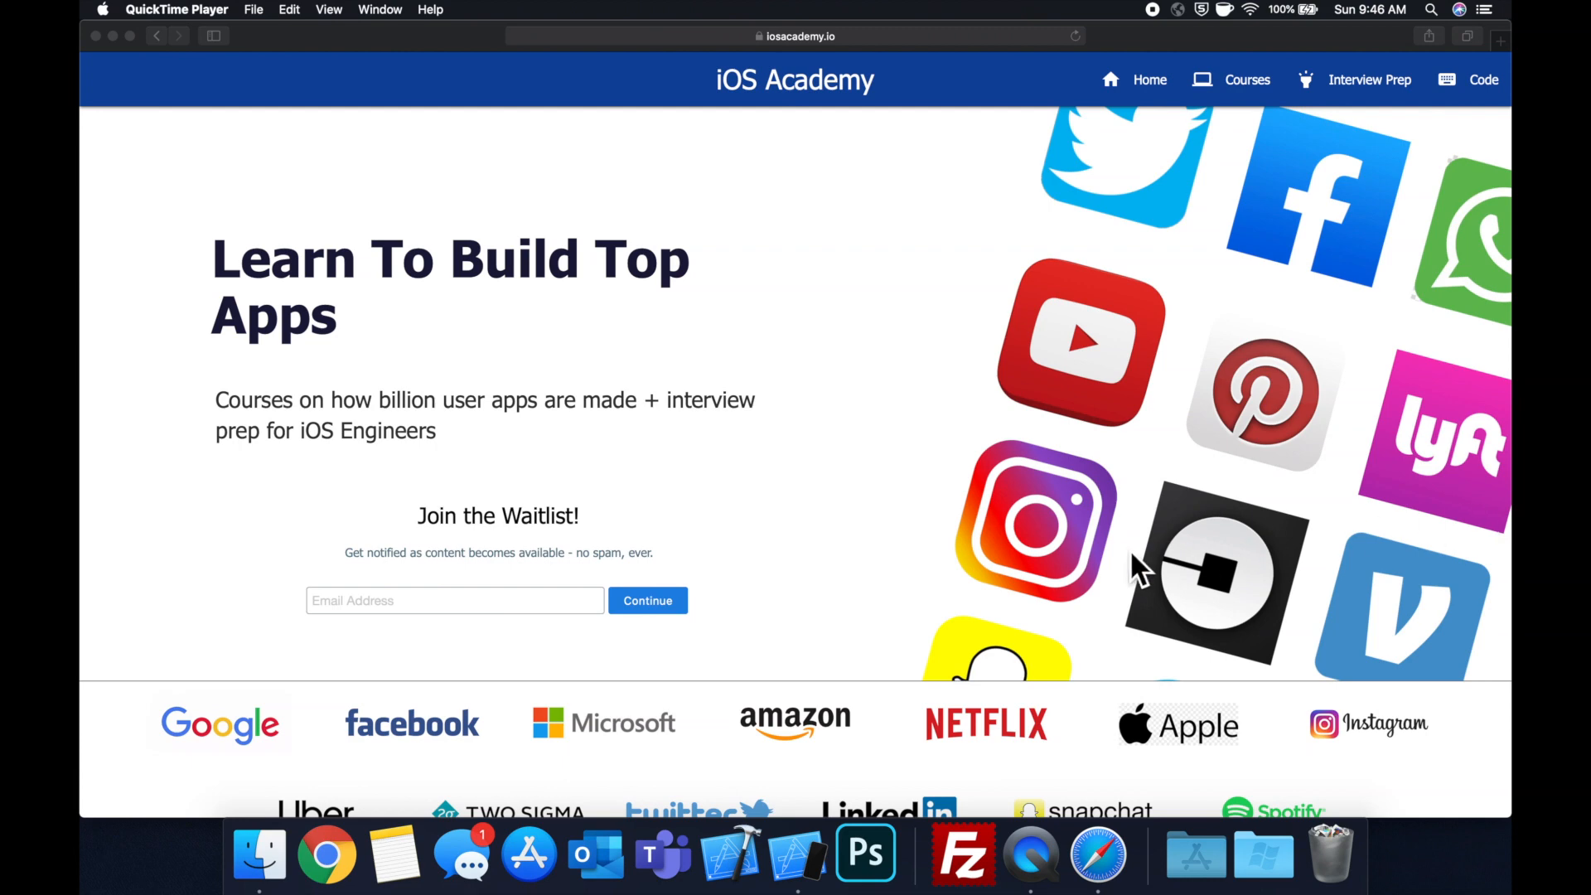
pyautogui.moveTo(769, 535)
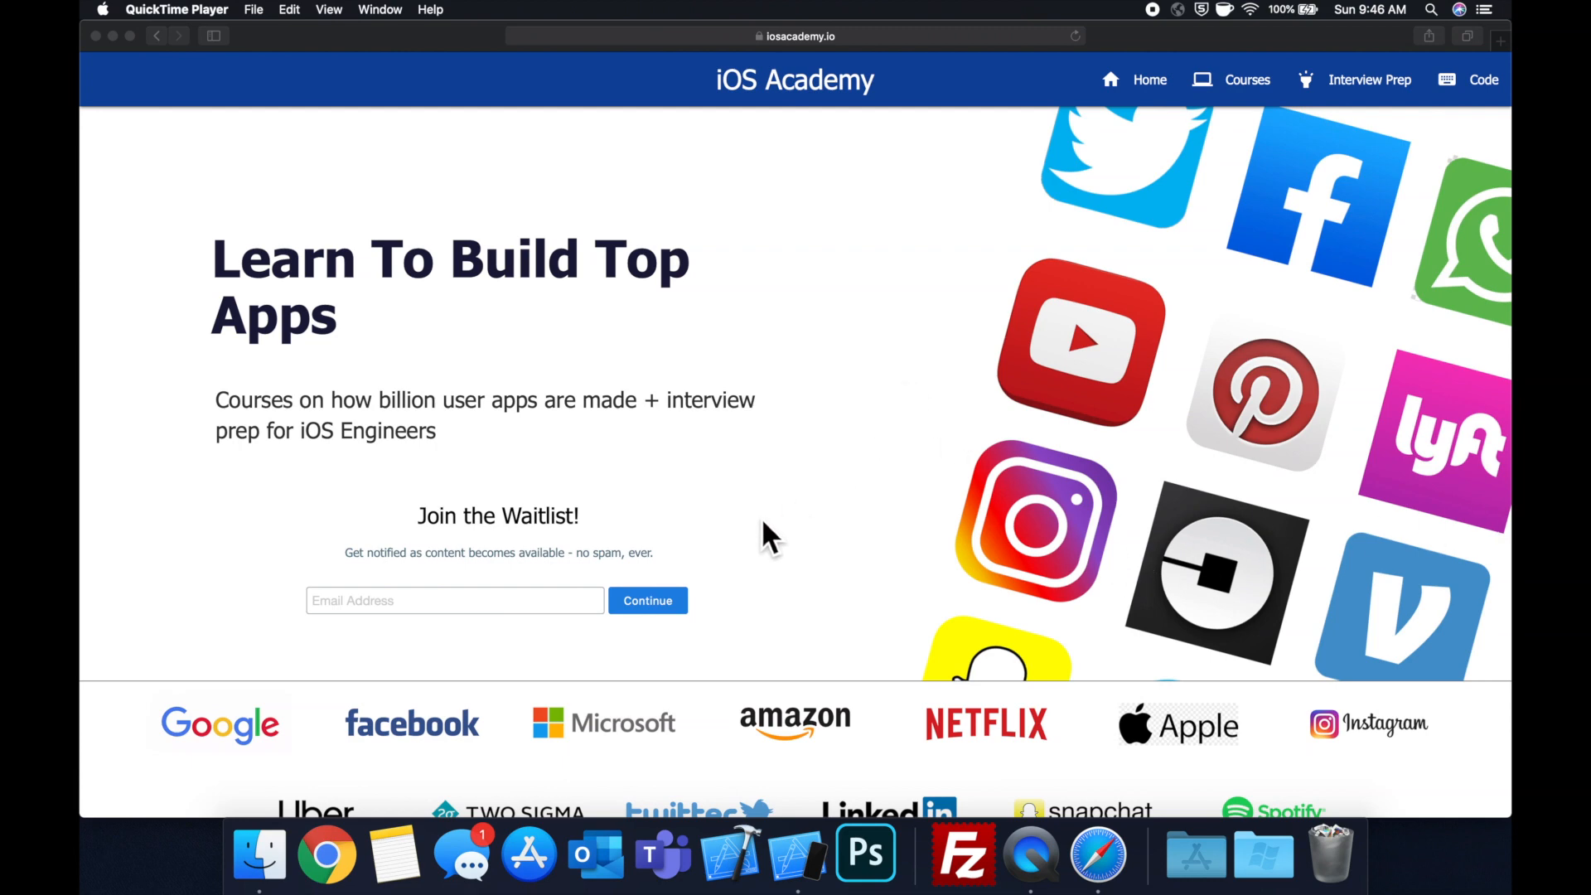
pyautogui.moveTo(651, 685)
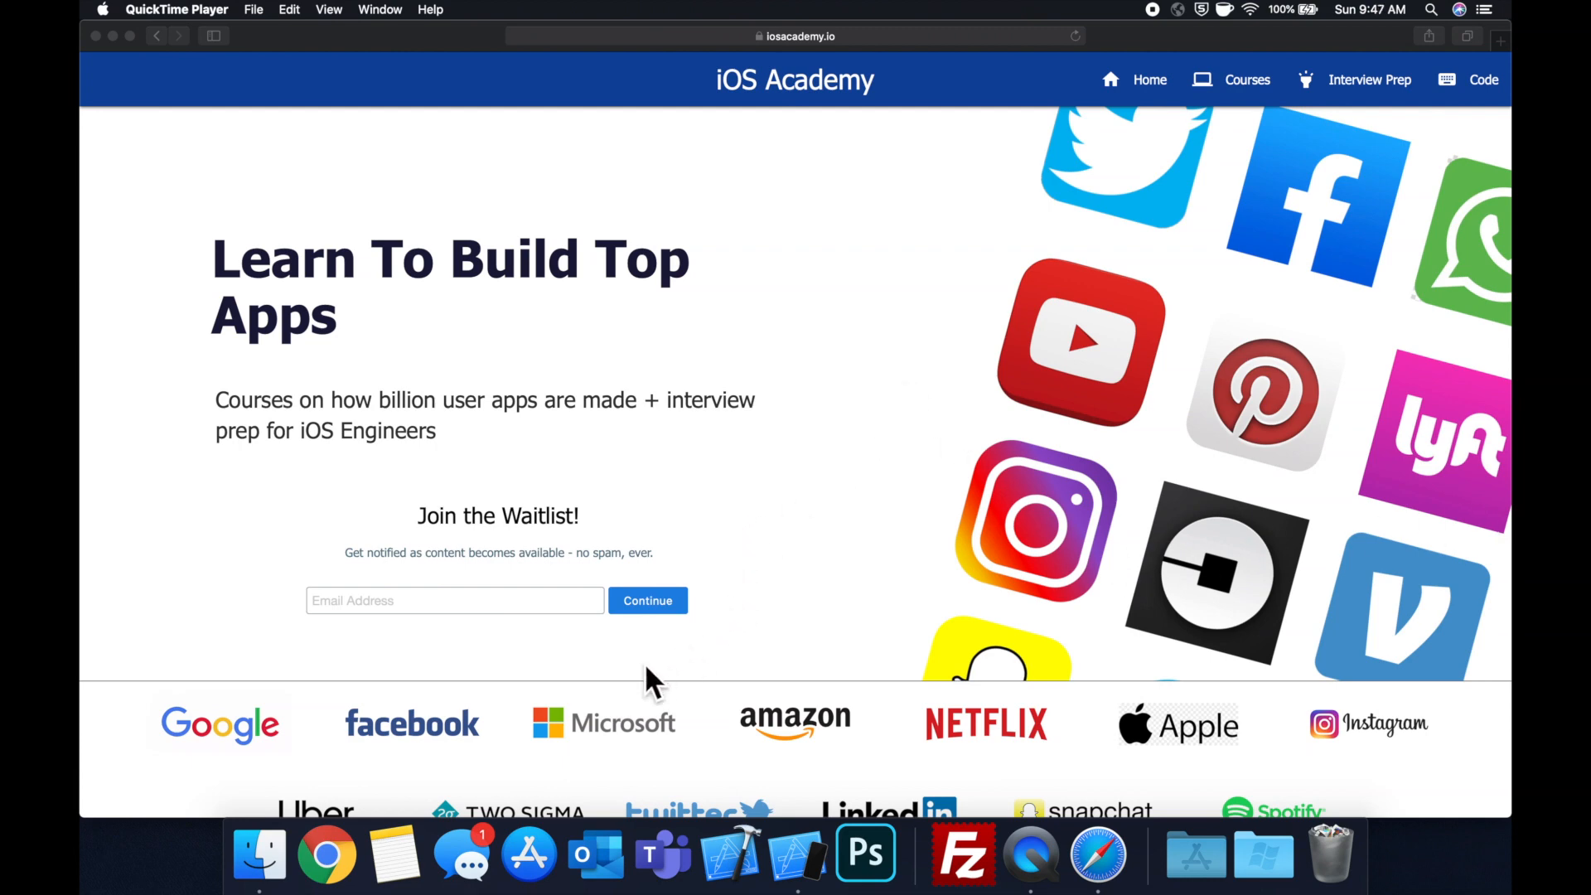
pyautogui.moveTo(505, 696)
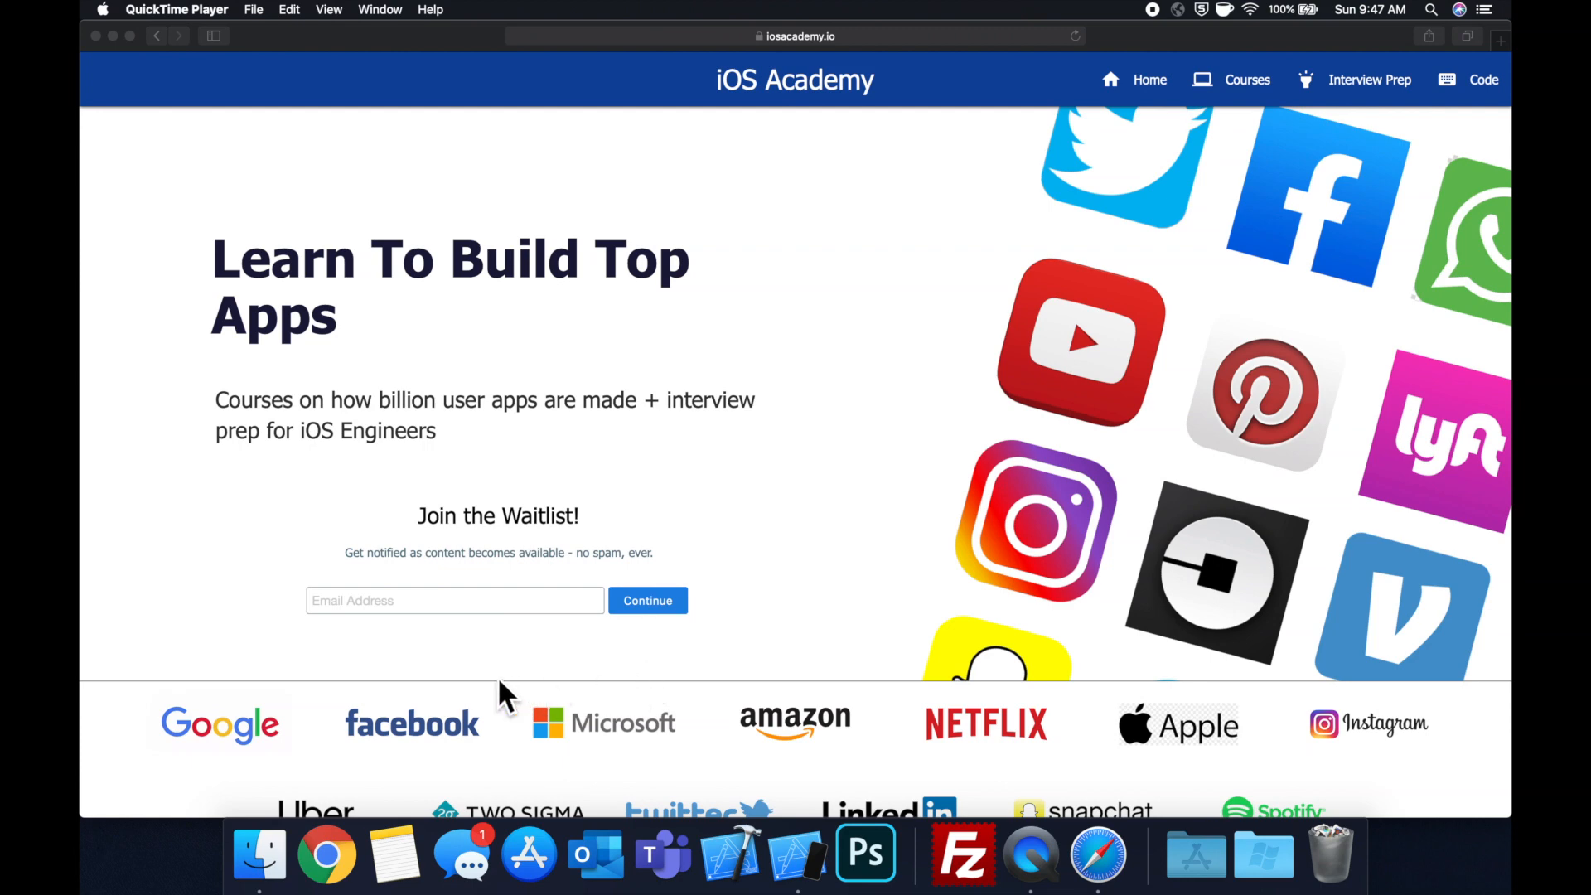
pyautogui.moveTo(578, 686)
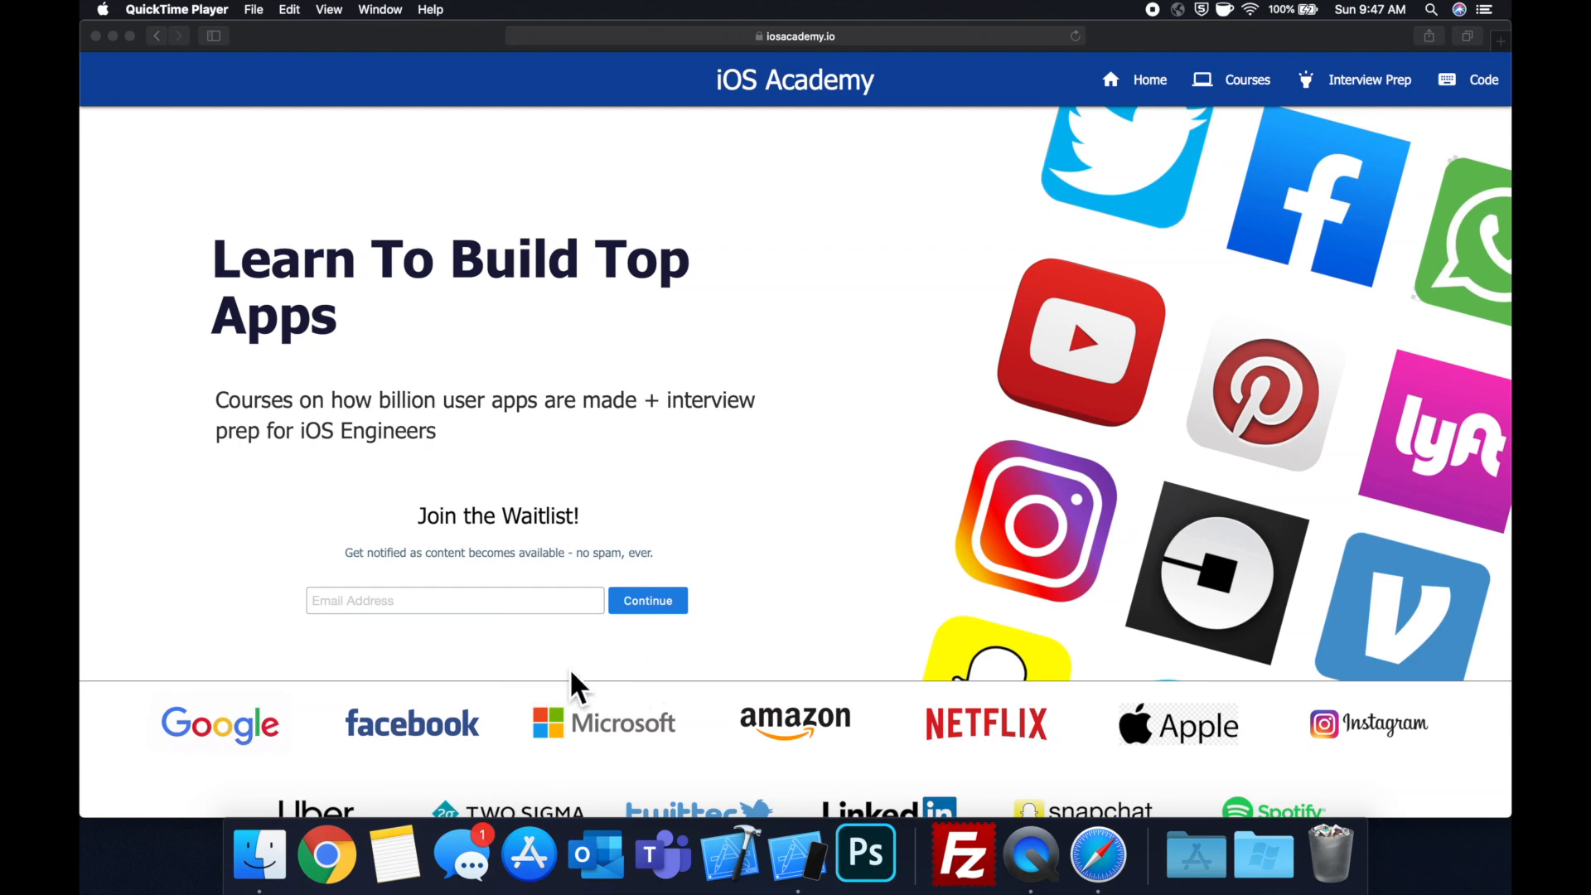
pyautogui.moveTo(660, 679)
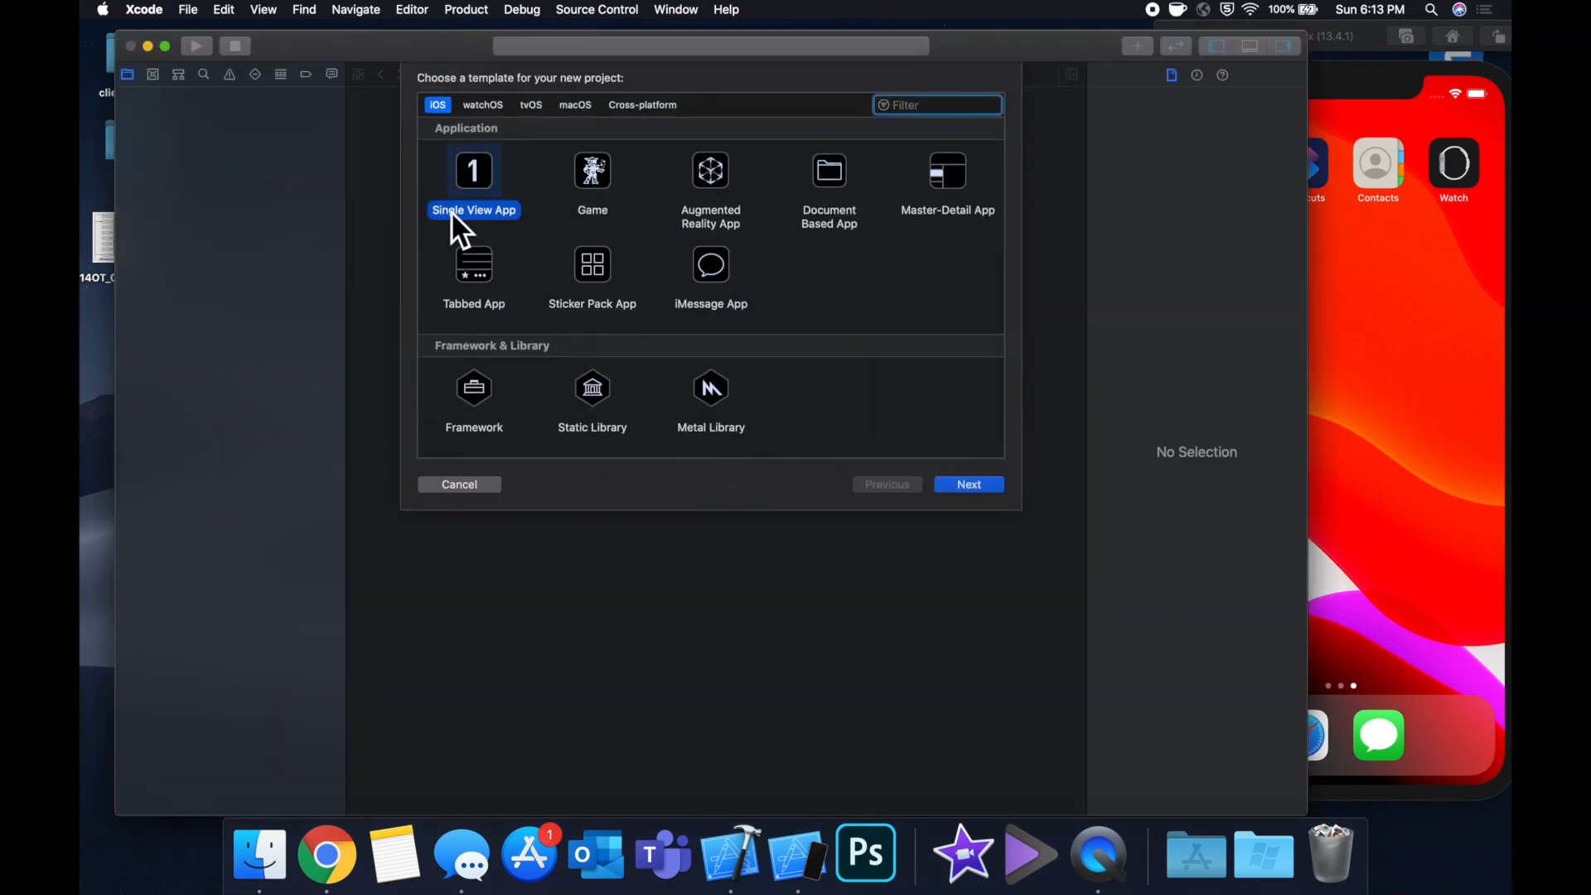
# Step: Create a Single View App project named MySlidingCards
pyautogui.click(967, 484)
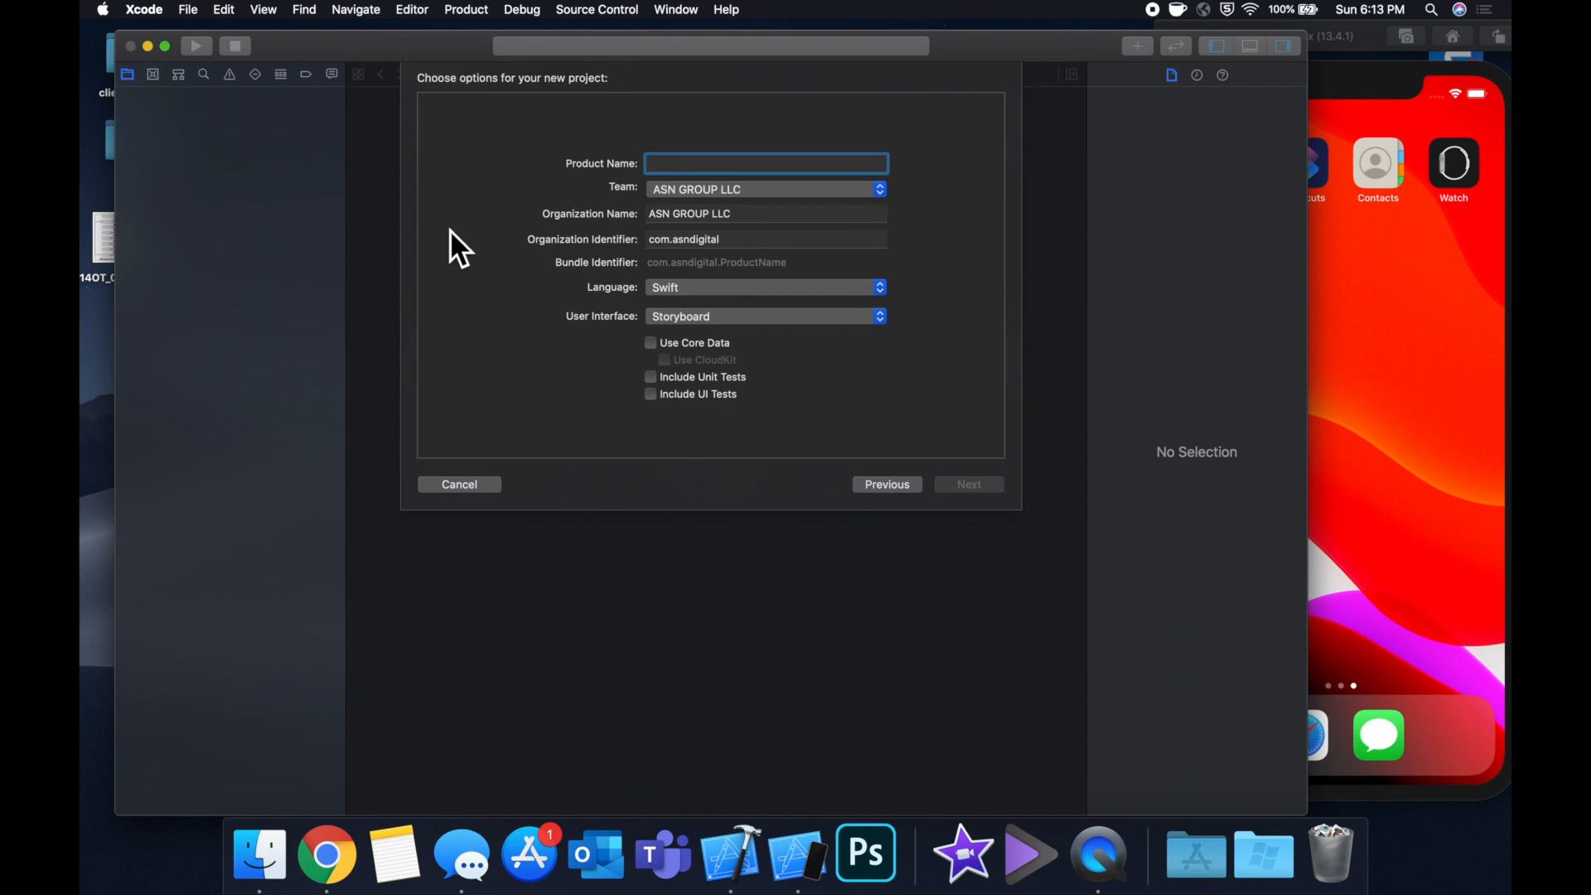
pyautogui.write('MySlidingCa')
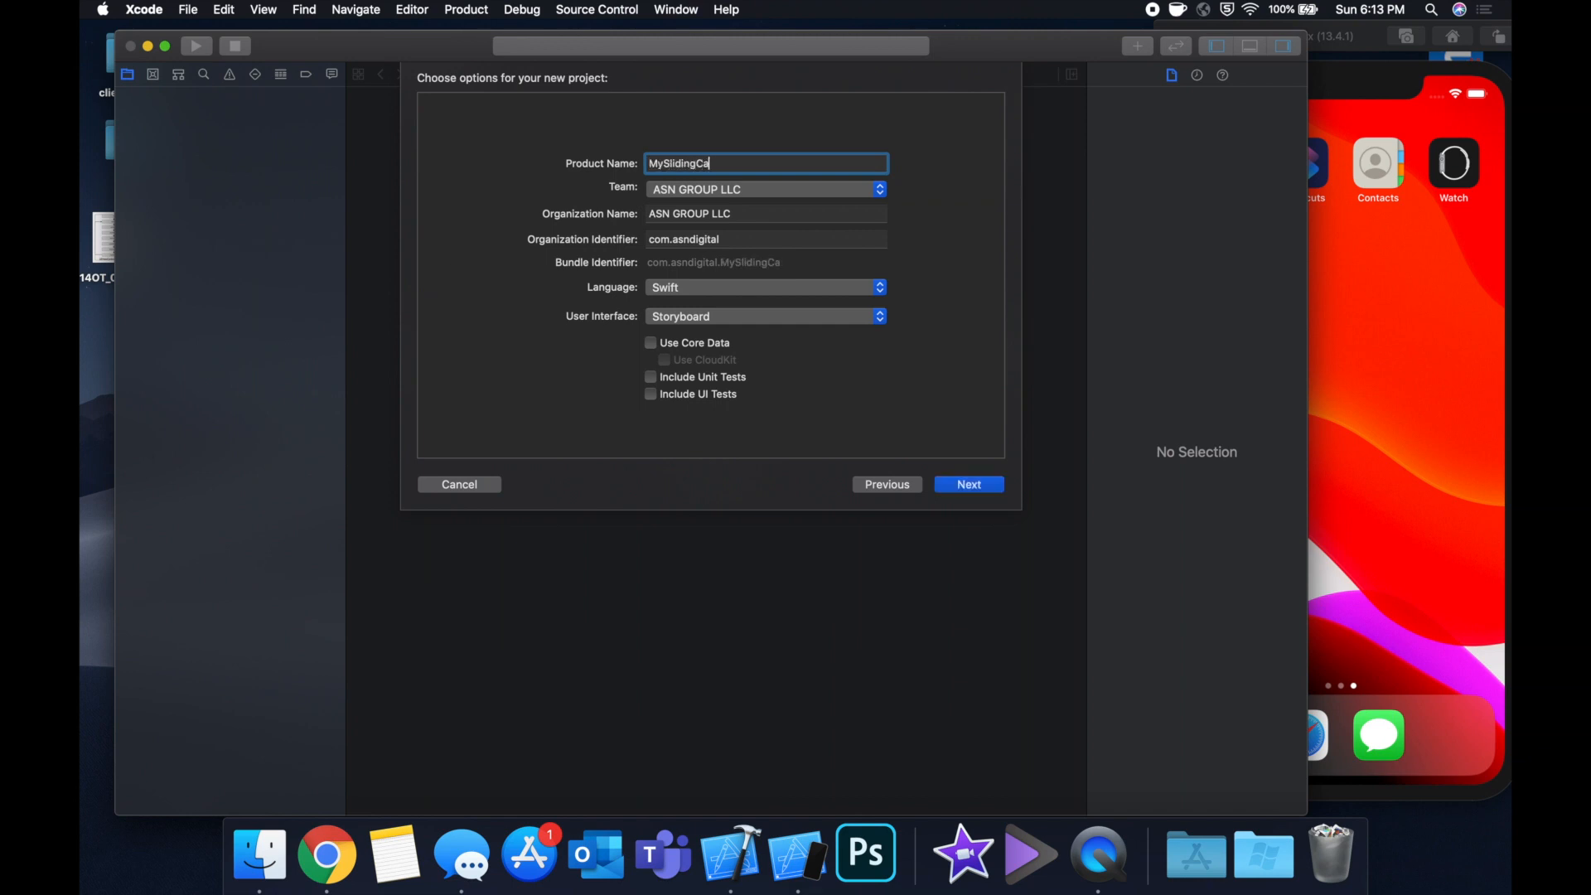
pyautogui.click(966, 484)
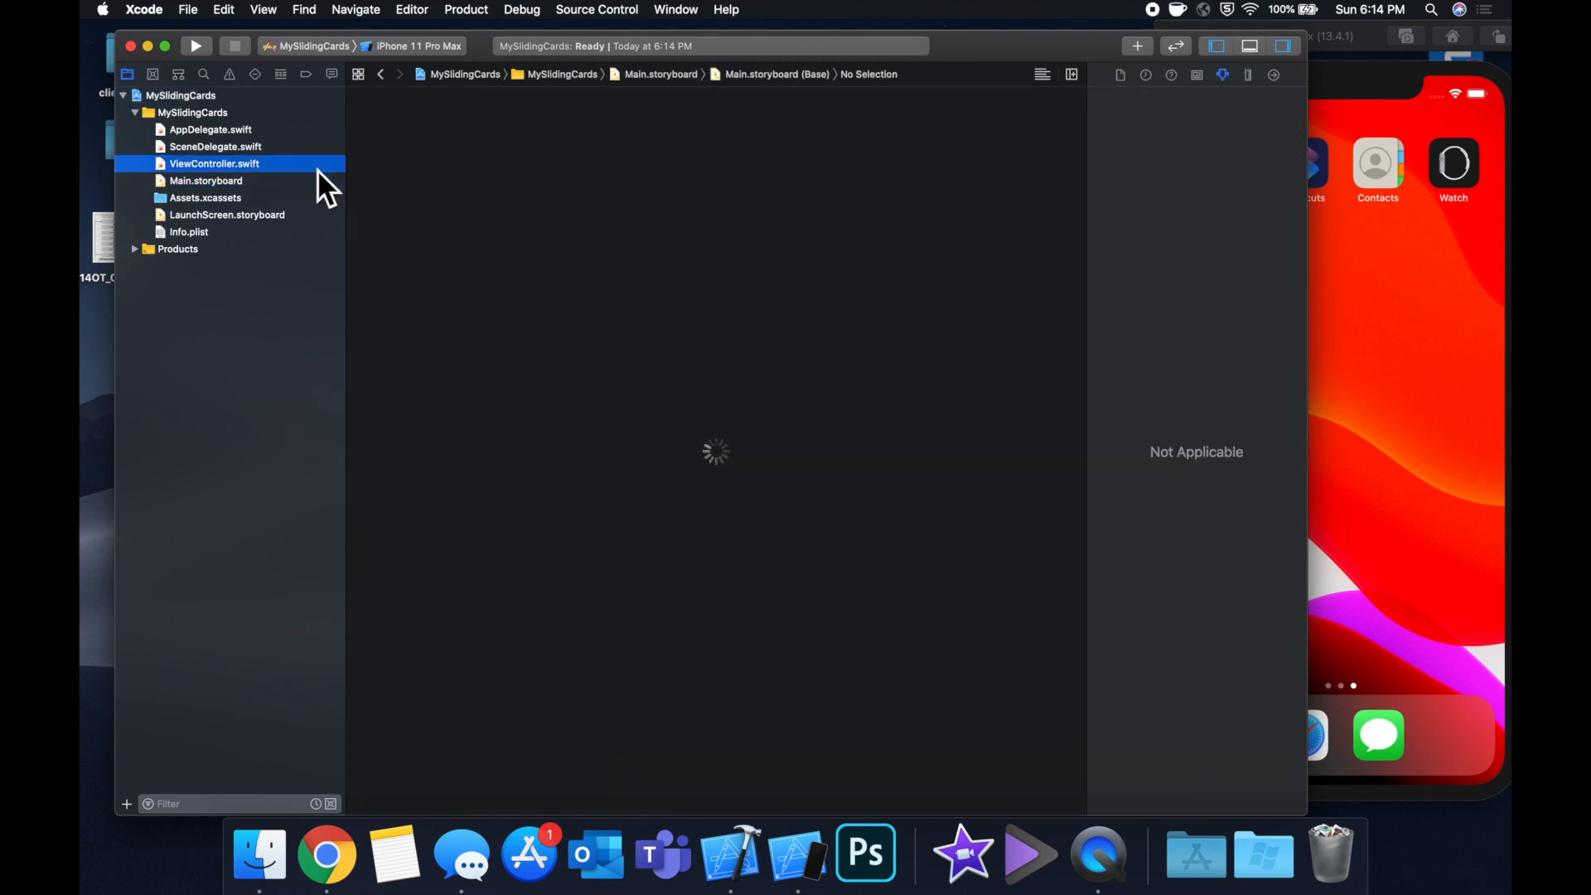
# Step: Open ViewController.swift and place the cursor below the class on line 21
pyautogui.click(214, 163)
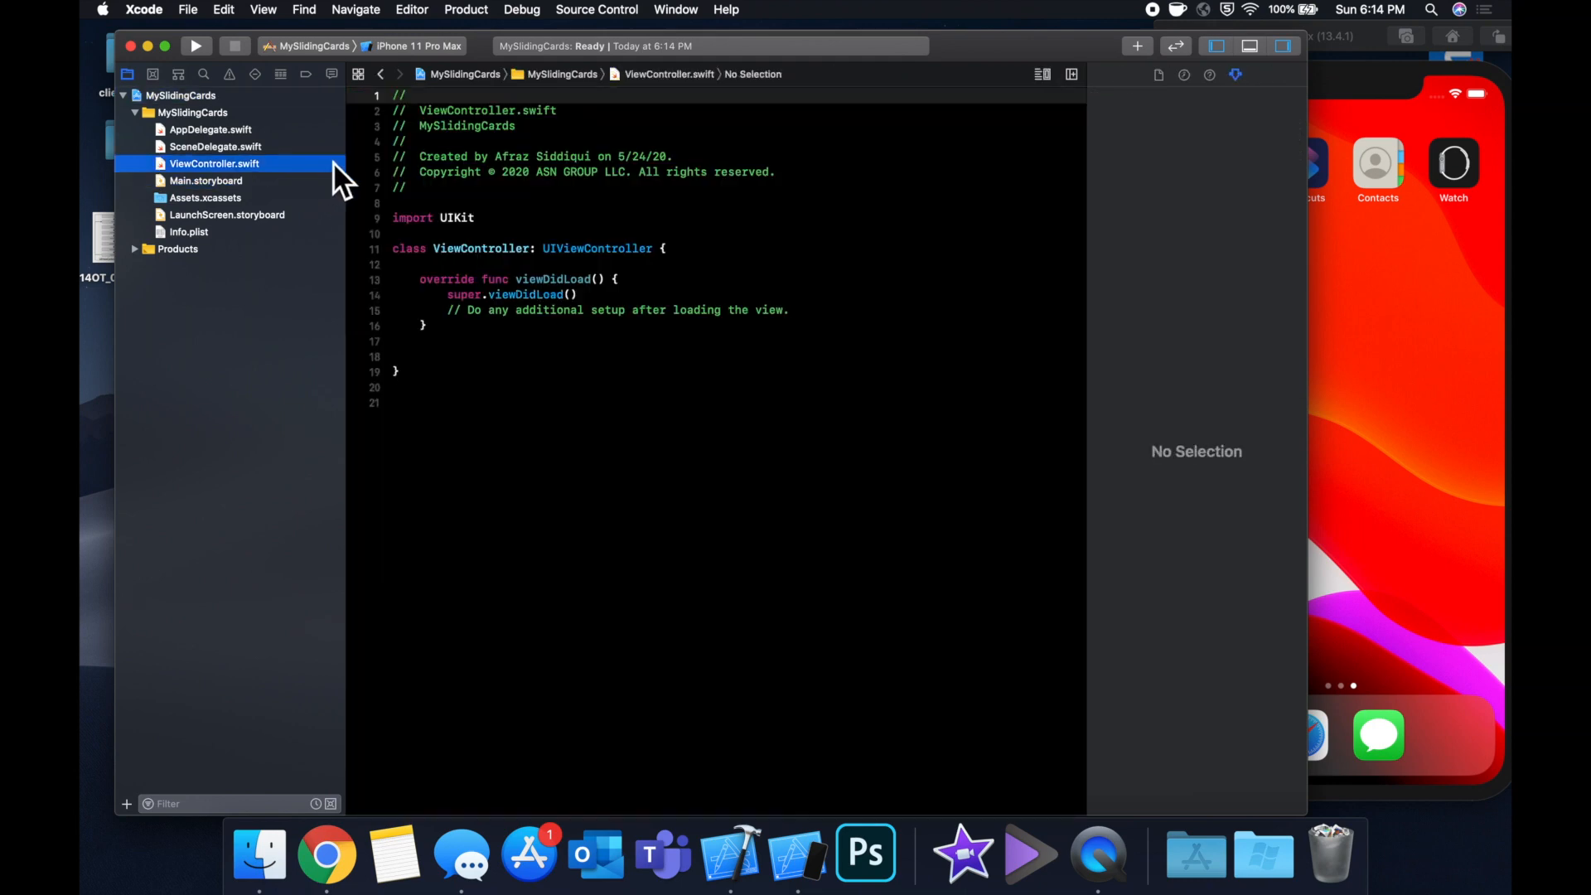
pyautogui.click(565, 402)
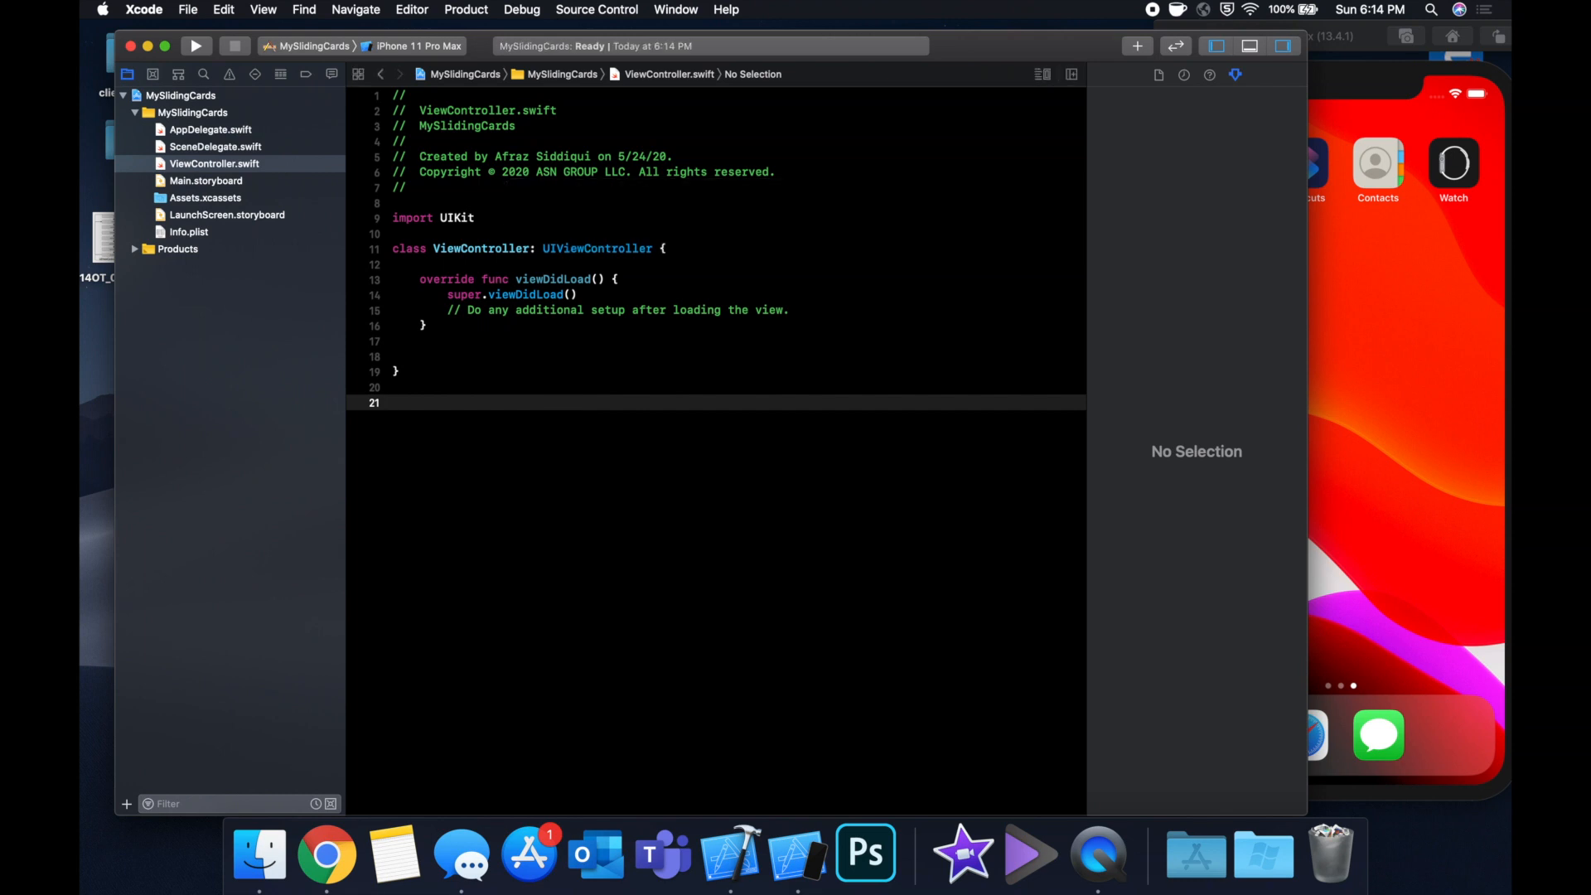
# Step: Run pod init in Desktop/MySlidingCards and open the generated Podfile
pyautogui.click(1098, 853)
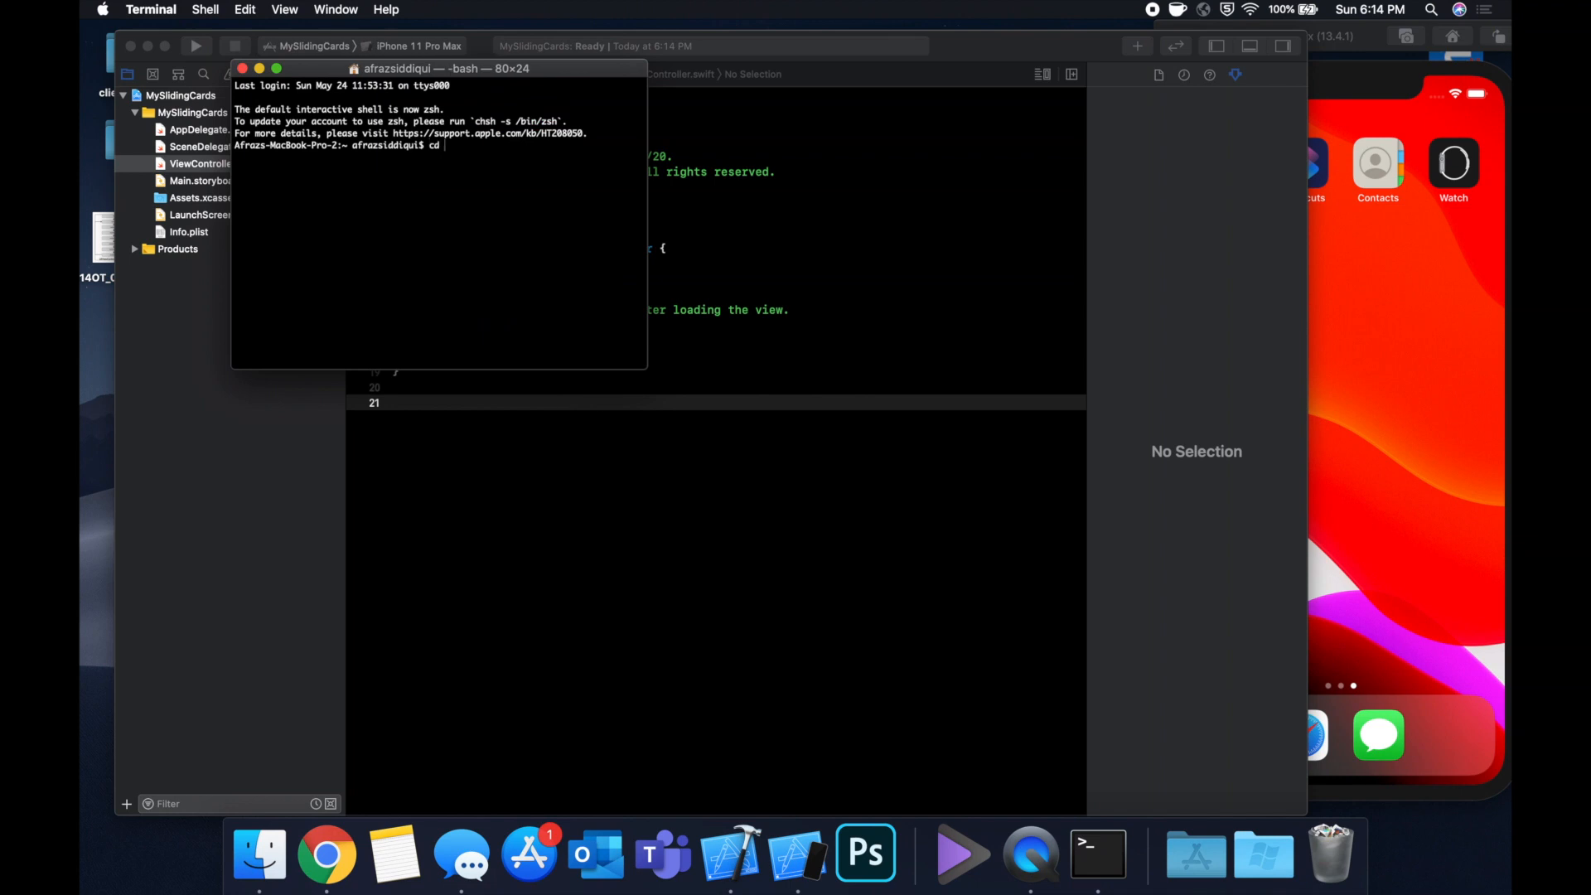
pyautogui.write('Desktop/MySlidingCards/')
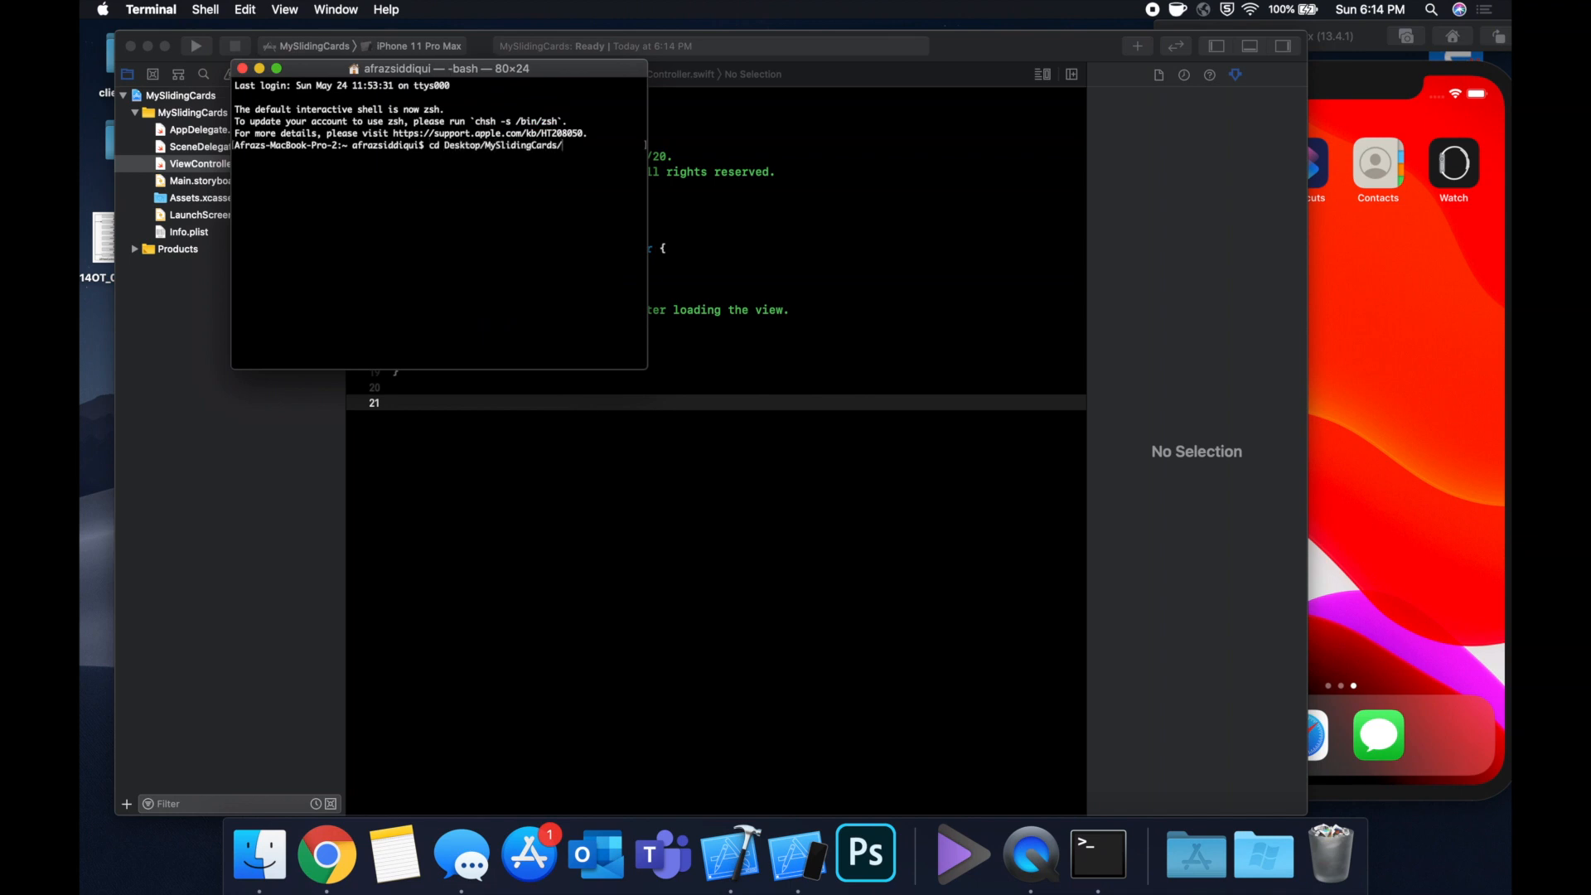
pyautogui.write('pod')
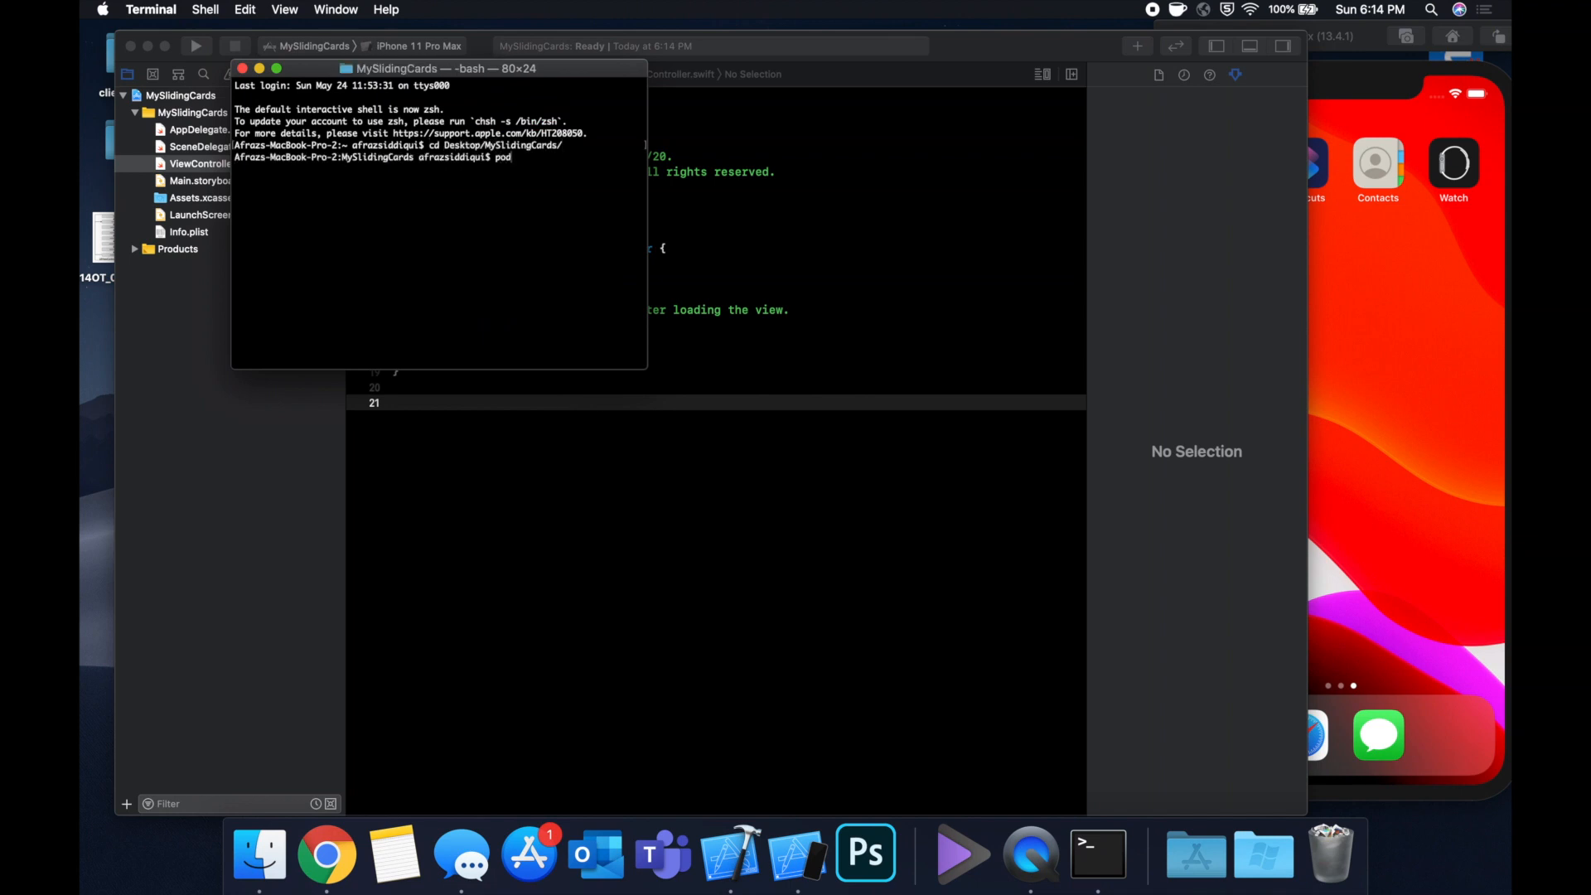
pyautogui.write('init')
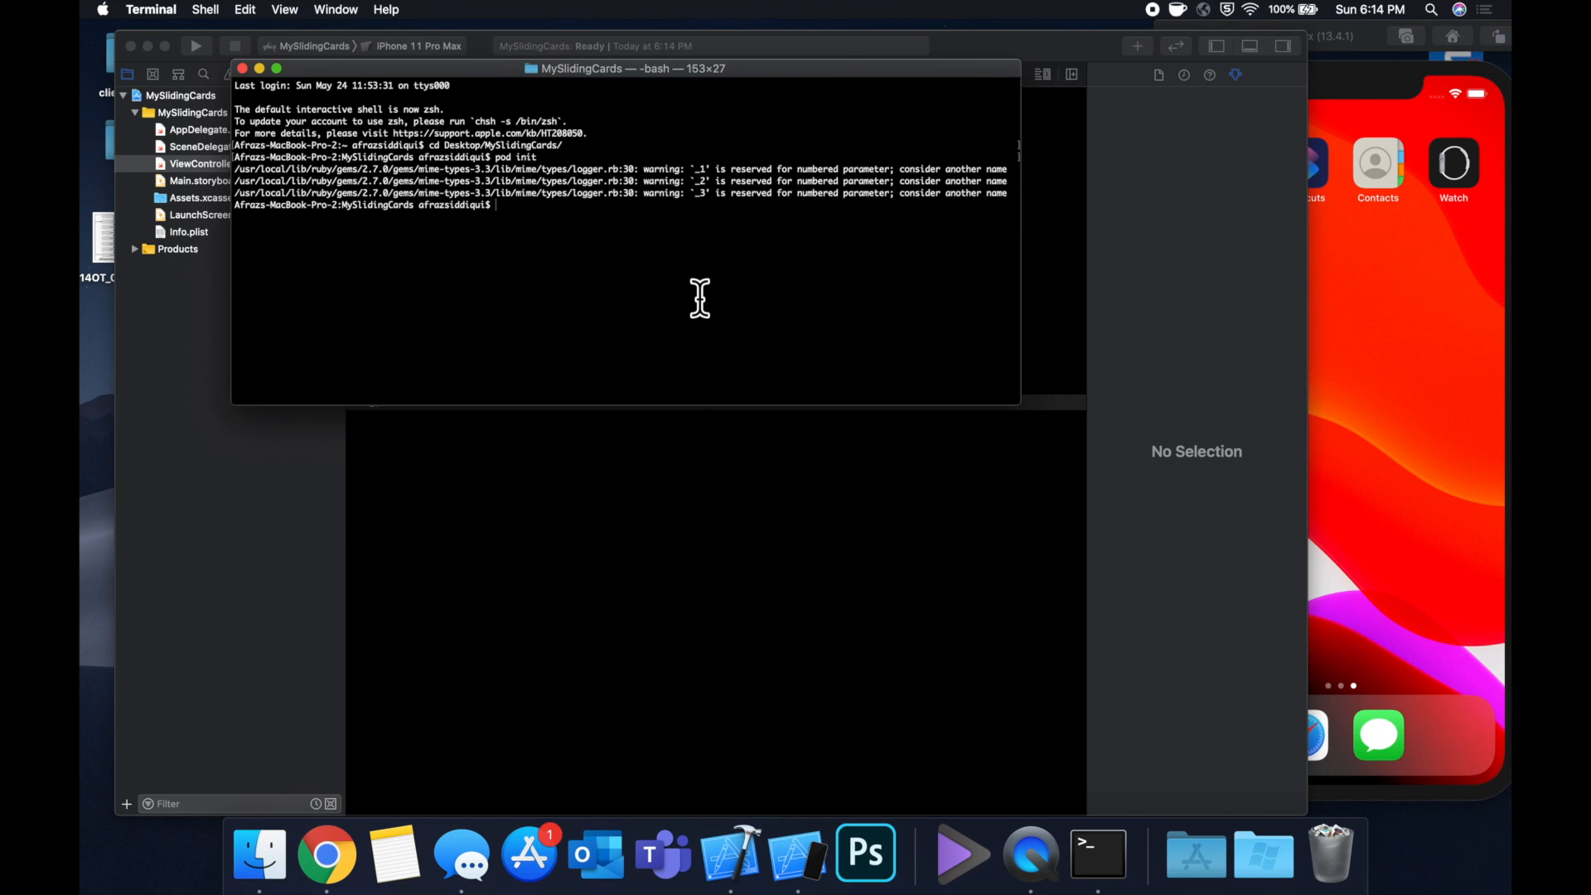
pyautogui.write('open P')
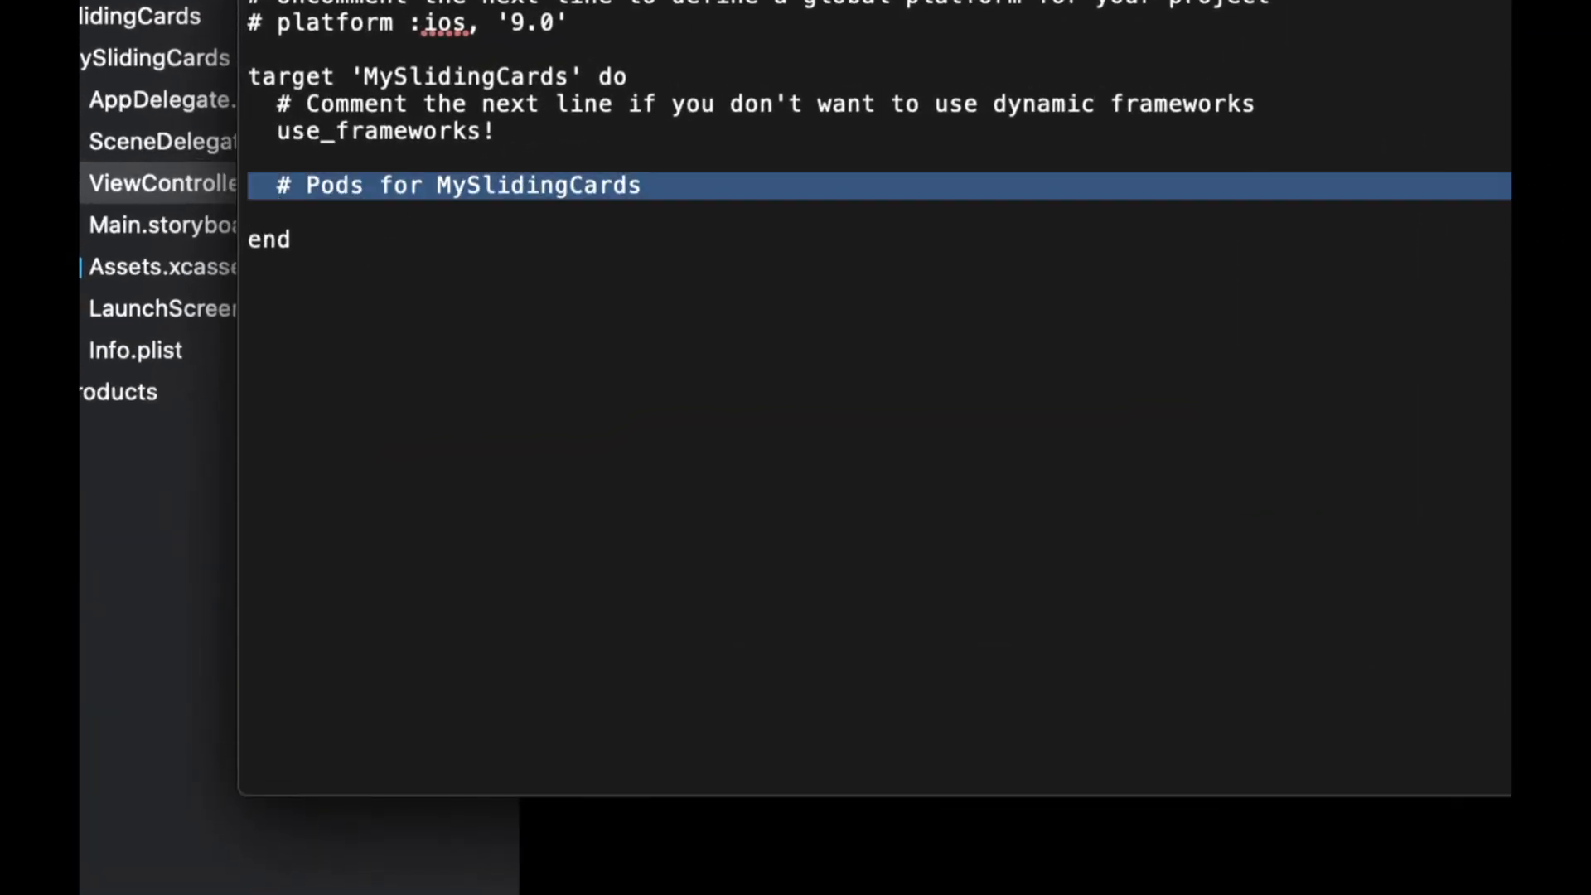
# Step: Replace the '# Pods for MySlidingCards' comment with pod 'CardSlider'
pyautogui.write('pod')
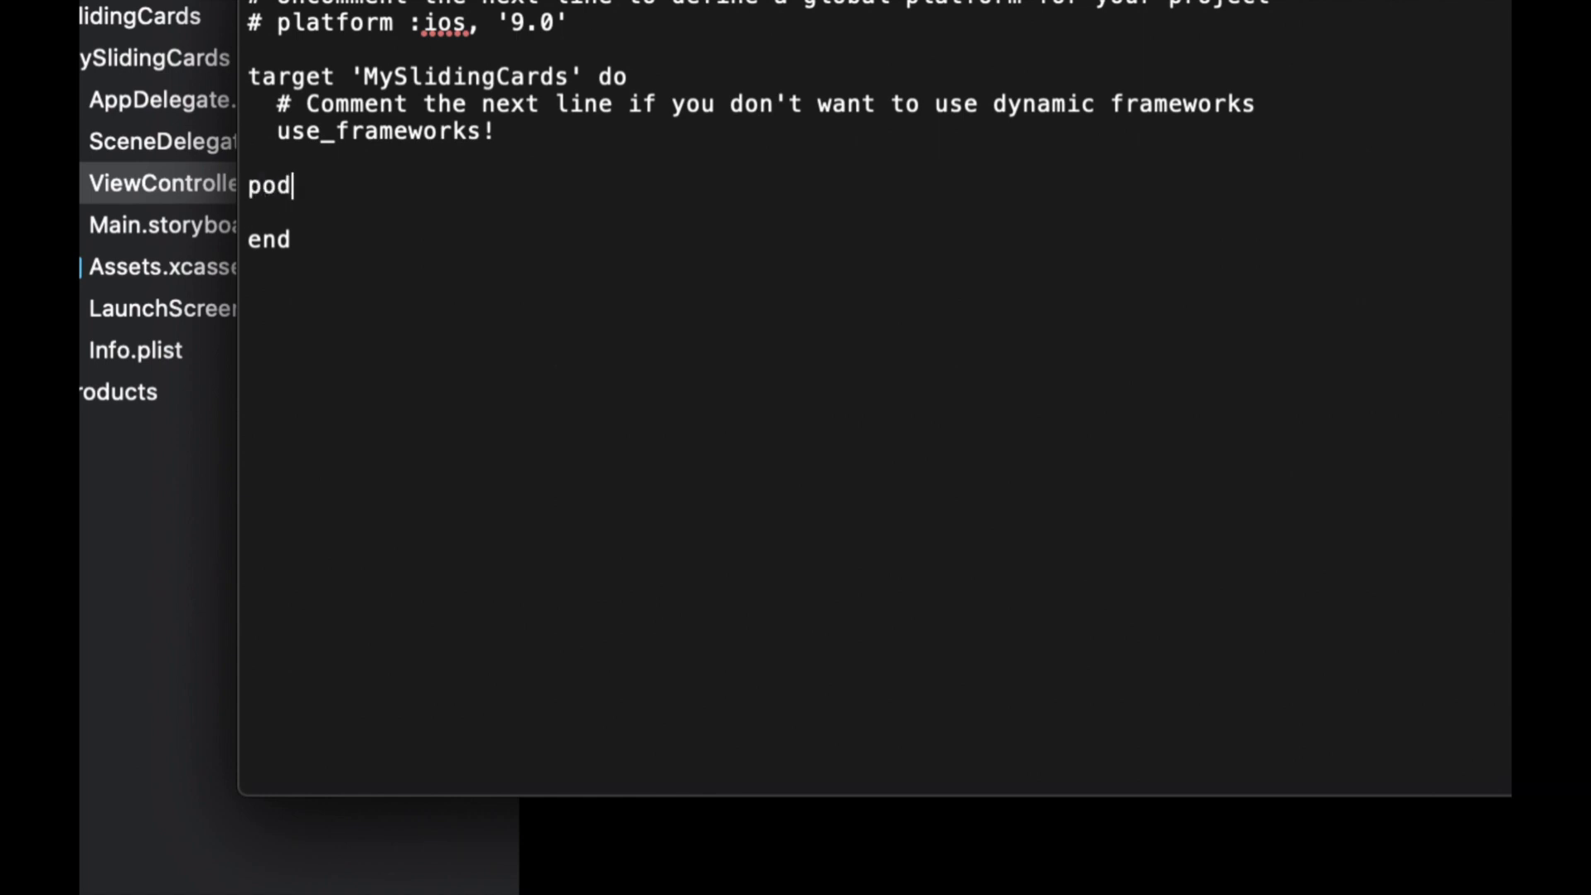
pyautogui.write("'Card'")
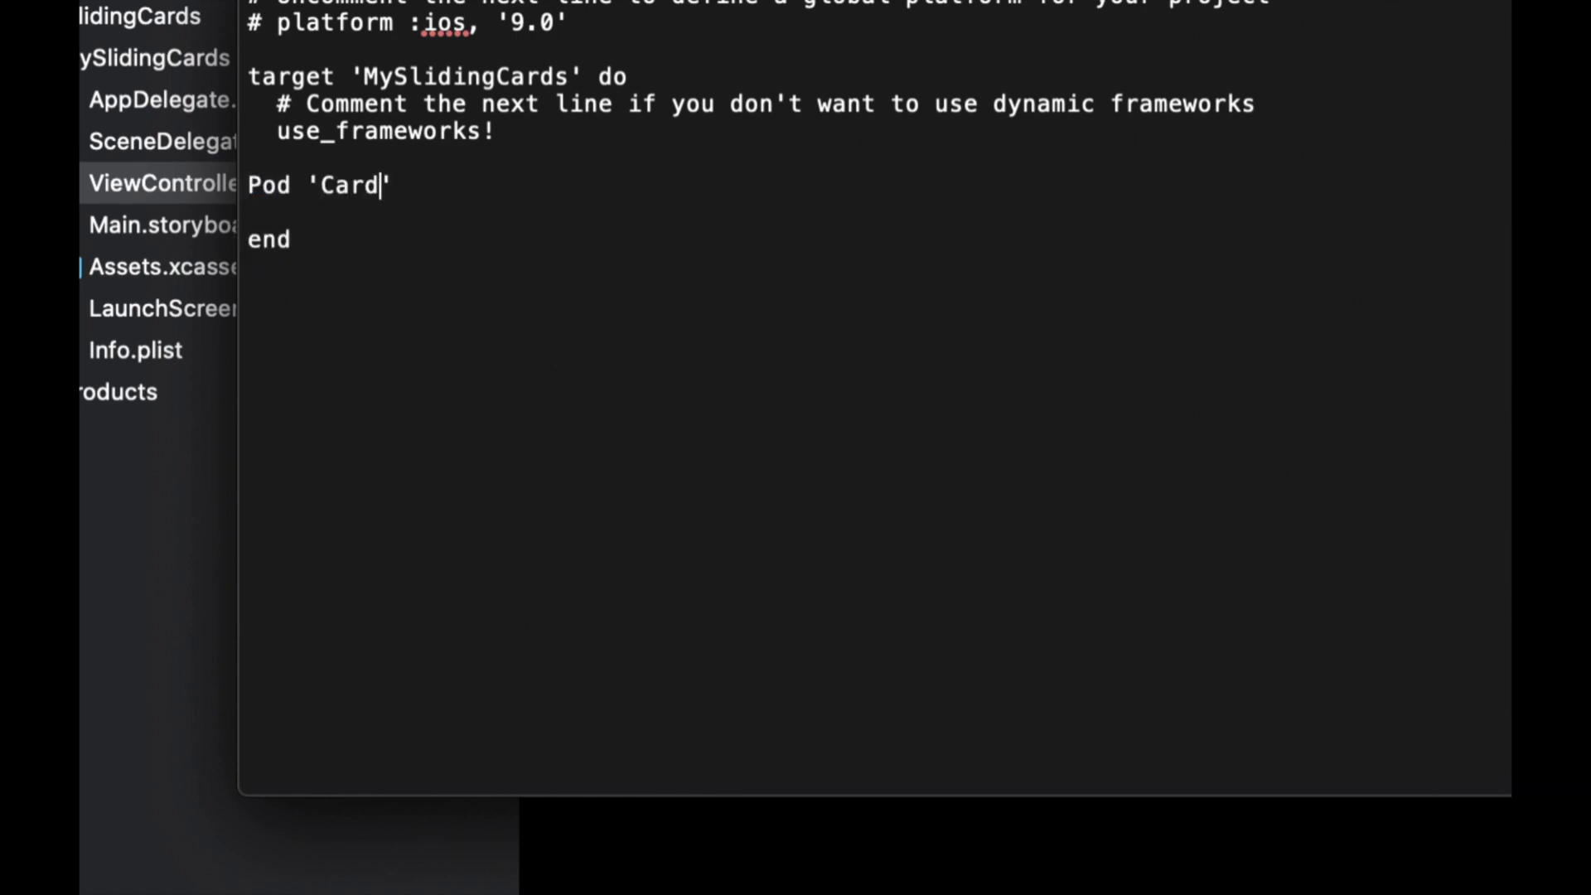
pyautogui.write('Slider')
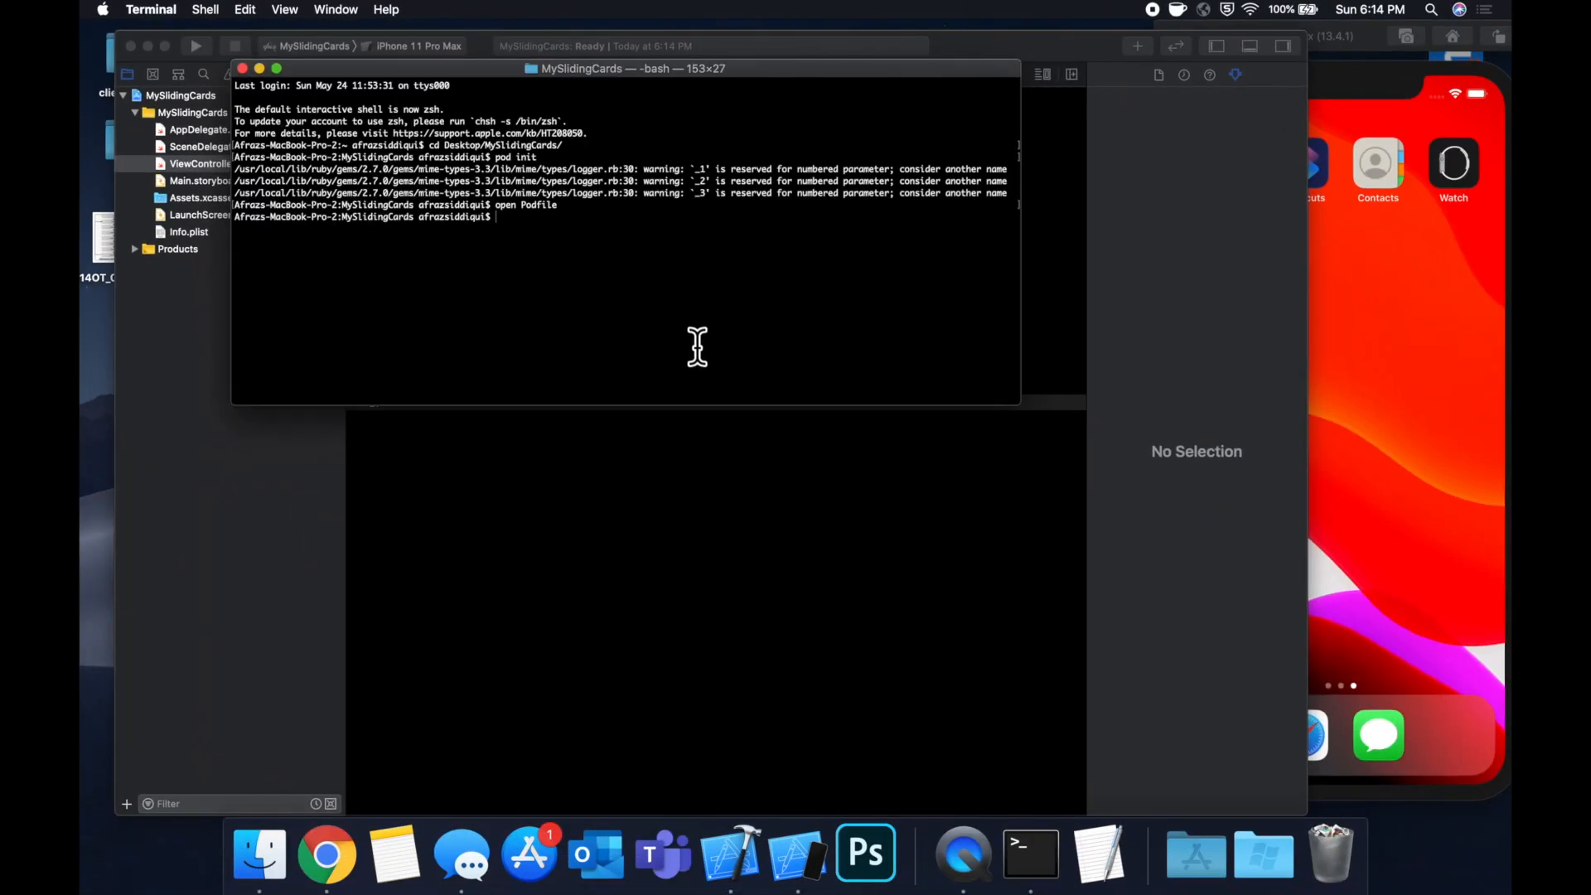
# Step: Run pod install to download and install CardSlider 0.1.0
pyautogui.write('pod install')
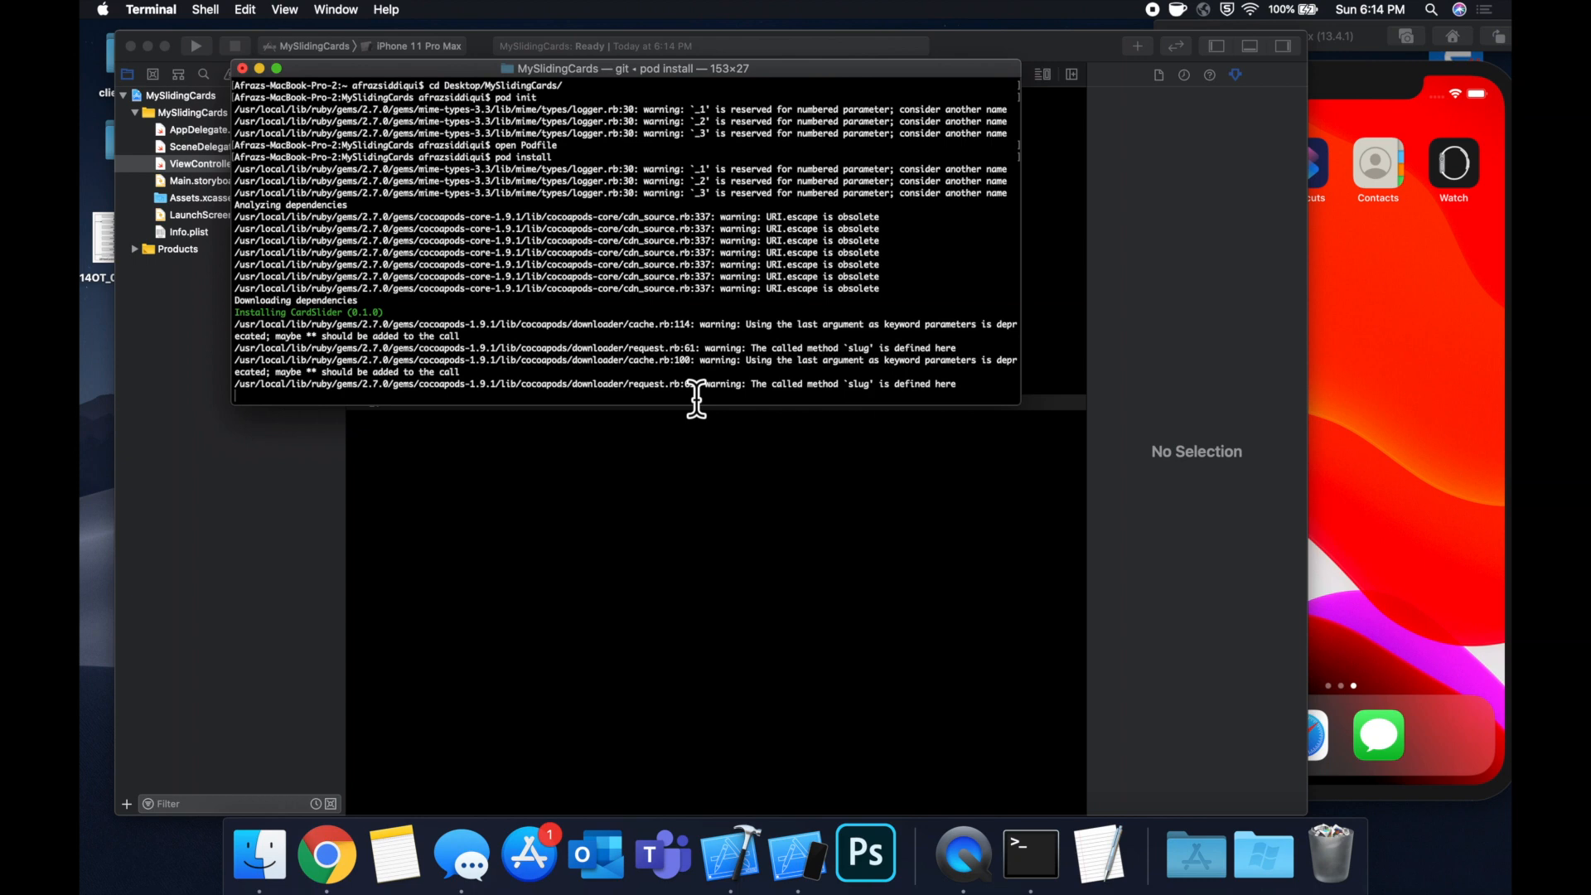
pyautogui.moveTo(692, 446)
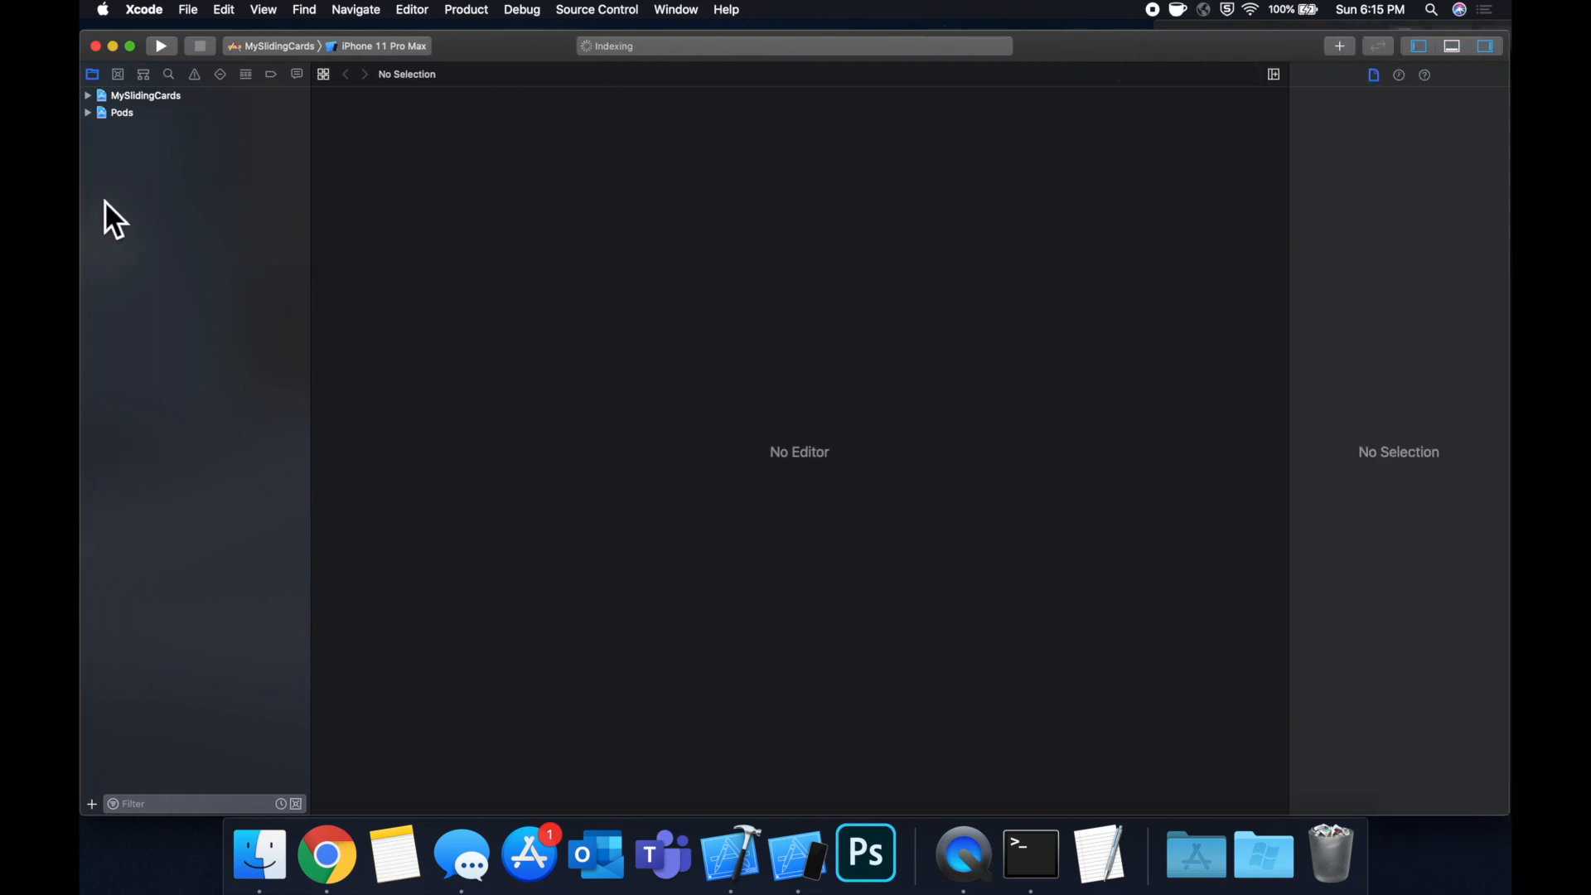
# Step: Expand the MySlidingCards project and open ViewController.swift
pyautogui.click(87, 96)
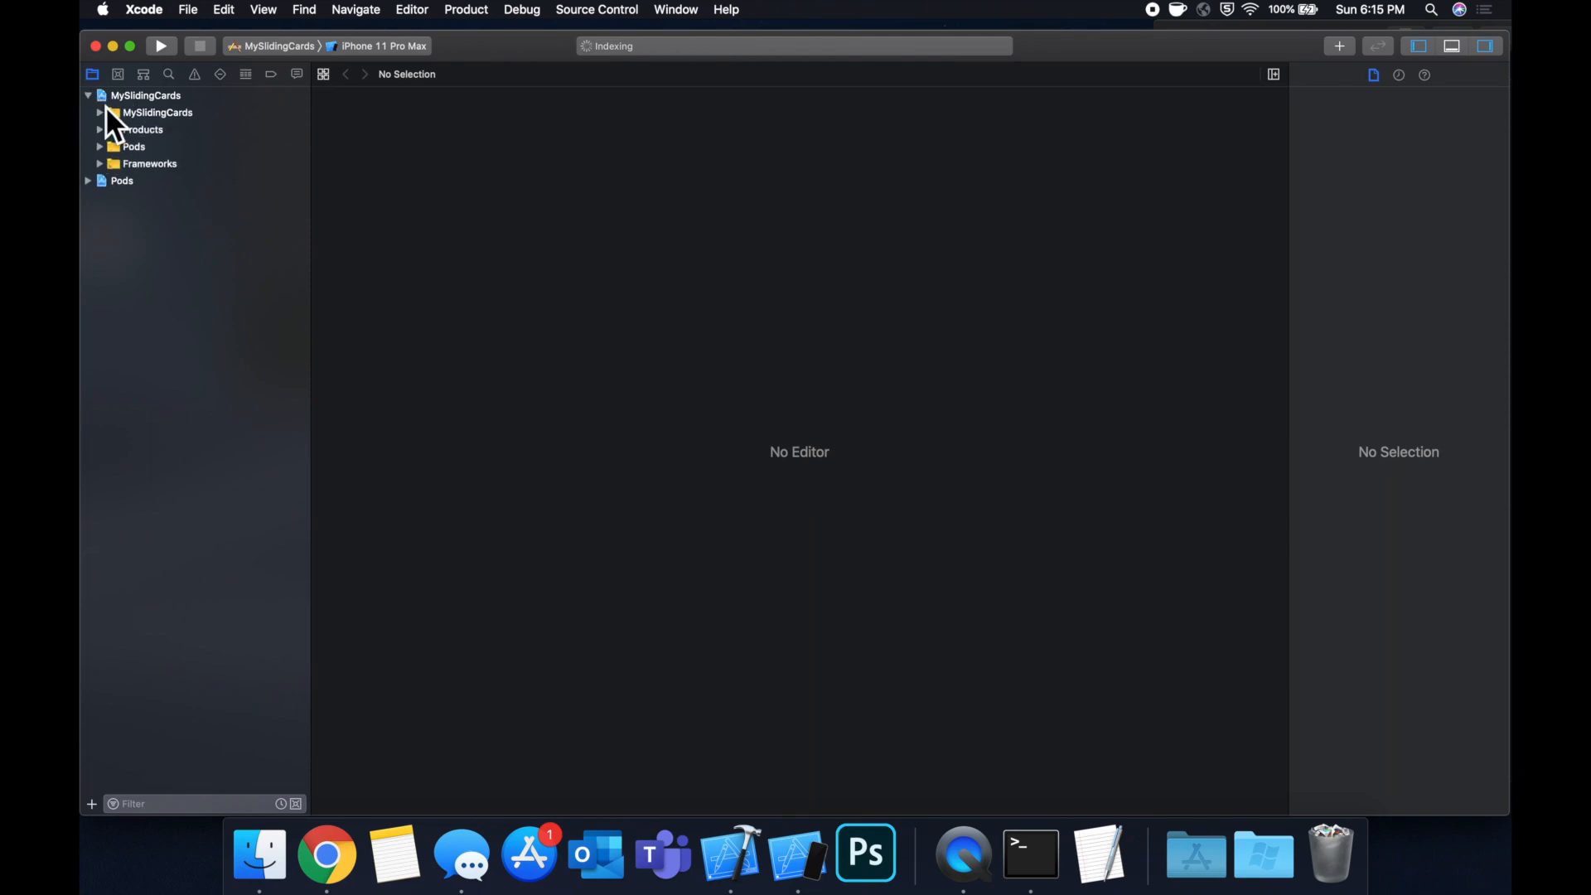
pyautogui.click(157, 112)
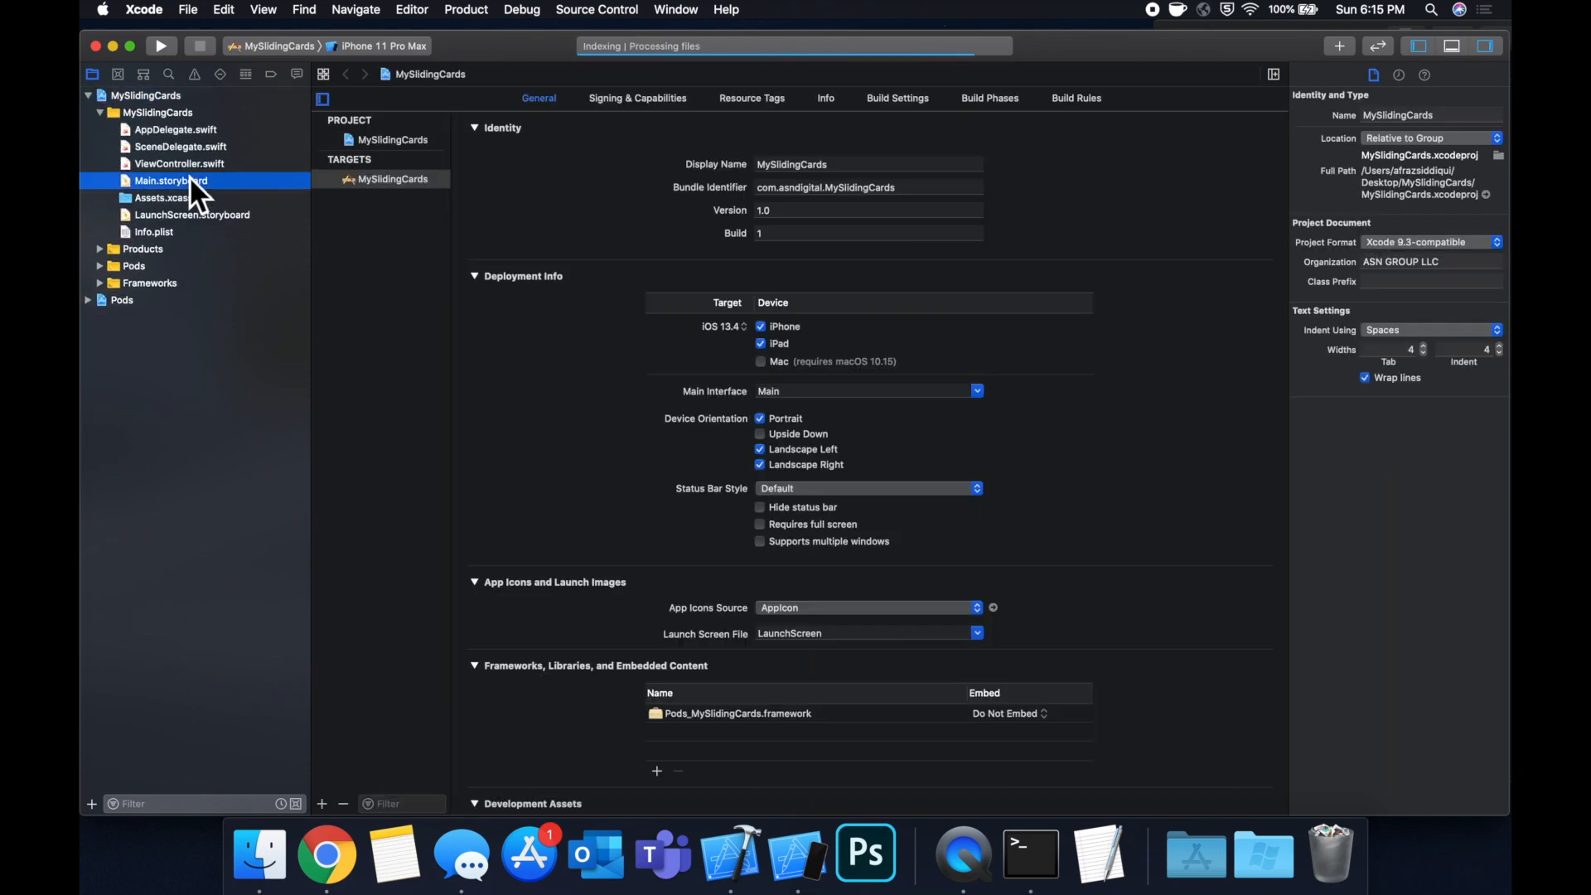
pyautogui.click(180, 164)
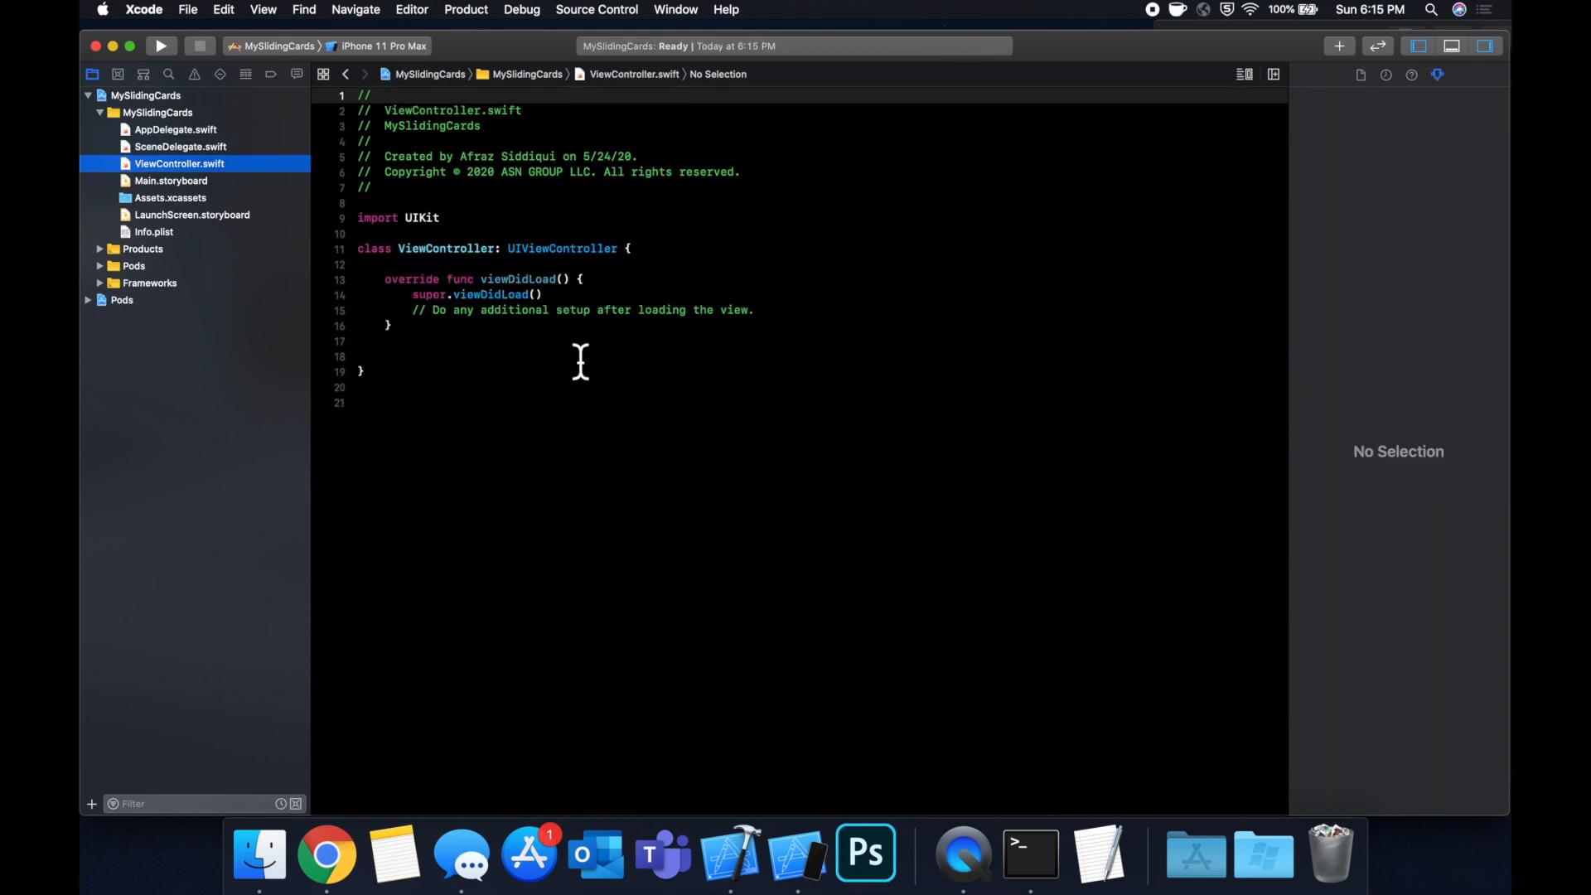
pyautogui.moveTo(710, 404)
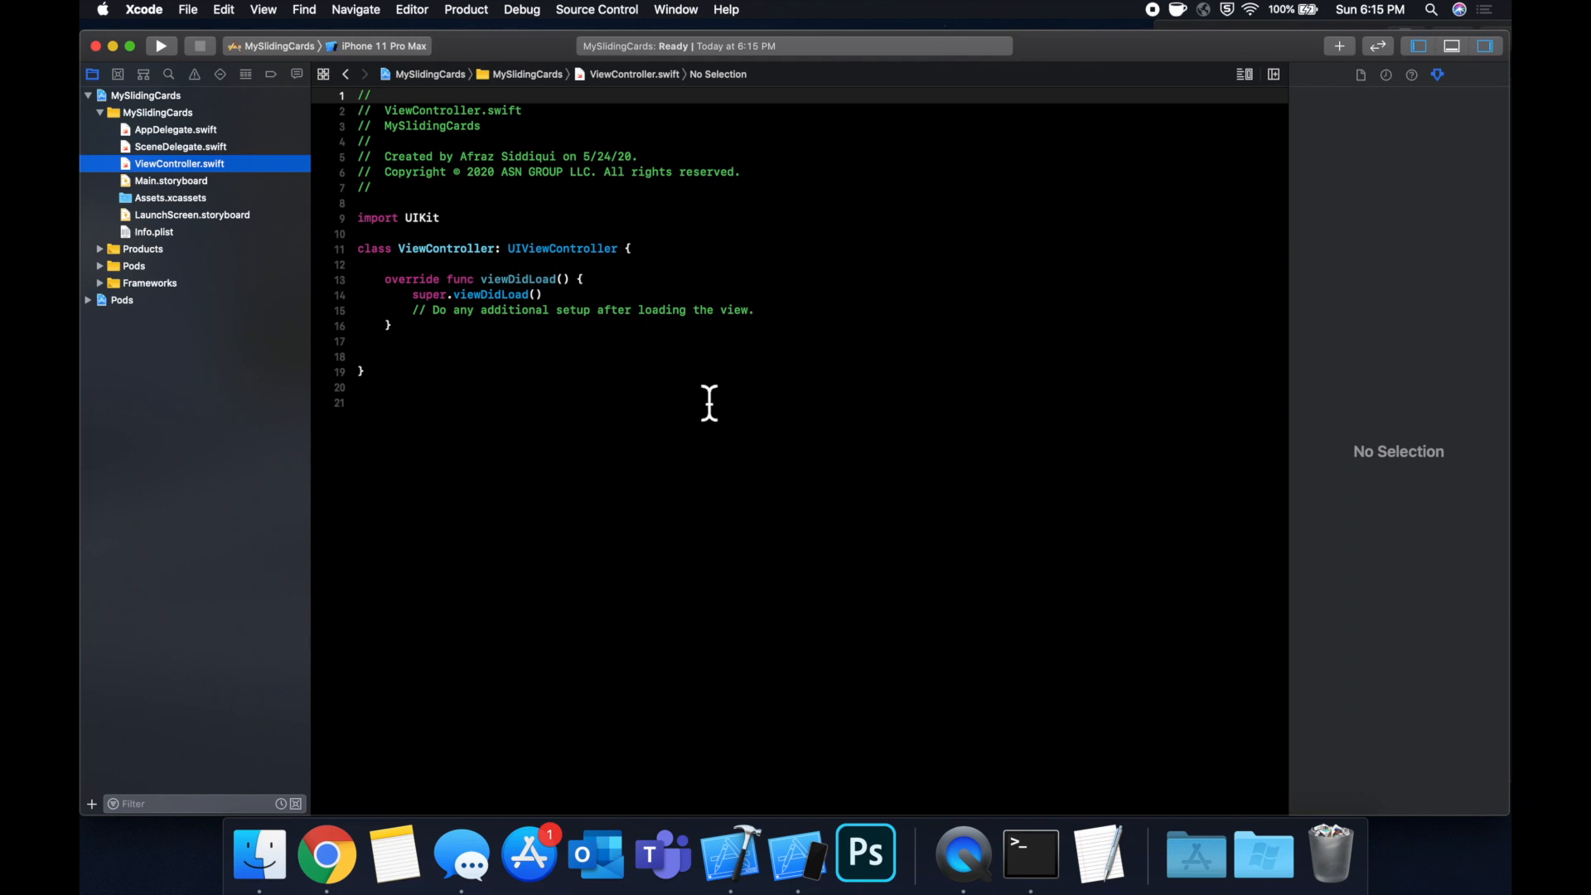
pyautogui.moveTo(953, 444)
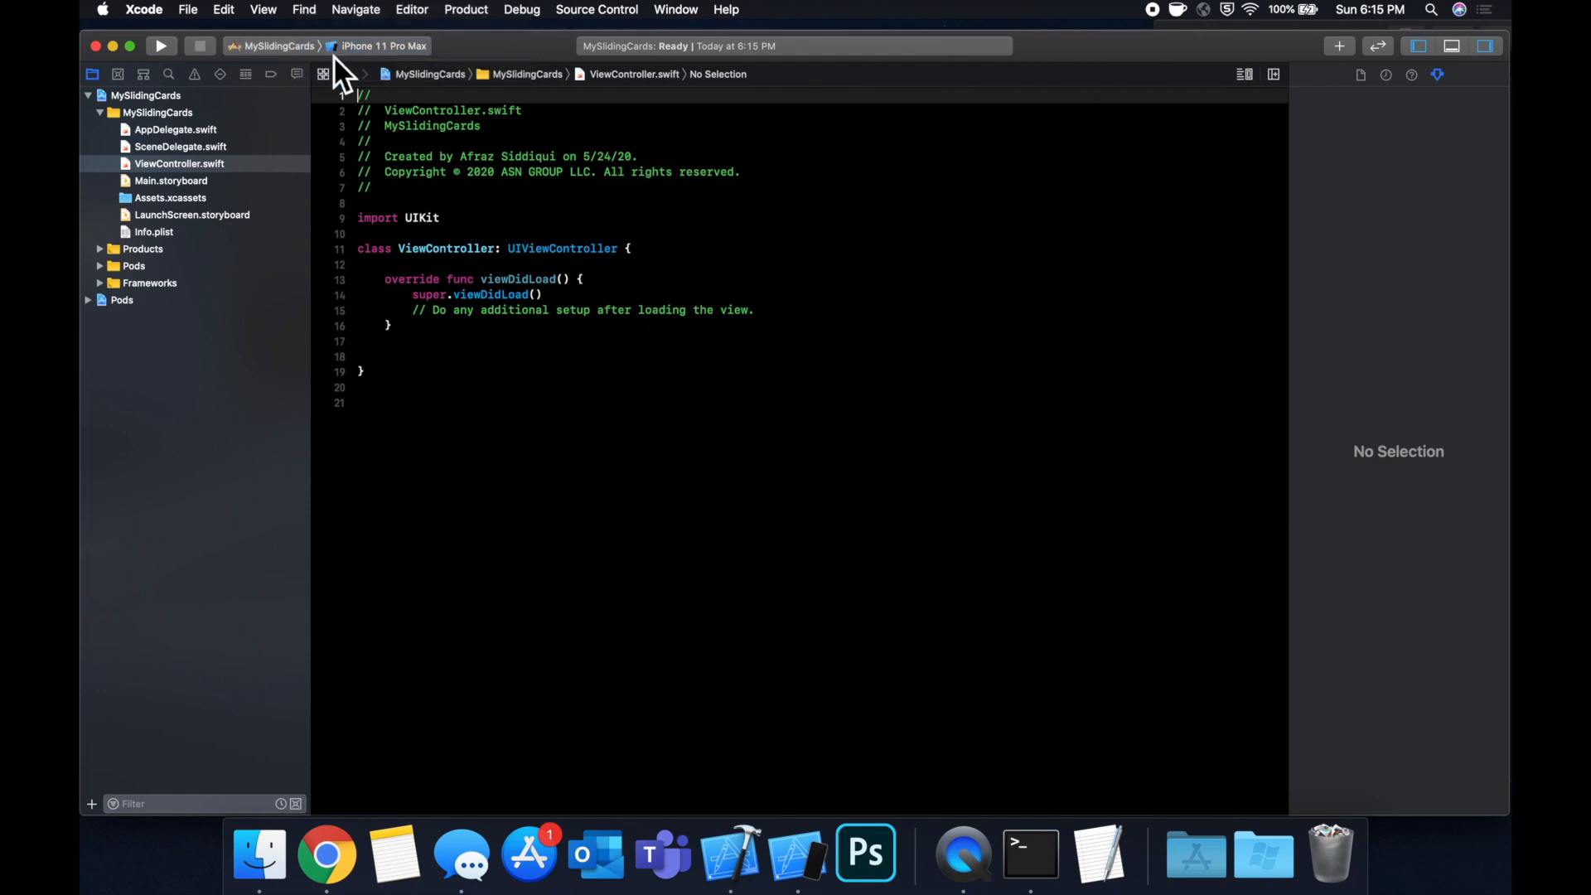
# Step: Build and run the app on the iPhone 11 Pro Max simulator
pyautogui.click(160, 45)
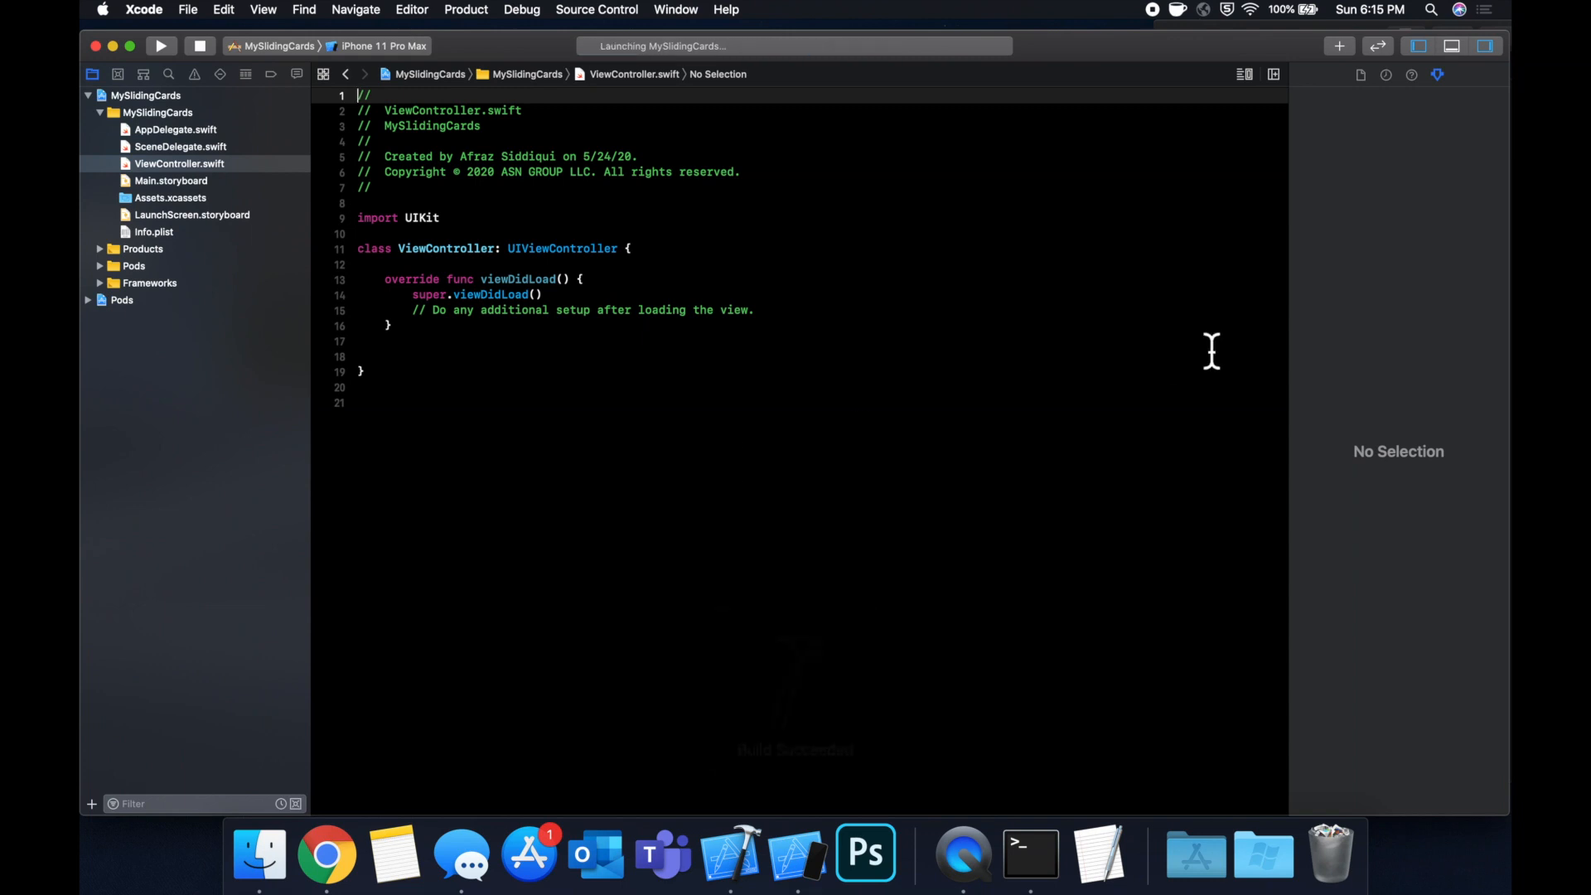
pyautogui.click(791, 842)
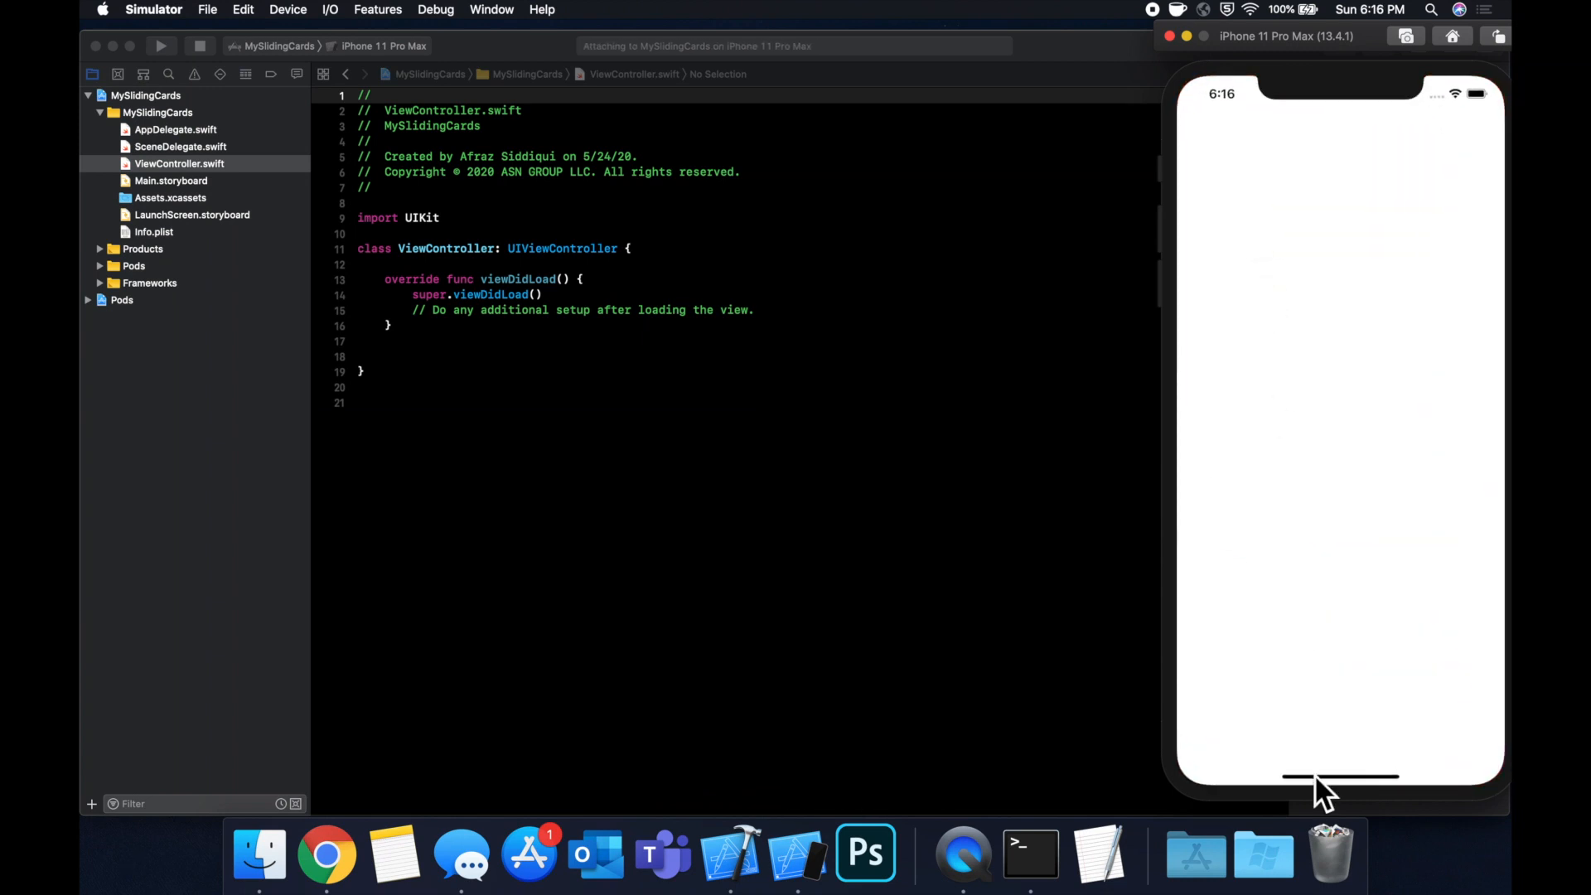
pyautogui.click(160, 45)
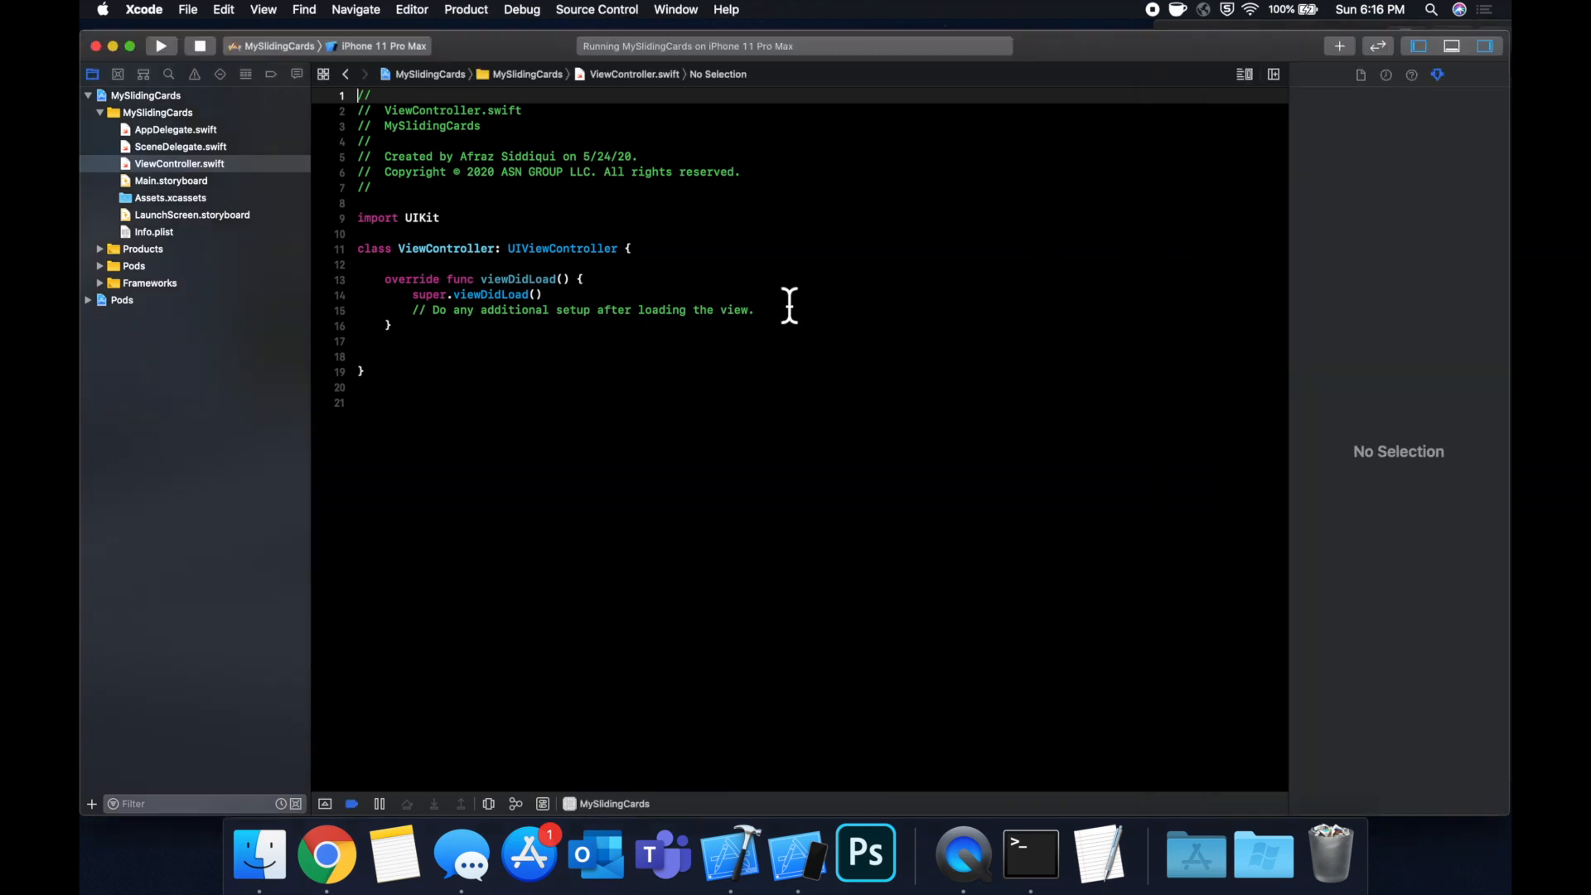
pyautogui.moveTo(515, 335)
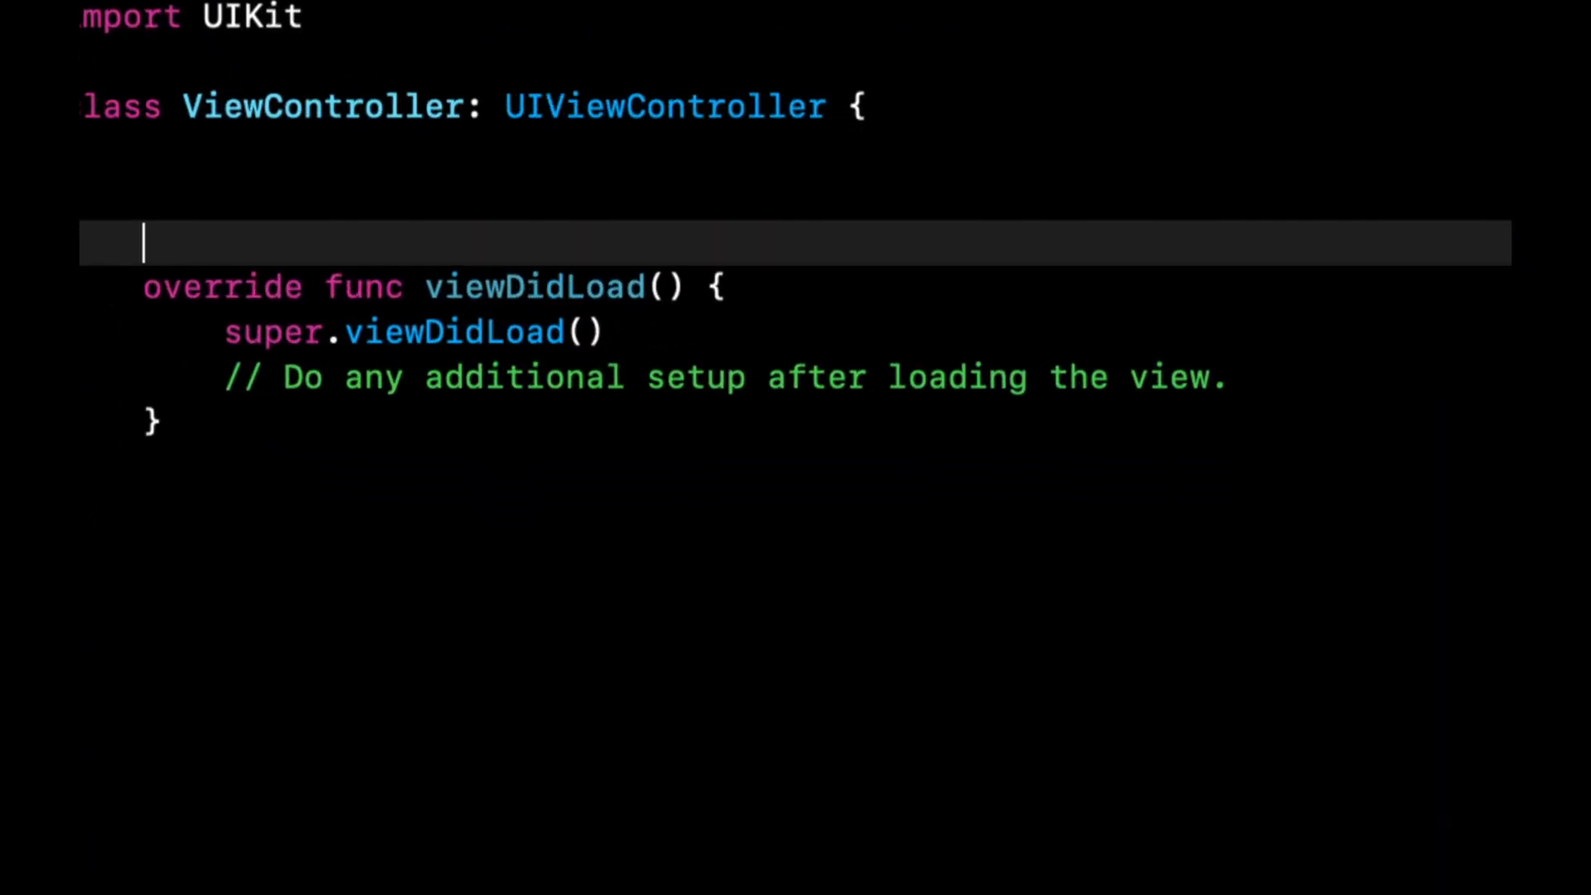
# Step: Add a myButton outlet with .link background and white title colour in viewDidLoad
pyautogui.write('@ibout')
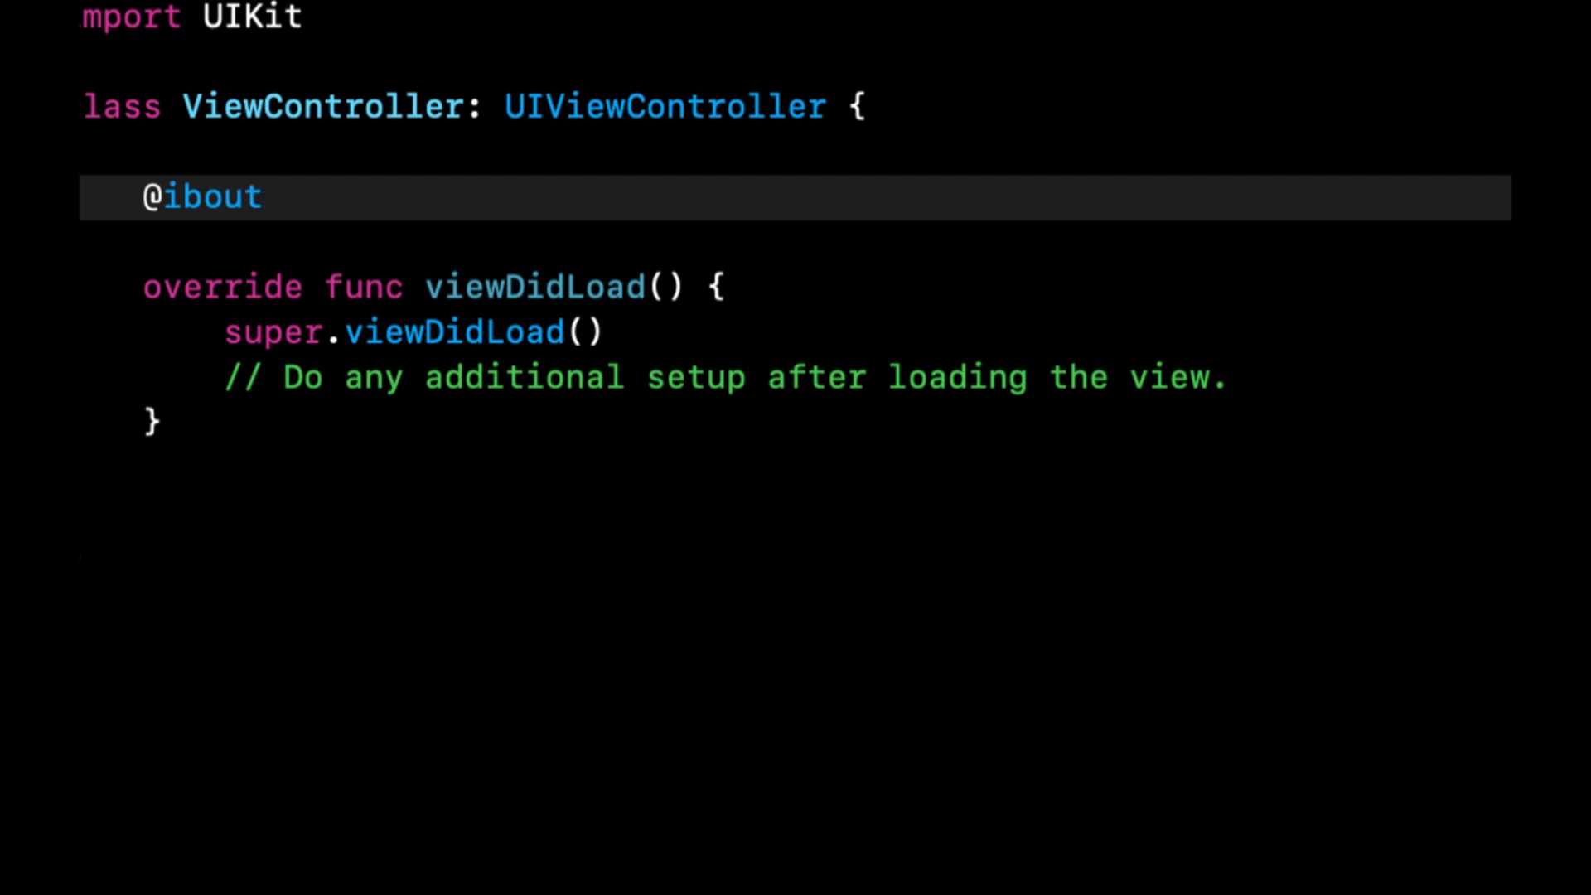
pyautogui.write('Outlet var myButton: UIButton')
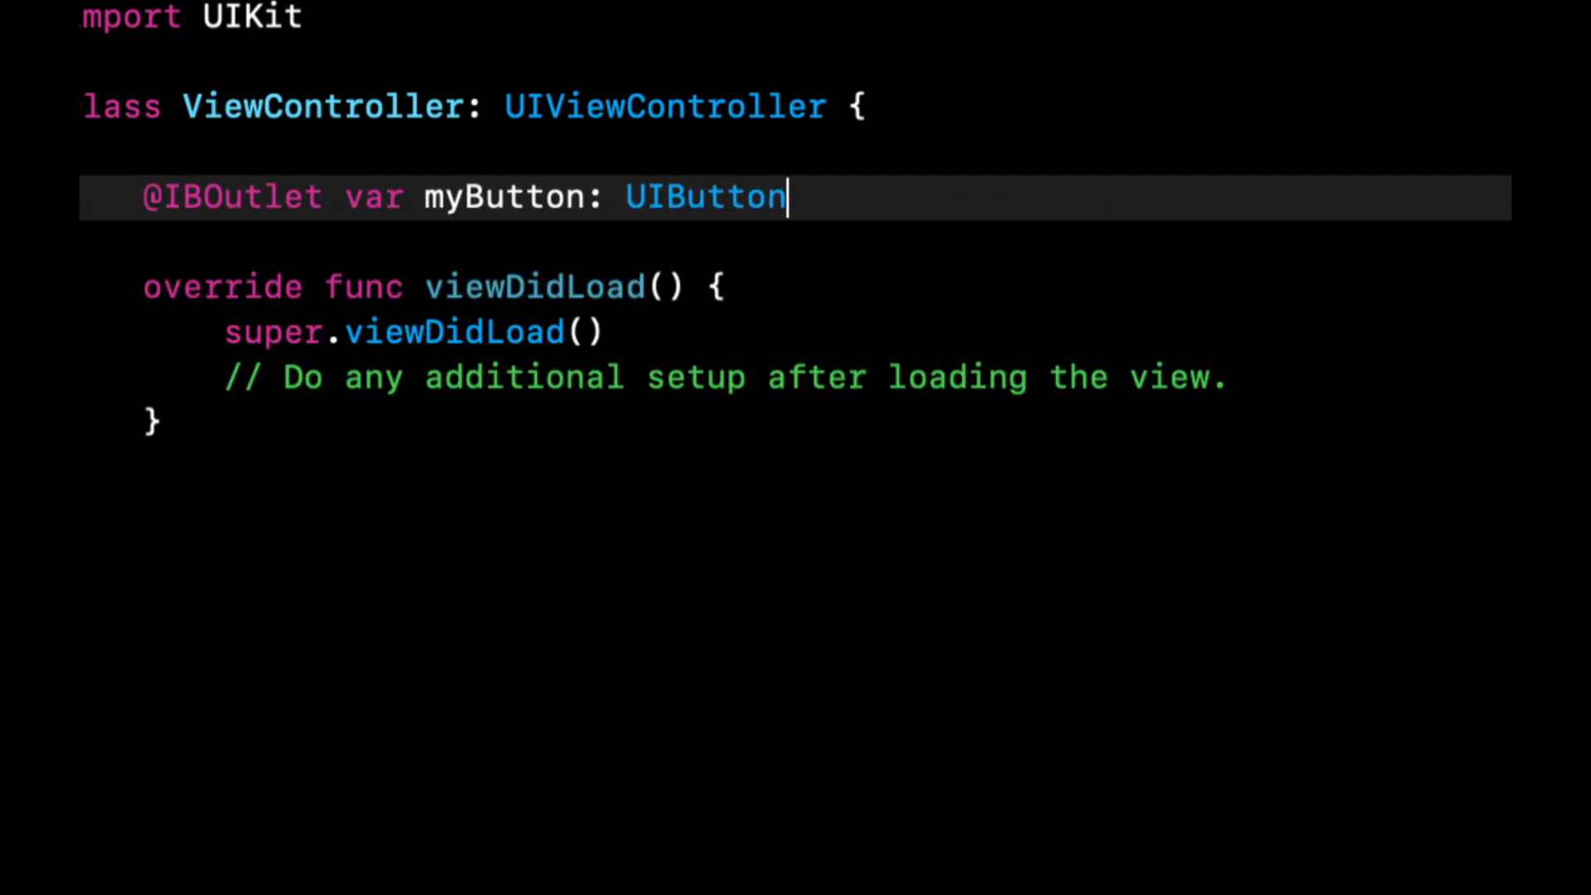
pyautogui.write('!')
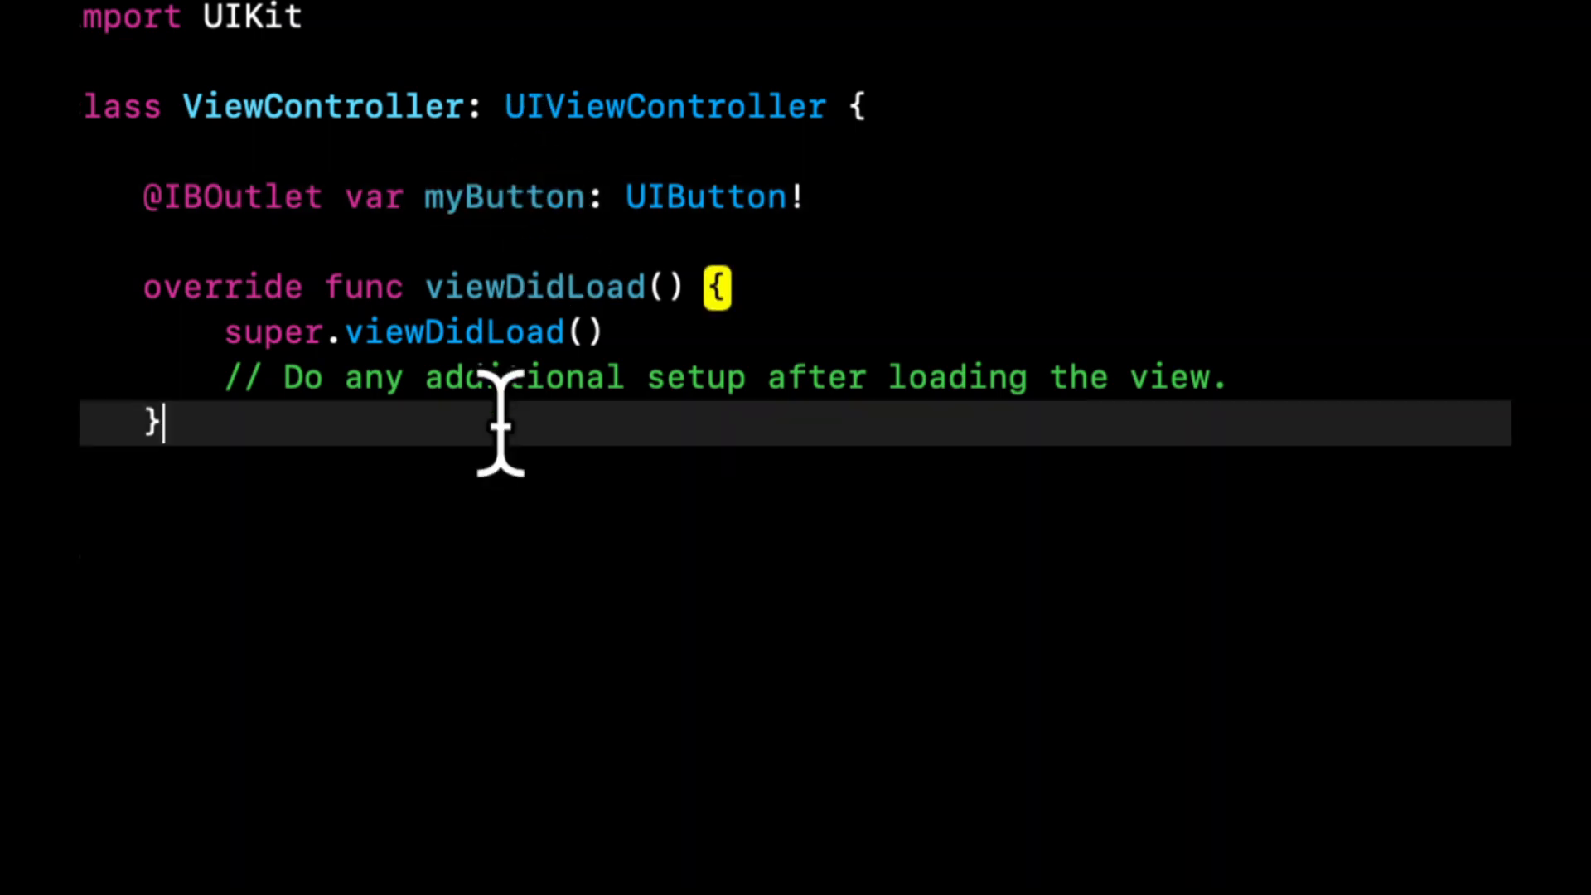
pyautogui.write('myButton.backg')
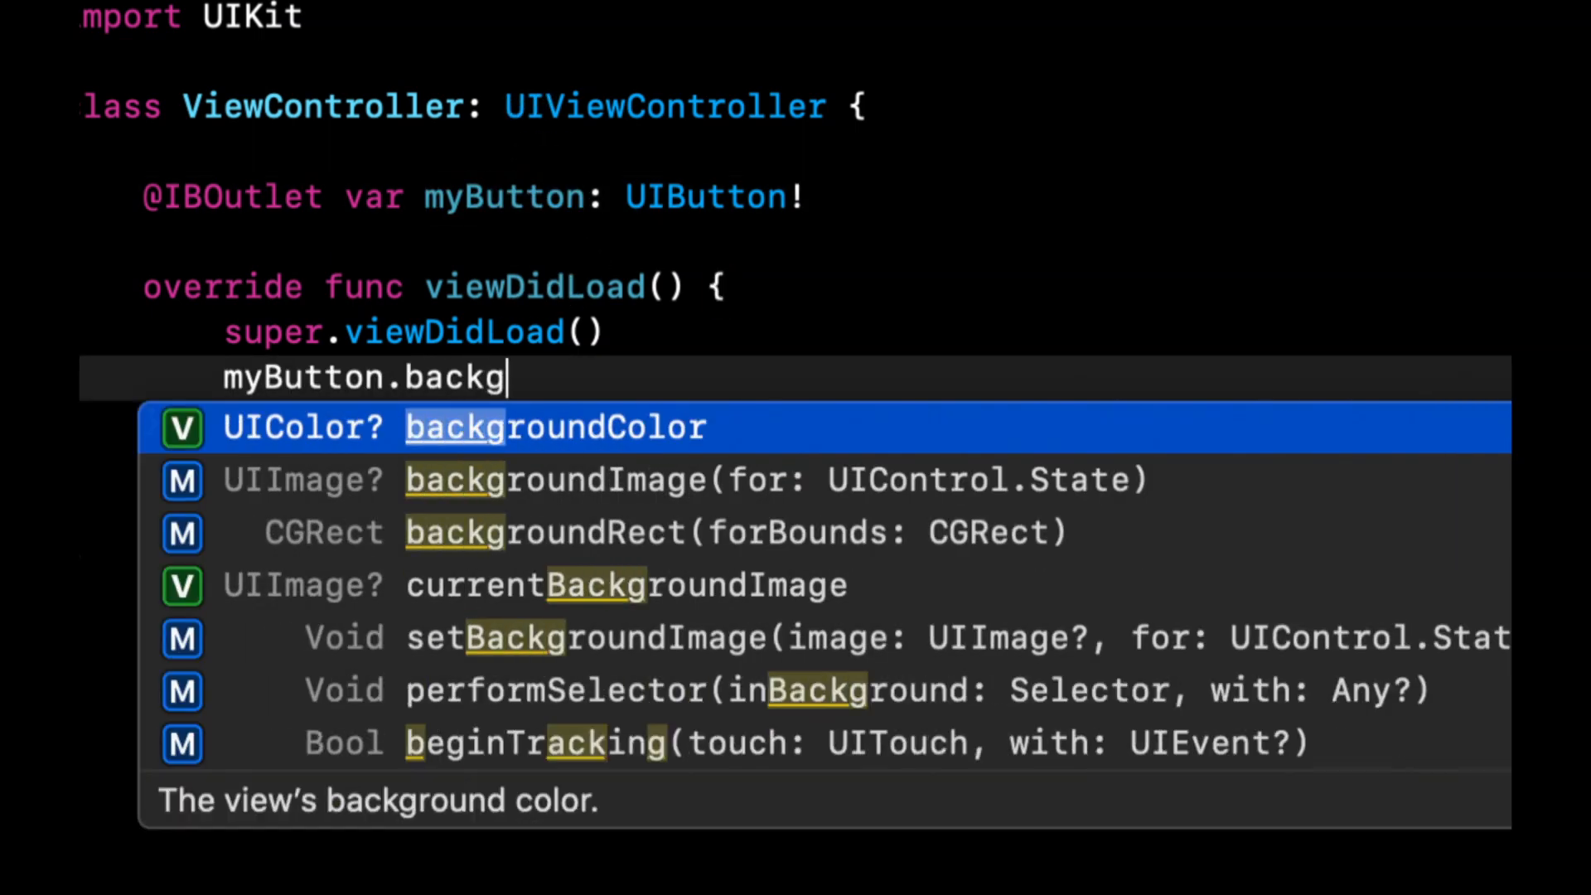
pyautogui.write('backgroundColor = .link')
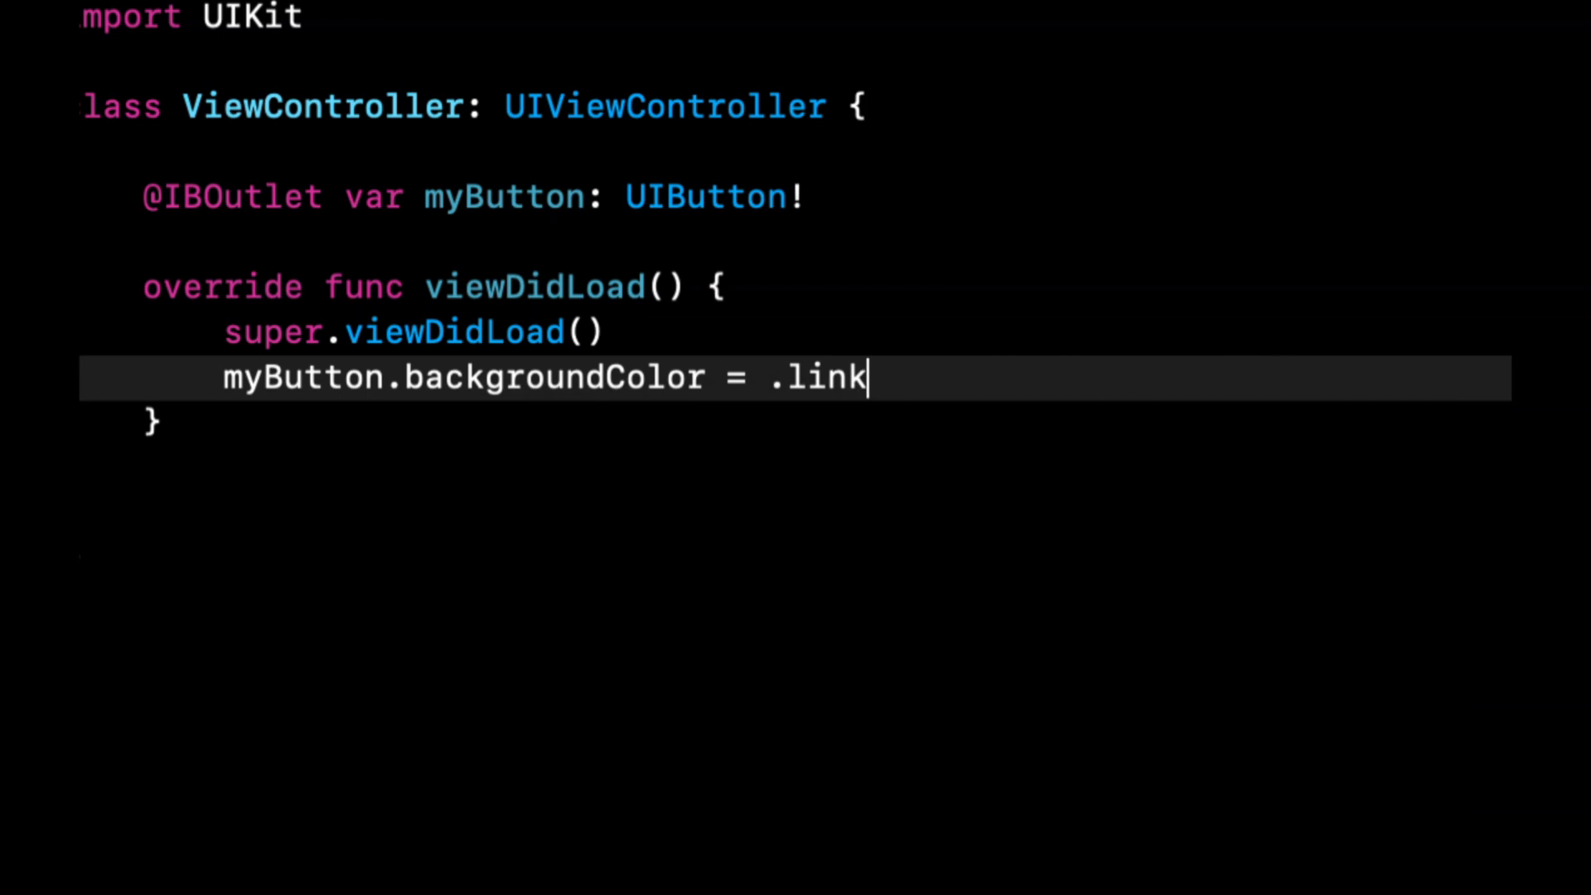
pyautogui.press('enter')
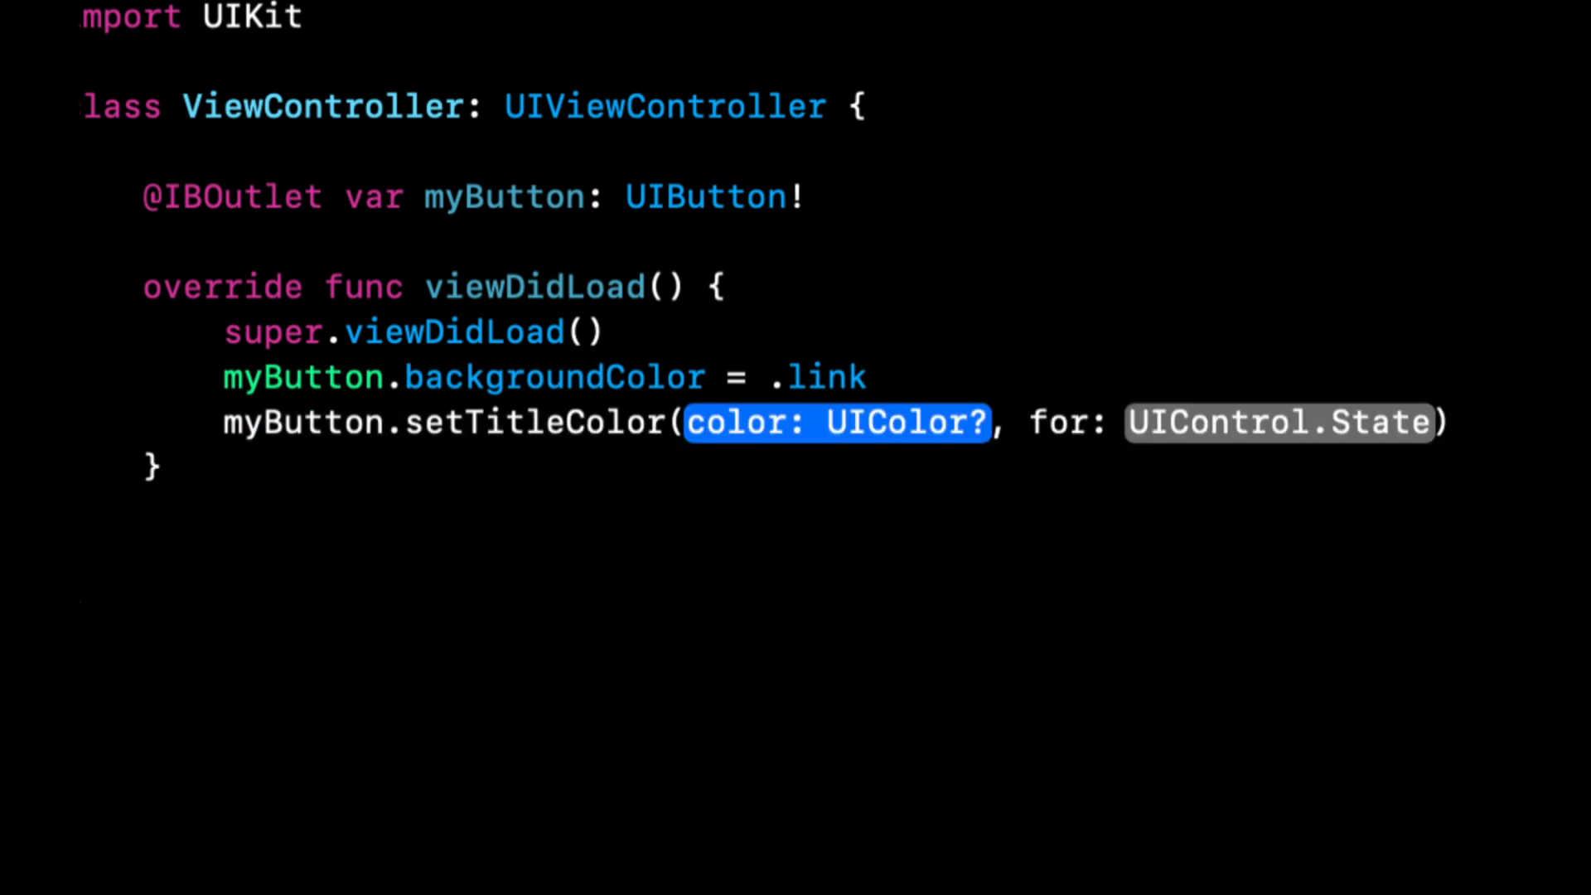
pyautogui.write('.white')
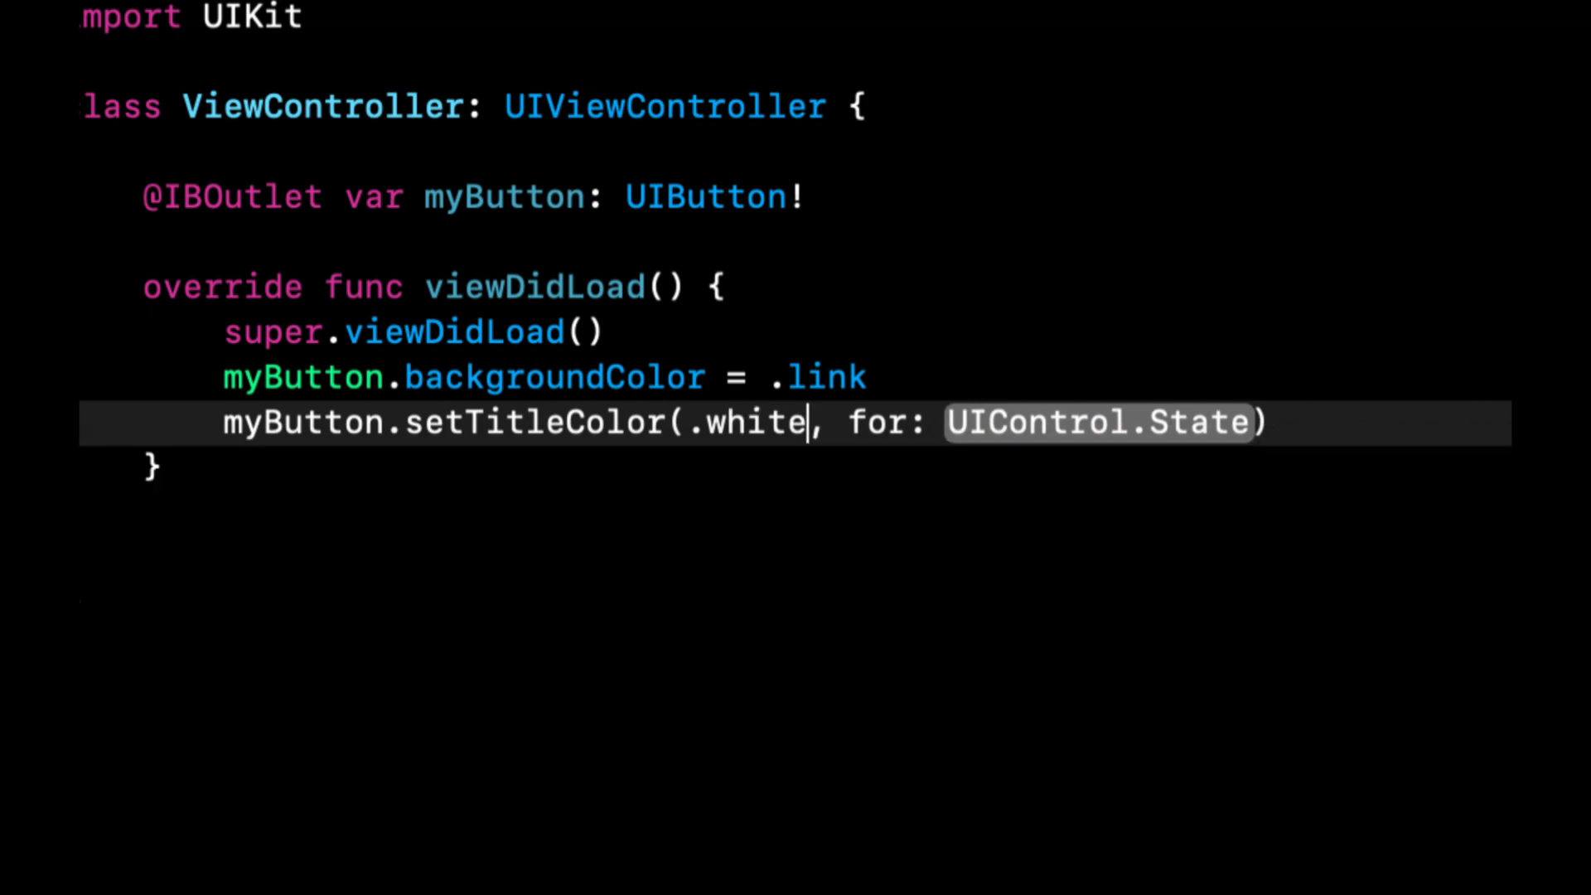
pyautogui.write('.')
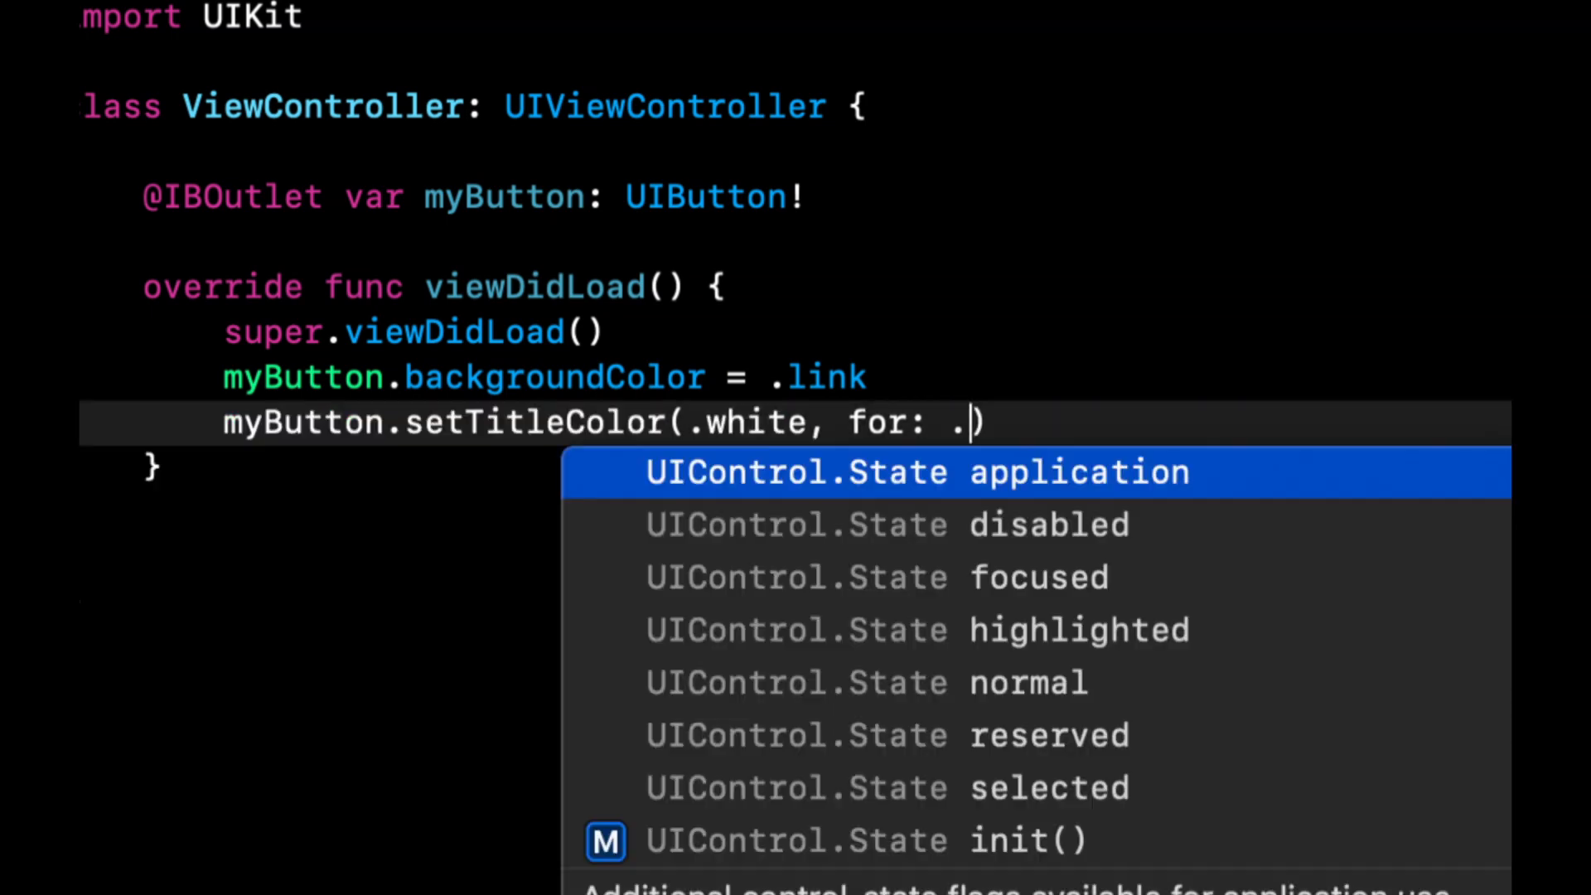
# Step: Add a didTapButton action commented 'Present the card slider'
pyautogui.write('@iba')
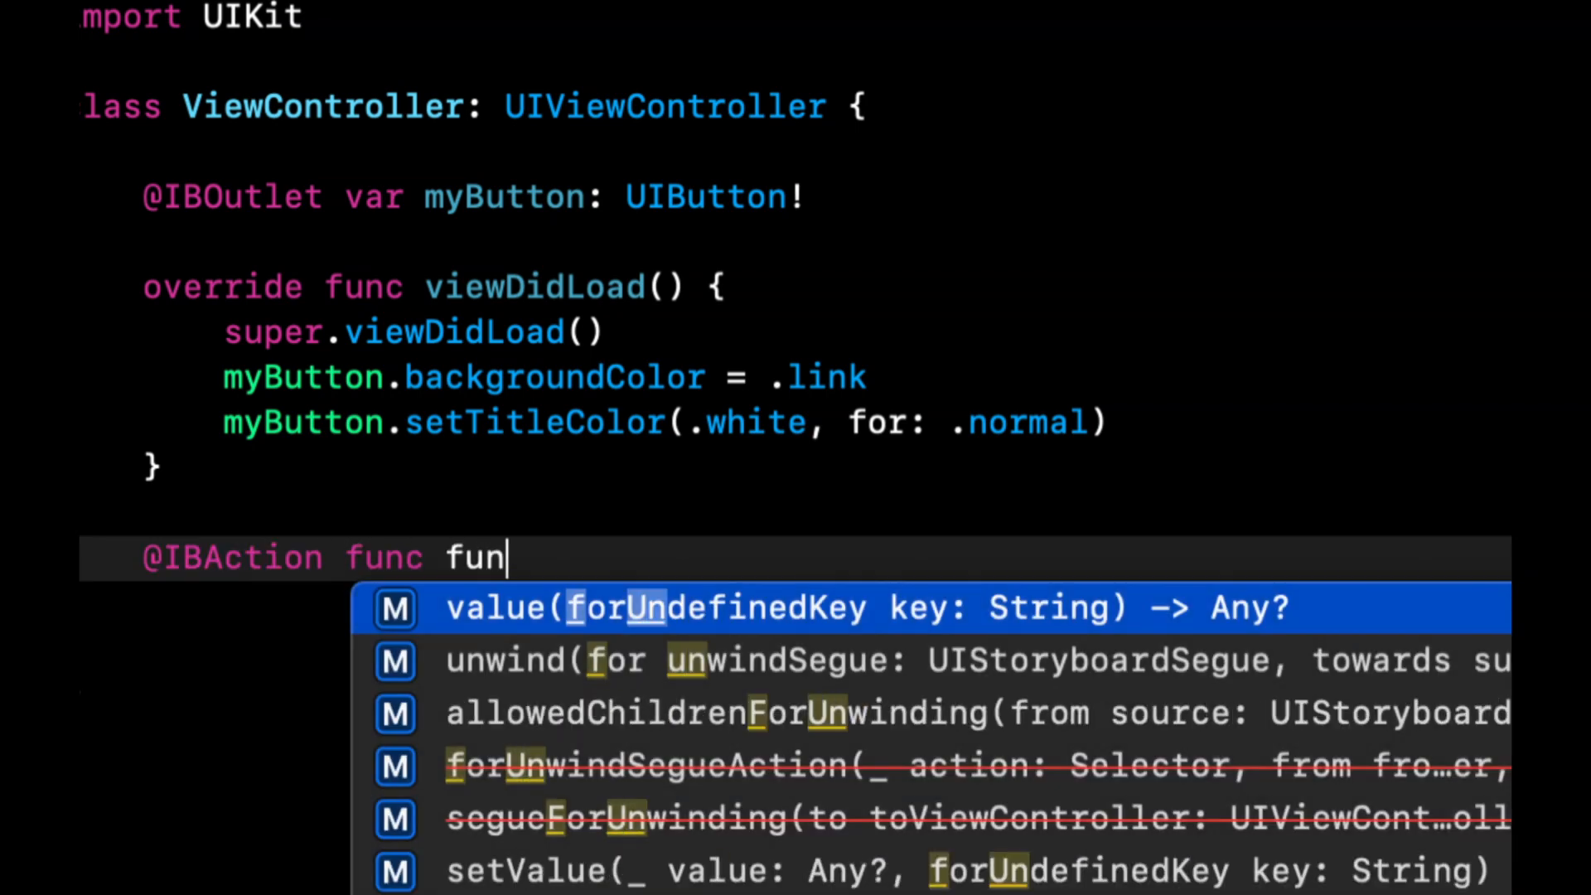
pyautogui.write('di')
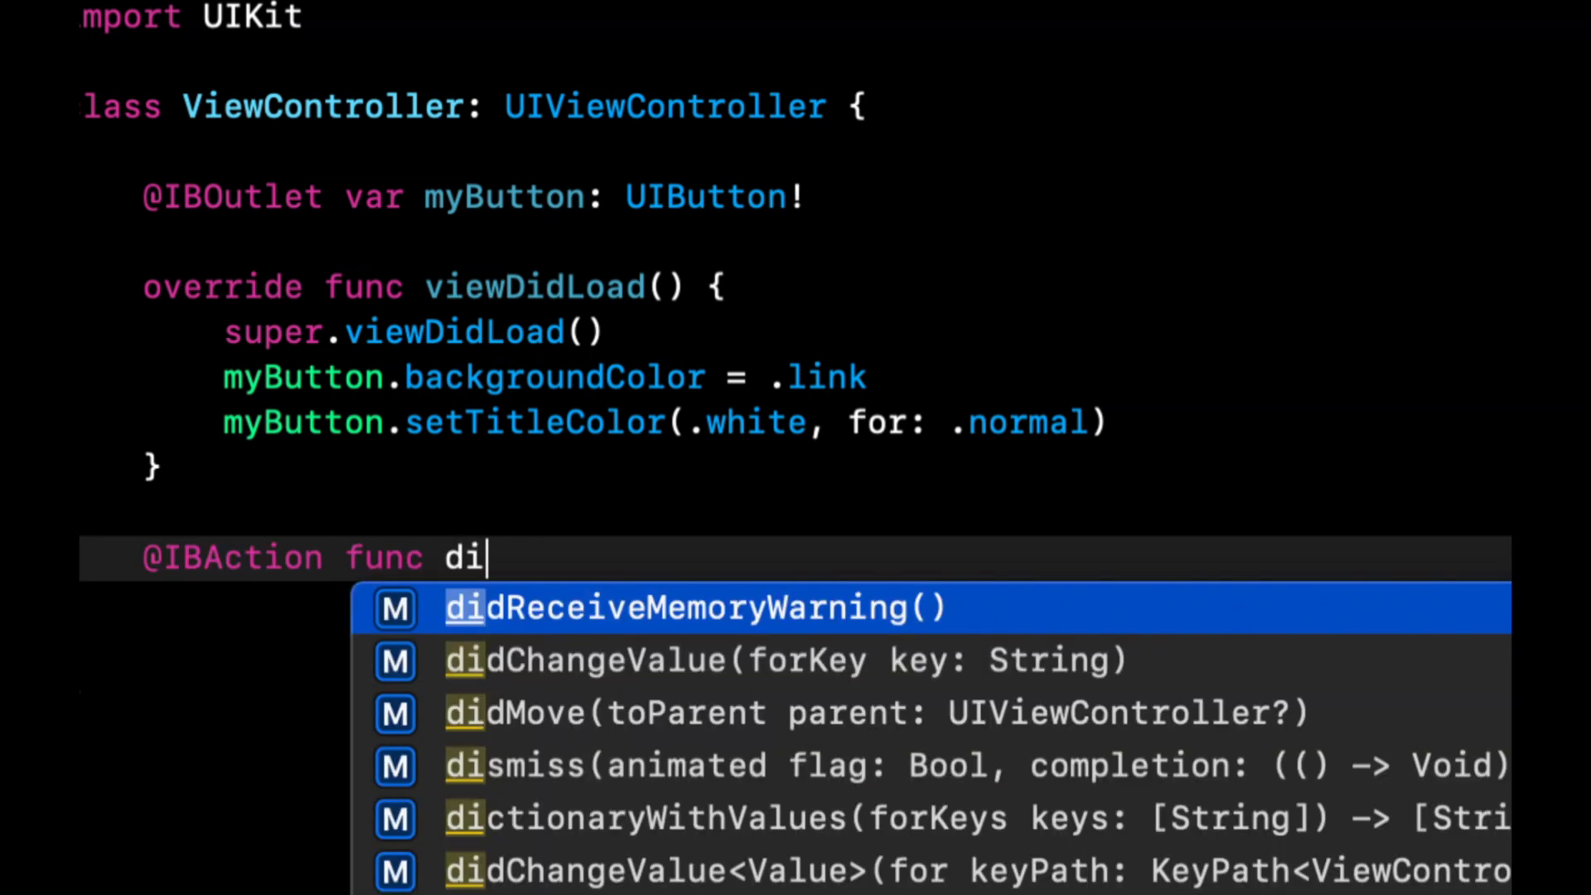
pyautogui.write('dTapButton() {')
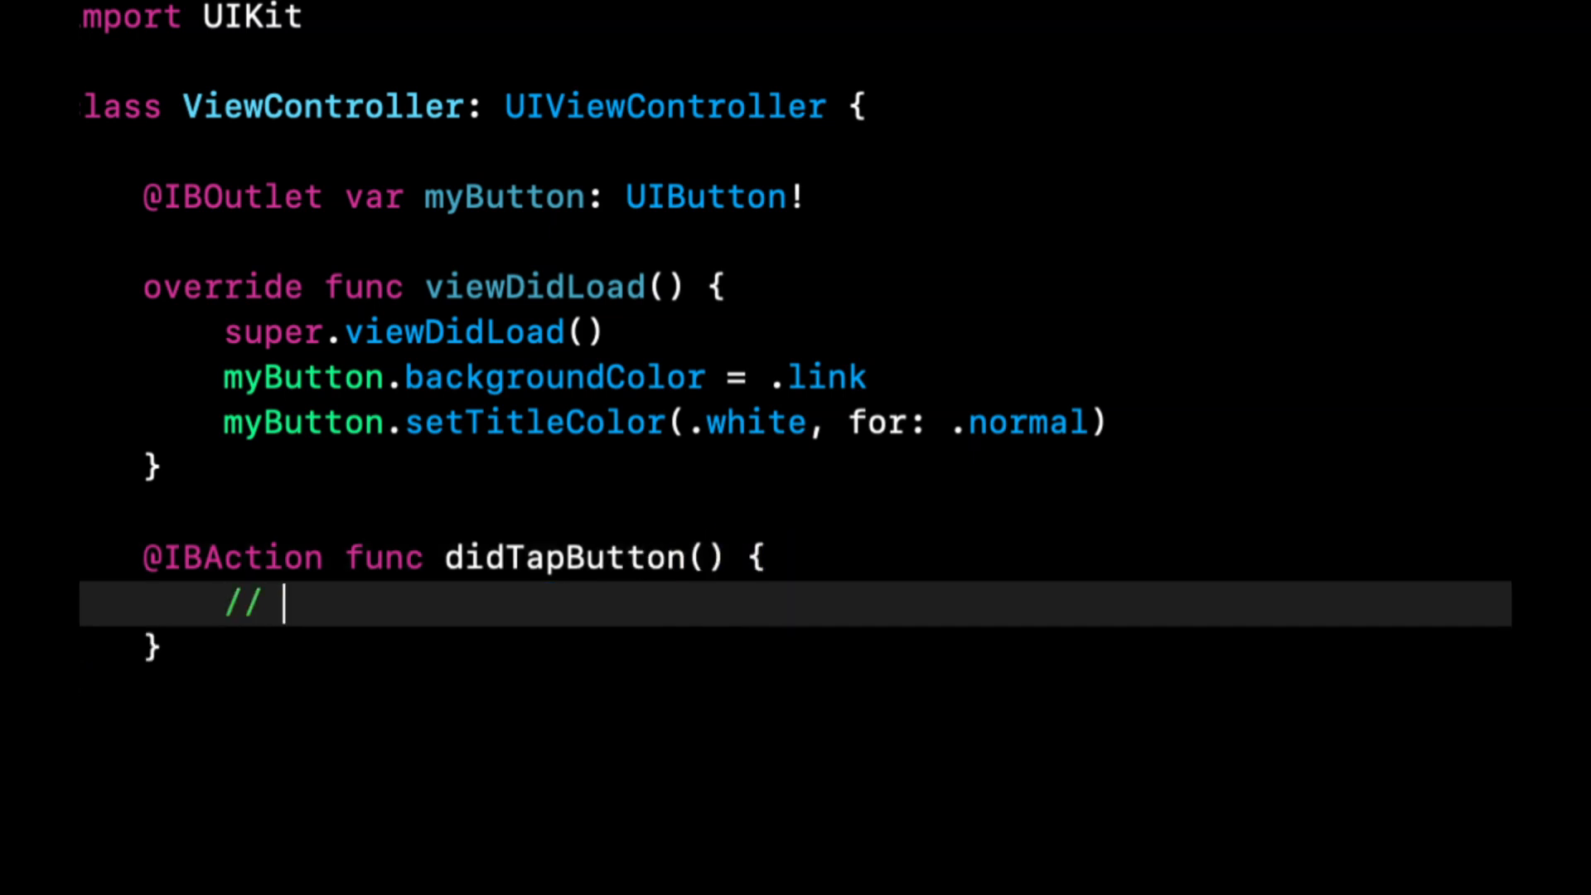
pyautogui.write('Present the s')
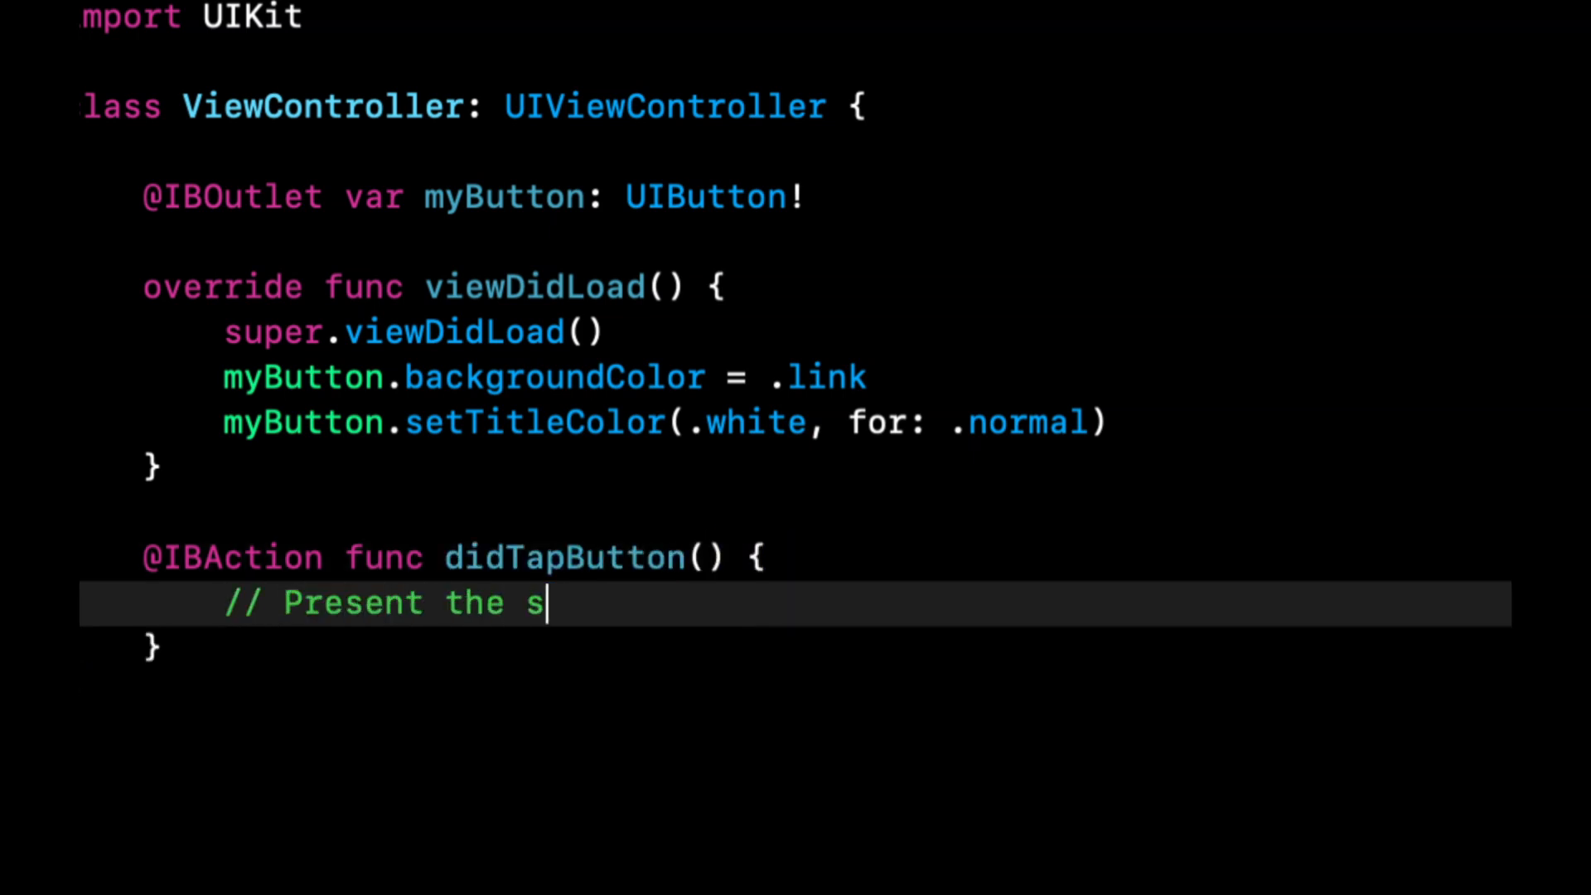
pyautogui.write('card slider')
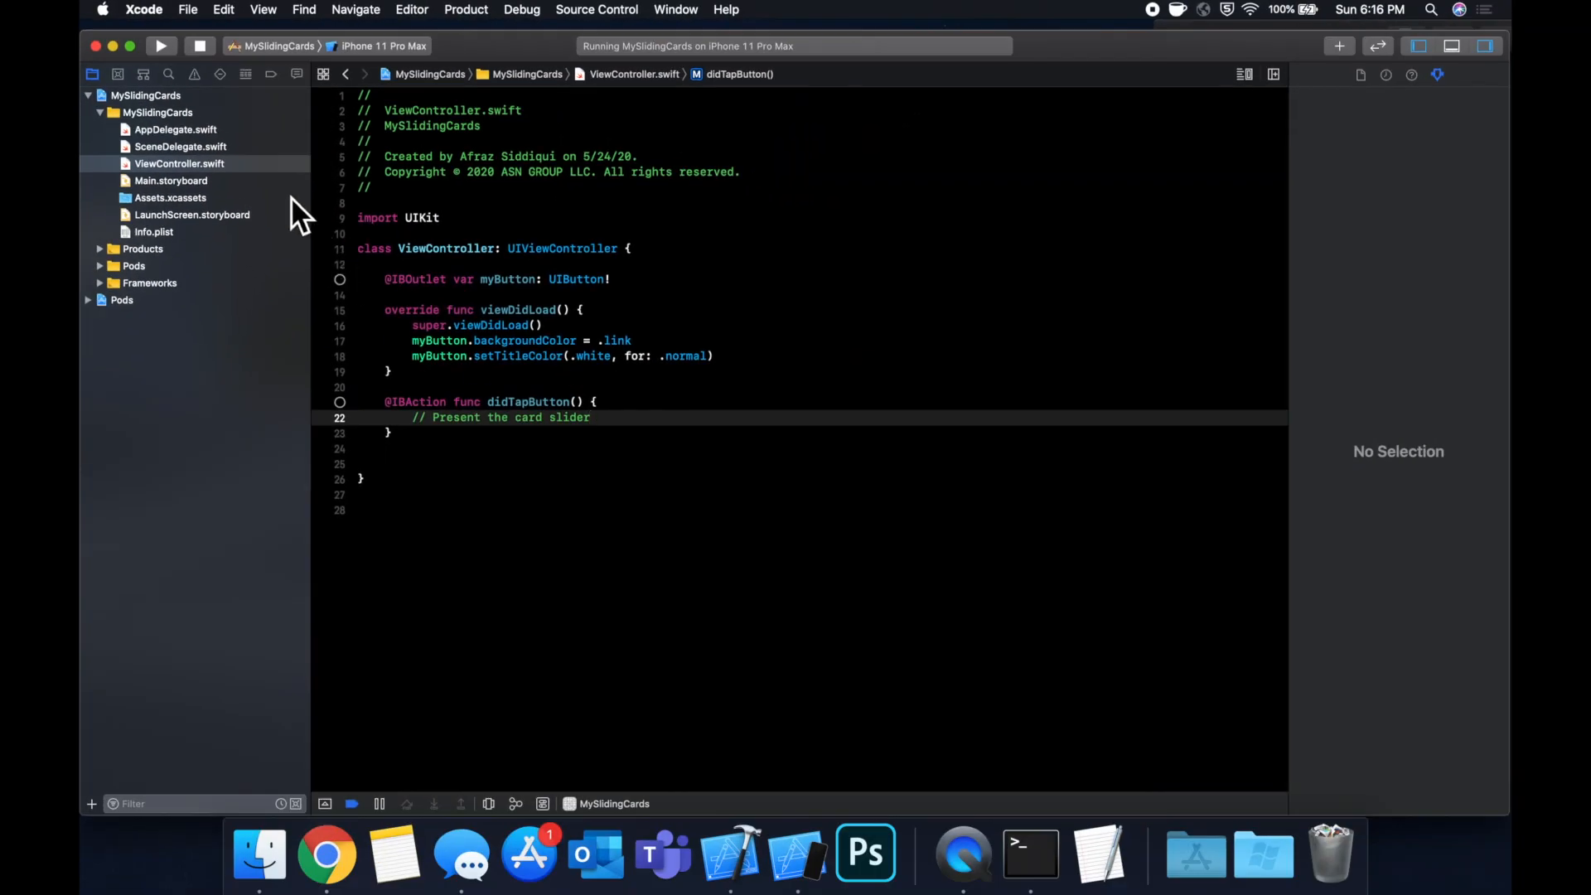
# Step: Place a button near the top of the view with top, leading and trailing constraints
pyautogui.click(171, 181)
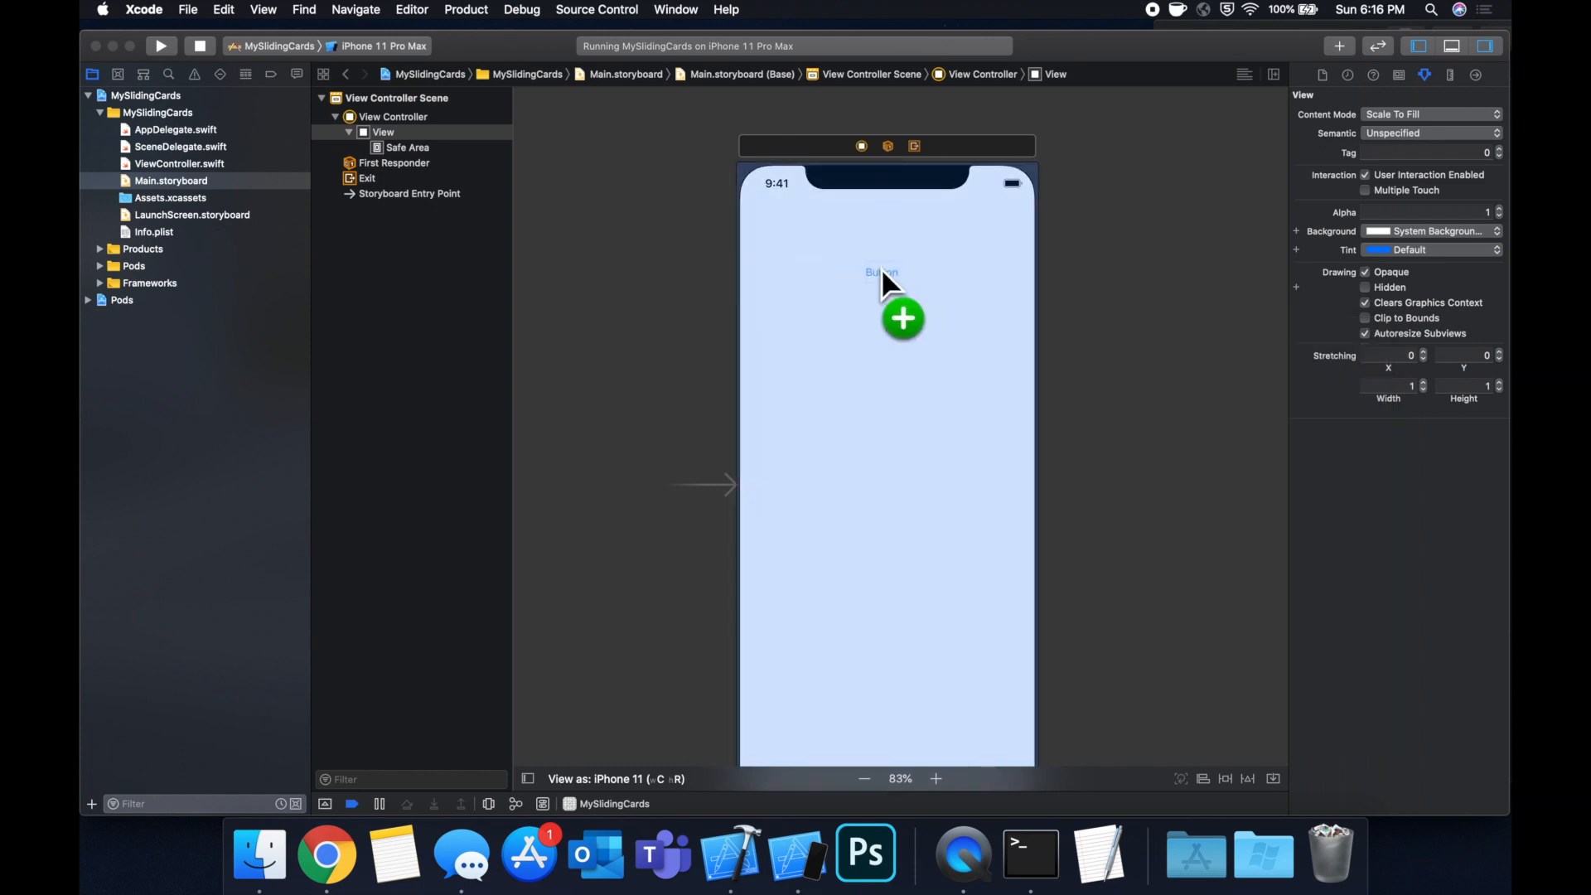
pyautogui.click(880, 272)
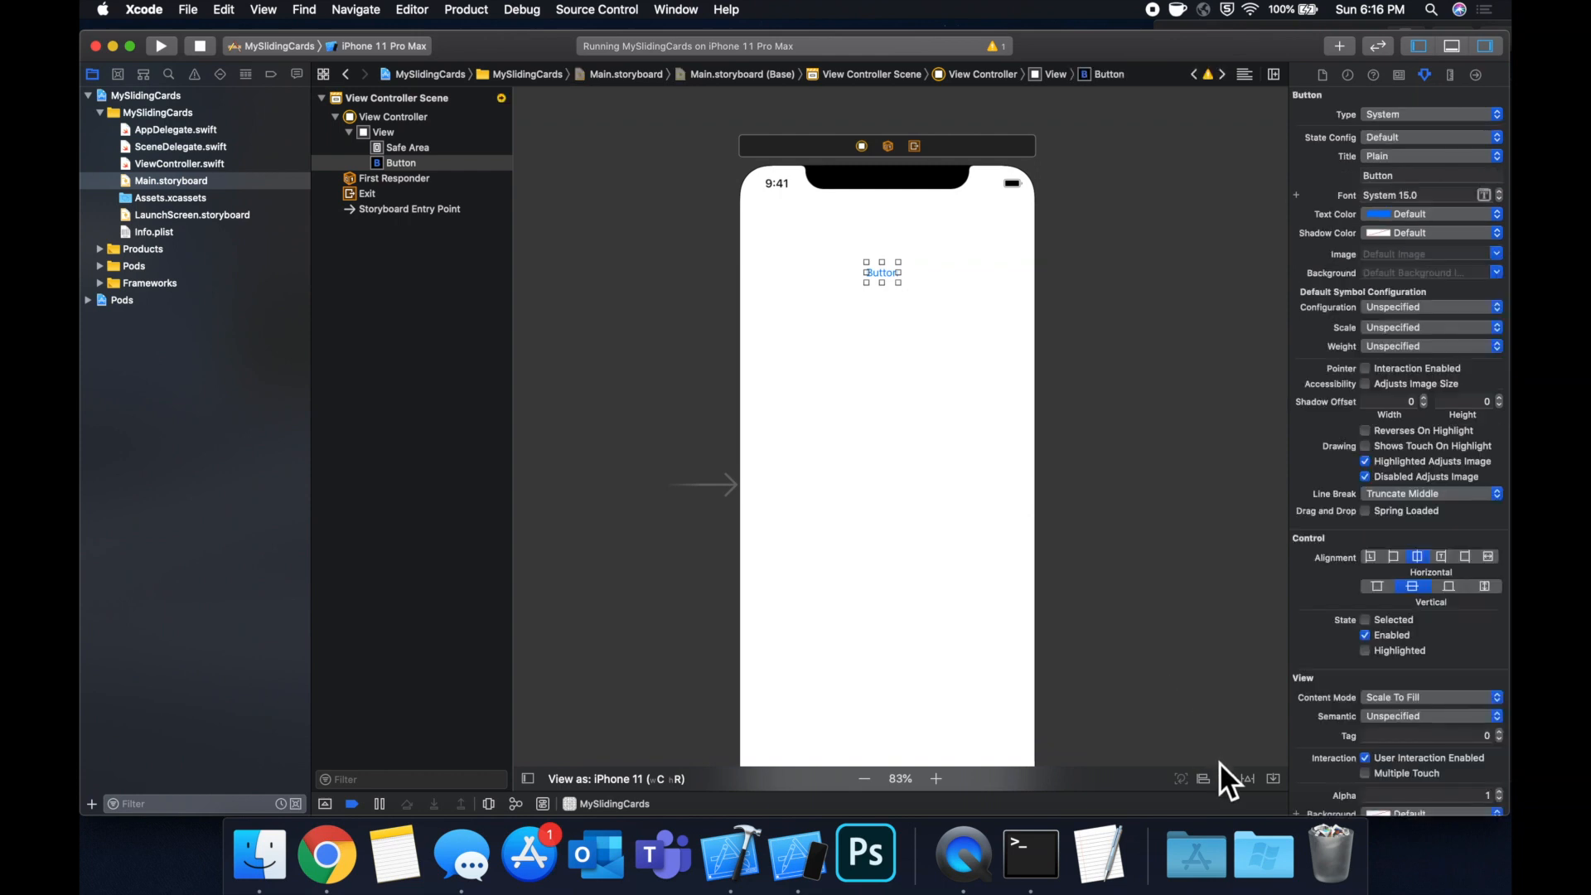
pyautogui.click(1225, 778)
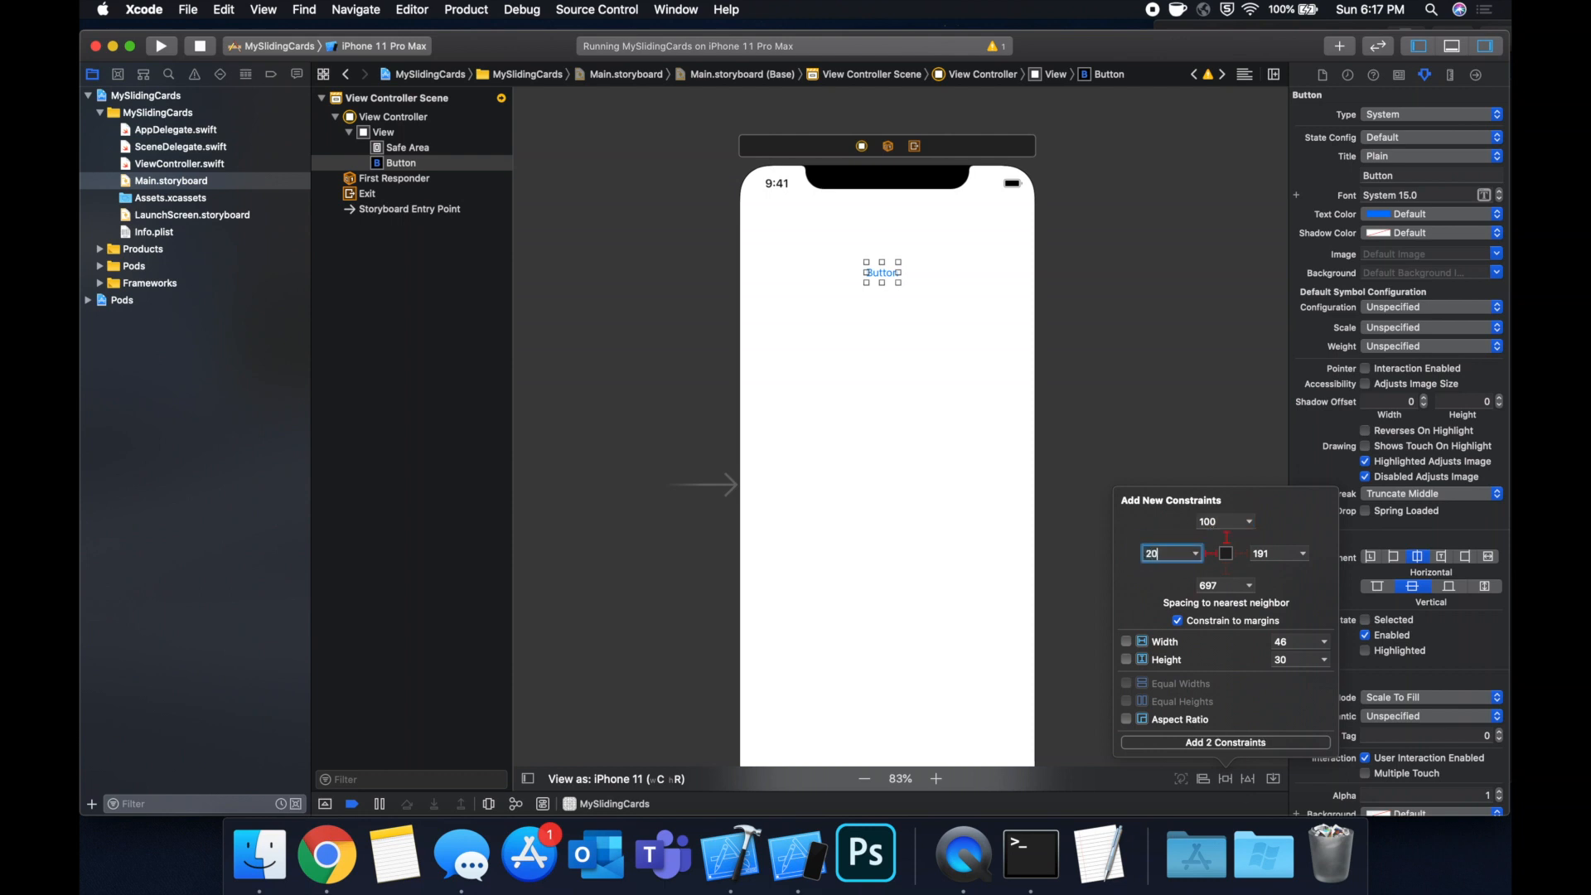
pyautogui.click(1277, 553)
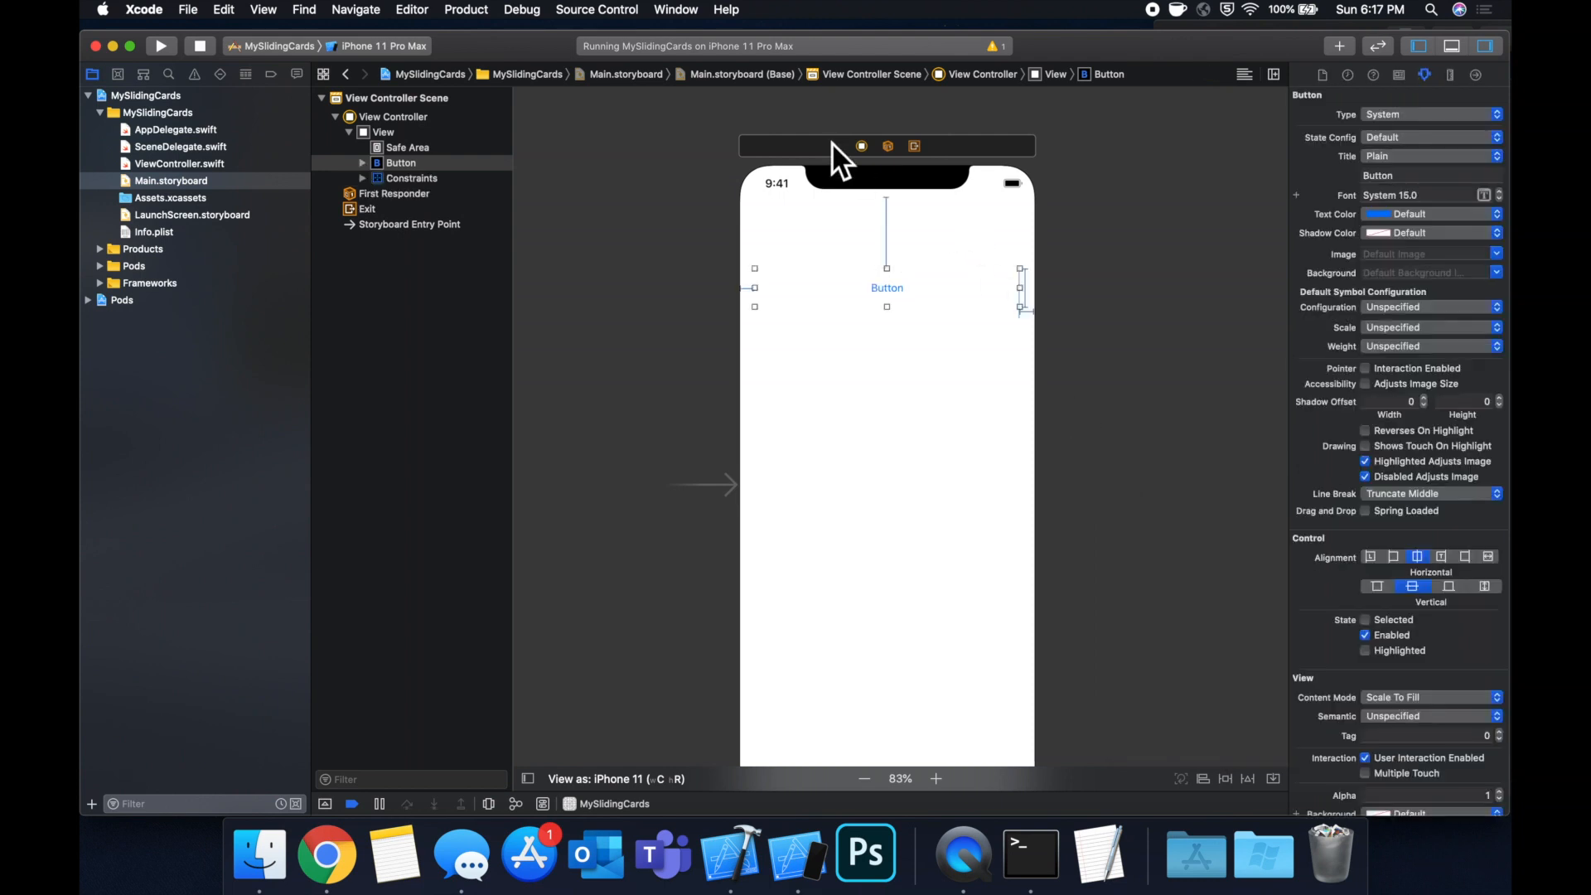
# Step: Retitle the button 'Show Card Slider'
pyautogui.click(888, 145)
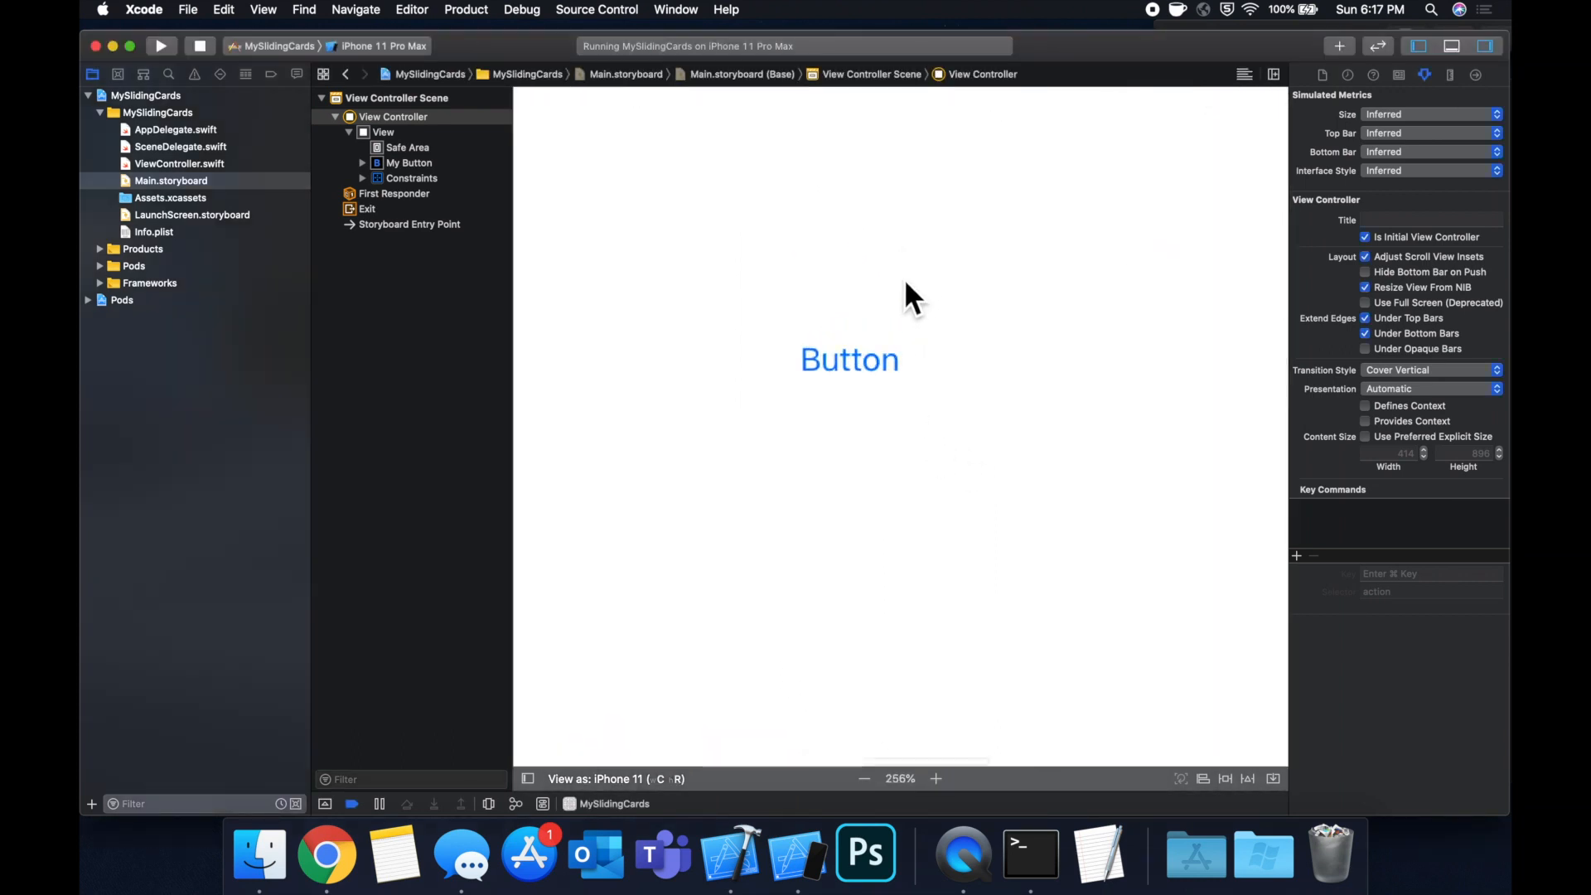
pyautogui.click(848, 359)
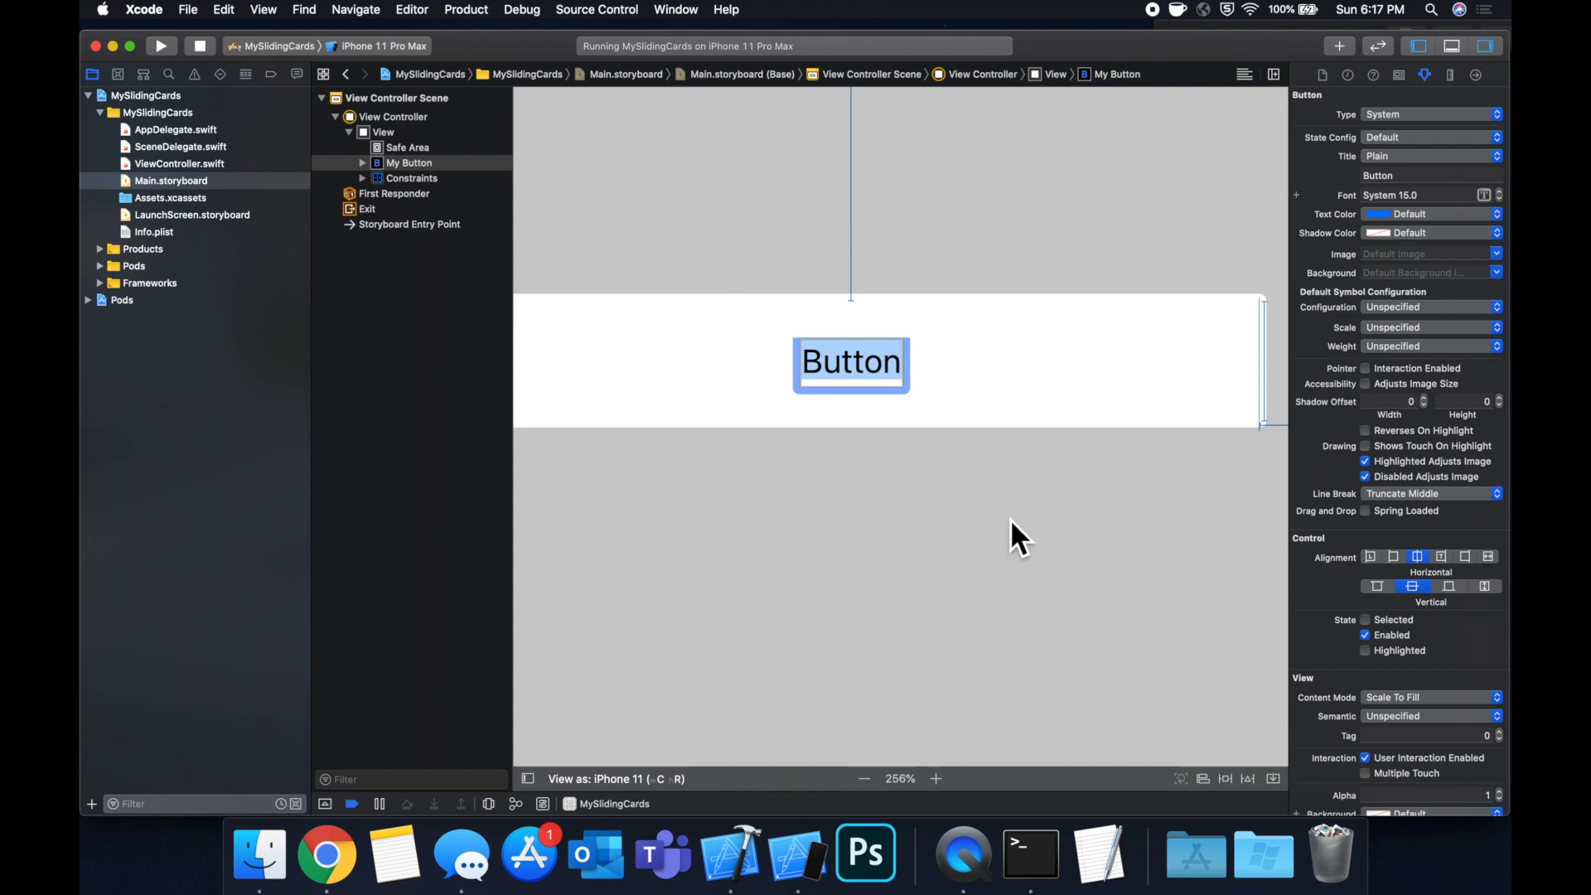
pyautogui.write('Show Card Slider')
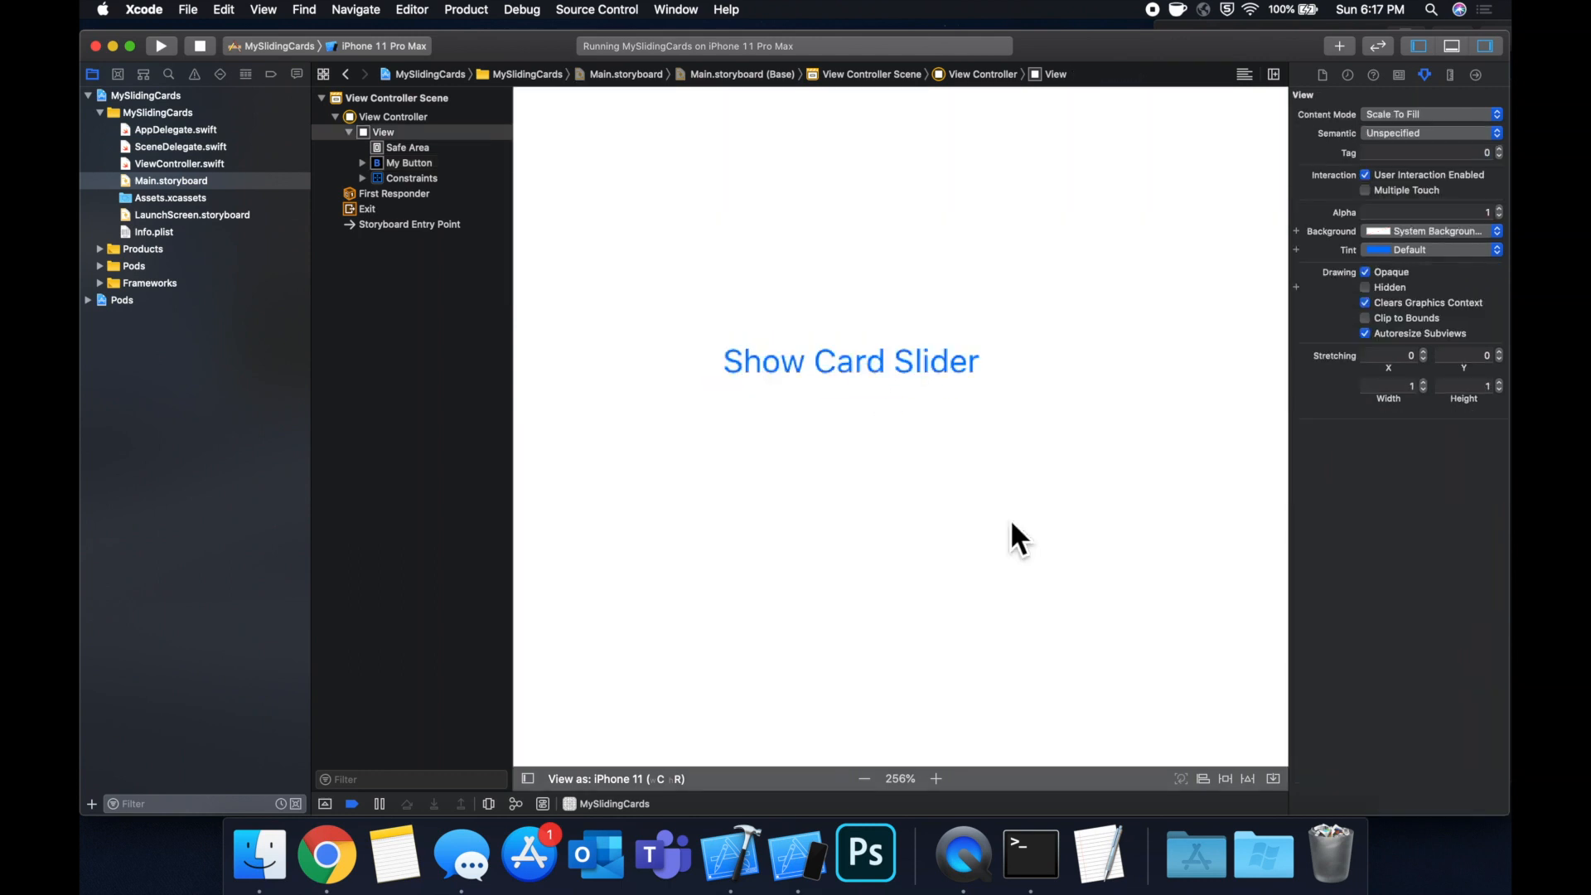
pyautogui.click(160, 46)
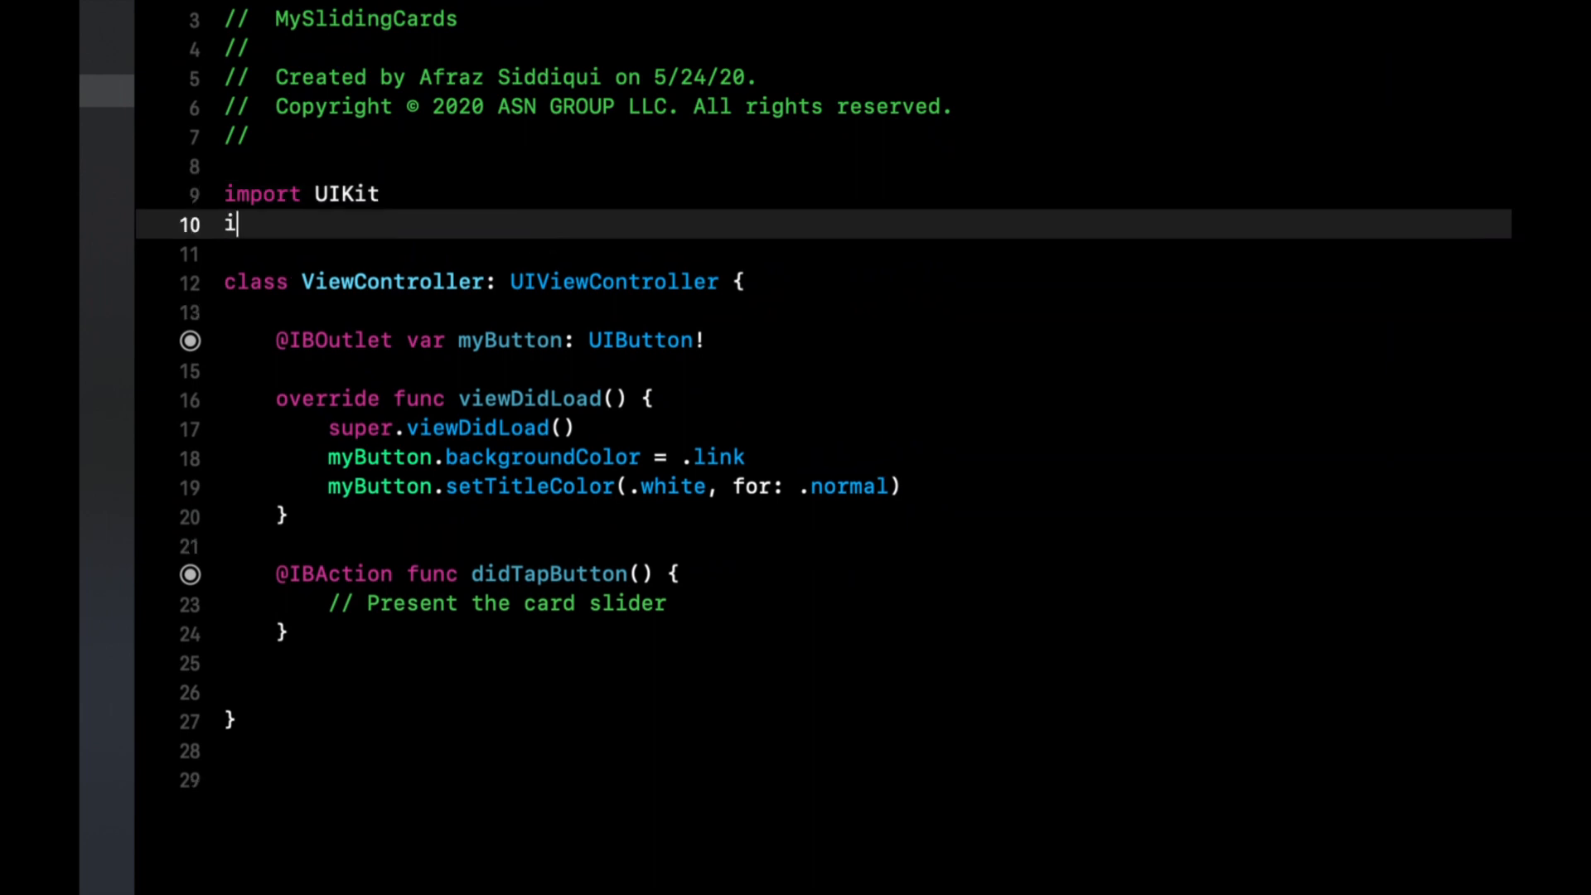
# Step: Add 'import CardSlider' and struct Item: CardSliderItem with image, rating, title, subtitle, description
pyautogui.write('mport CardSlider')
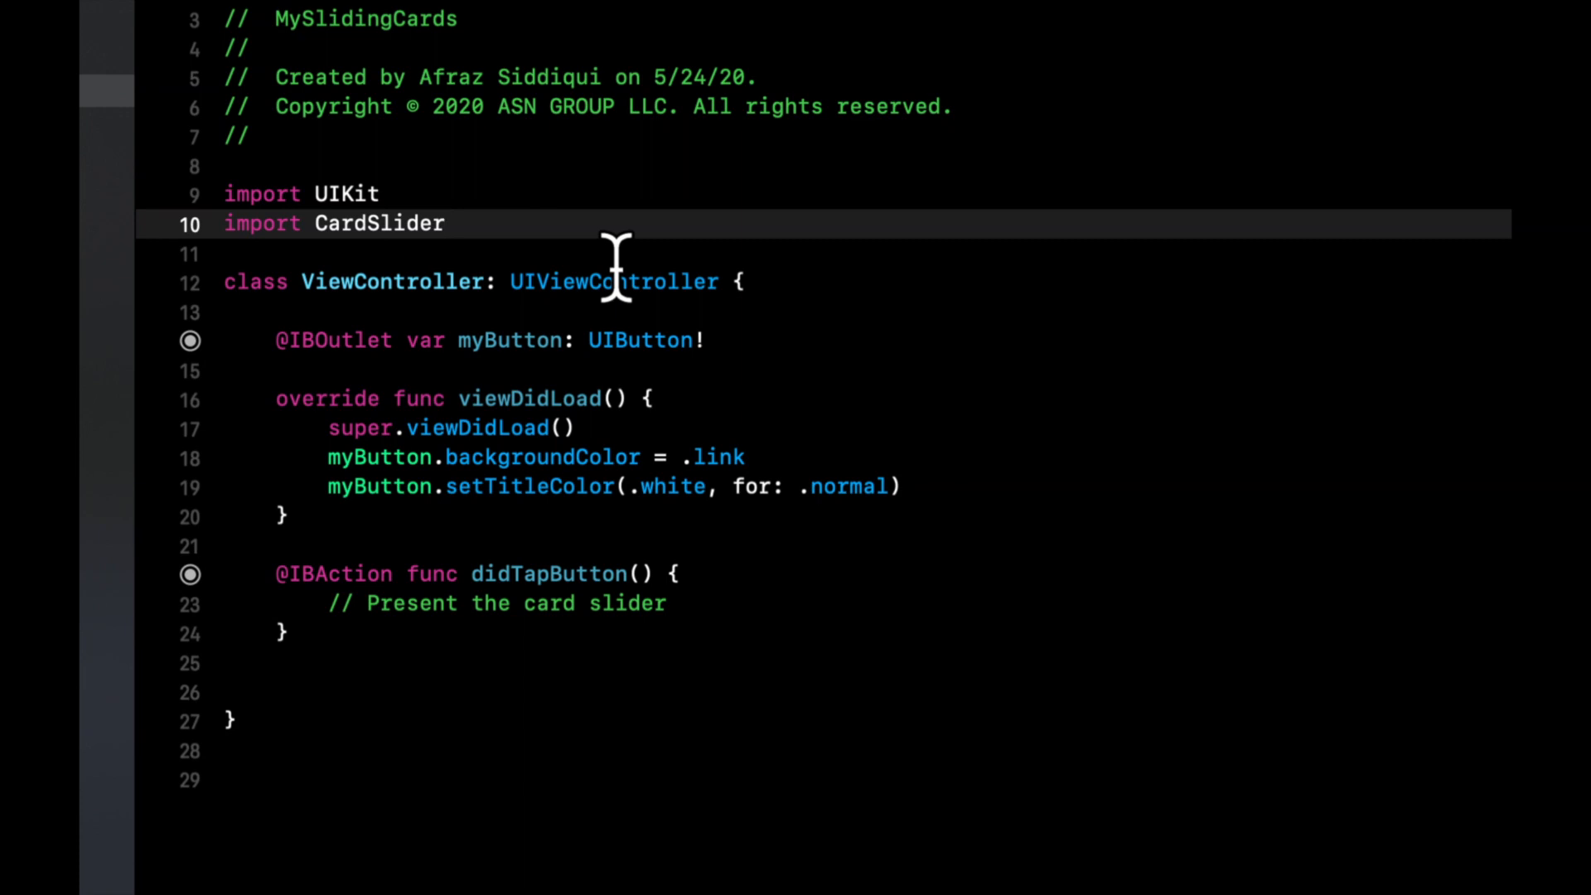
pyautogui.write('st')
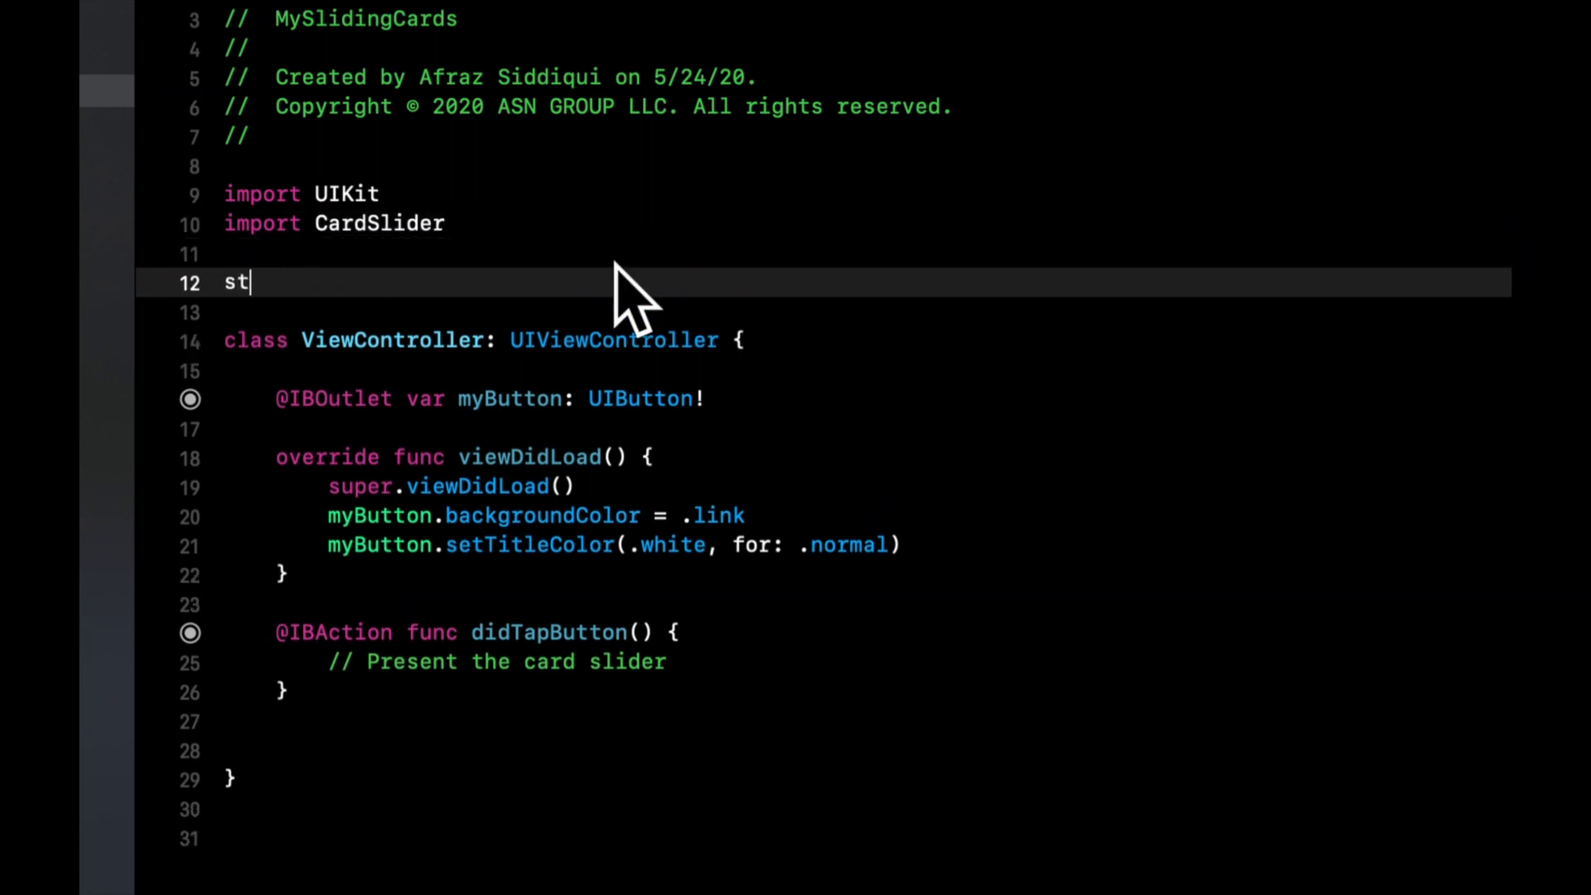
pyautogui.write('ruct')
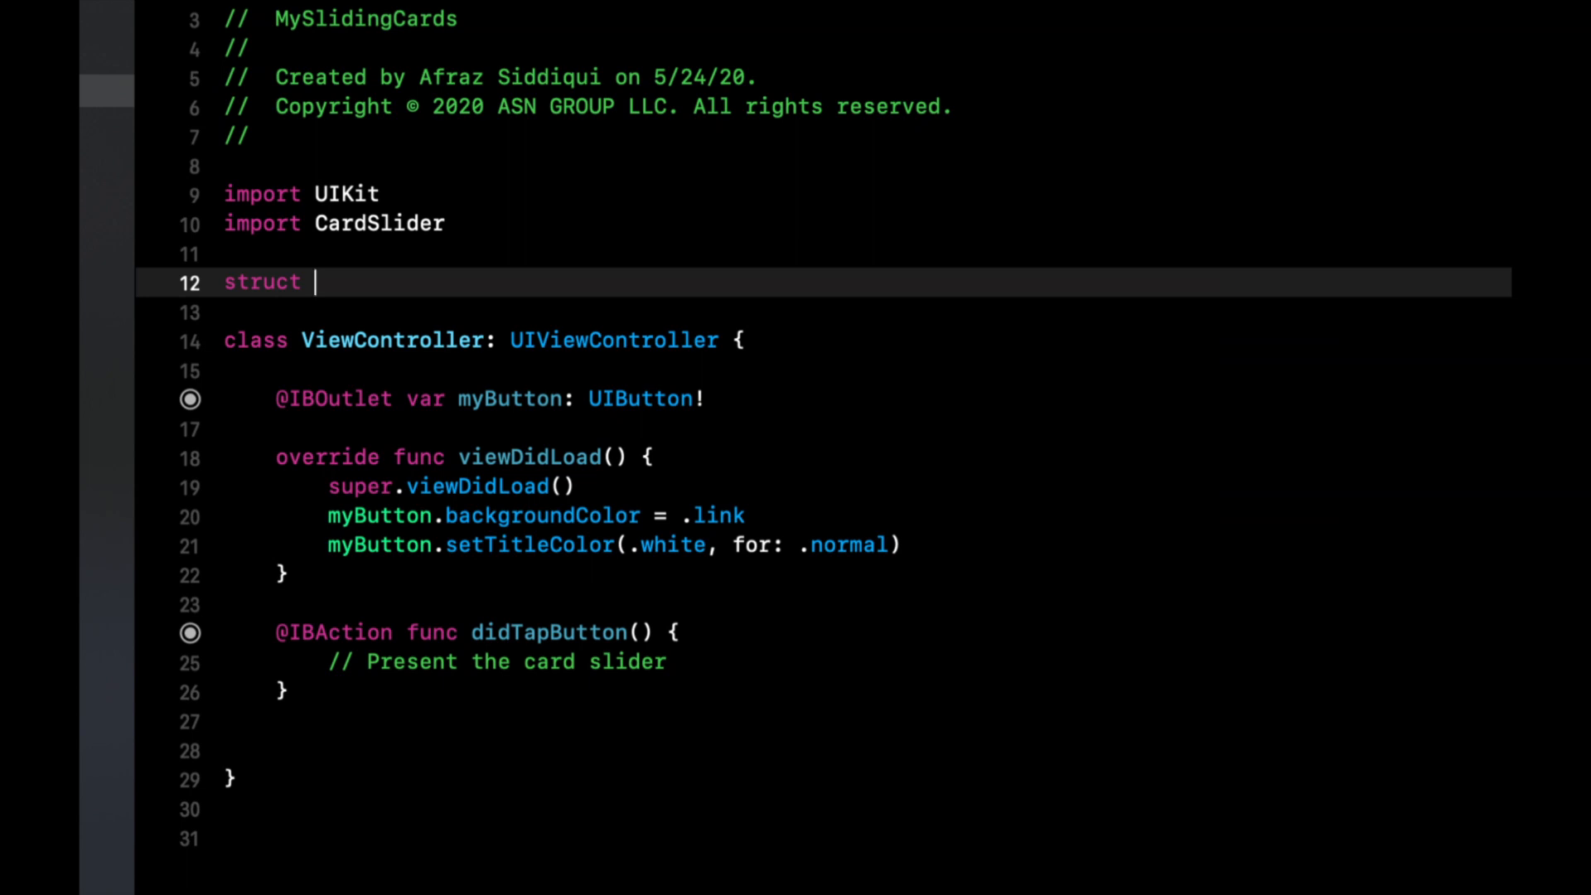
pyautogui.write('Item:')
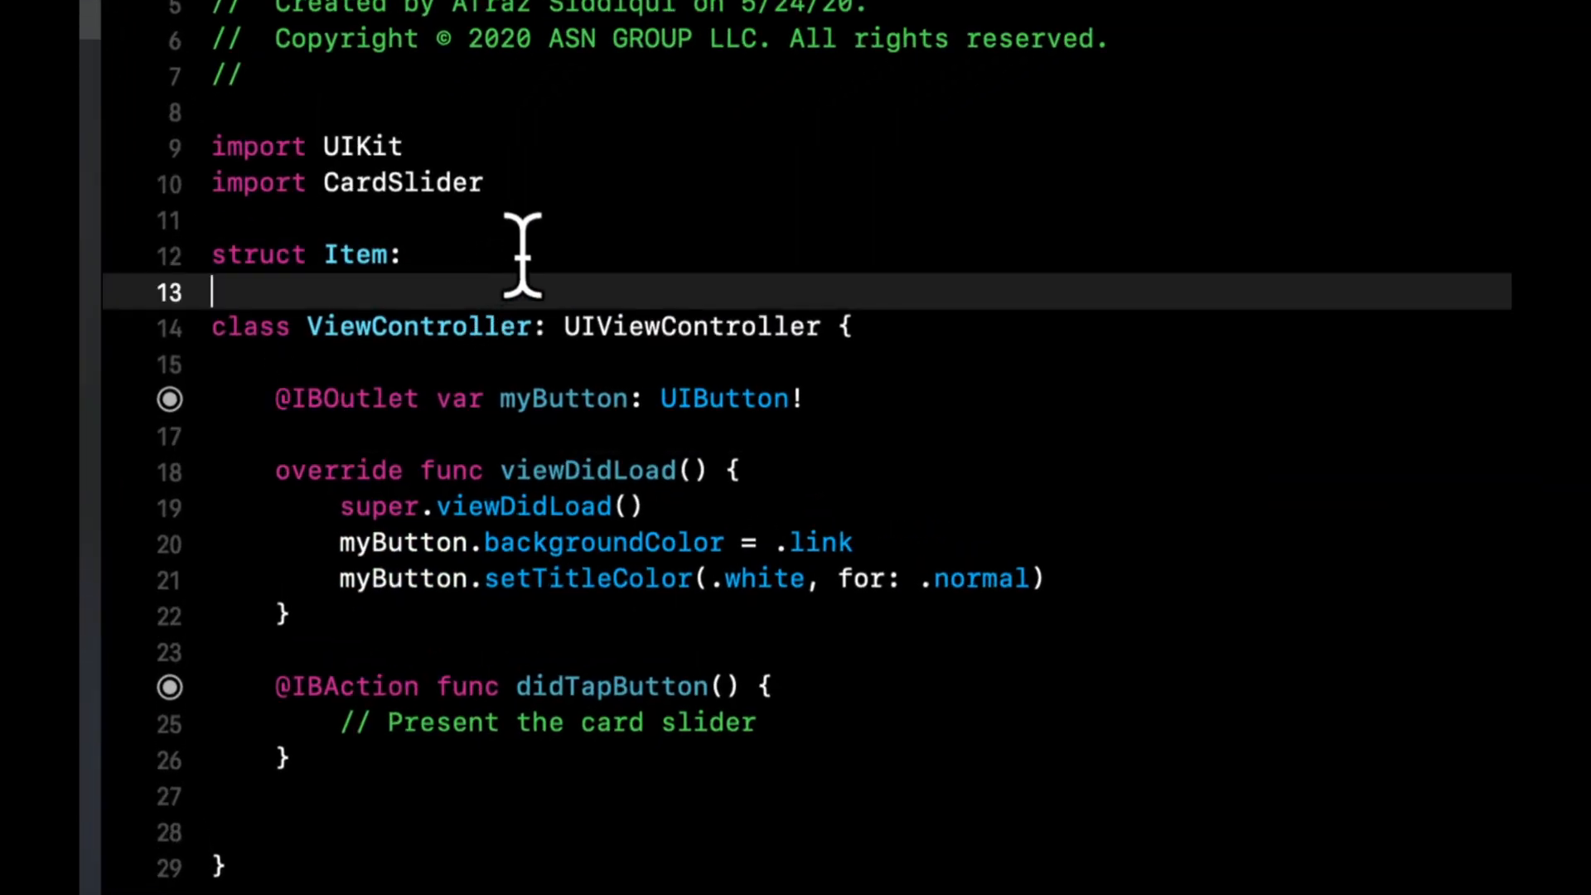
pyautogui.write('CardslidderItem {')
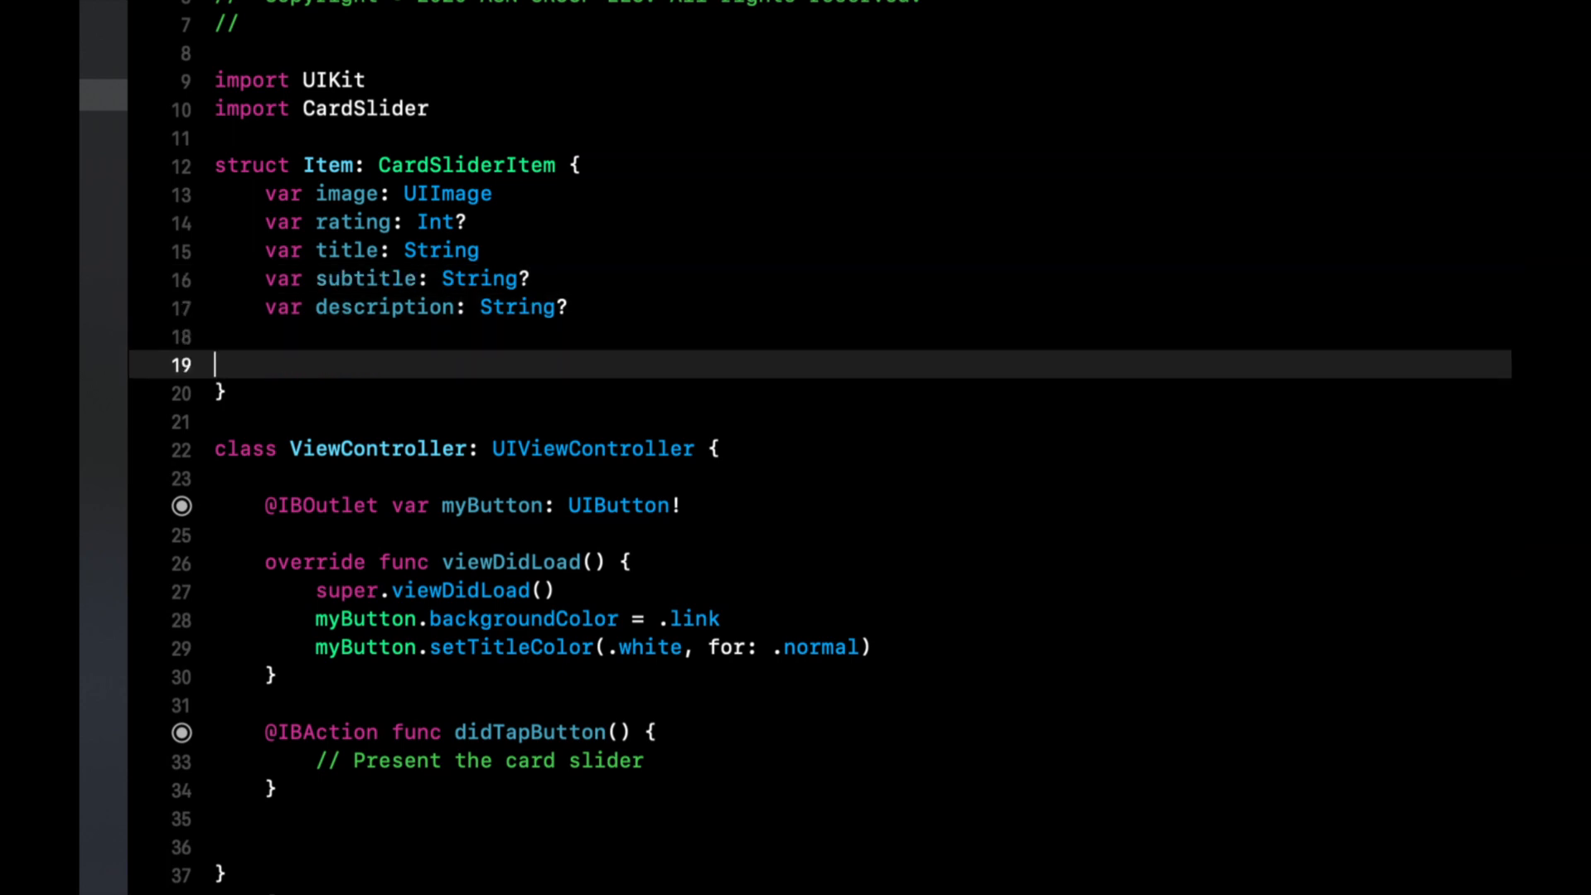
pyautogui.press('Backspace')
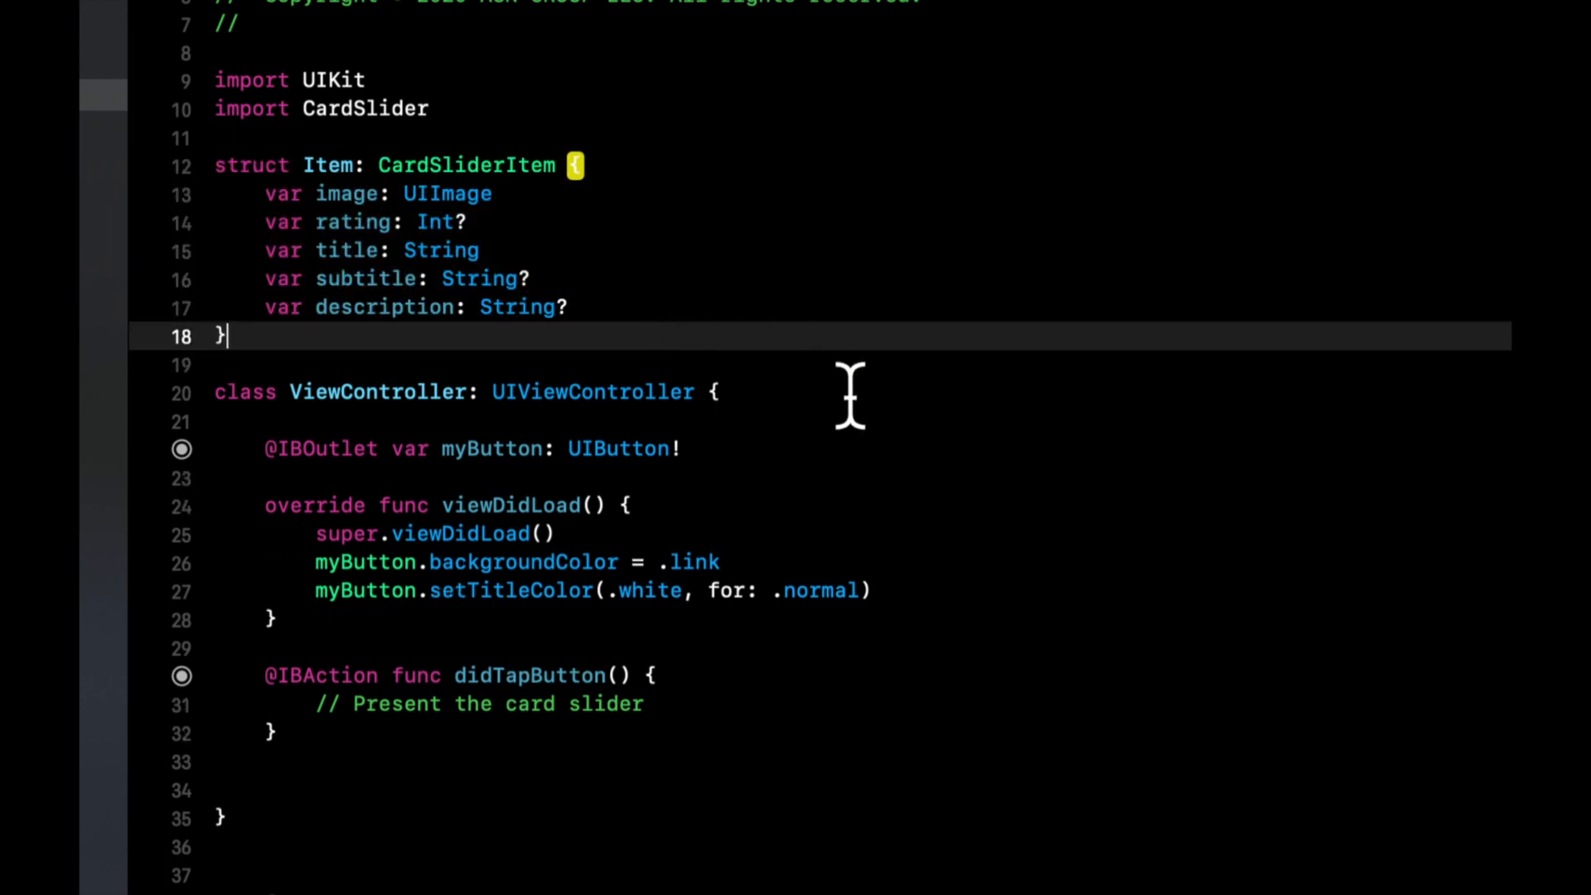
pyautogui.click(720, 393)
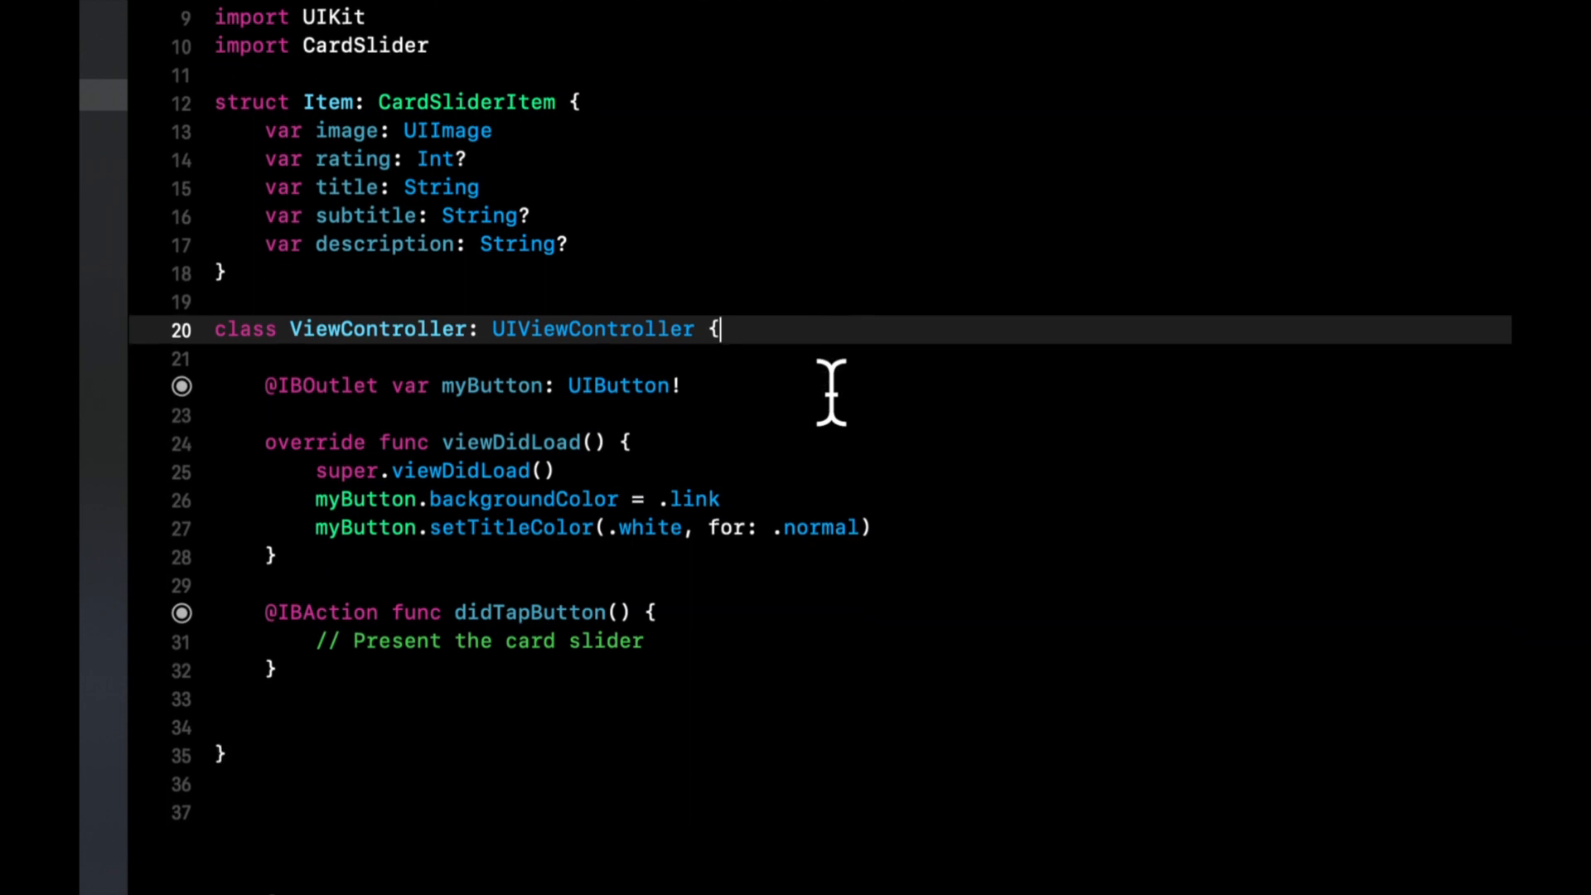
# Step: Add CardSliderDataSource after UIViewController in the ViewController class declaration
pyautogui.write(',')
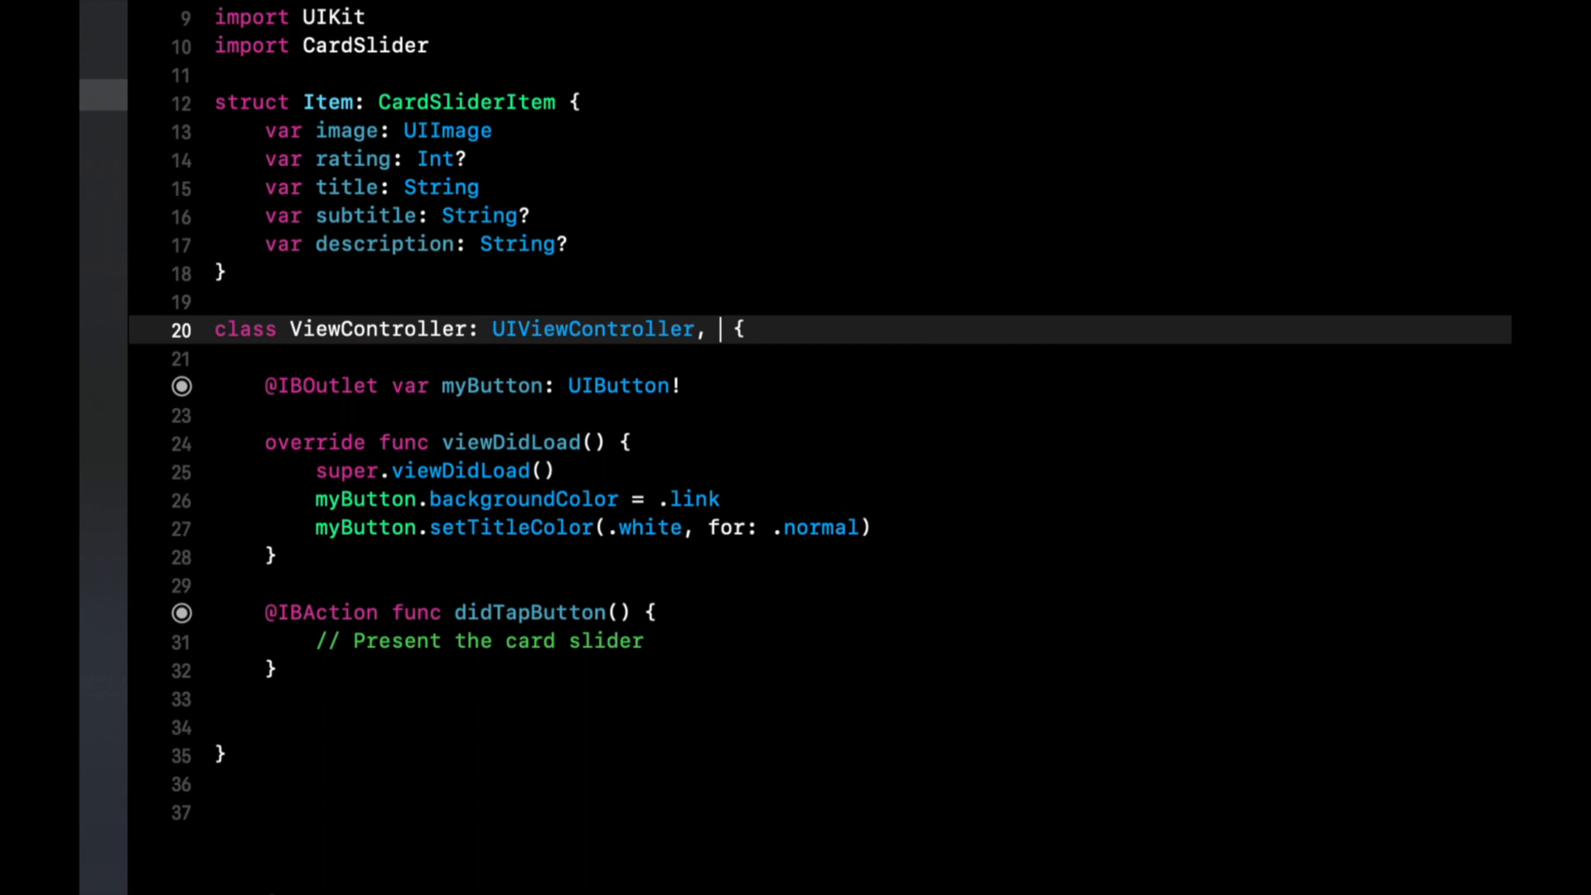
pyautogui.write('car')
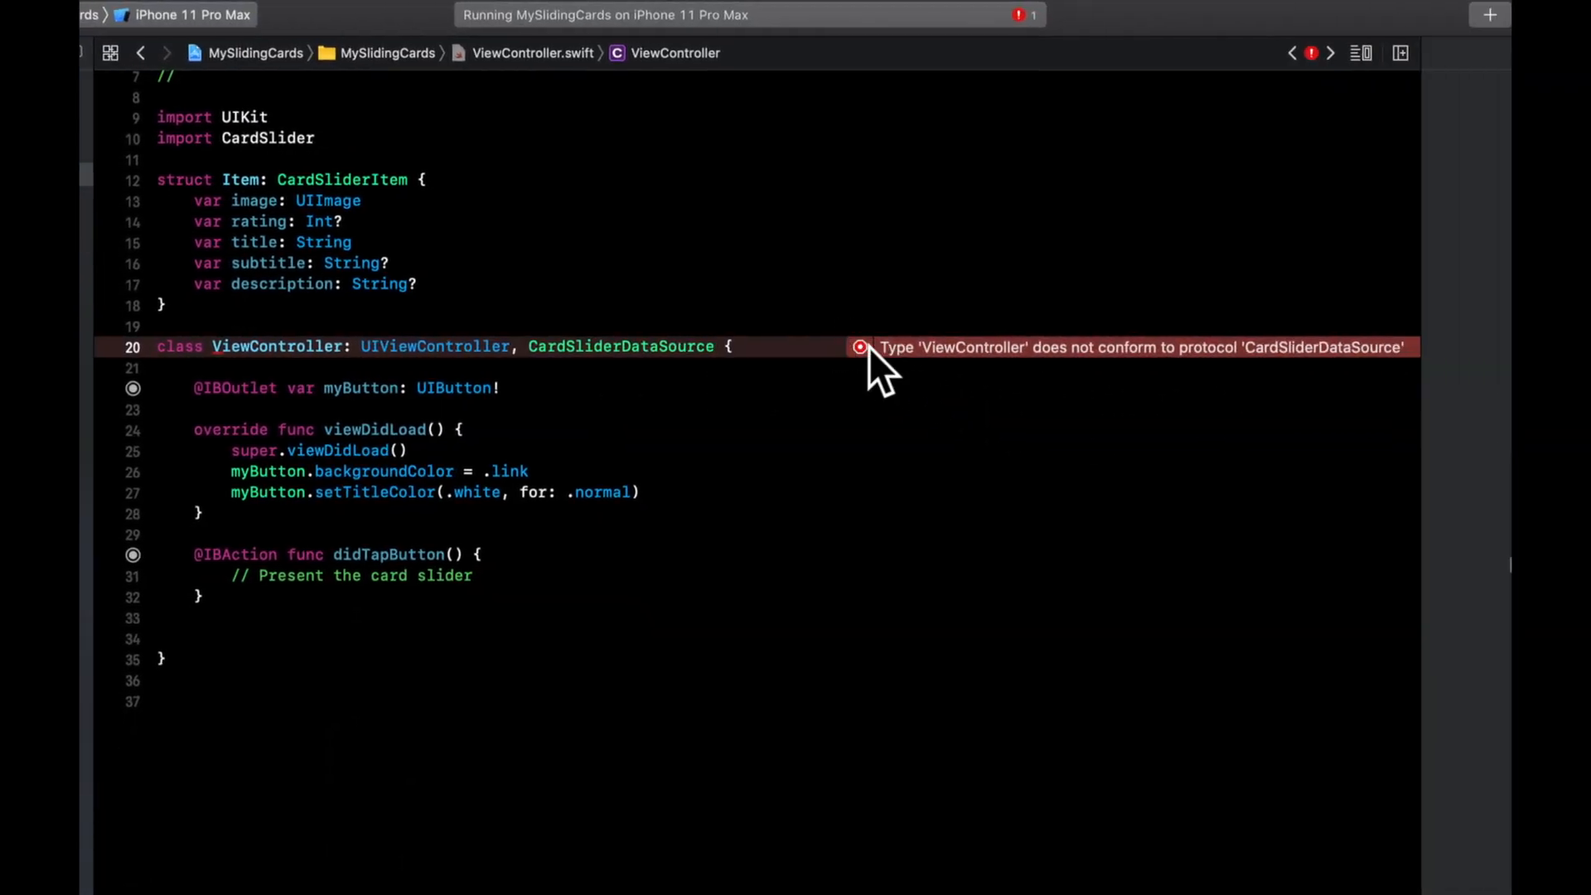
# Step: Apply Xcode's conformance fix to insert the item(for:) and numberOfItems() stubs
pyautogui.click(859, 347)
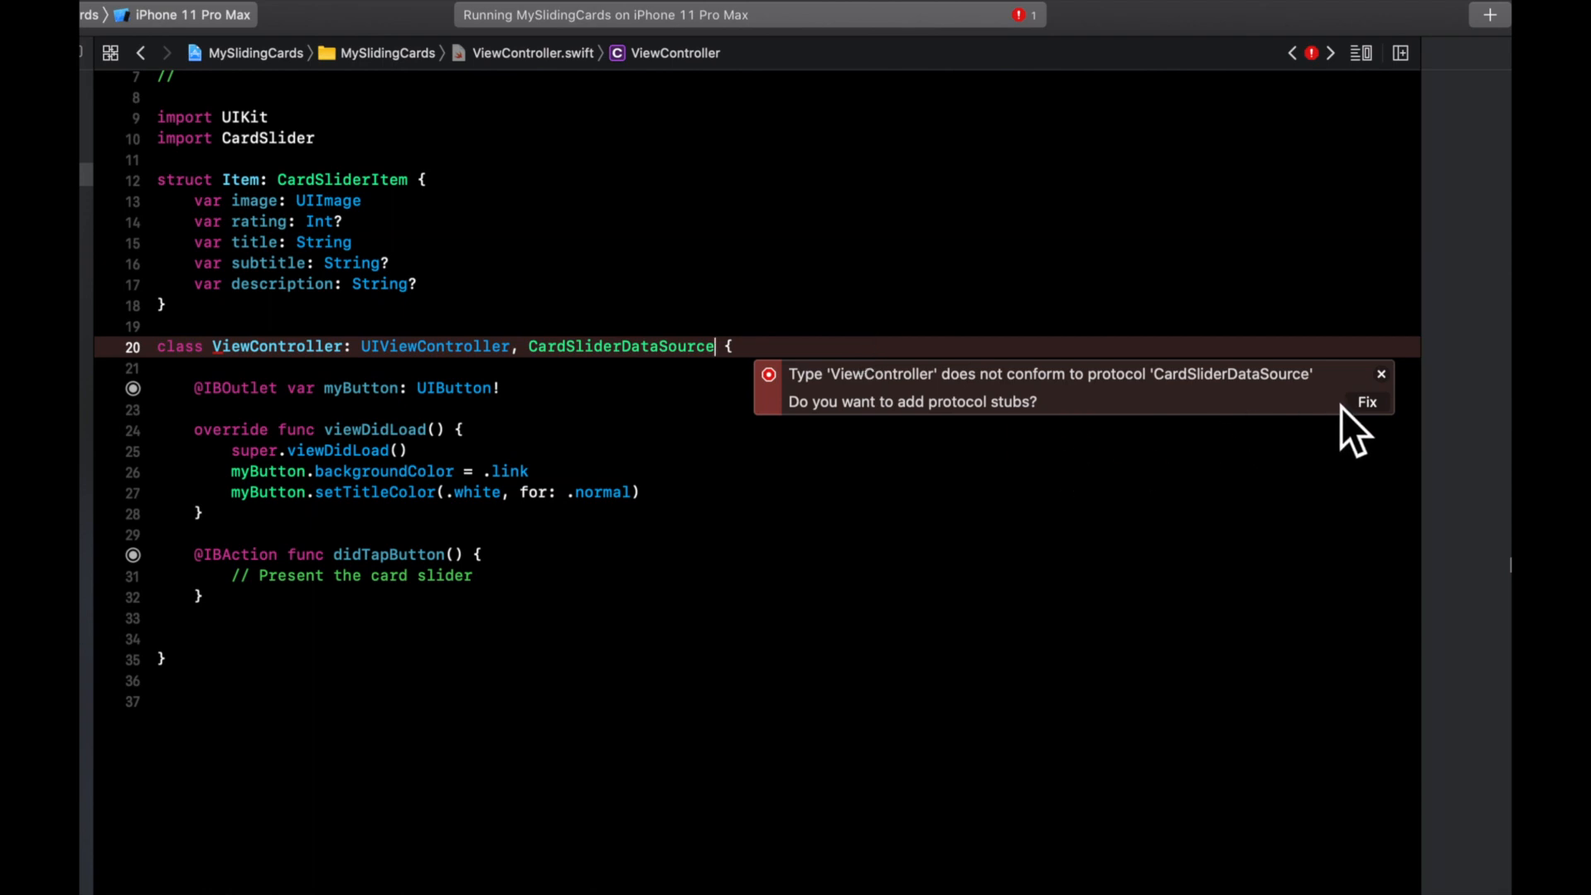
pyautogui.click(1366, 401)
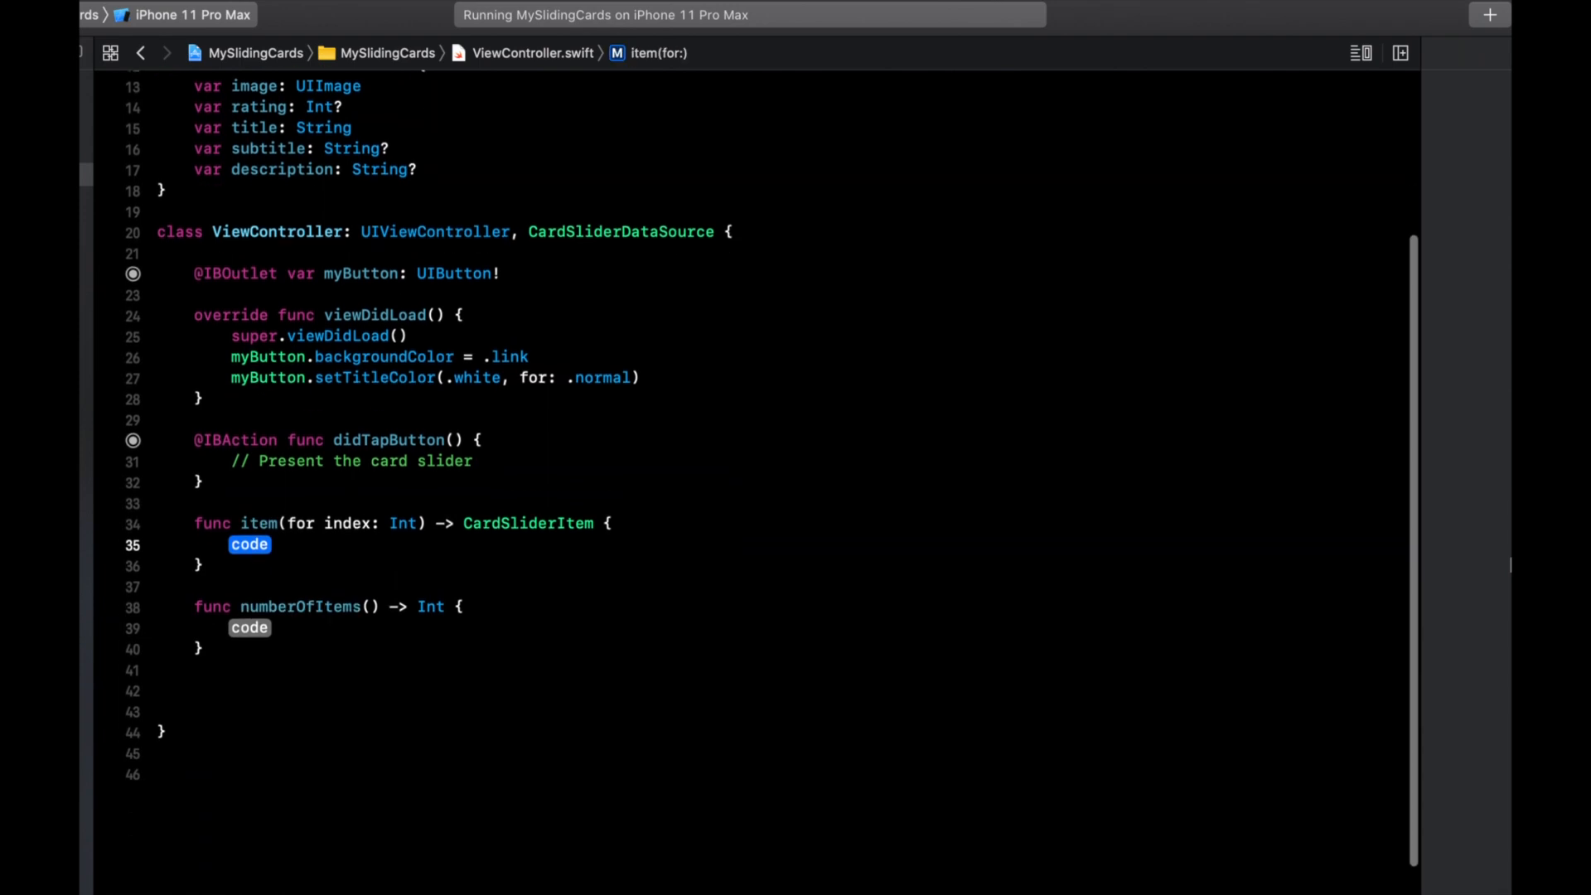
pyautogui.moveTo(345, 645)
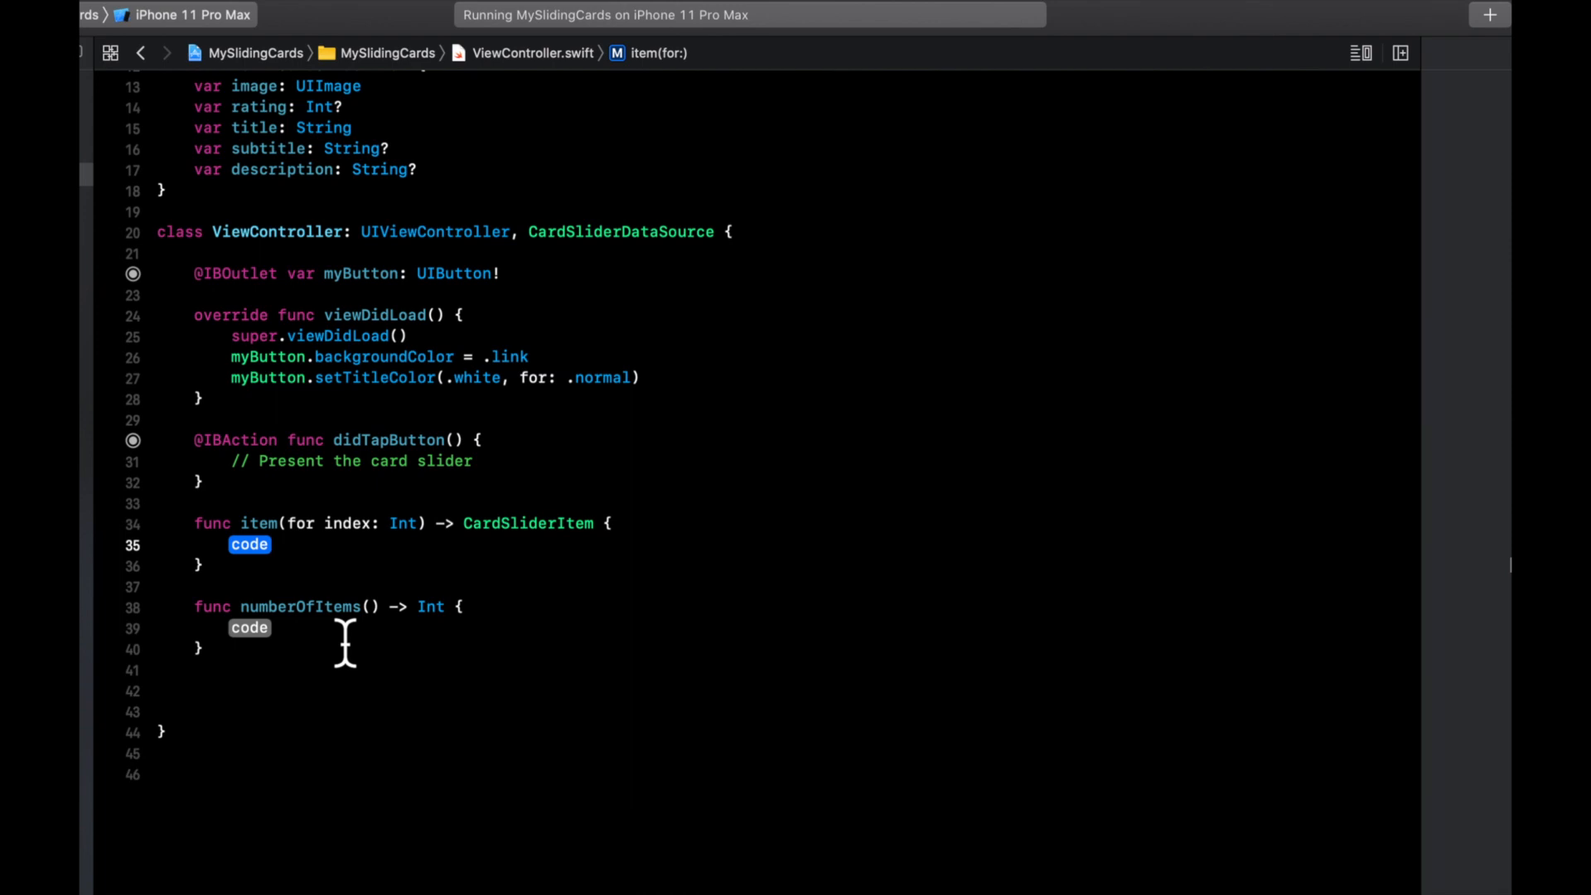
pyautogui.moveTo(428, 543)
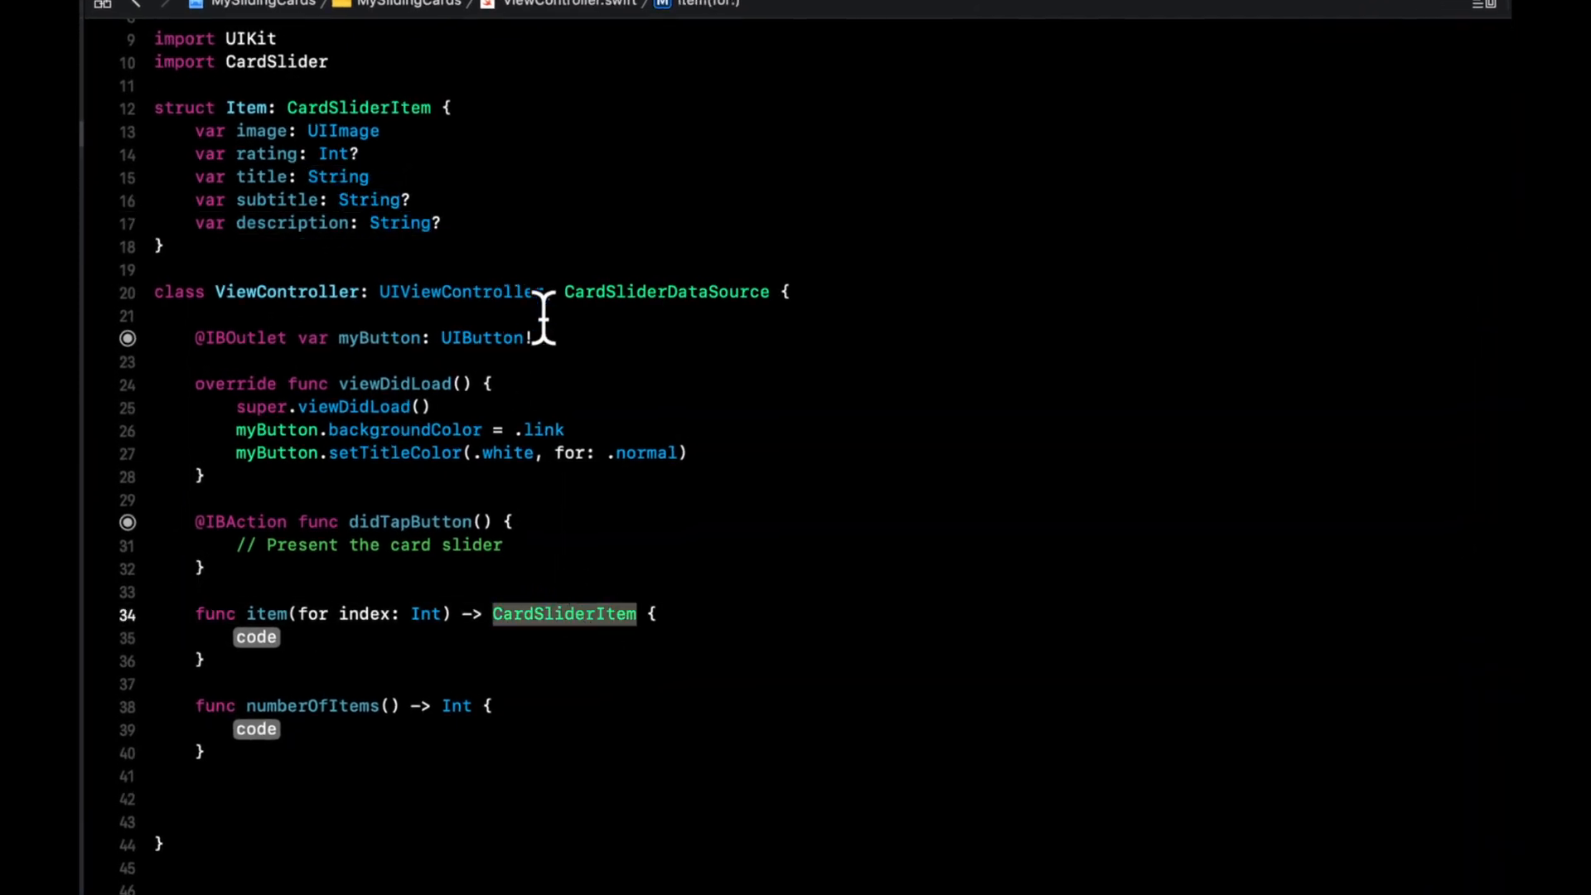
# Step: Declare 'var data = [Item]()' below the myButton outlet
pyautogui.write('var data = [CardSliderItem')
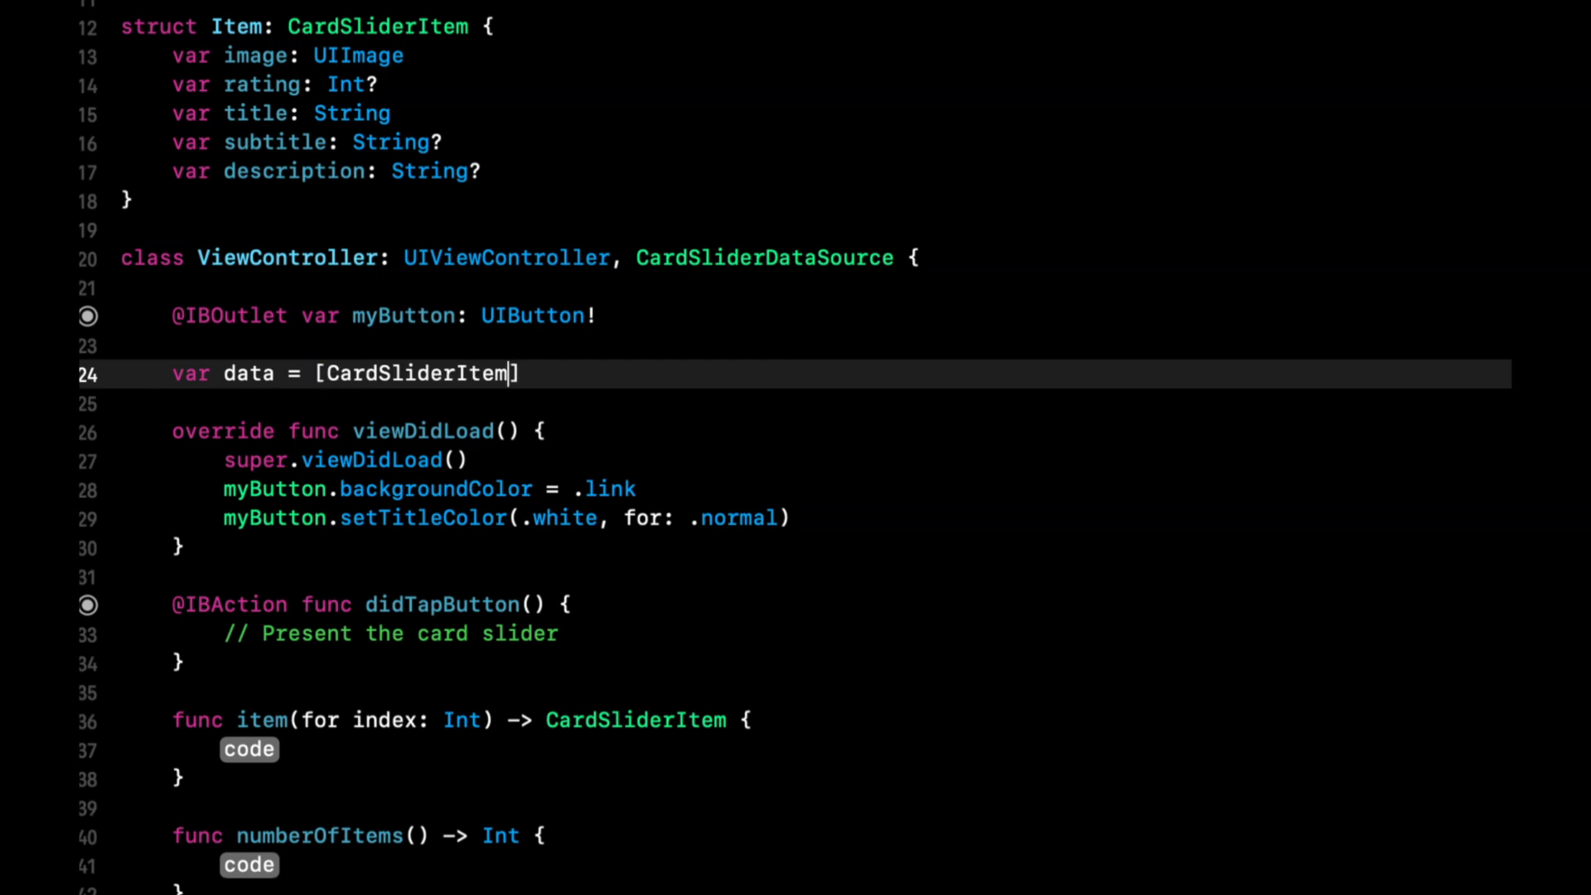
pyautogui.write('()')
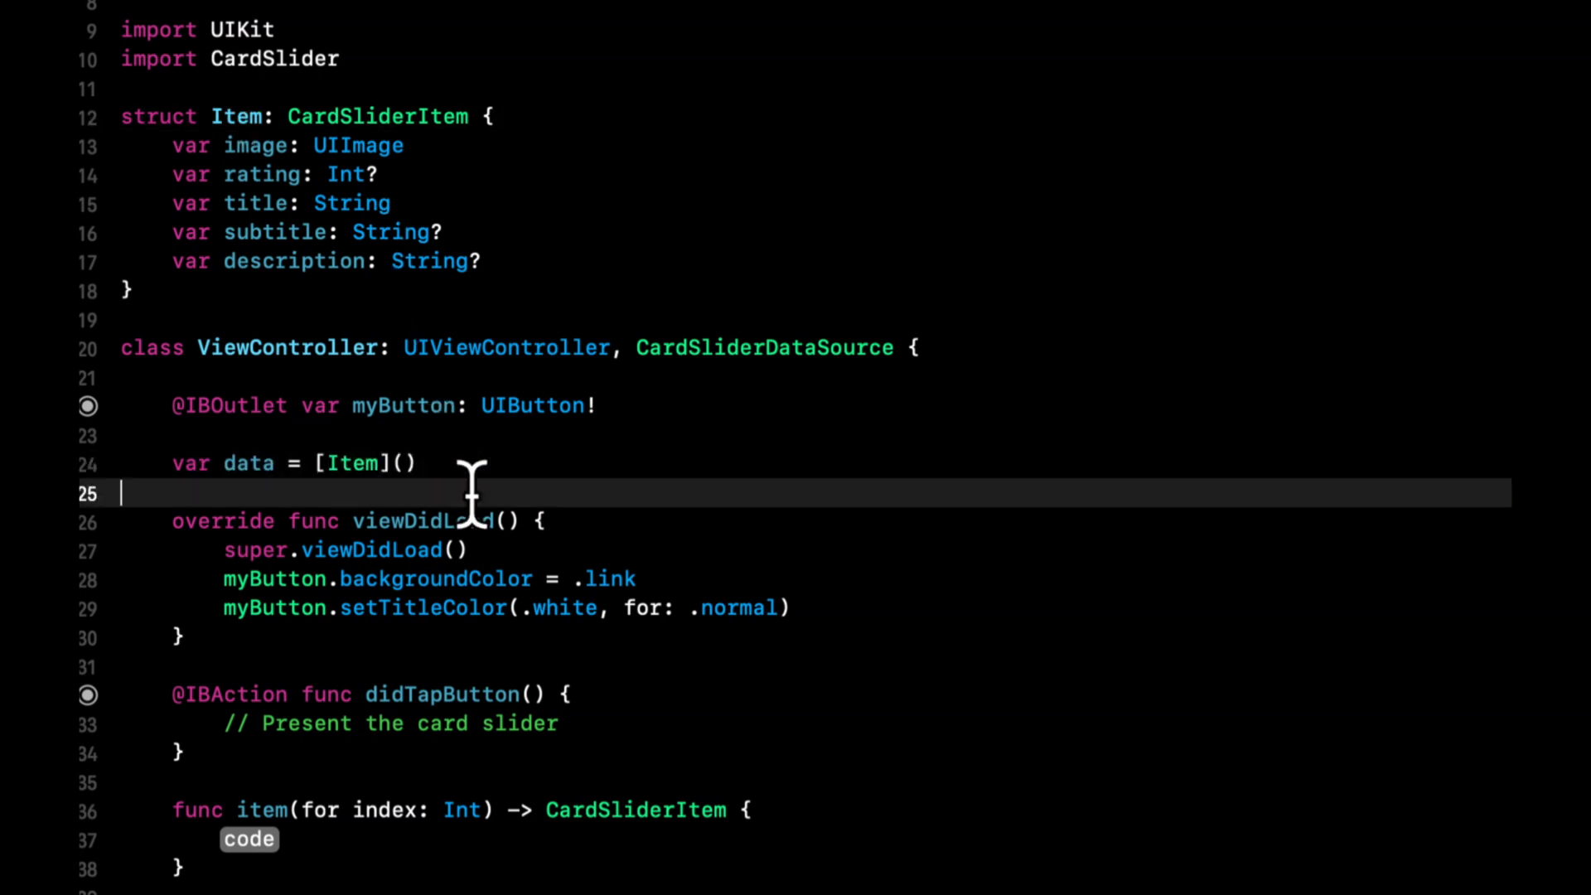
# Step: In viewDidLoad, append a 'Bookmarks' Item with a 'bookmark' system image, subtitle and description
pyautogui.press('enter')
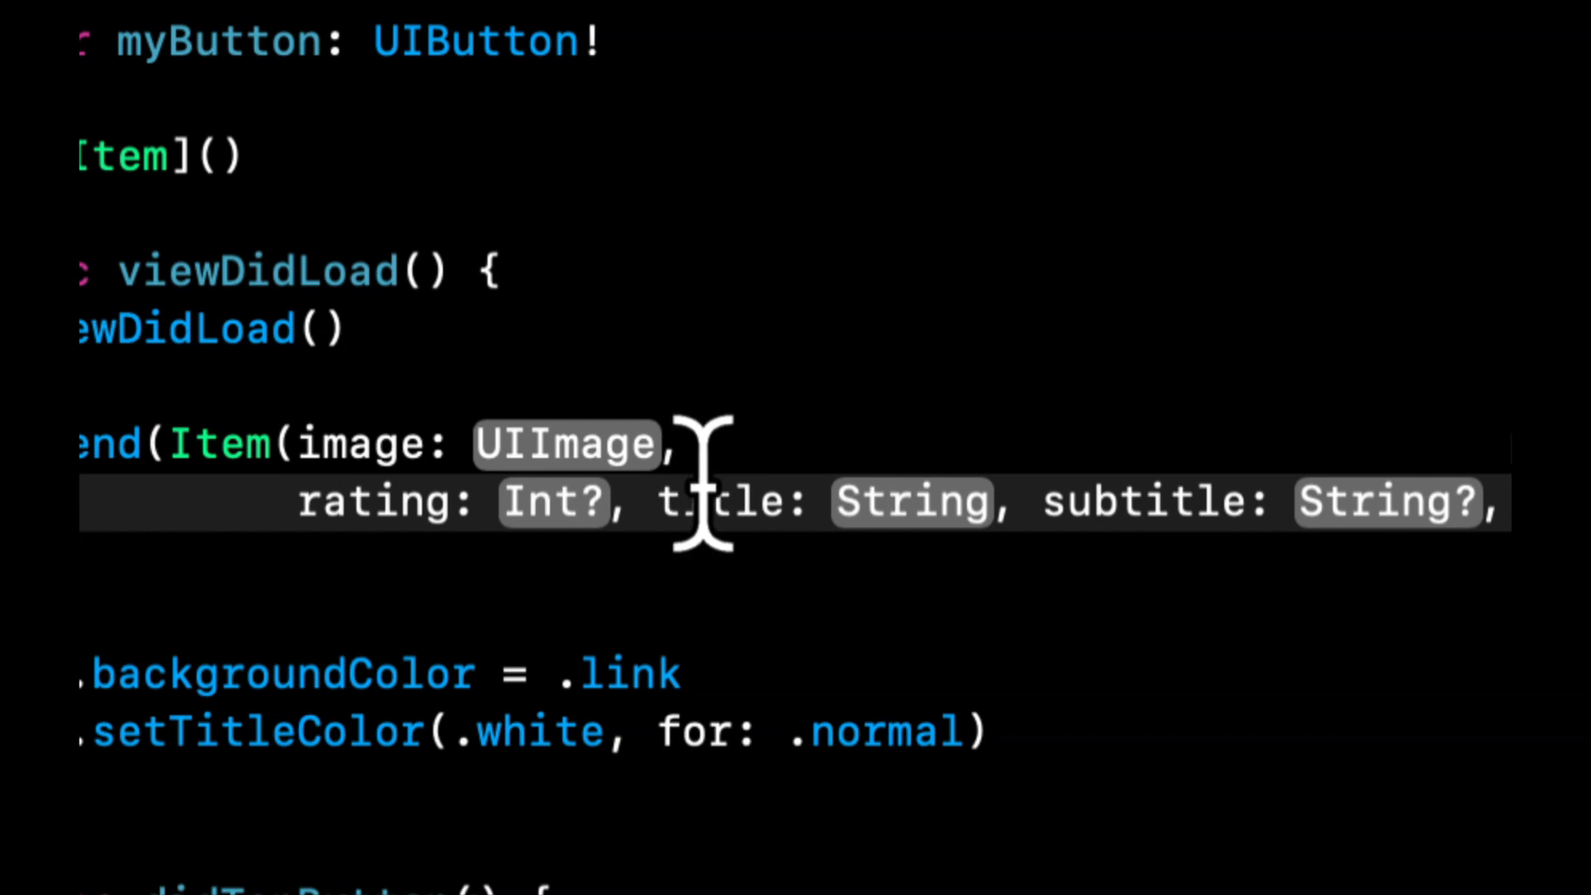
pyautogui.moveTo(598, 507)
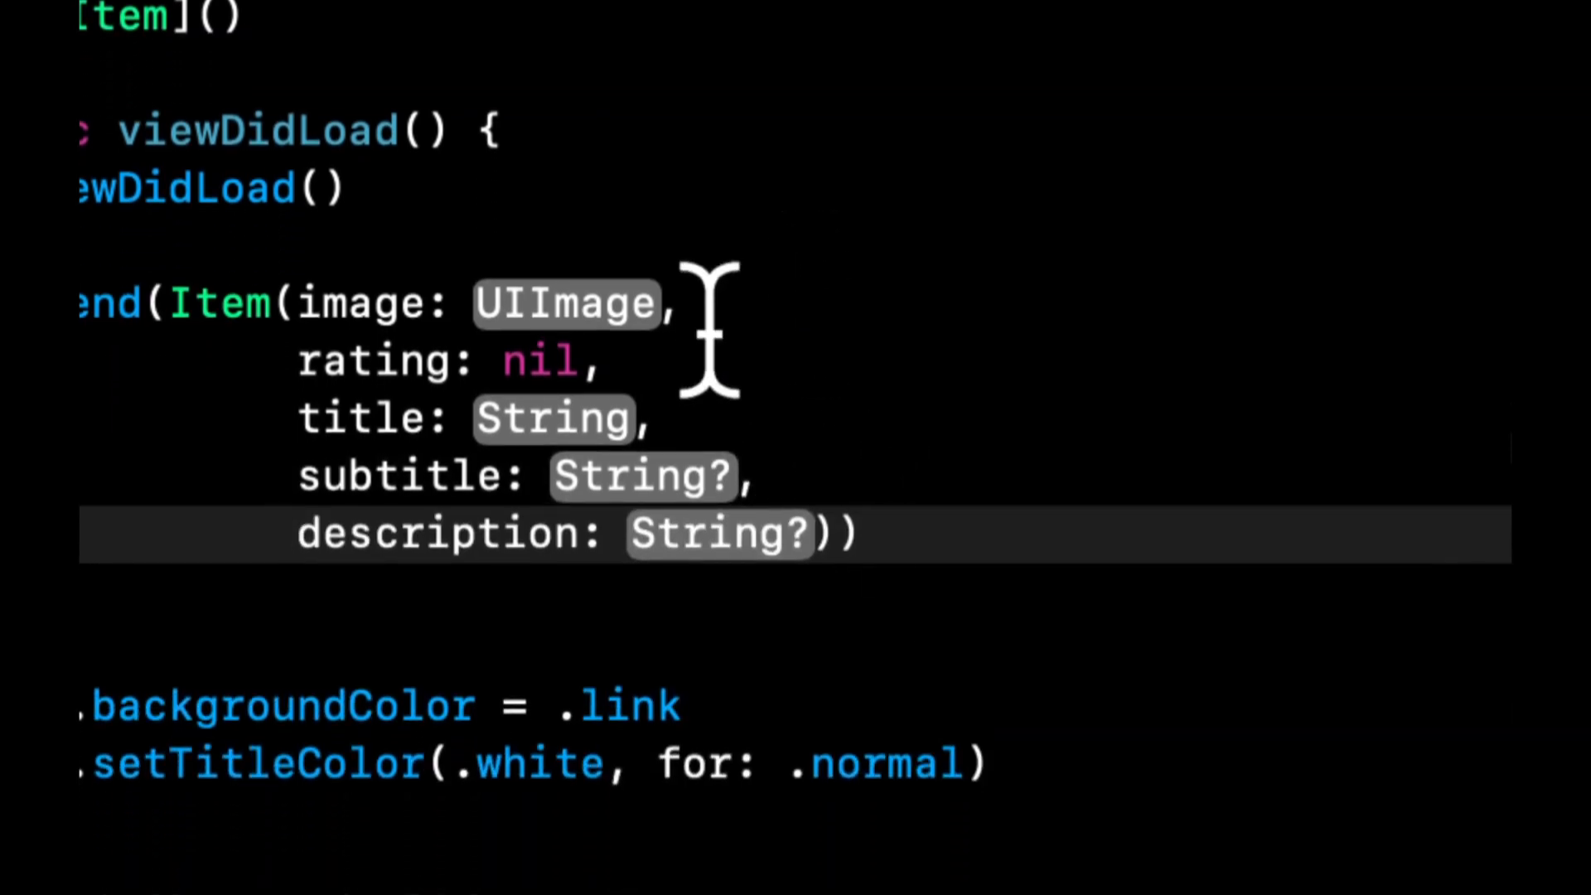
pyautogui.write('""')
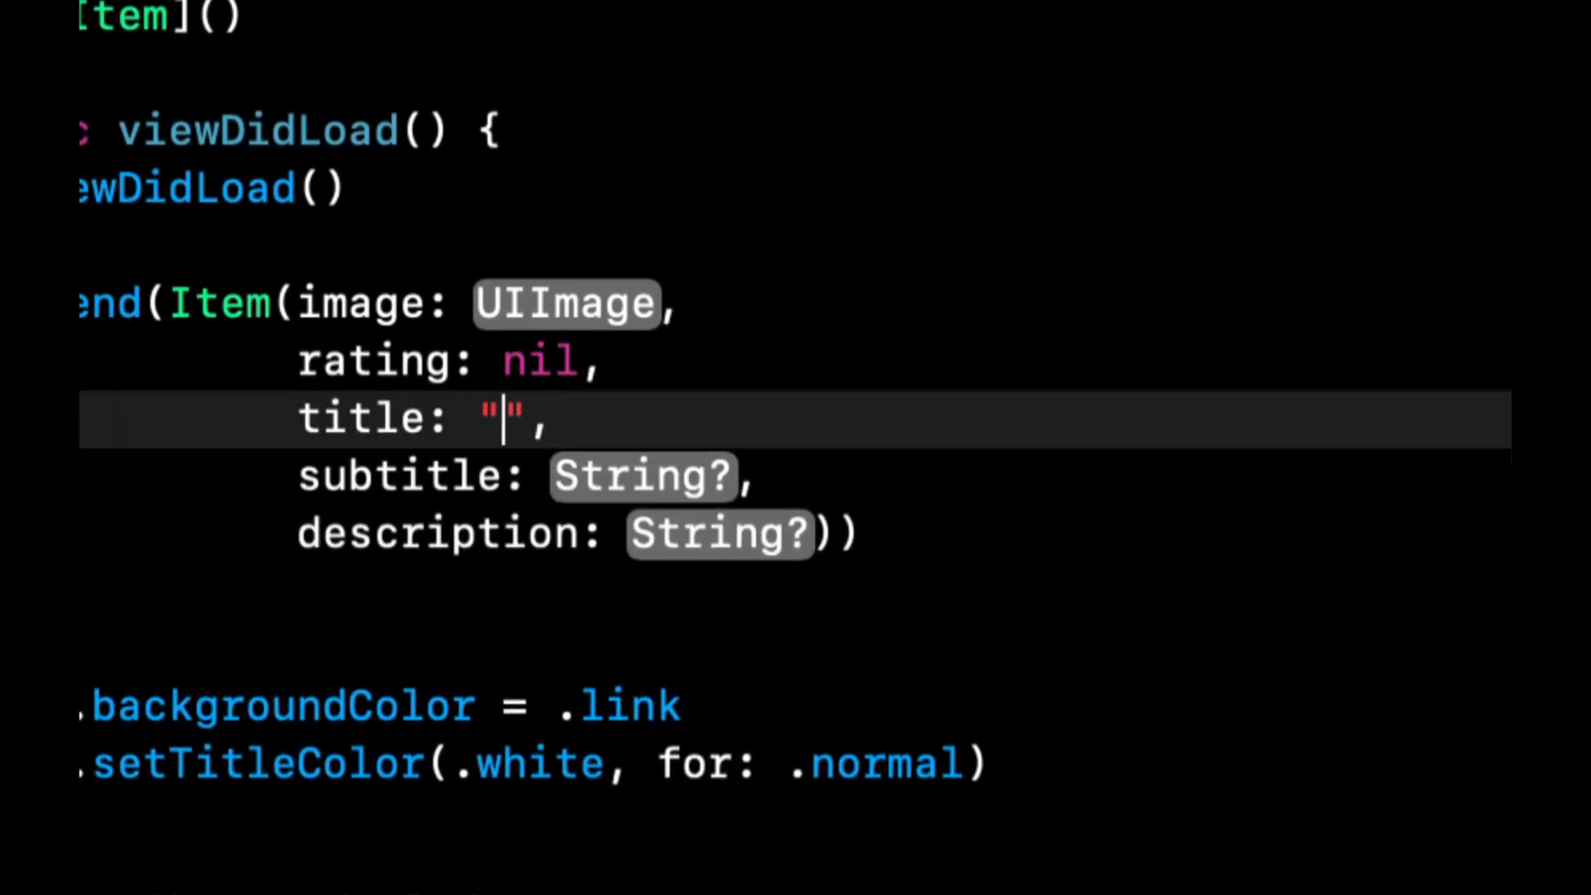
pyautogui.write('Book')
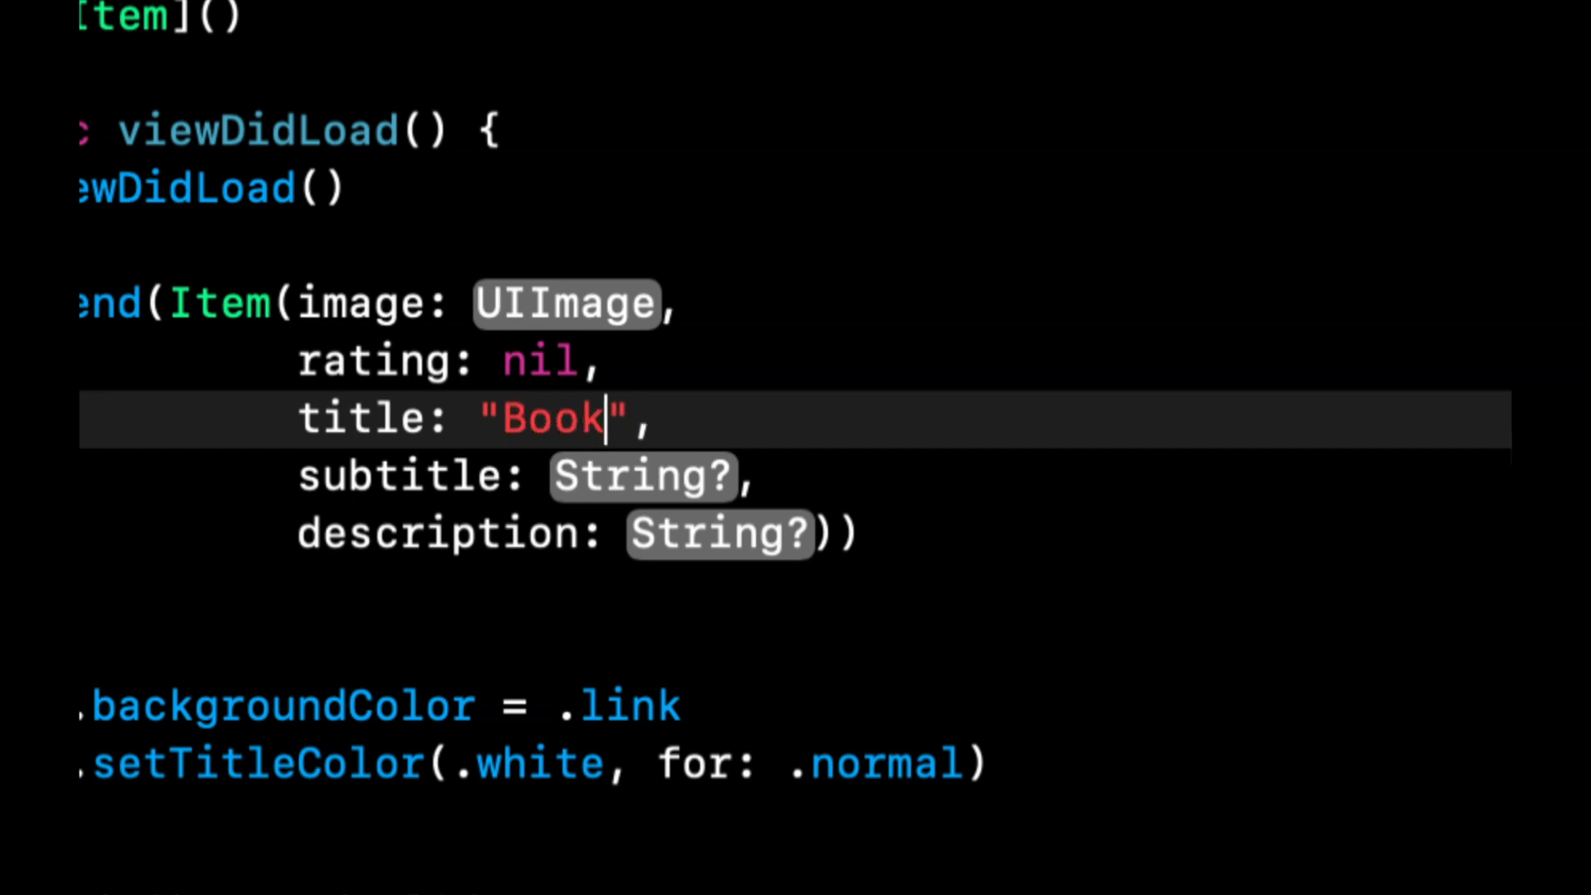
pyautogui.write('marks')
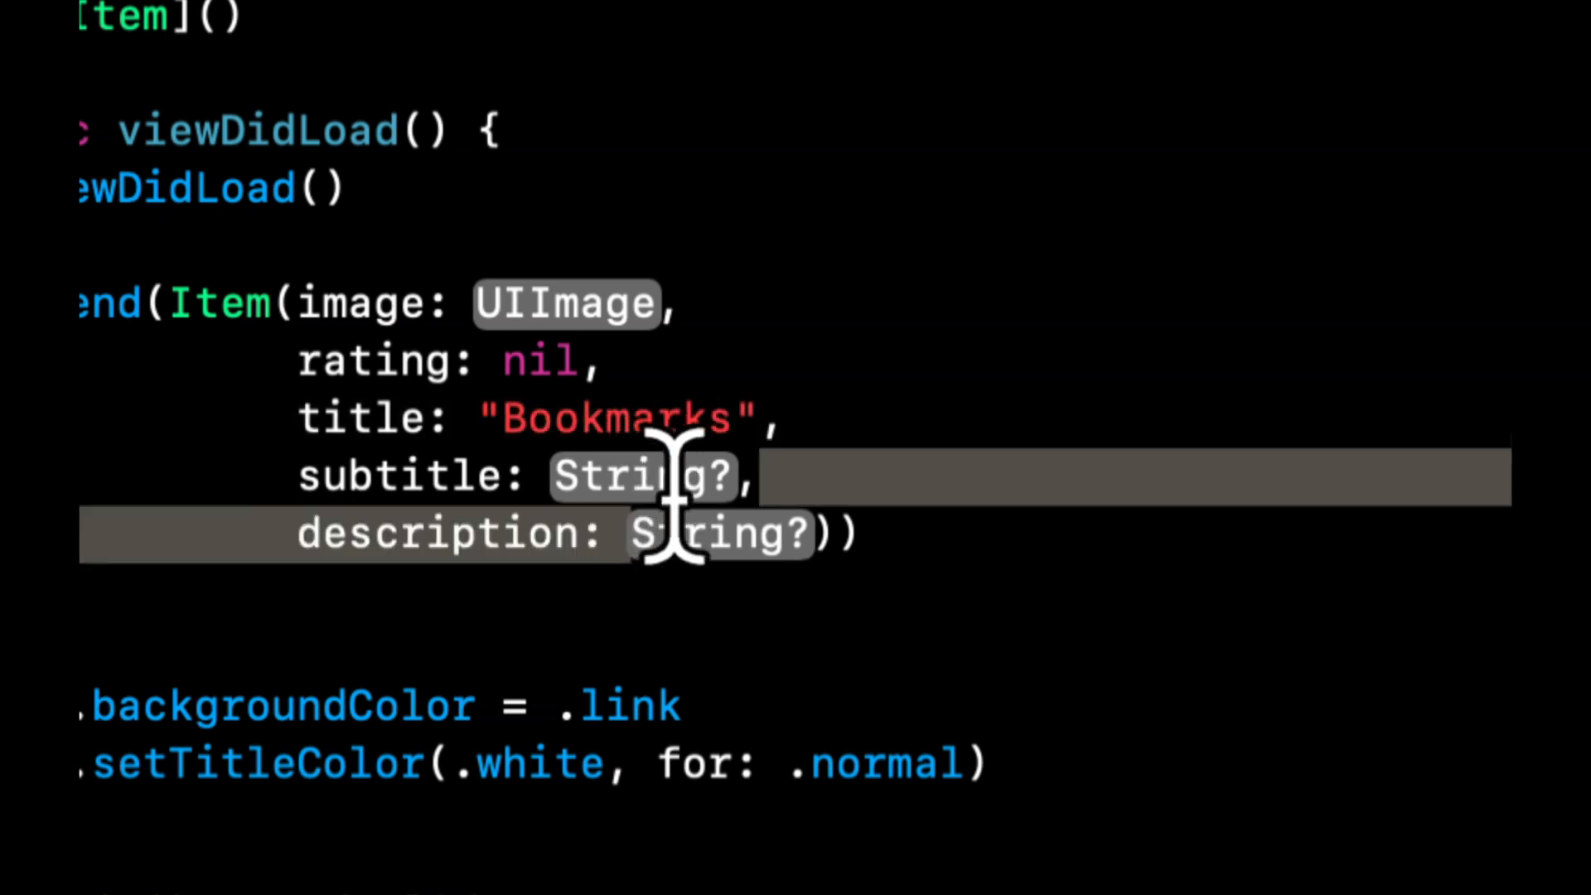
pyautogui.write('"G"')
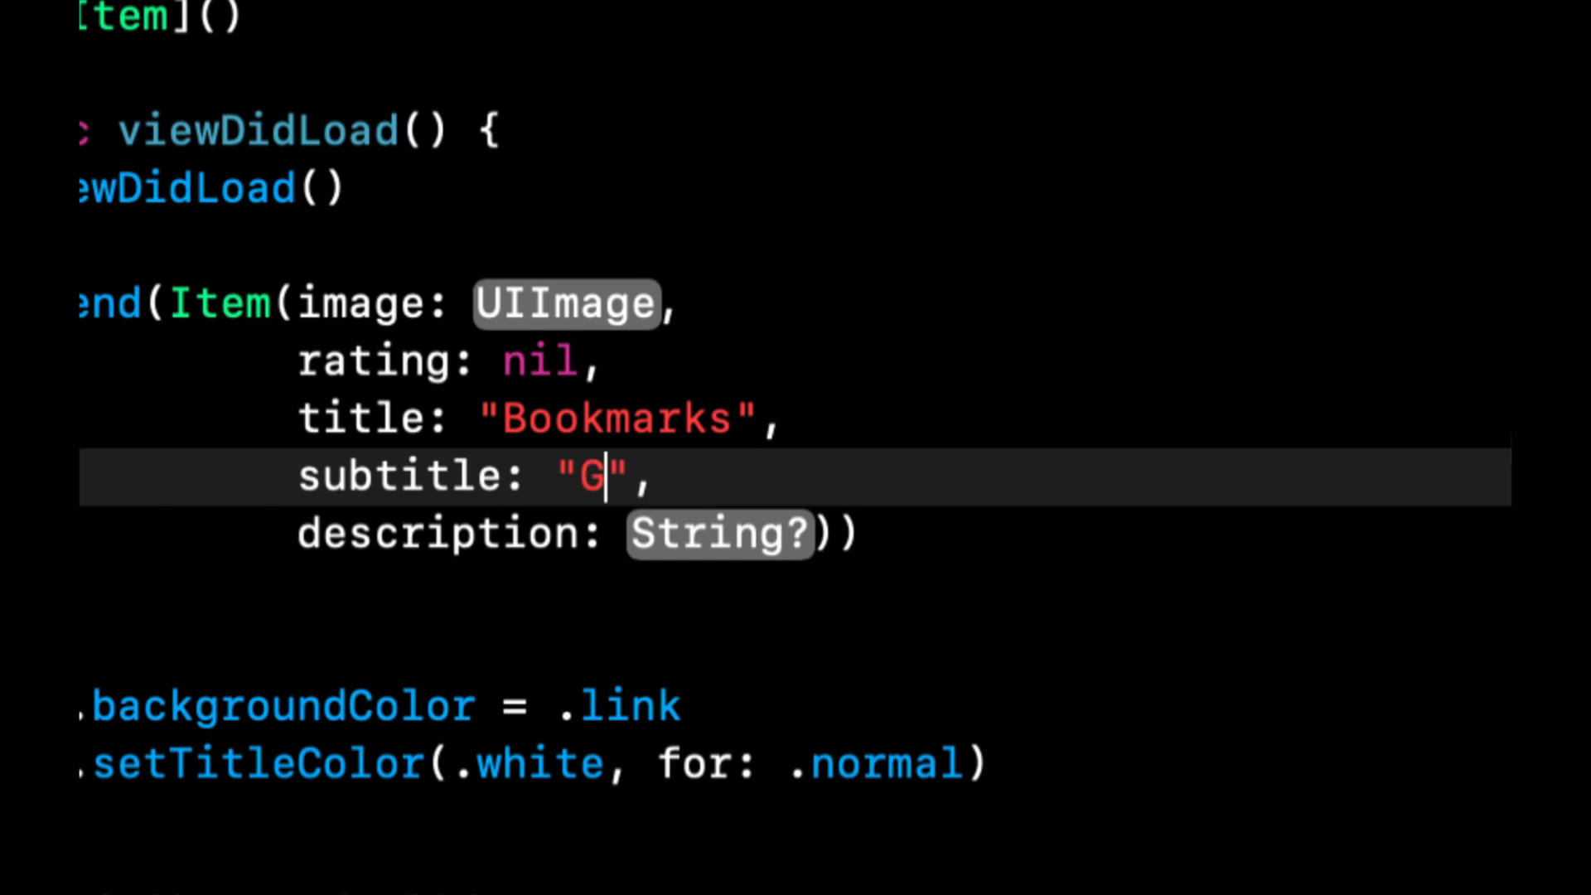
pyautogui.write('et excited about b')
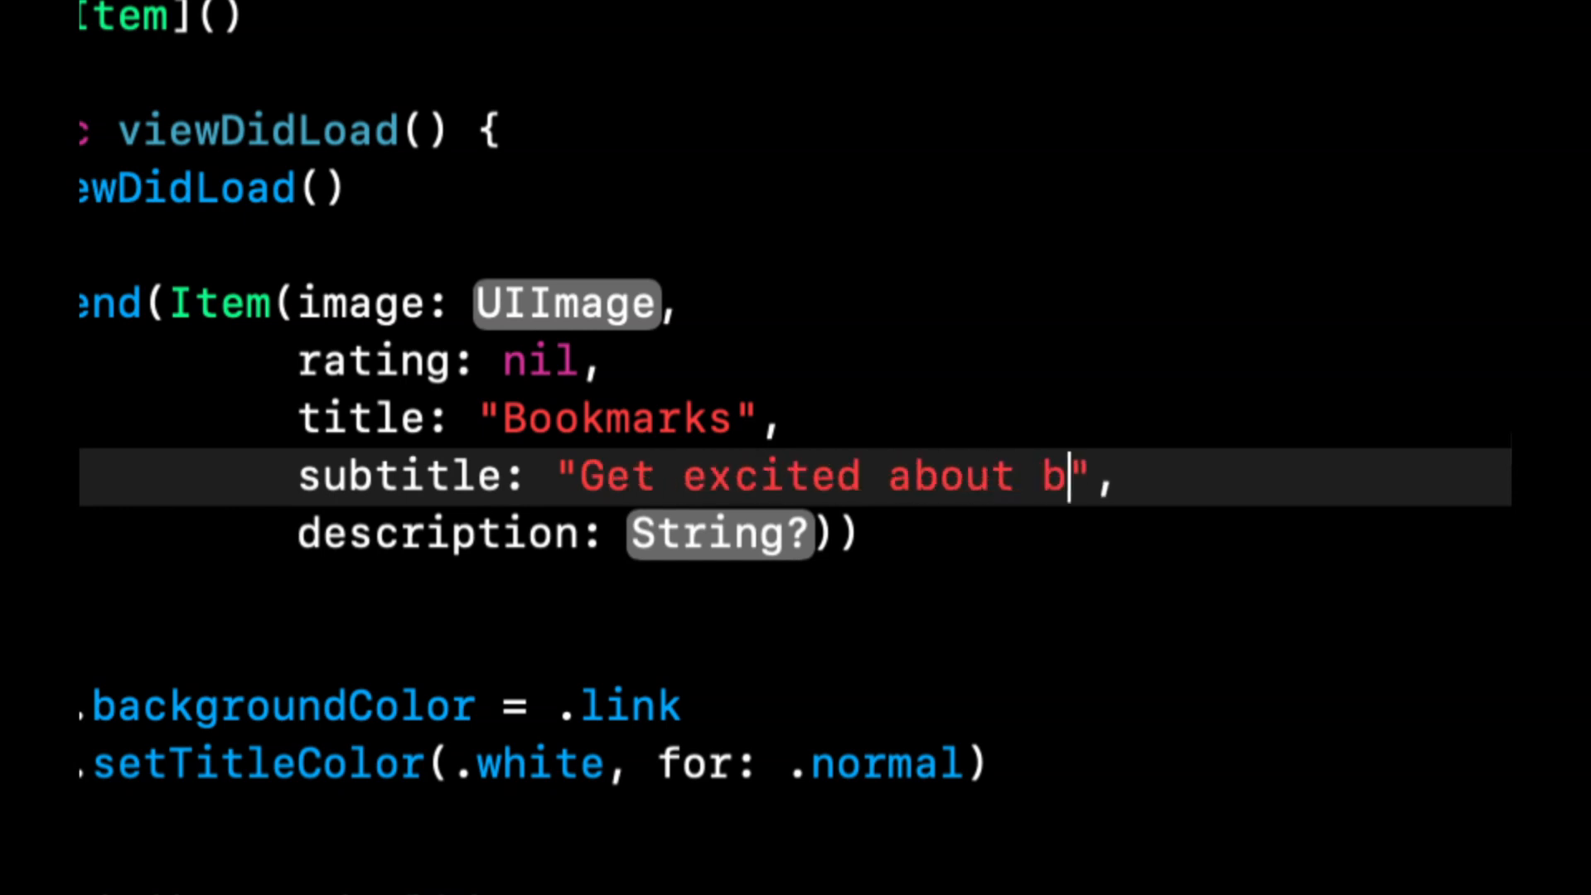
pyautogui.write('ookmarks')
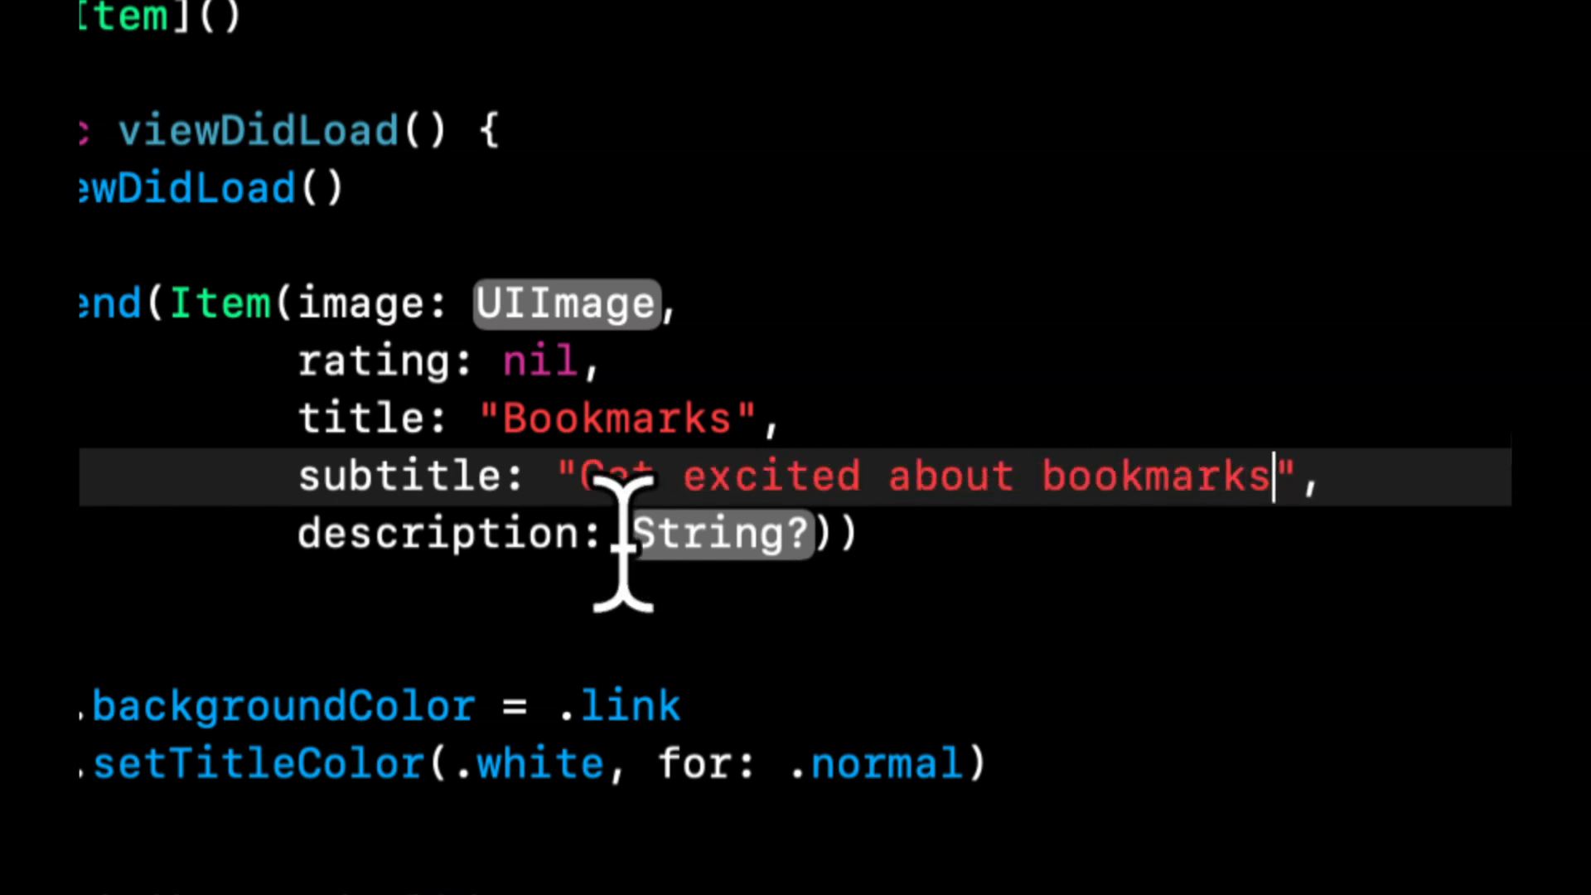
pyautogui.write('"Y"')
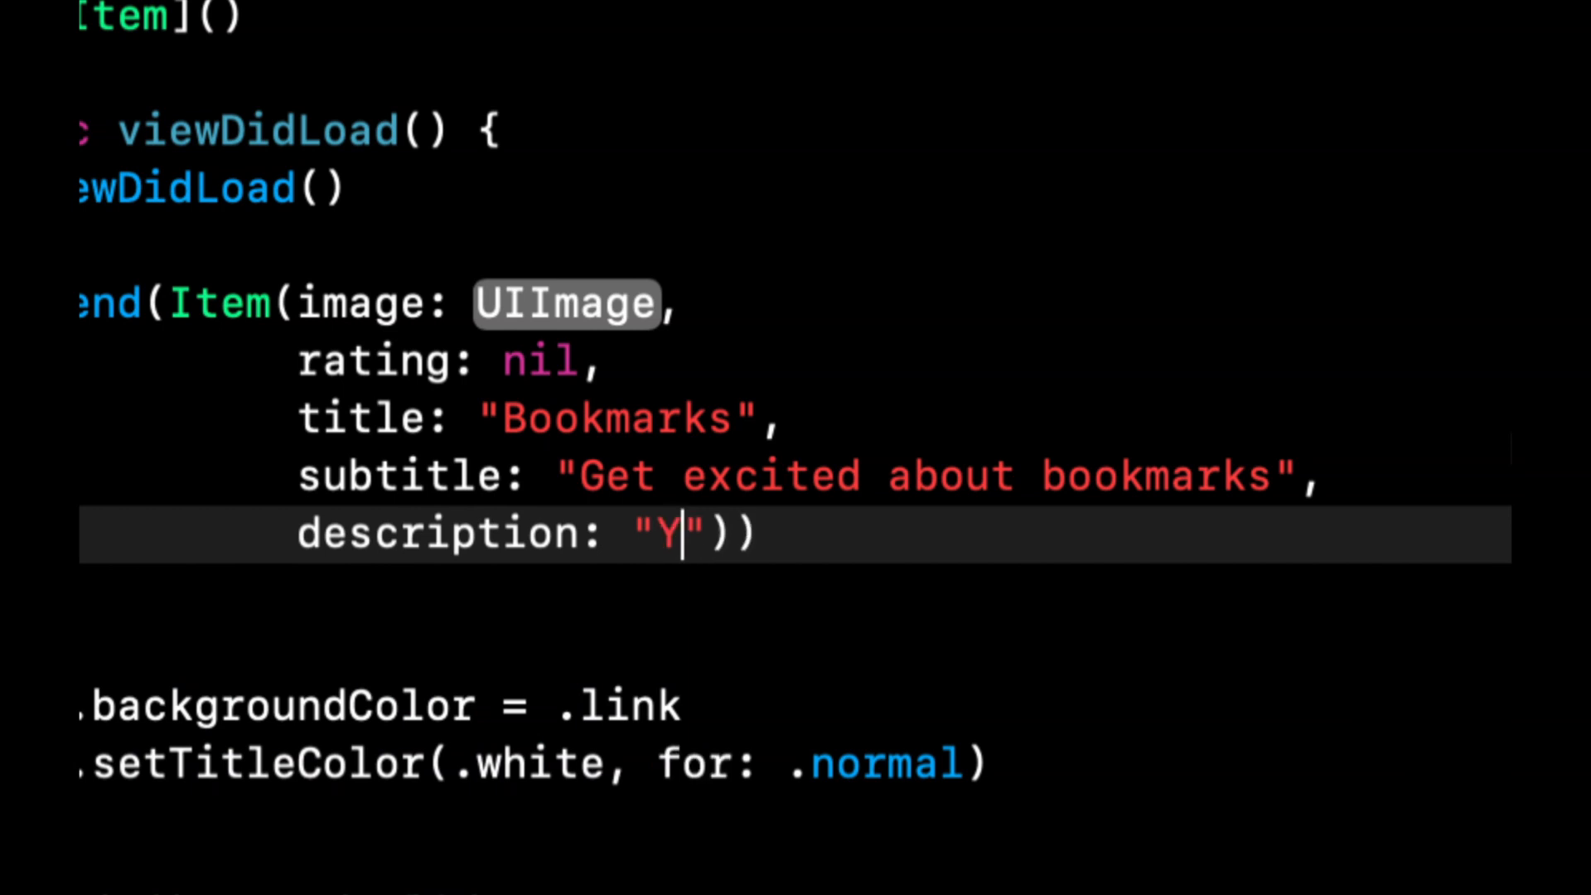
pyautogui.write('ou can add bookmarks in the')
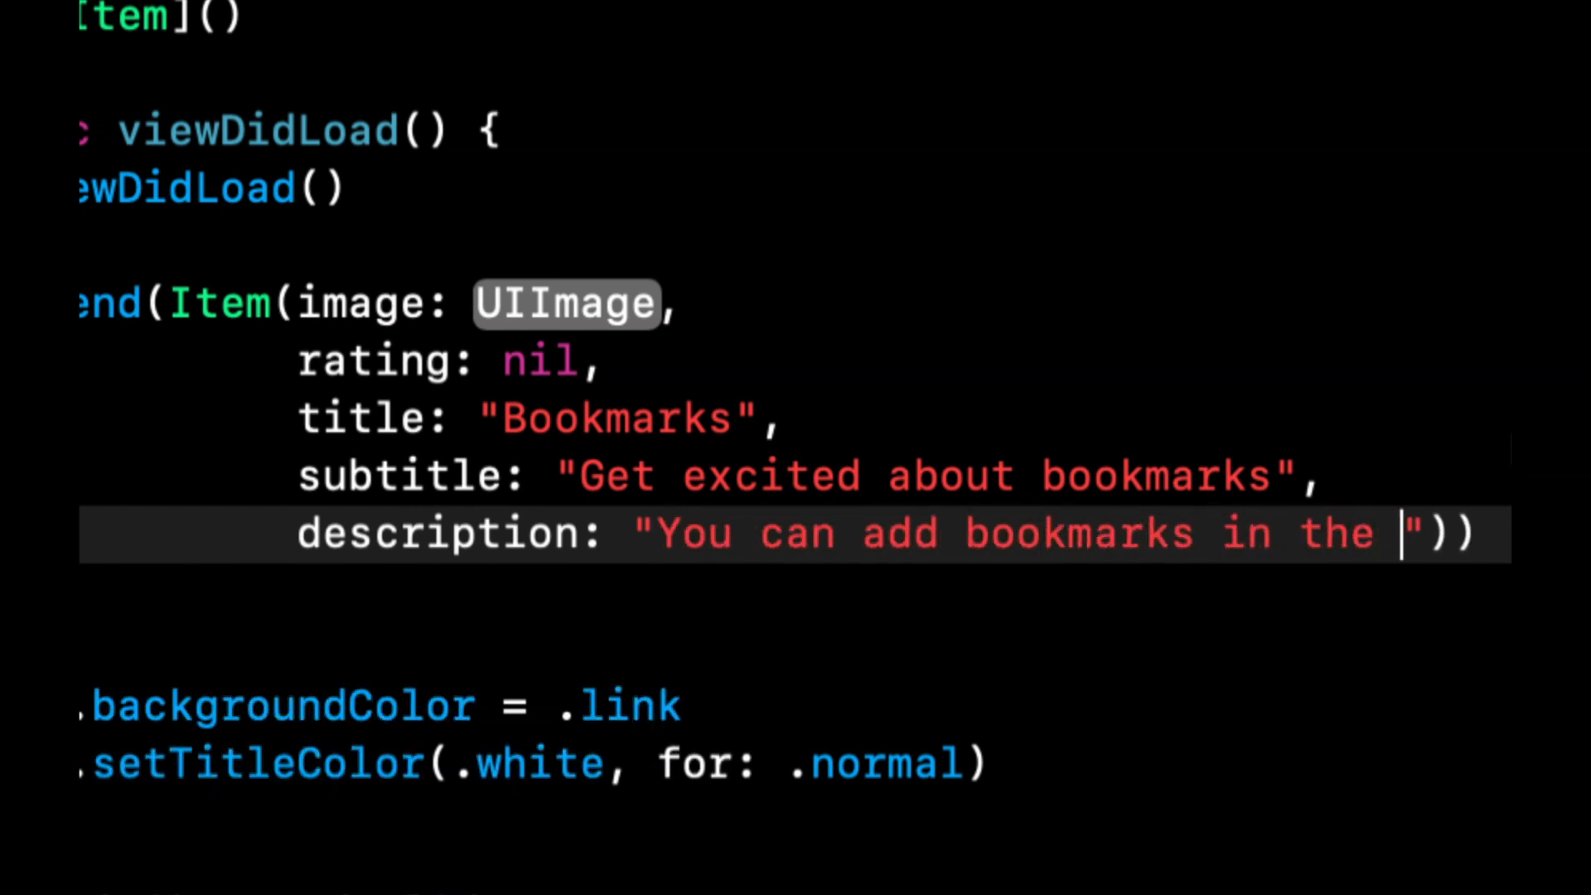
pyautogui.write('app')
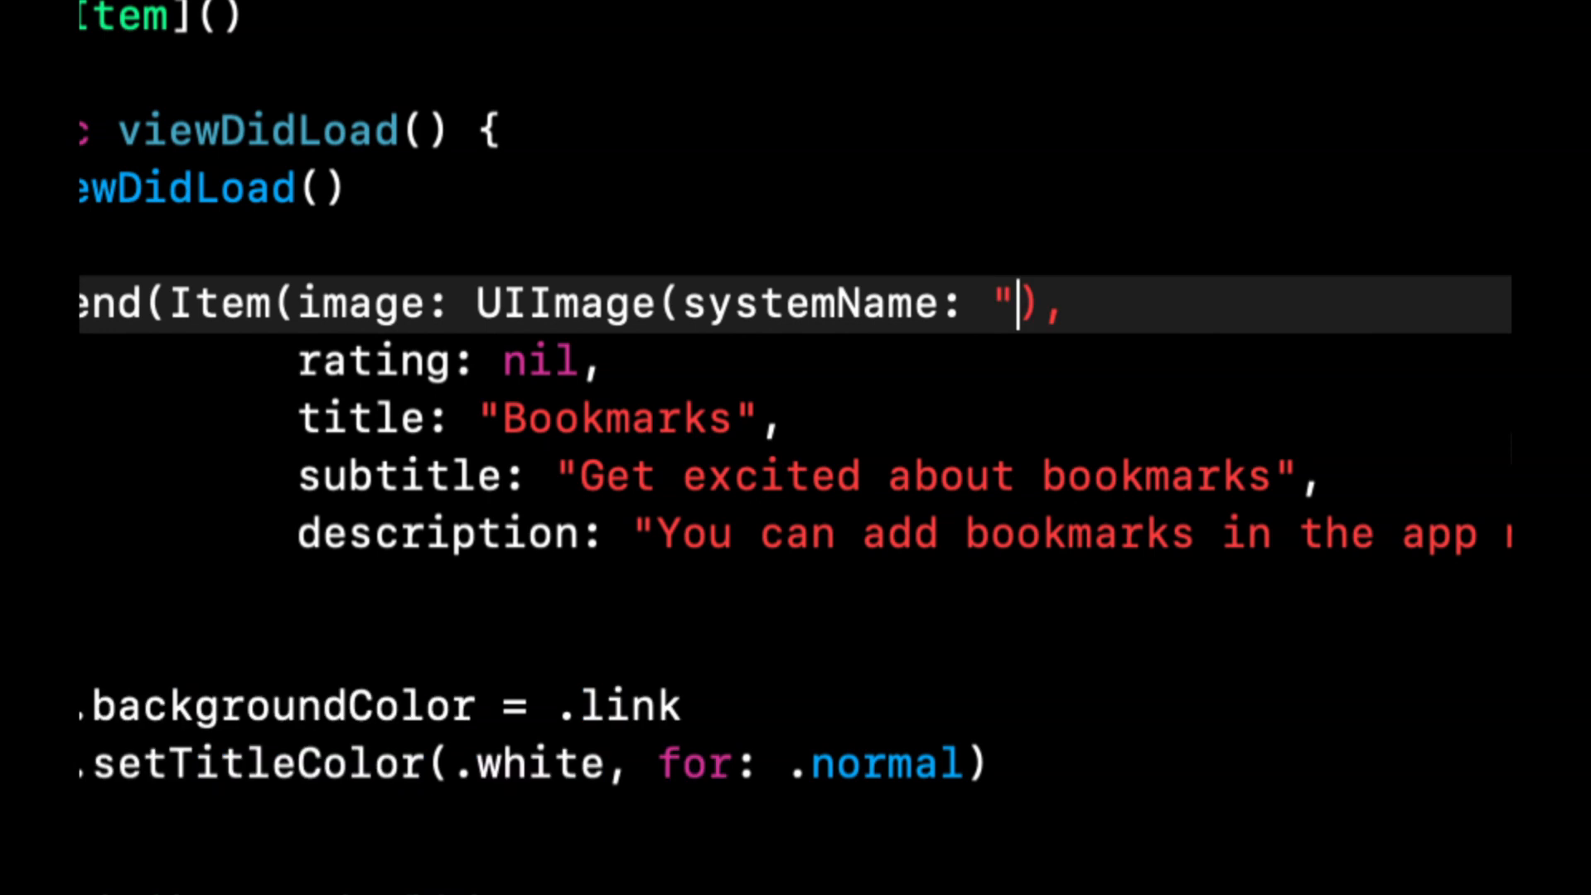
pyautogui.write('bookmark"')
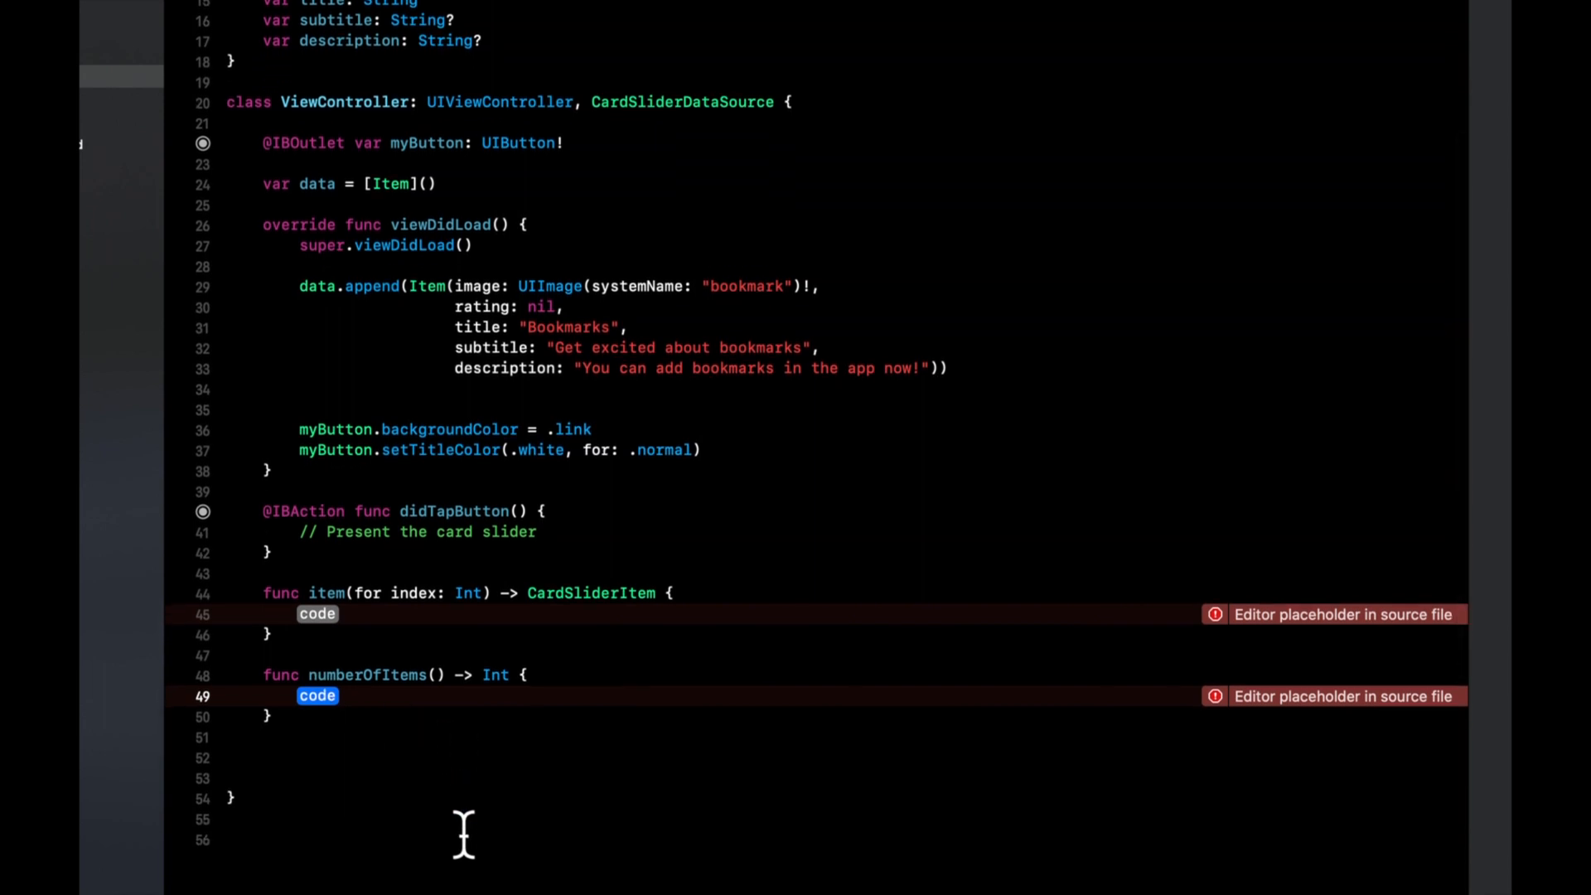
# Step: Return data.count from numberOfItems() and data[index] from item(for:)
pyautogui.write('r')
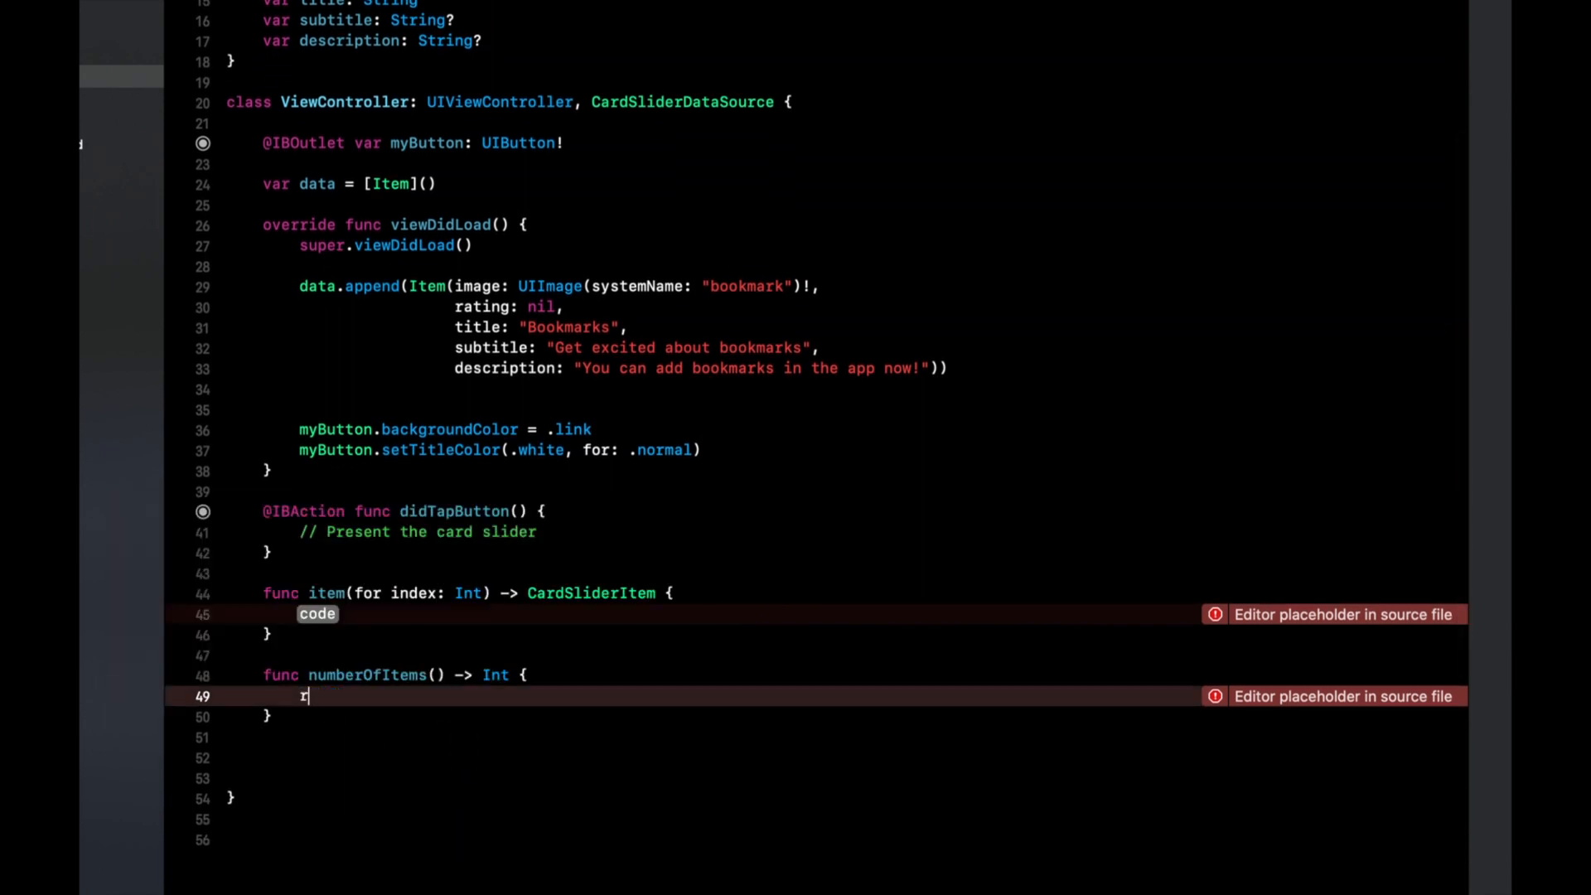
pyautogui.write('eturn data.count')
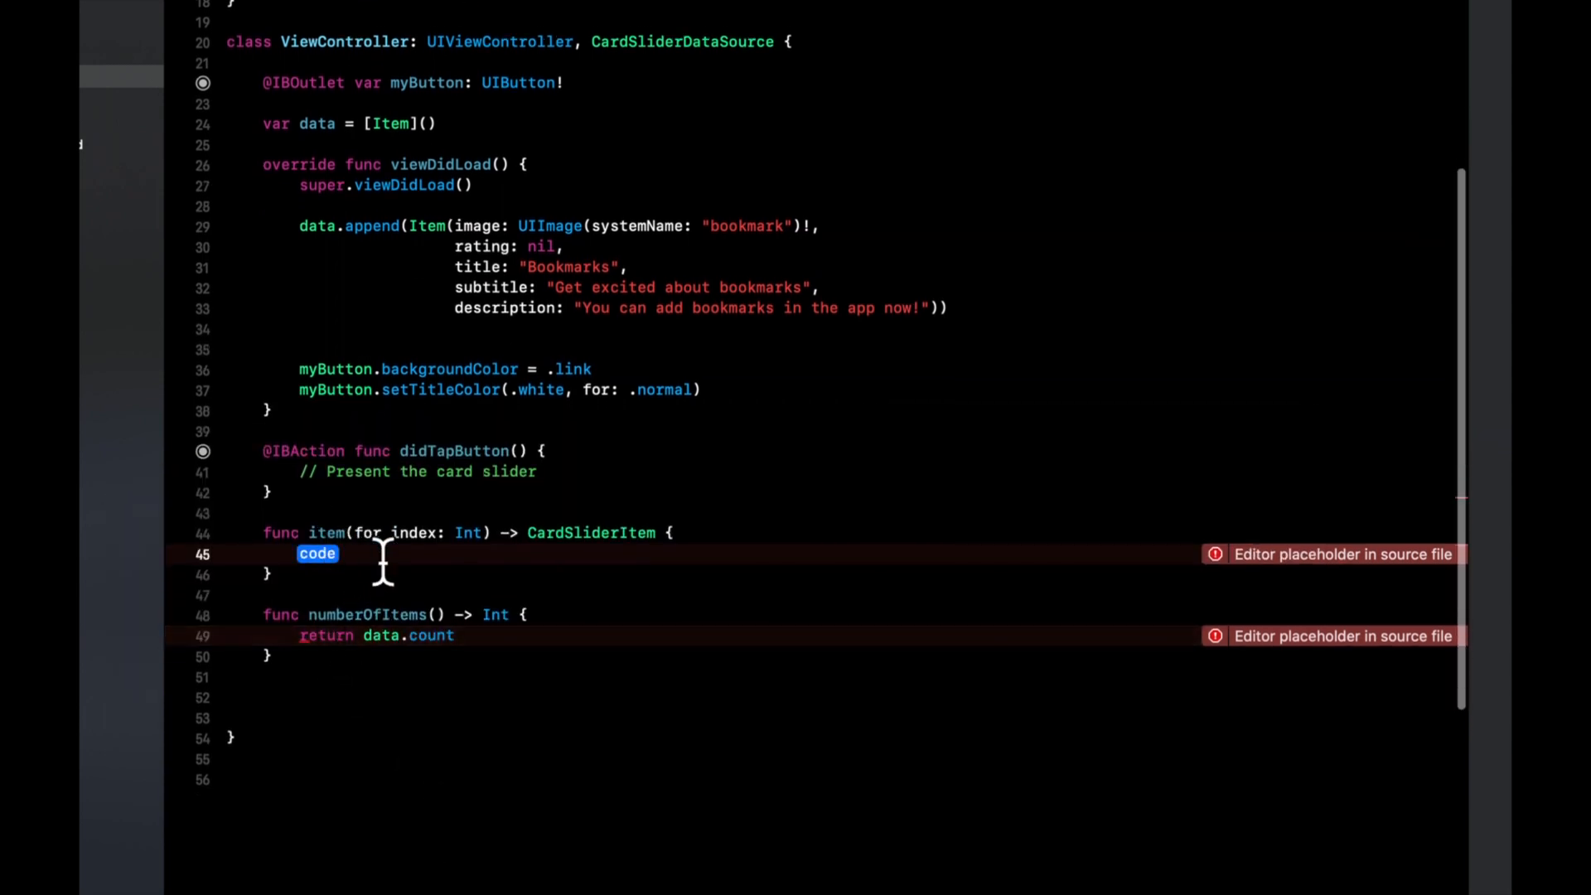
pyautogui.write('return')
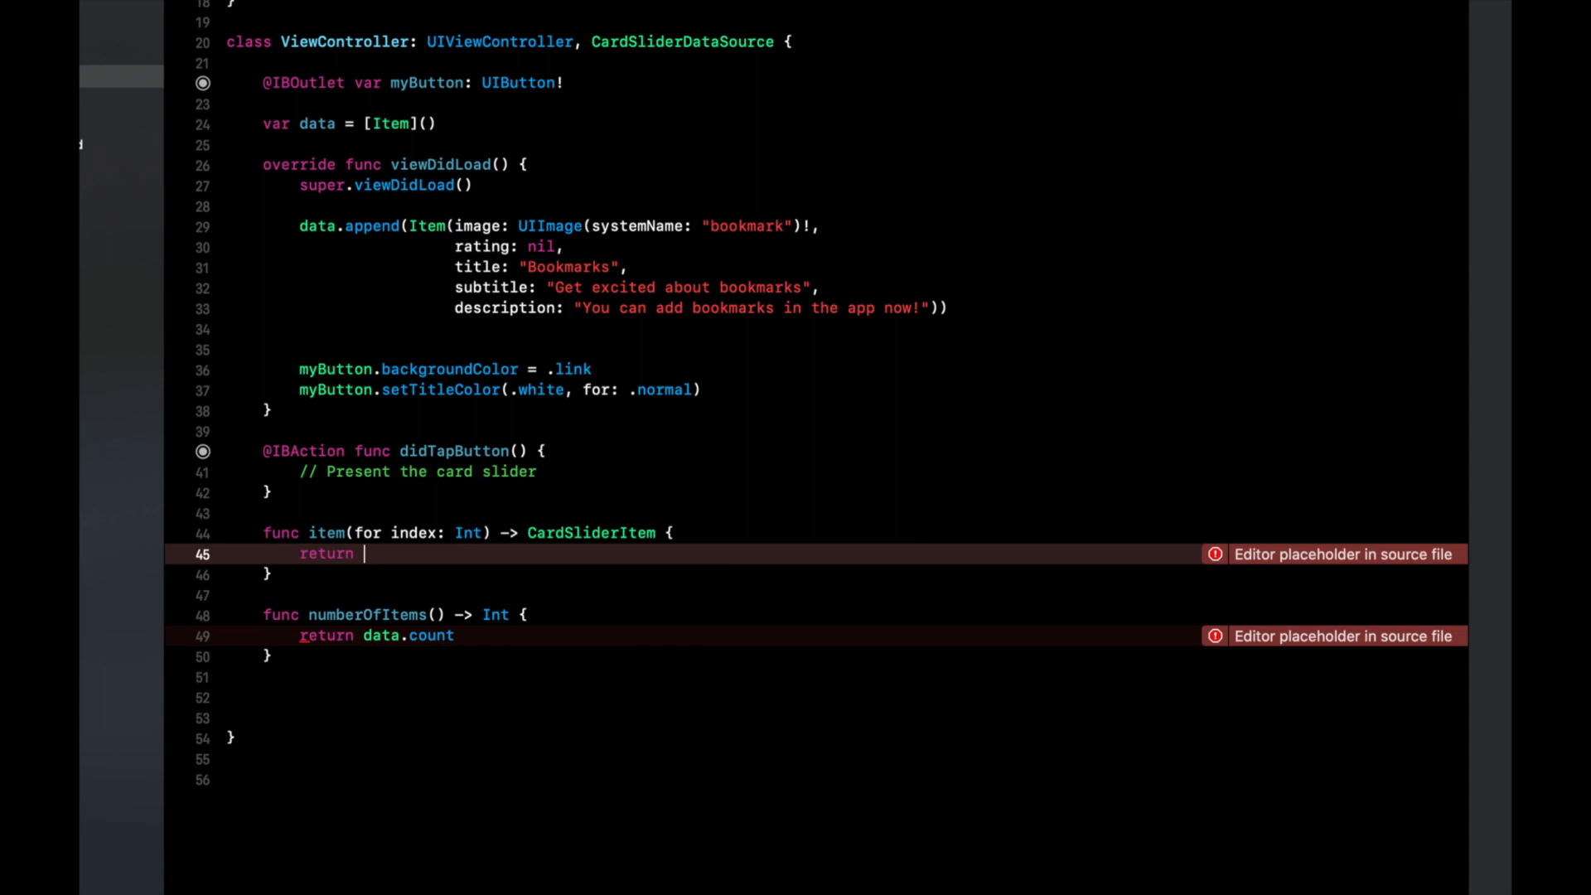
pyautogui.write('itmes')
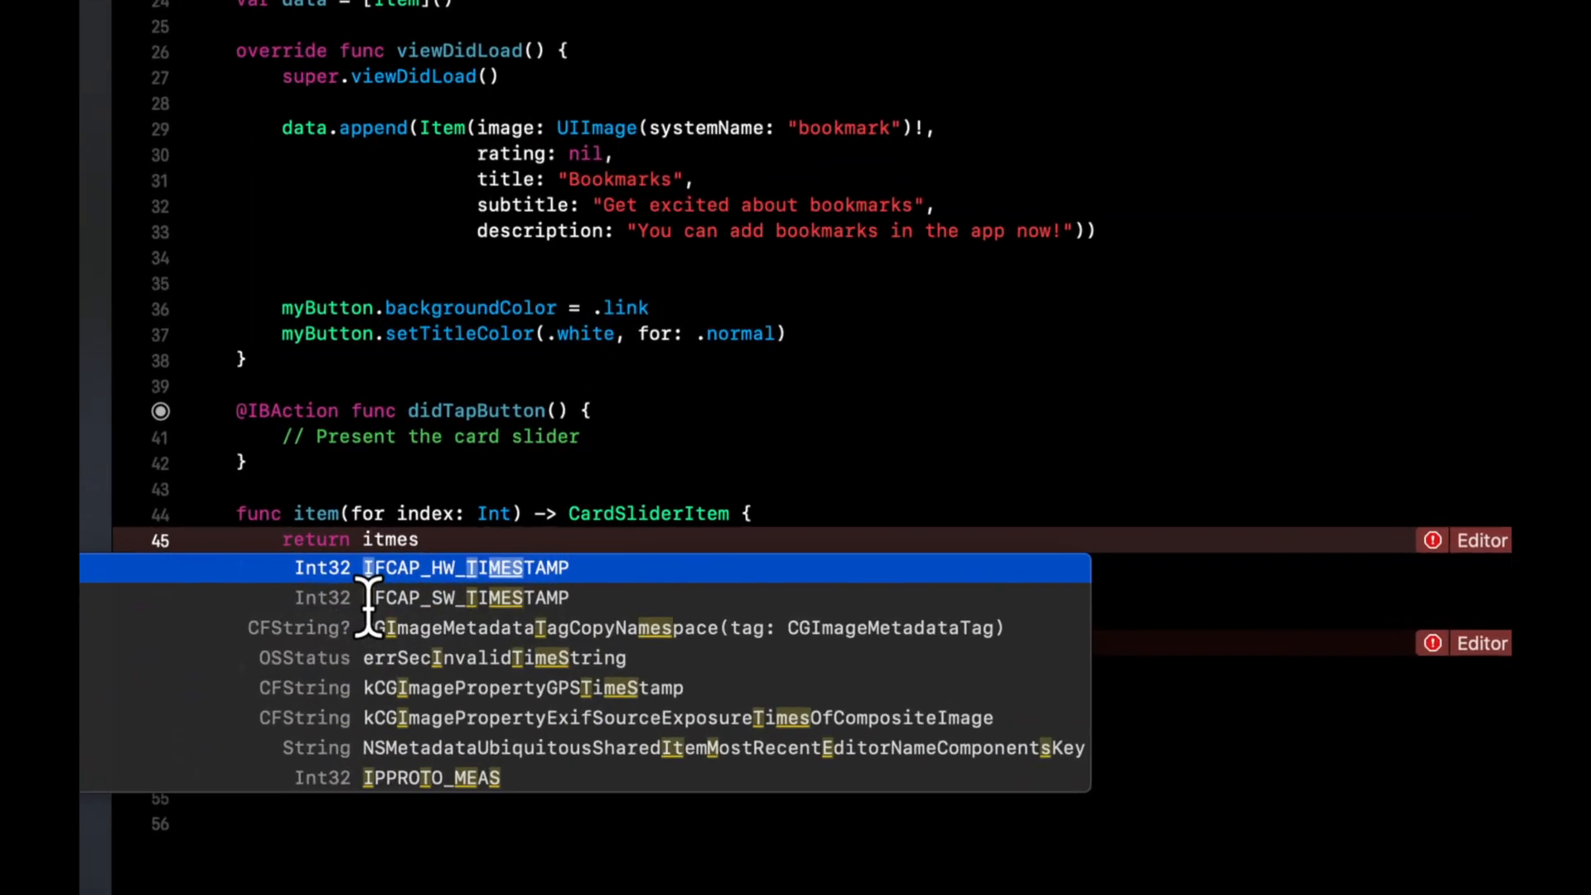
pyautogui.write('[index')
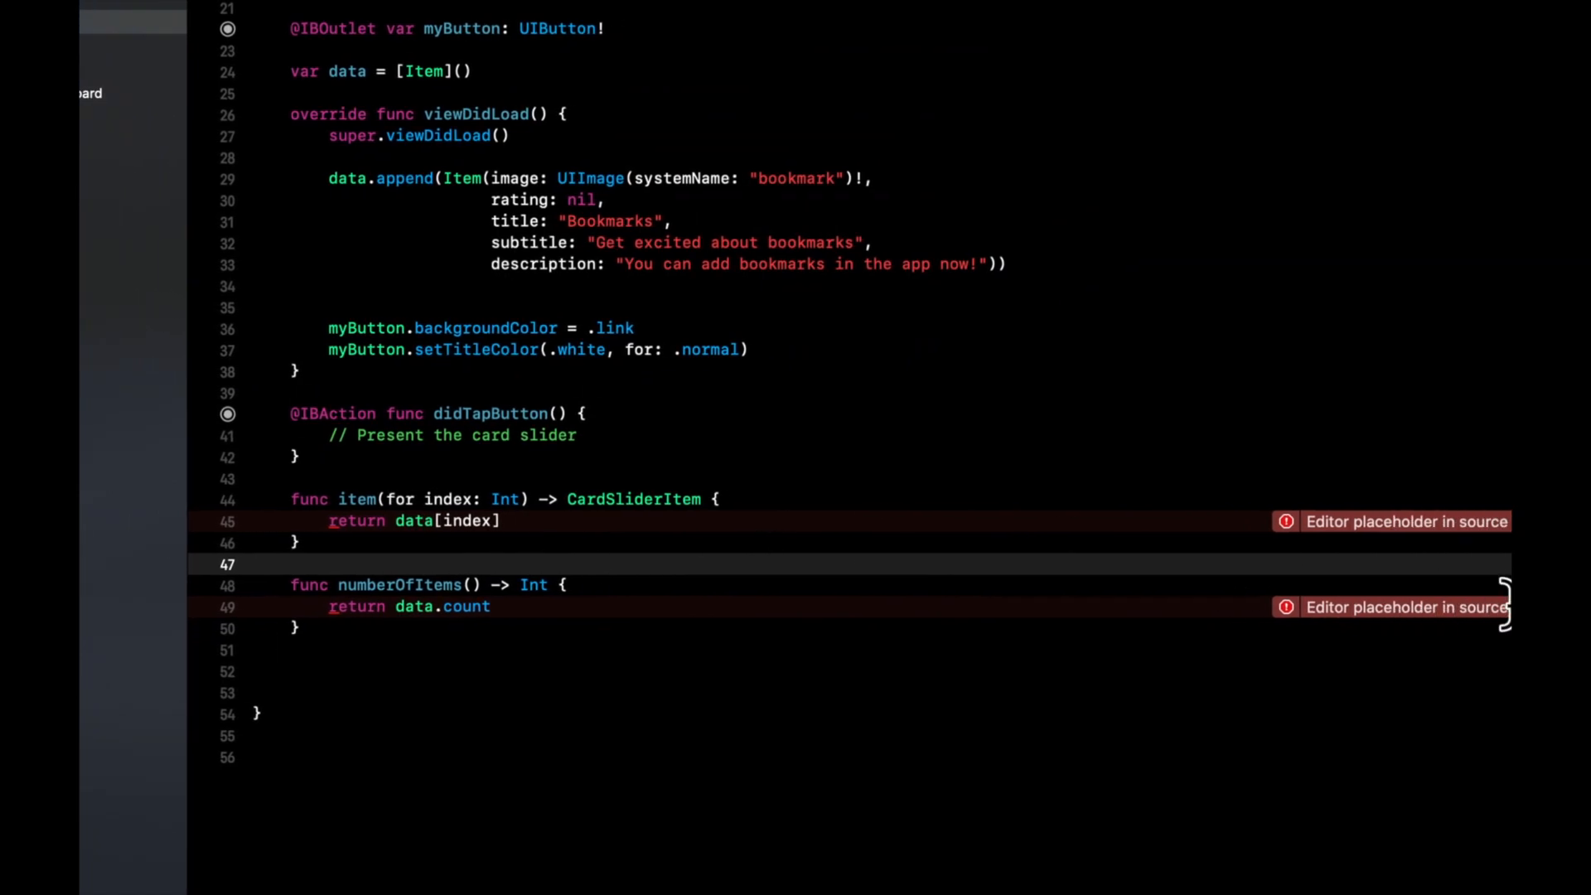
pyautogui.moveTo(1266, 497)
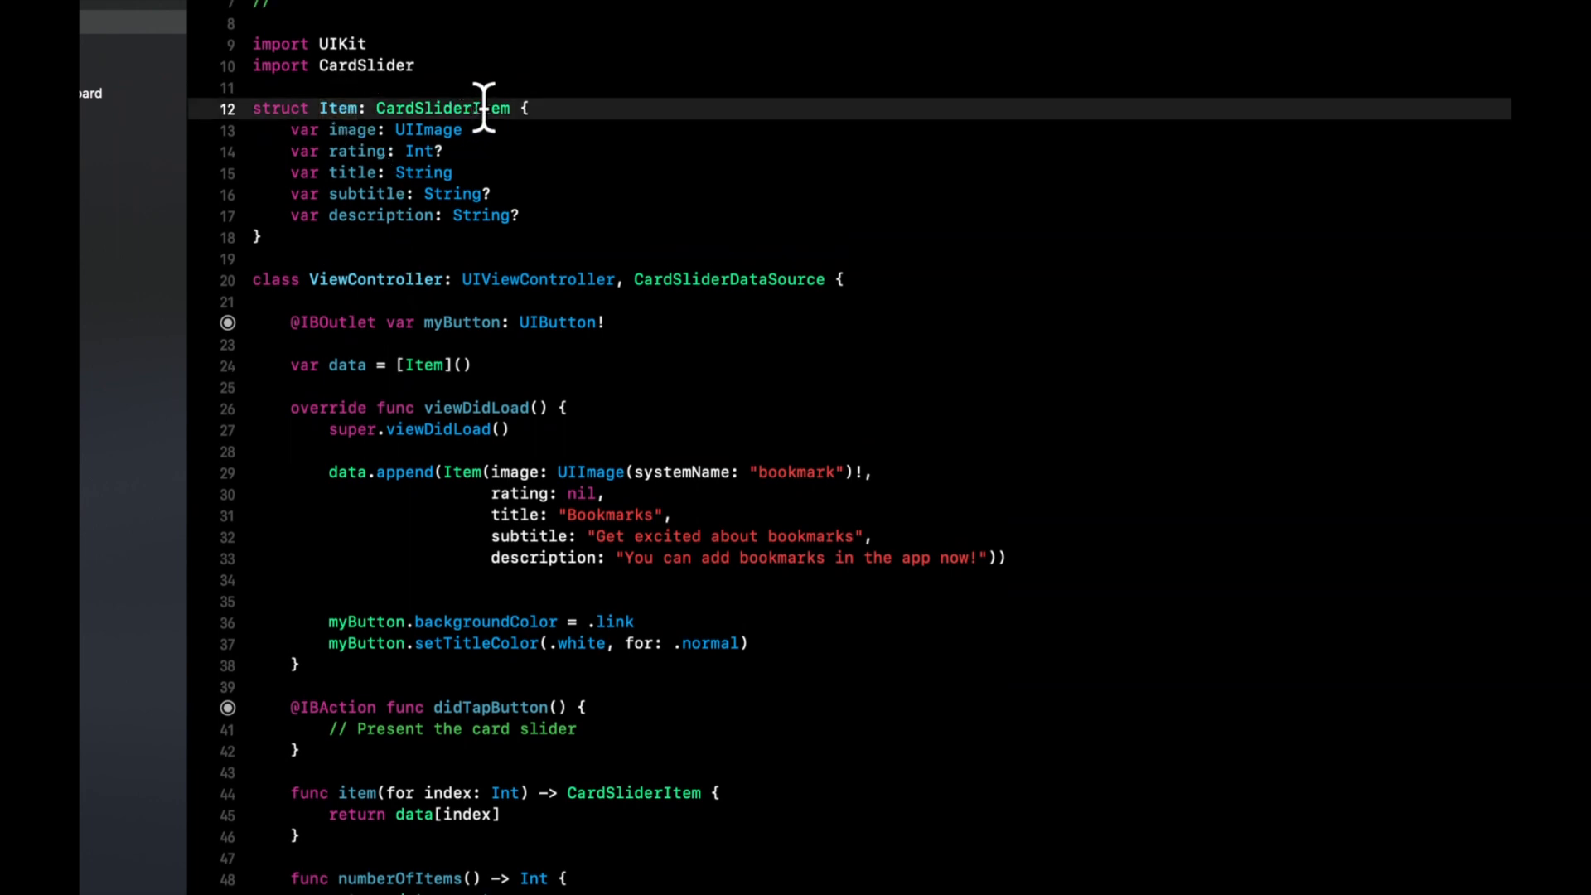
# Step: Select and copy the Bookmarks data.append call in viewDidLoad
pyautogui.scroll(-3)
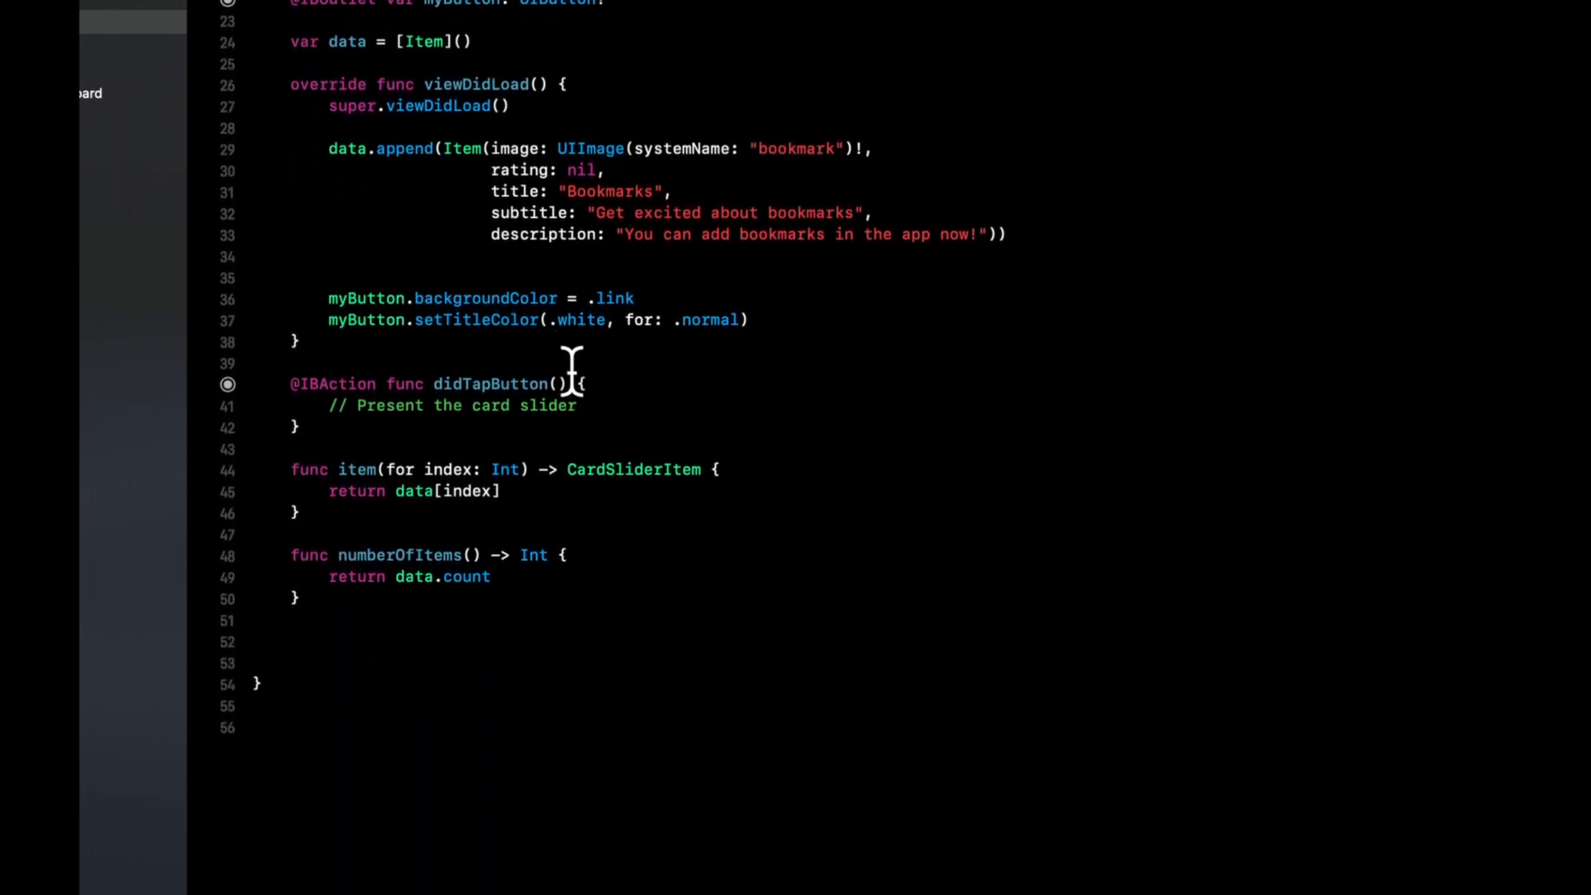
pyautogui.doubleClick(632, 469)
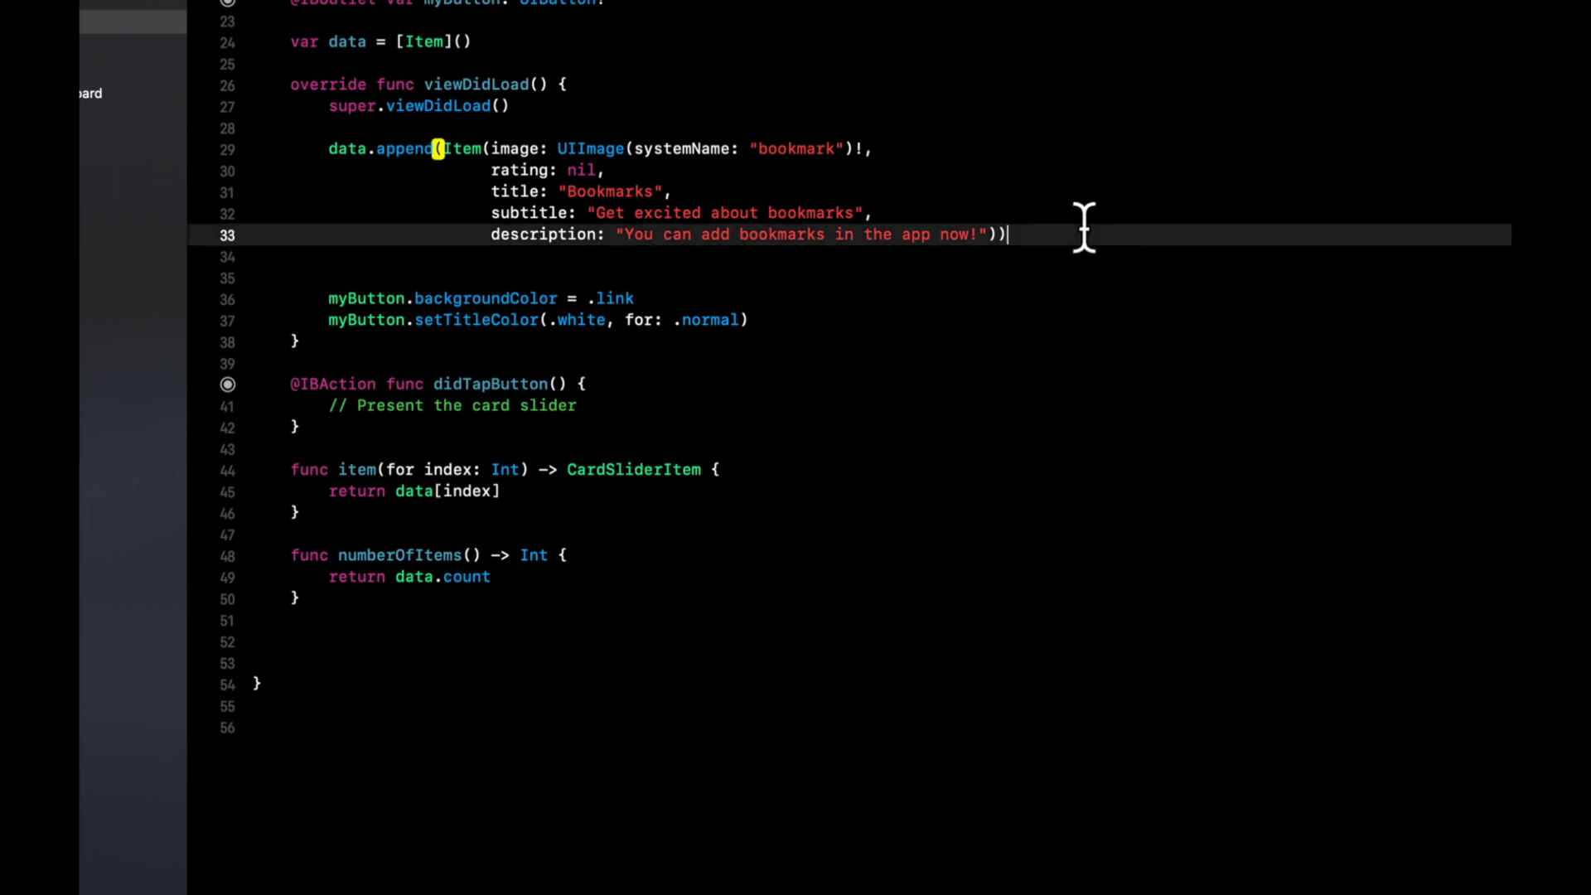
pyautogui.press('enter')
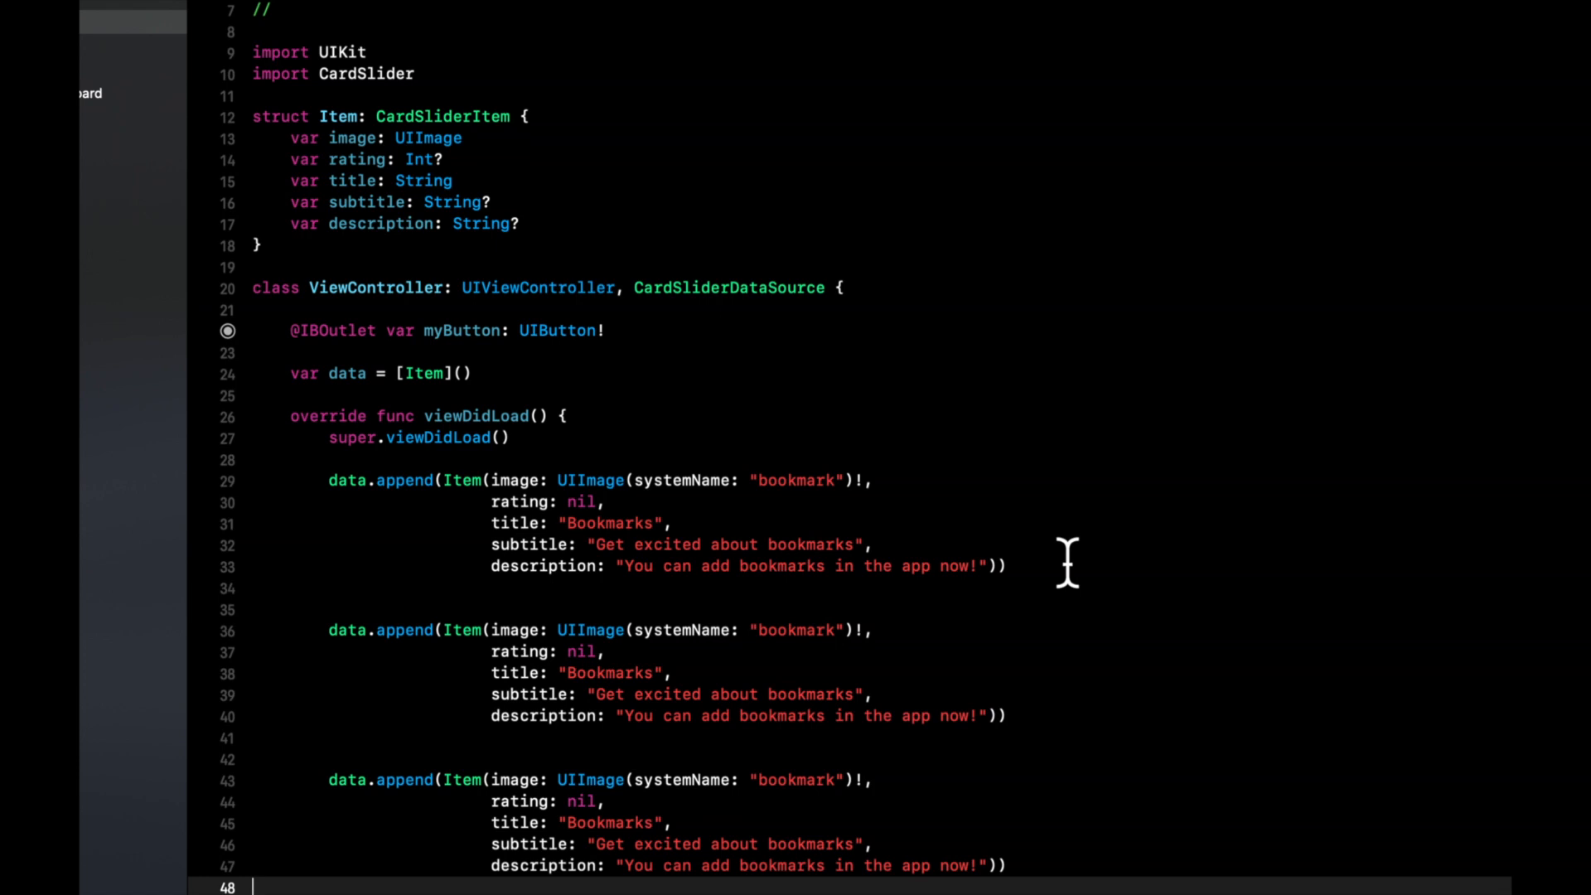
# Step: Highlight the Item struct definition and the CardSliderDataSource conformance
pyautogui.moveTo(253, 116); pyautogui.dragTo(442, 159)
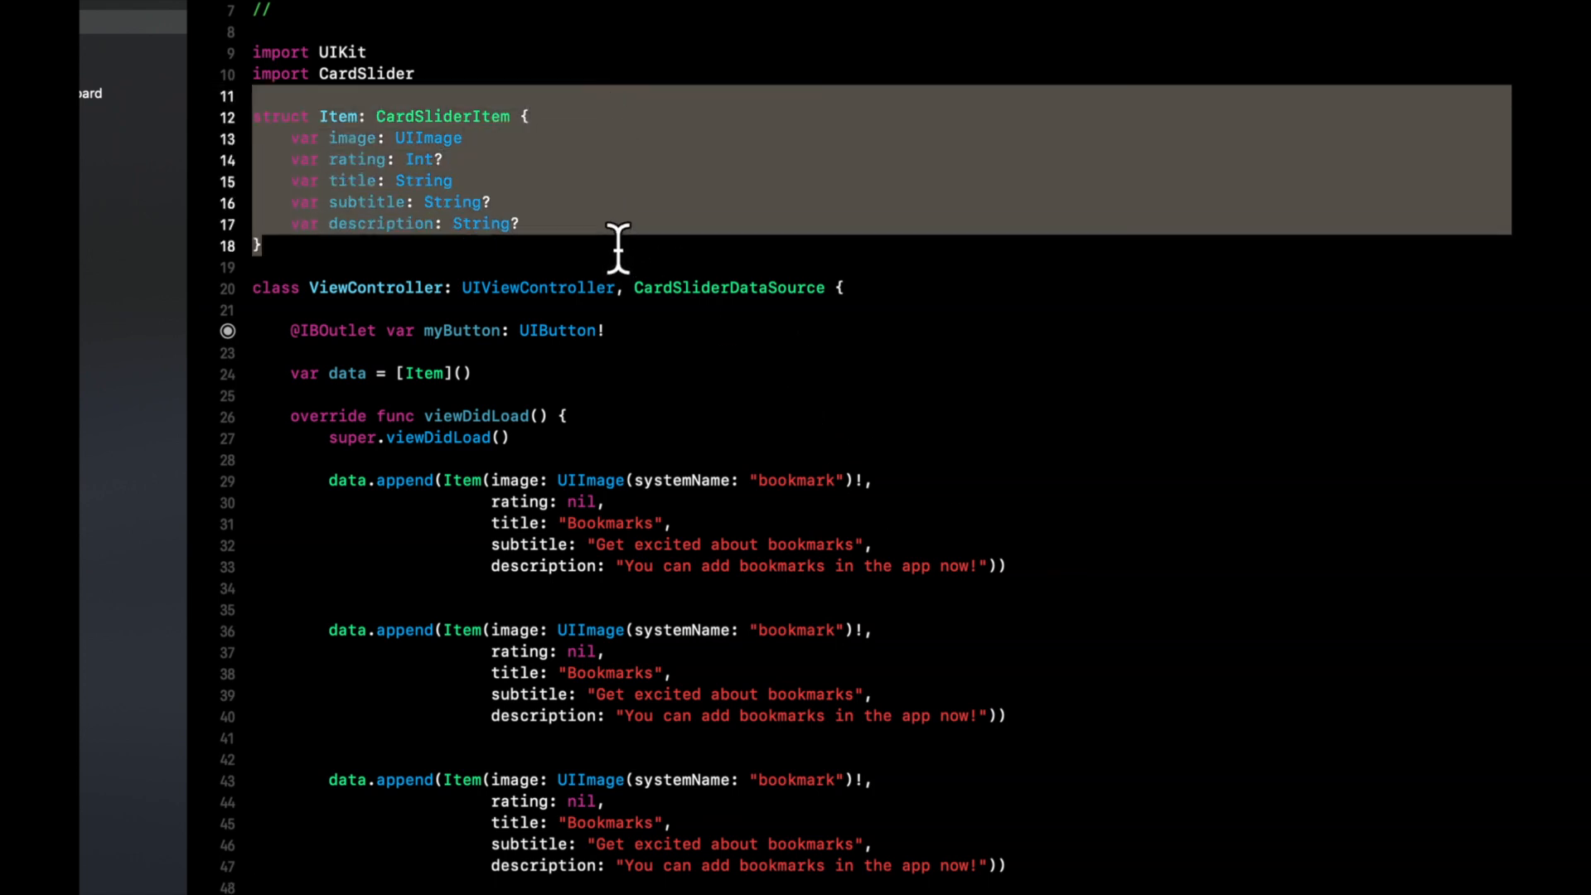
pyautogui.doubleClick(729, 288)
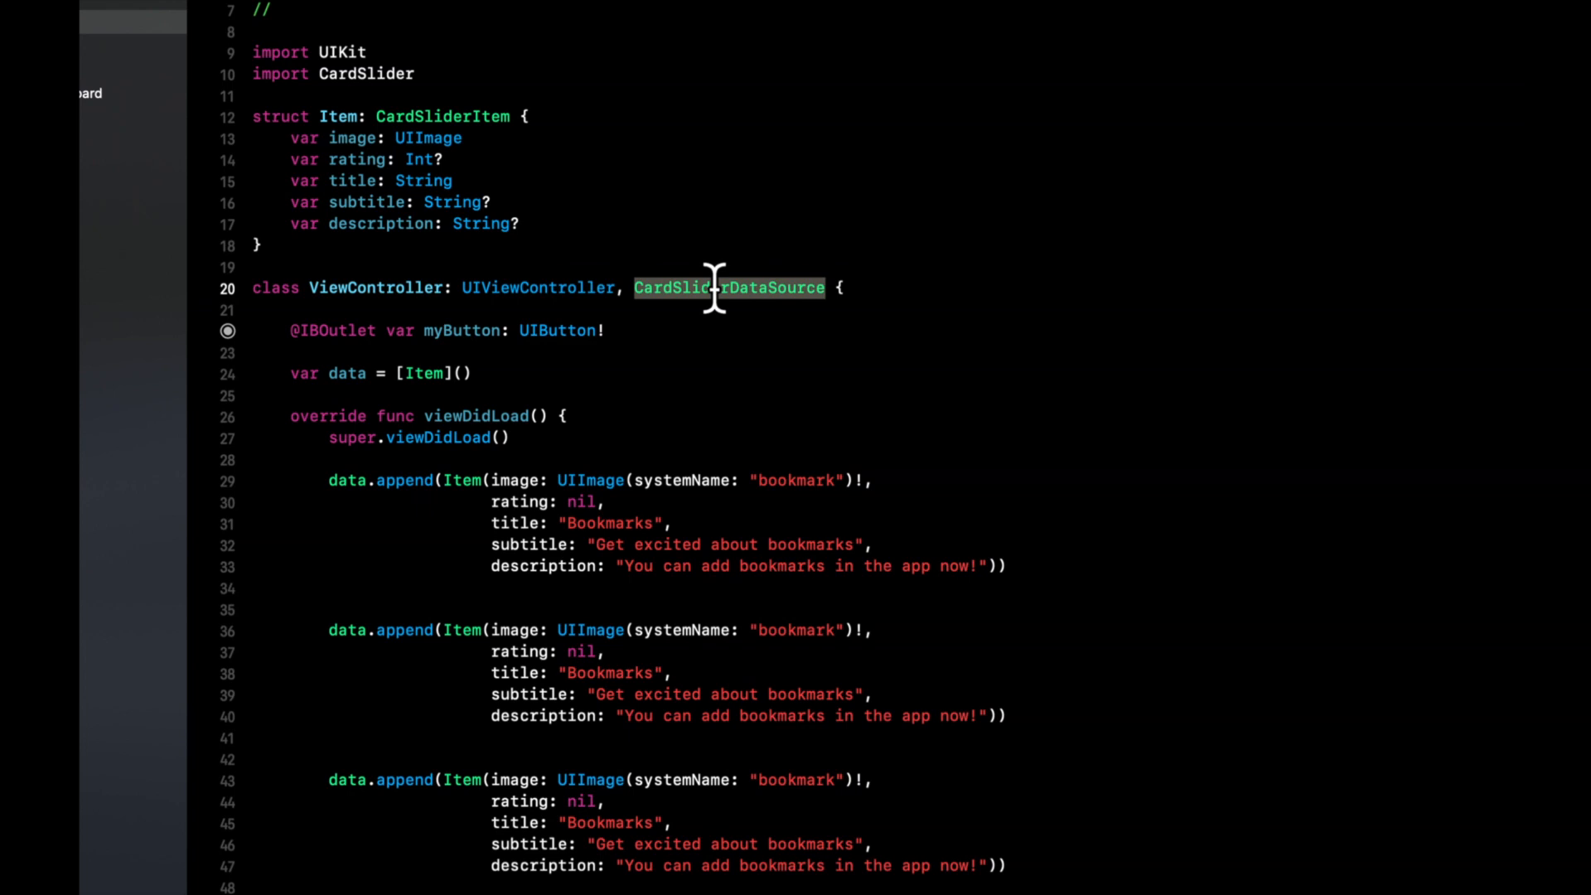
pyautogui.scroll(-3)
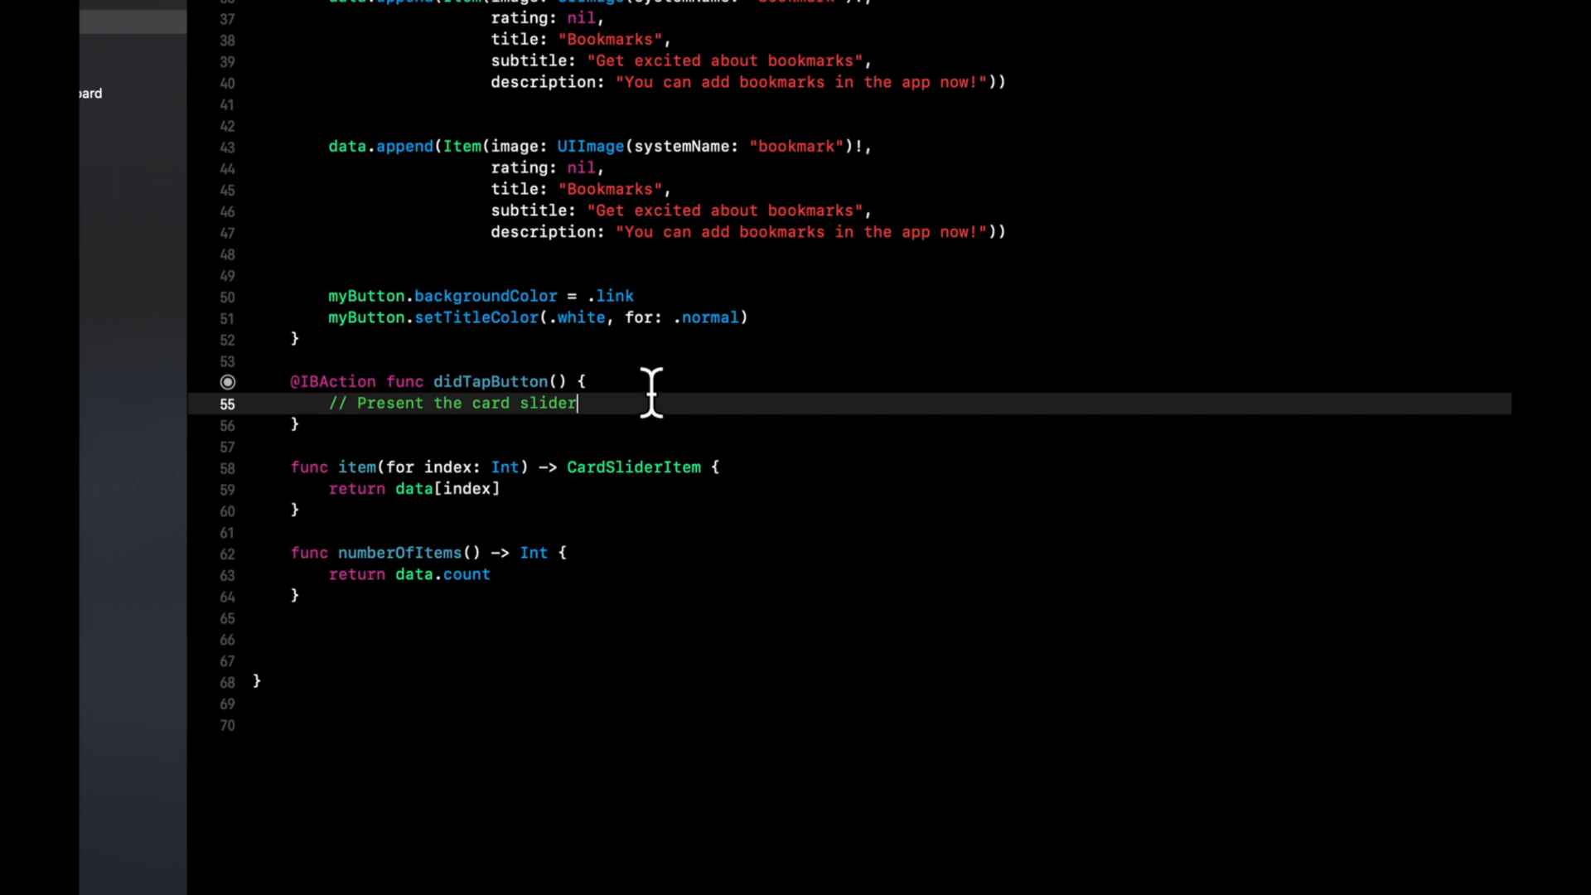
# Step: In didTapButton, create a CardSliderViewController instance named vc
pyautogui.press('enter')
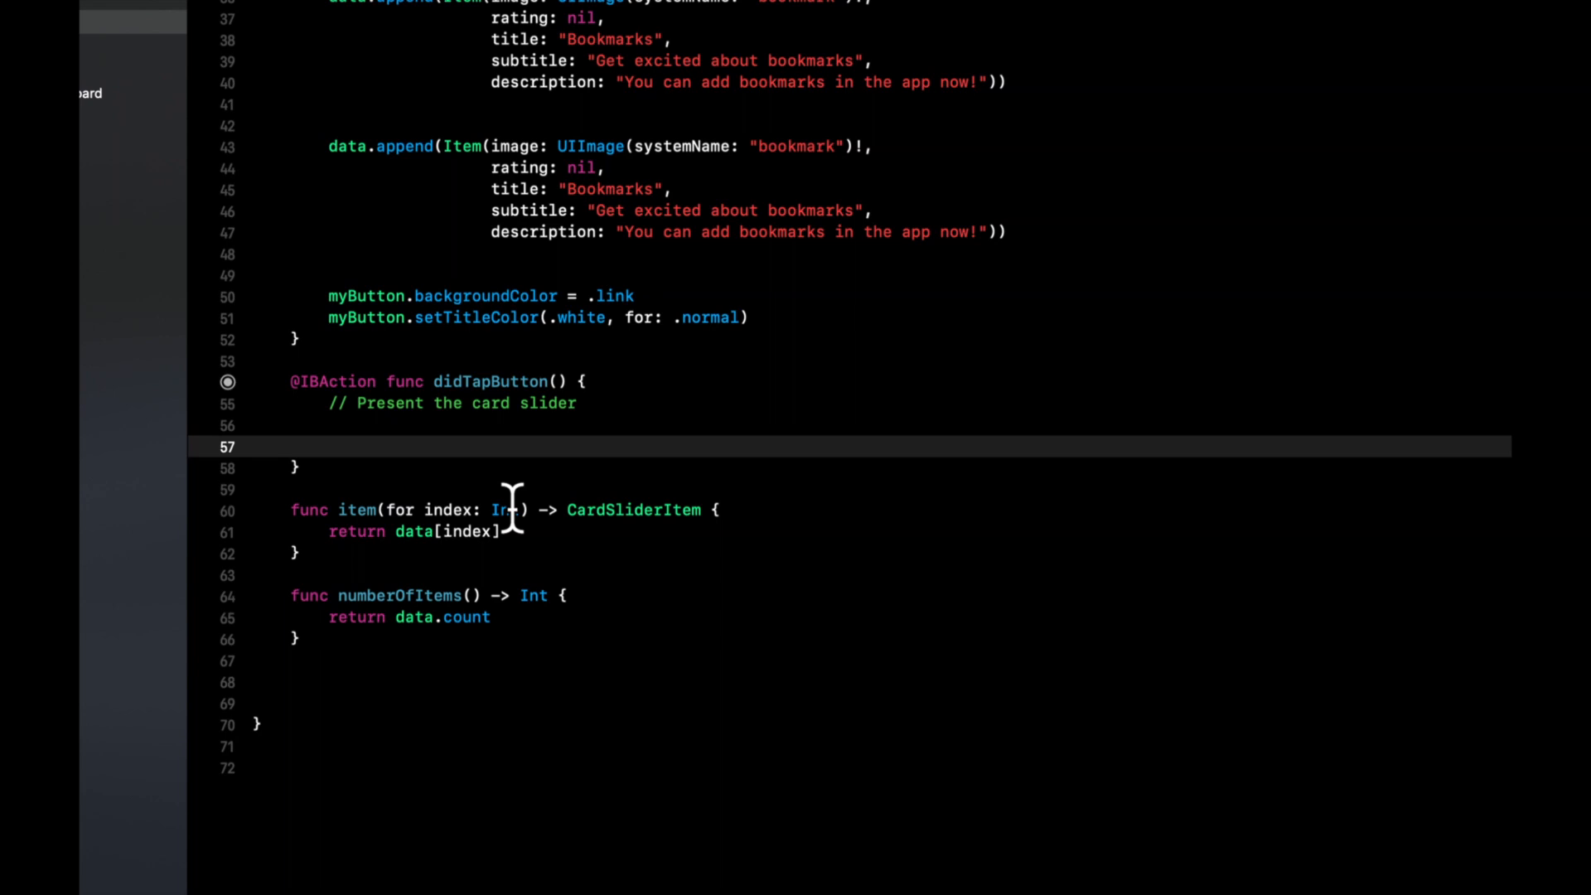
pyautogui.moveTo(386, 507)
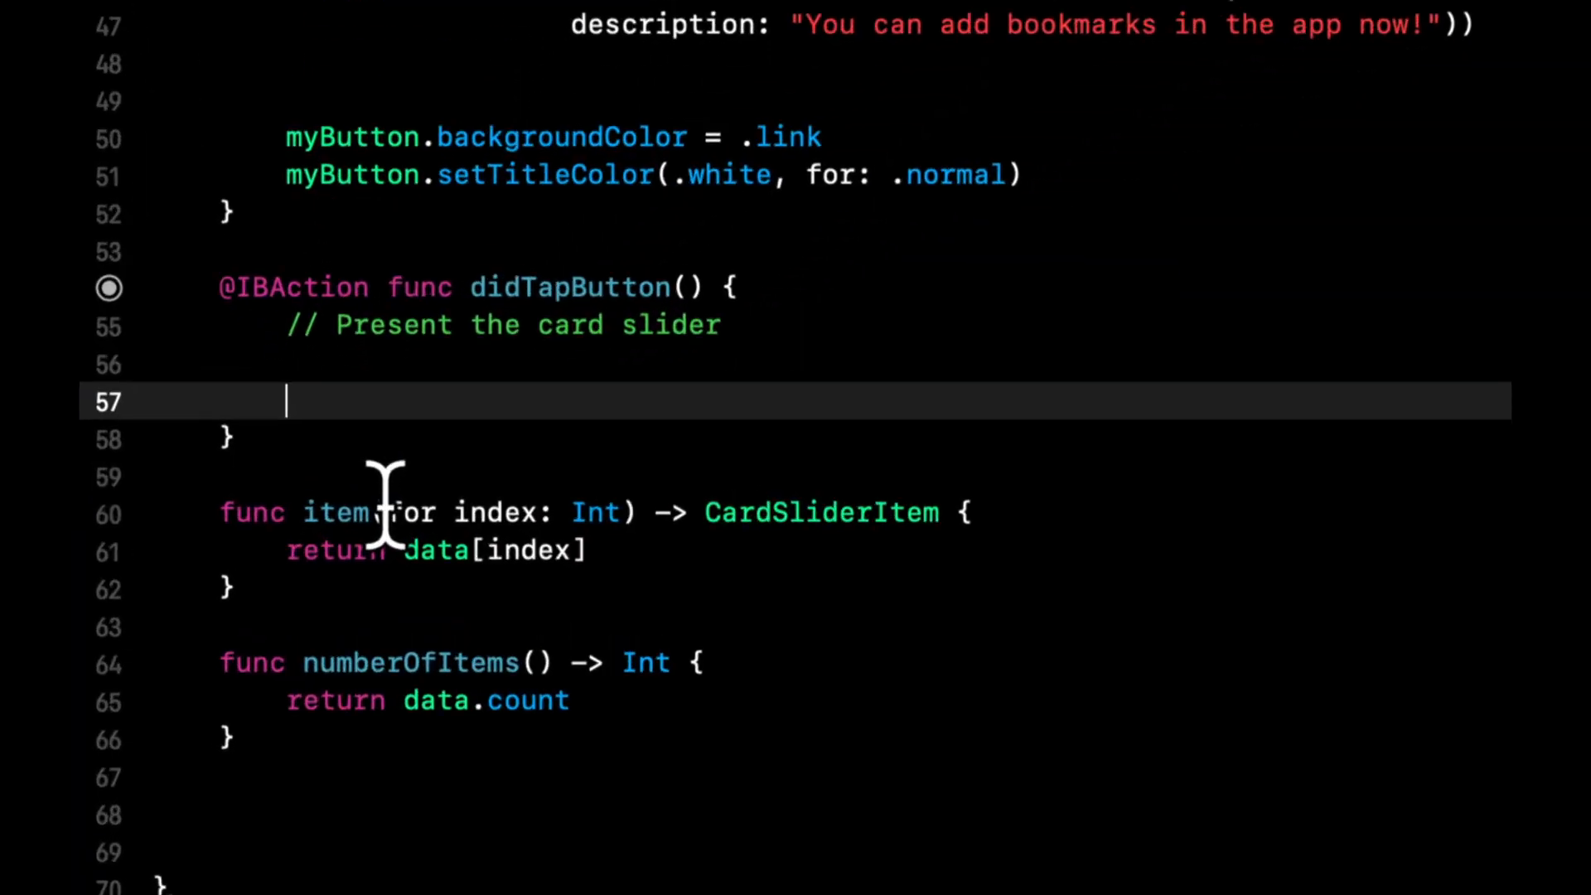
pyautogui.write('guard let dataSou')
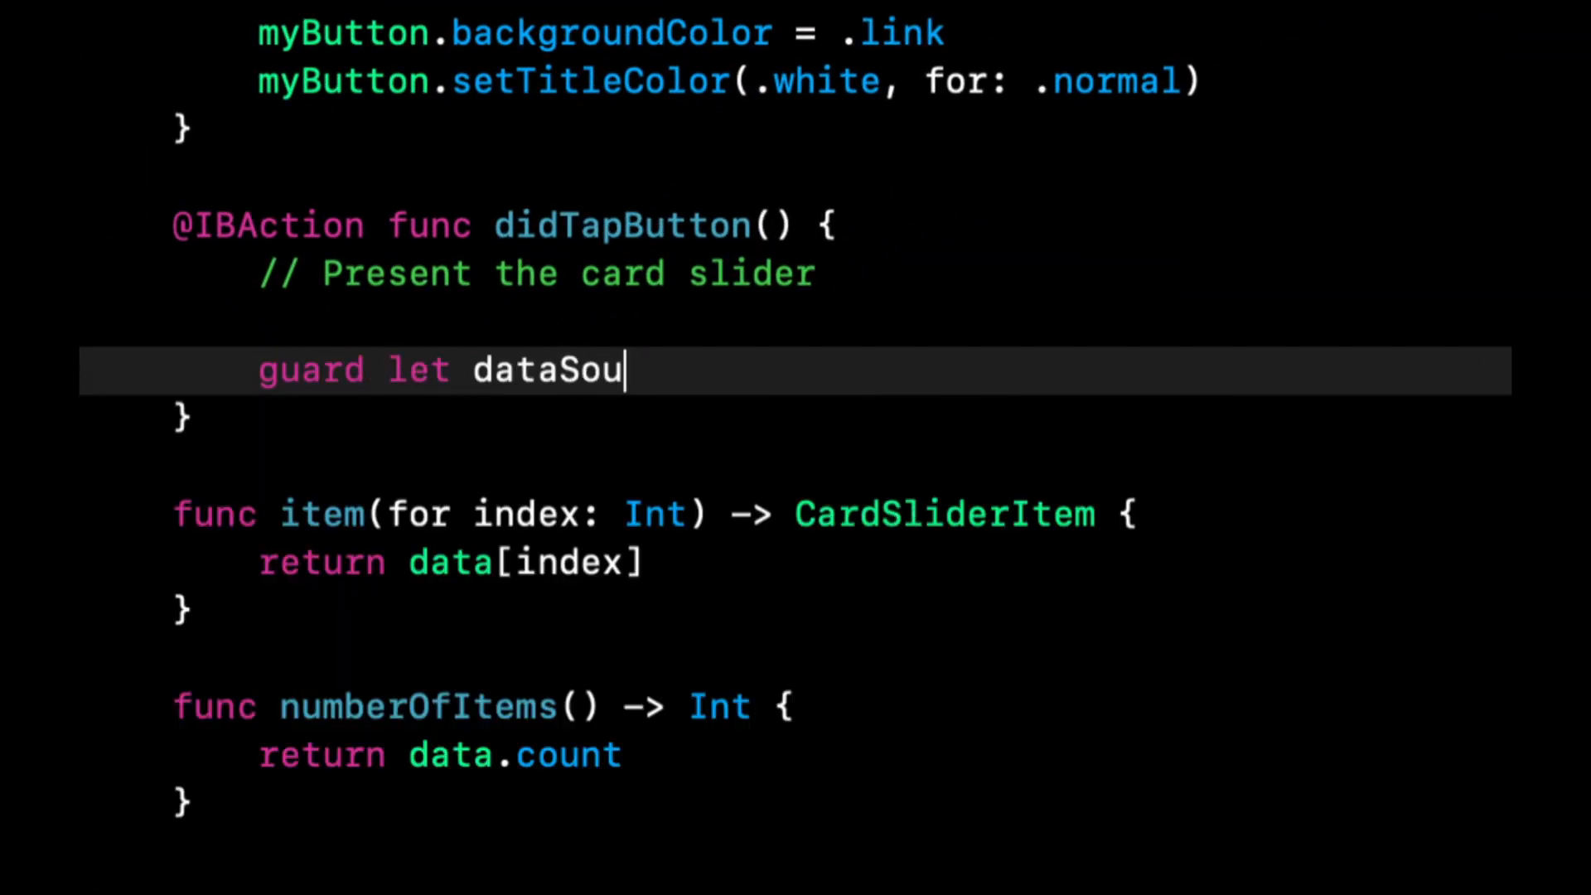
pyautogui.write('rce = self as?')
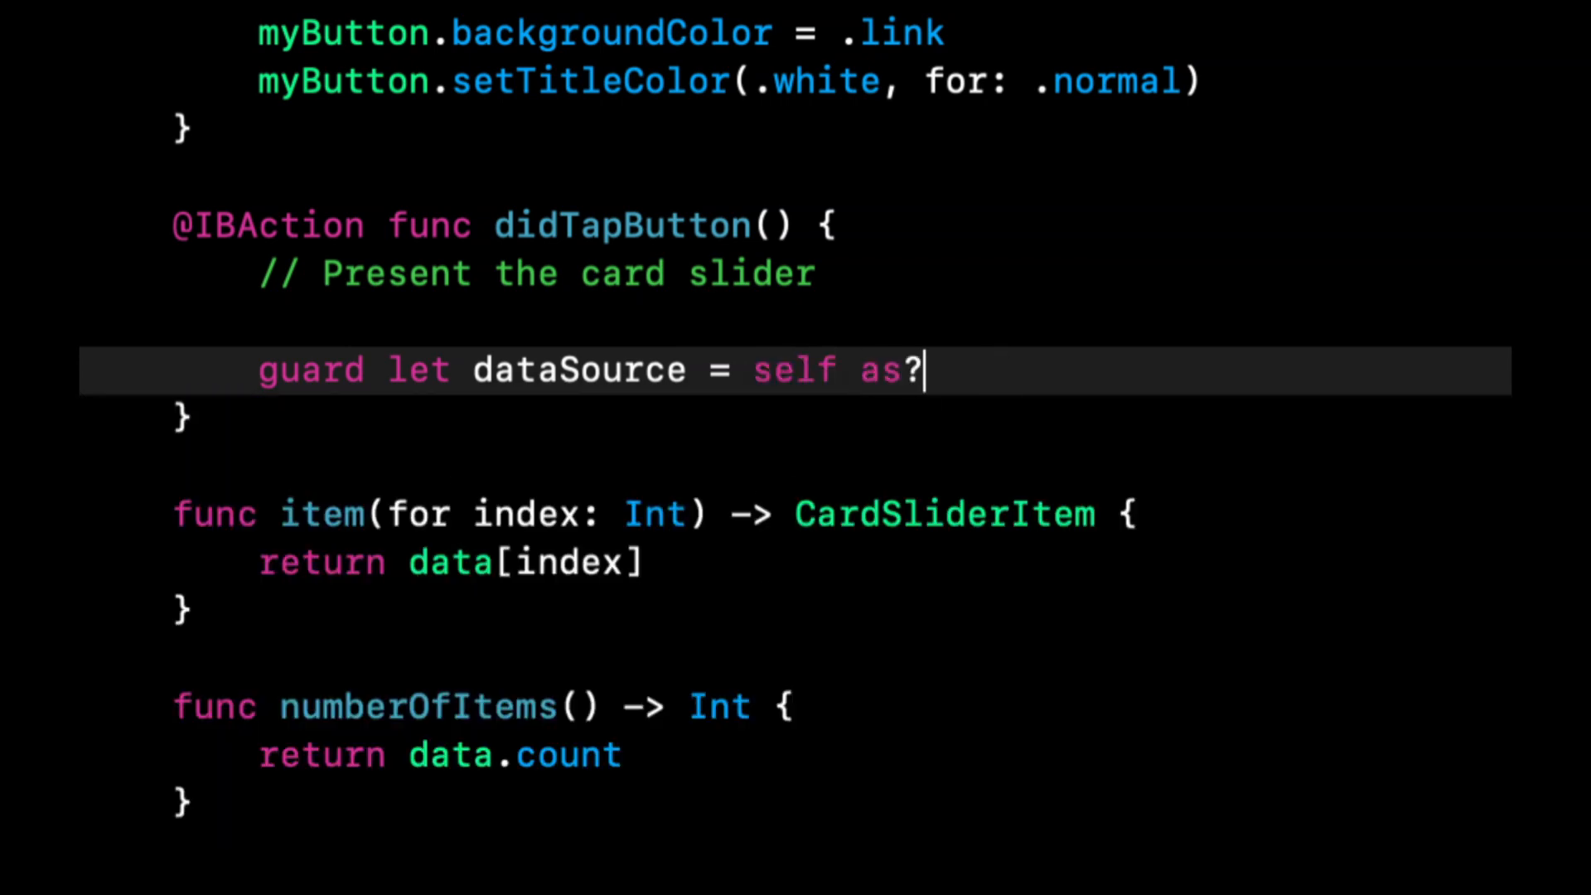
pyautogui.write('C')
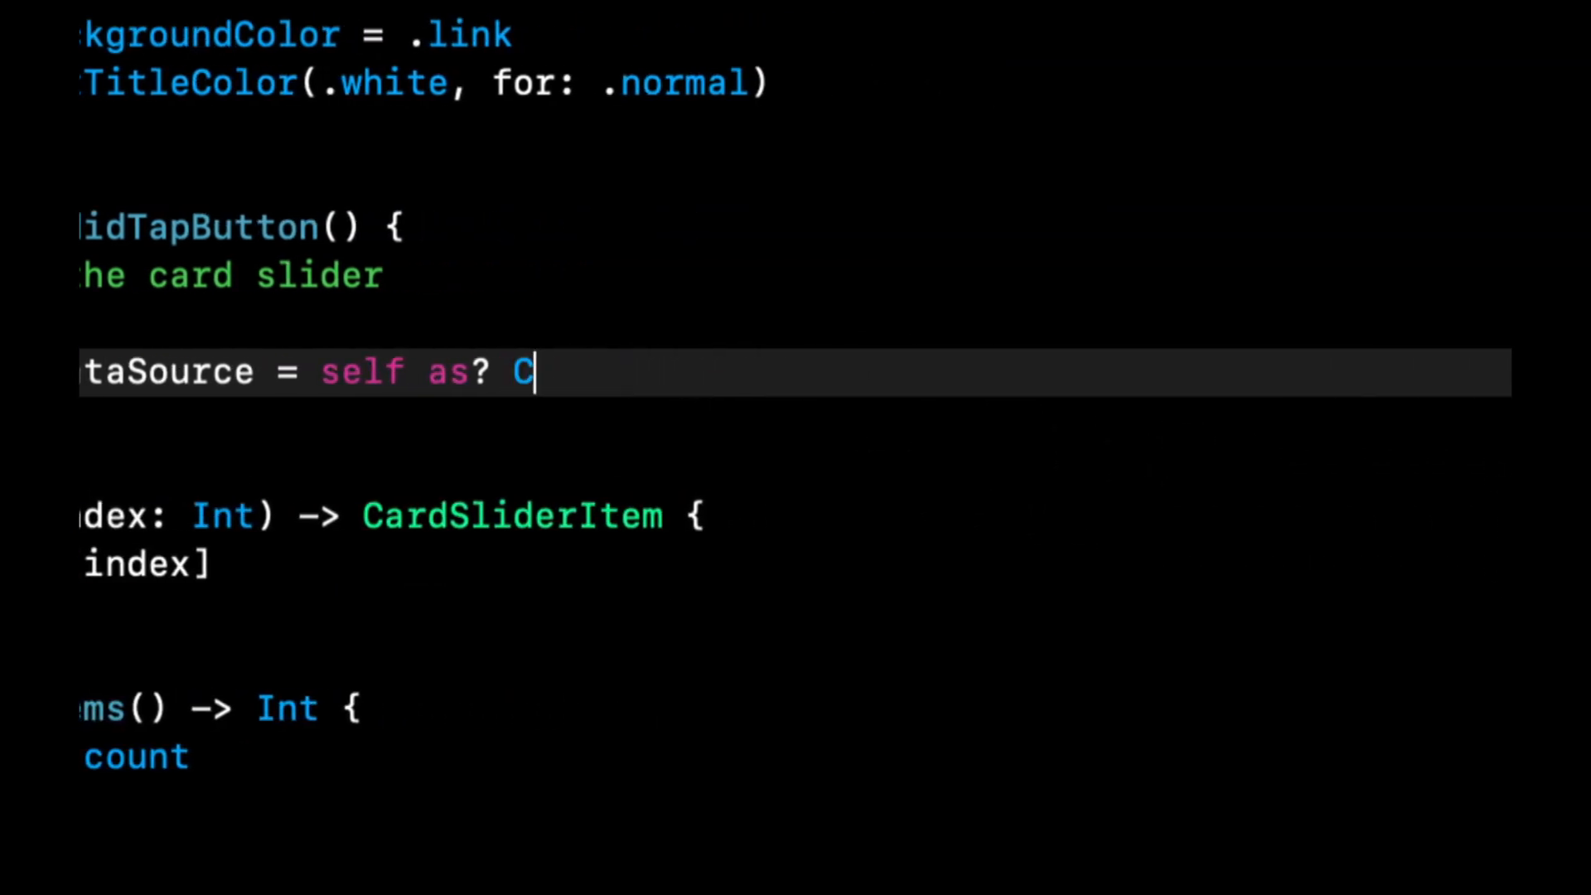
pyautogui.write('ardsliderDataSource else {')
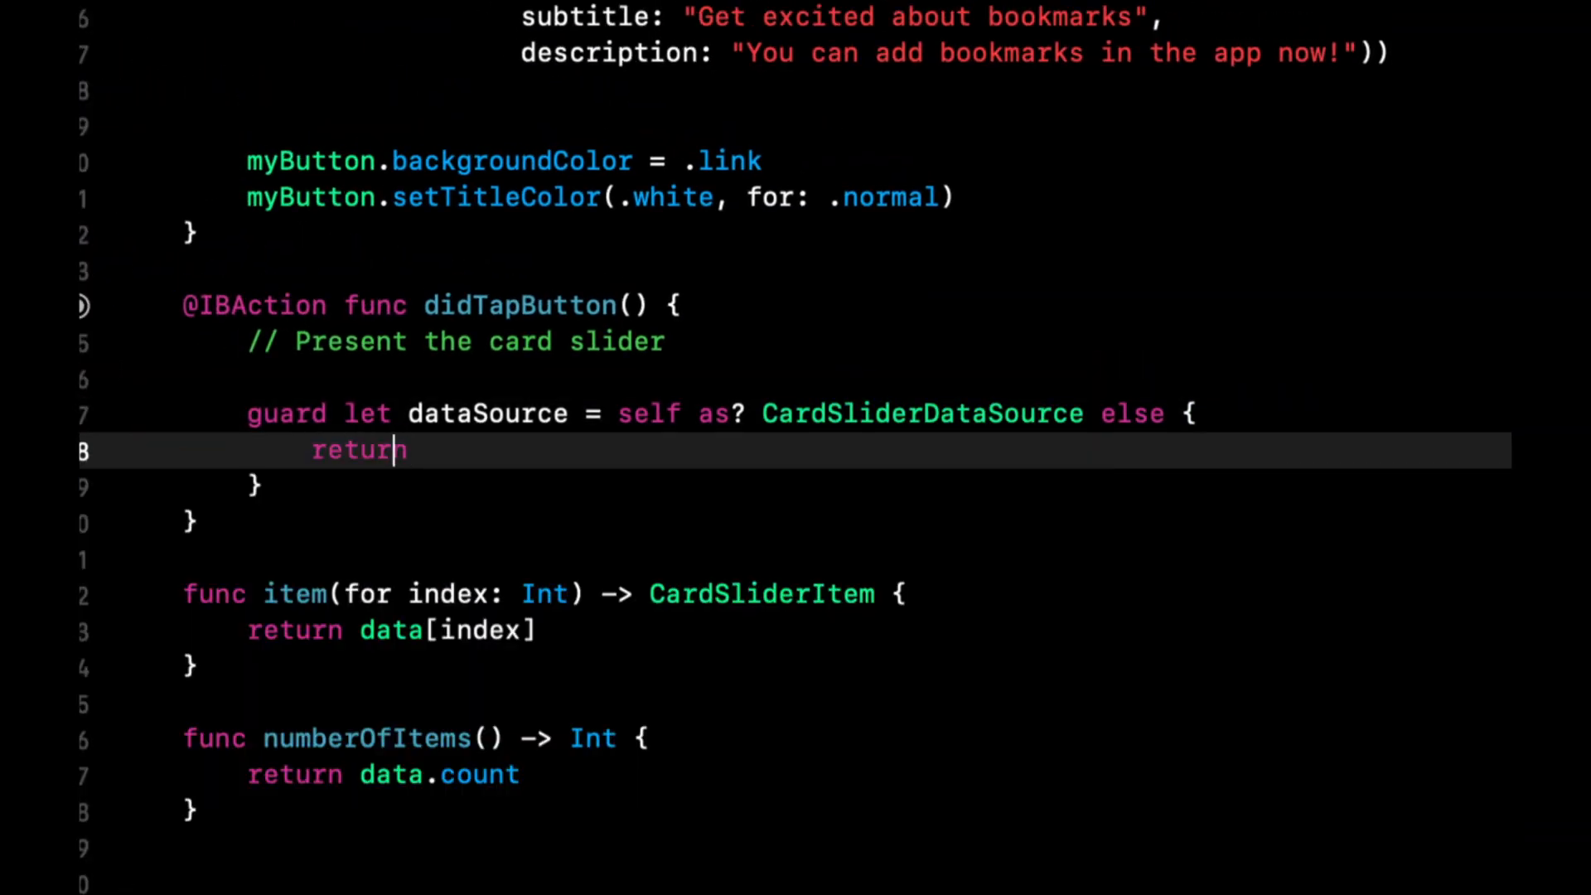
pyautogui.write('let')
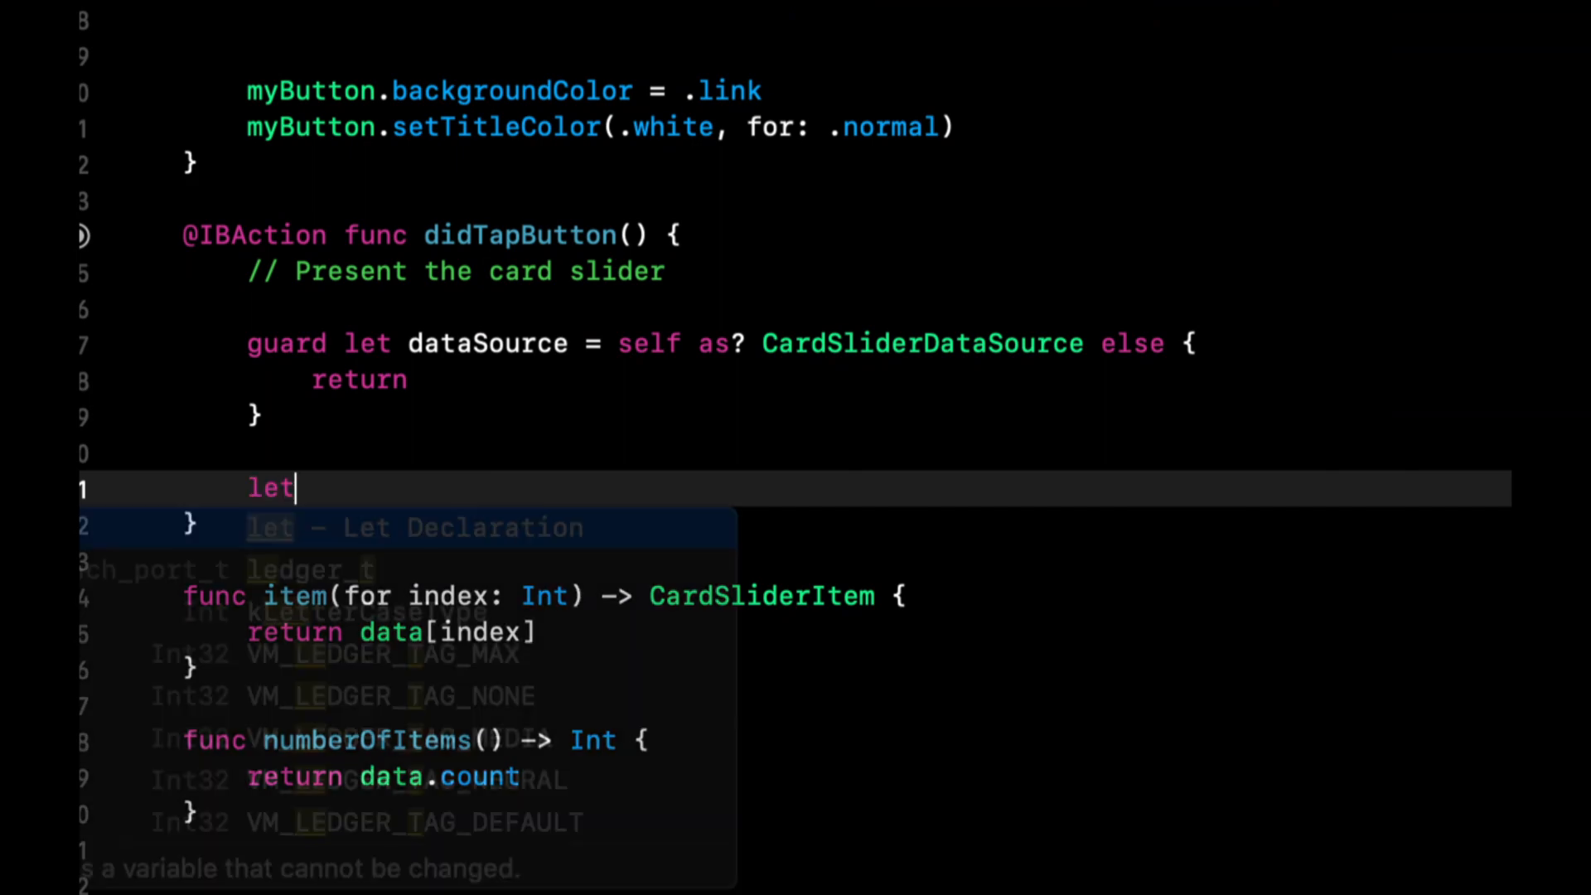
pyautogui.write('vc = cardSliderViewController(')
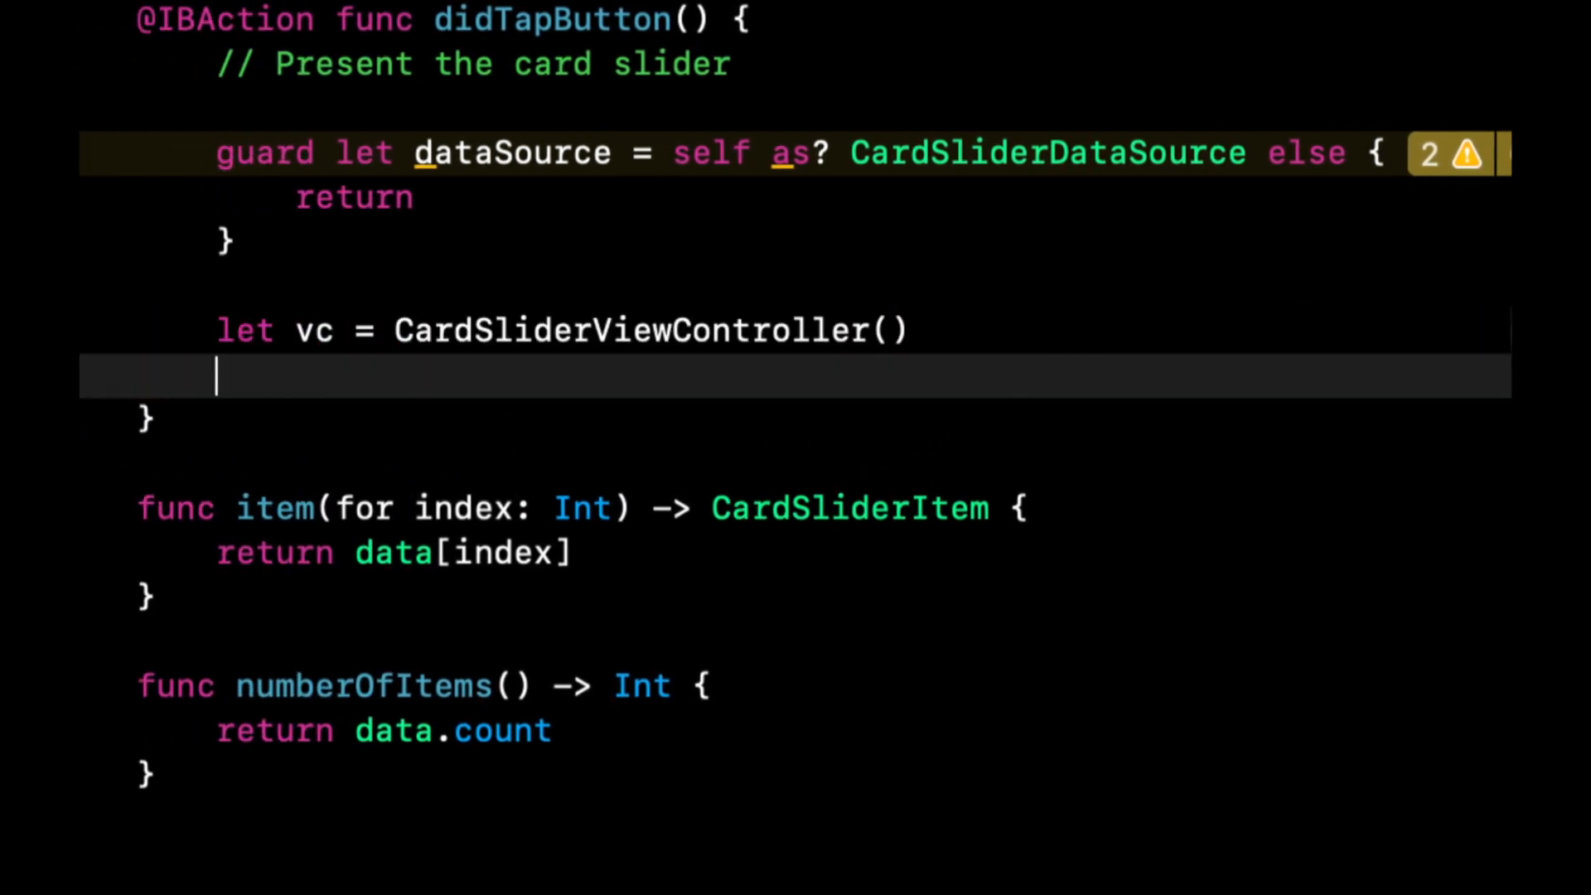
# Step: Set vc's dataSource to self and title to 'Welcome!', then present it animated
pyautogui.write('vc.dataSource')
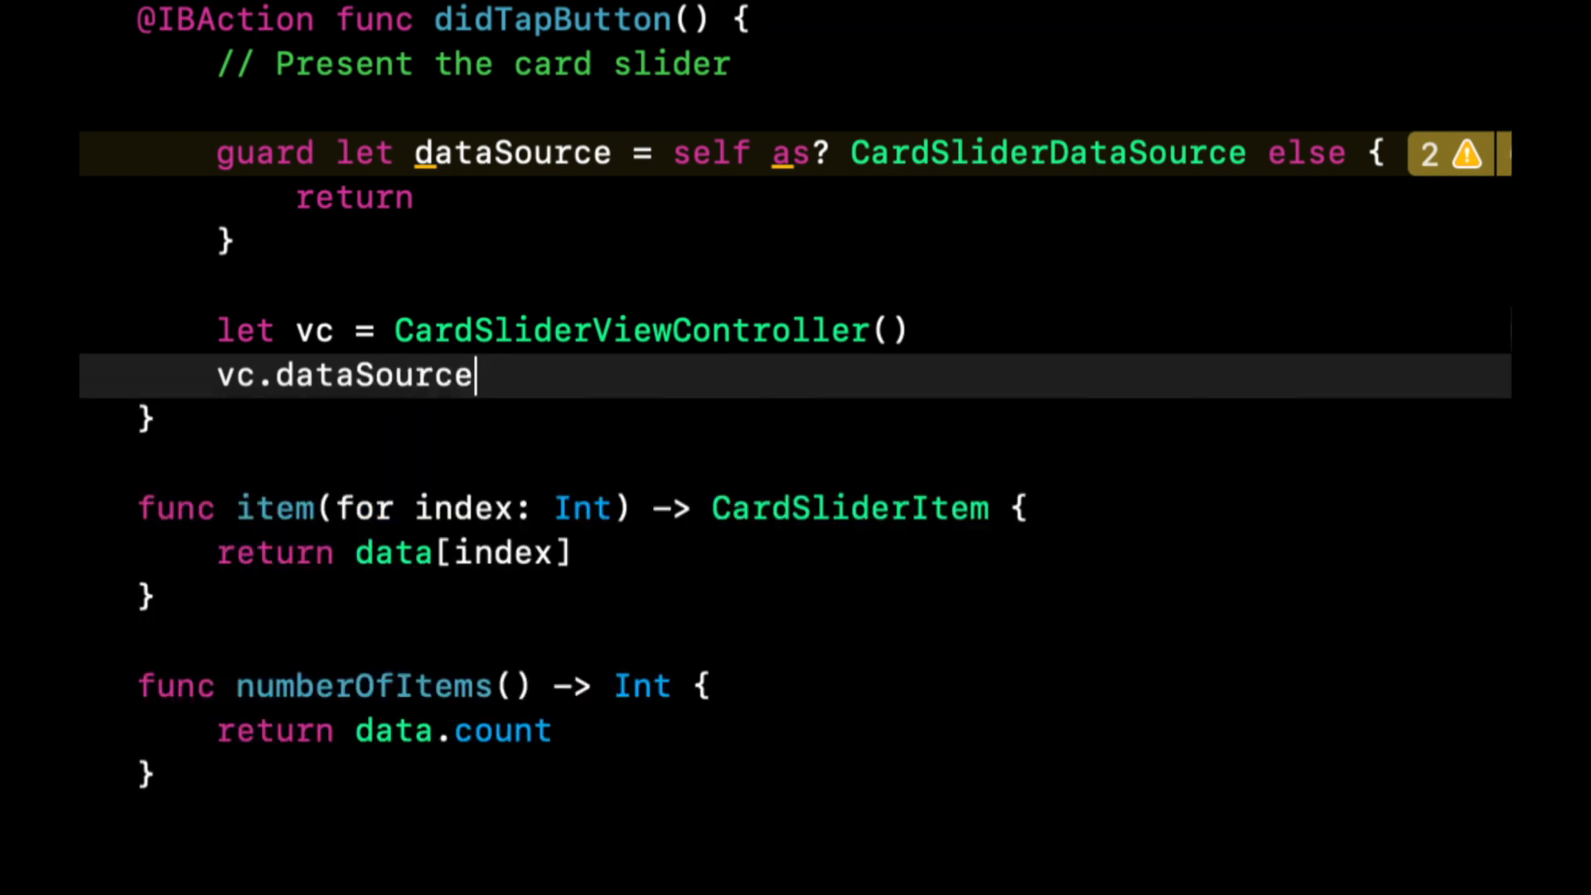
pyautogui.write('=')
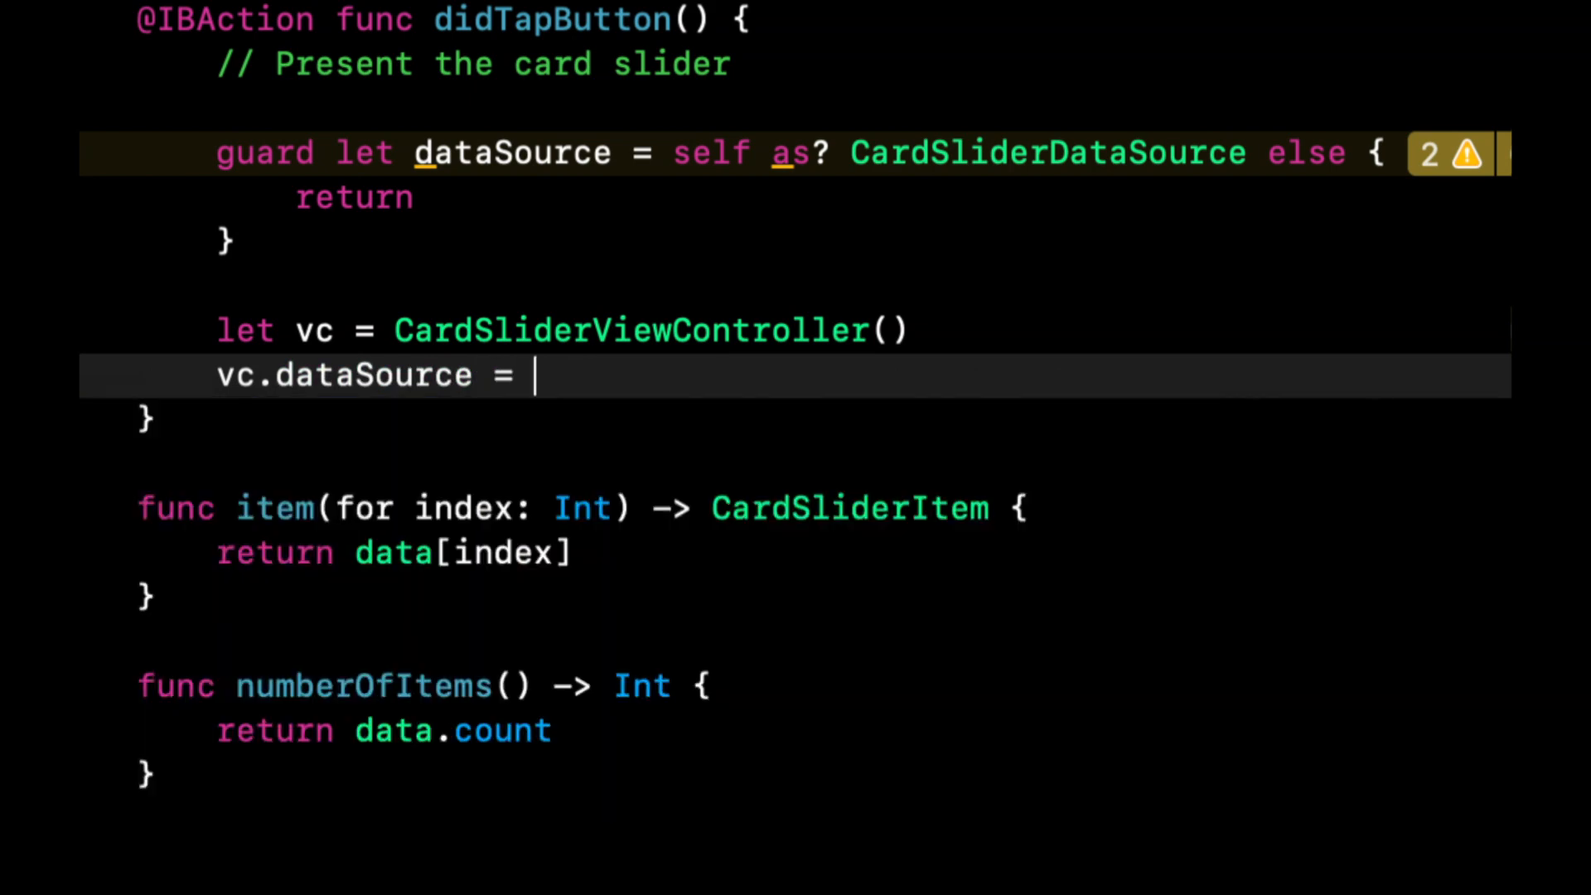
pyautogui.write('dataSource')
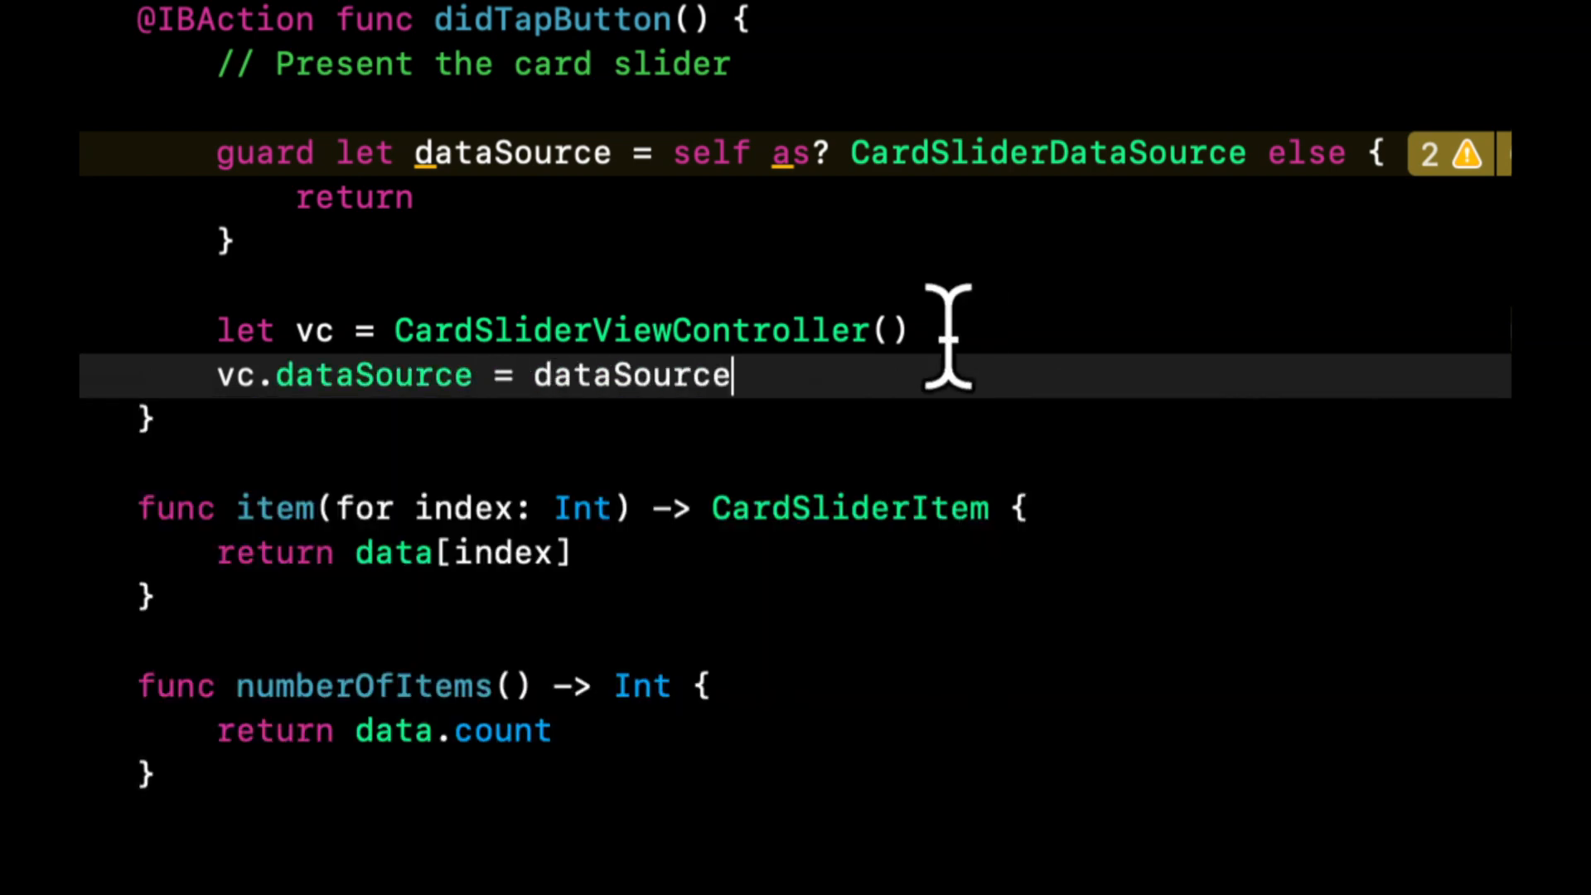
pyautogui.write('self')
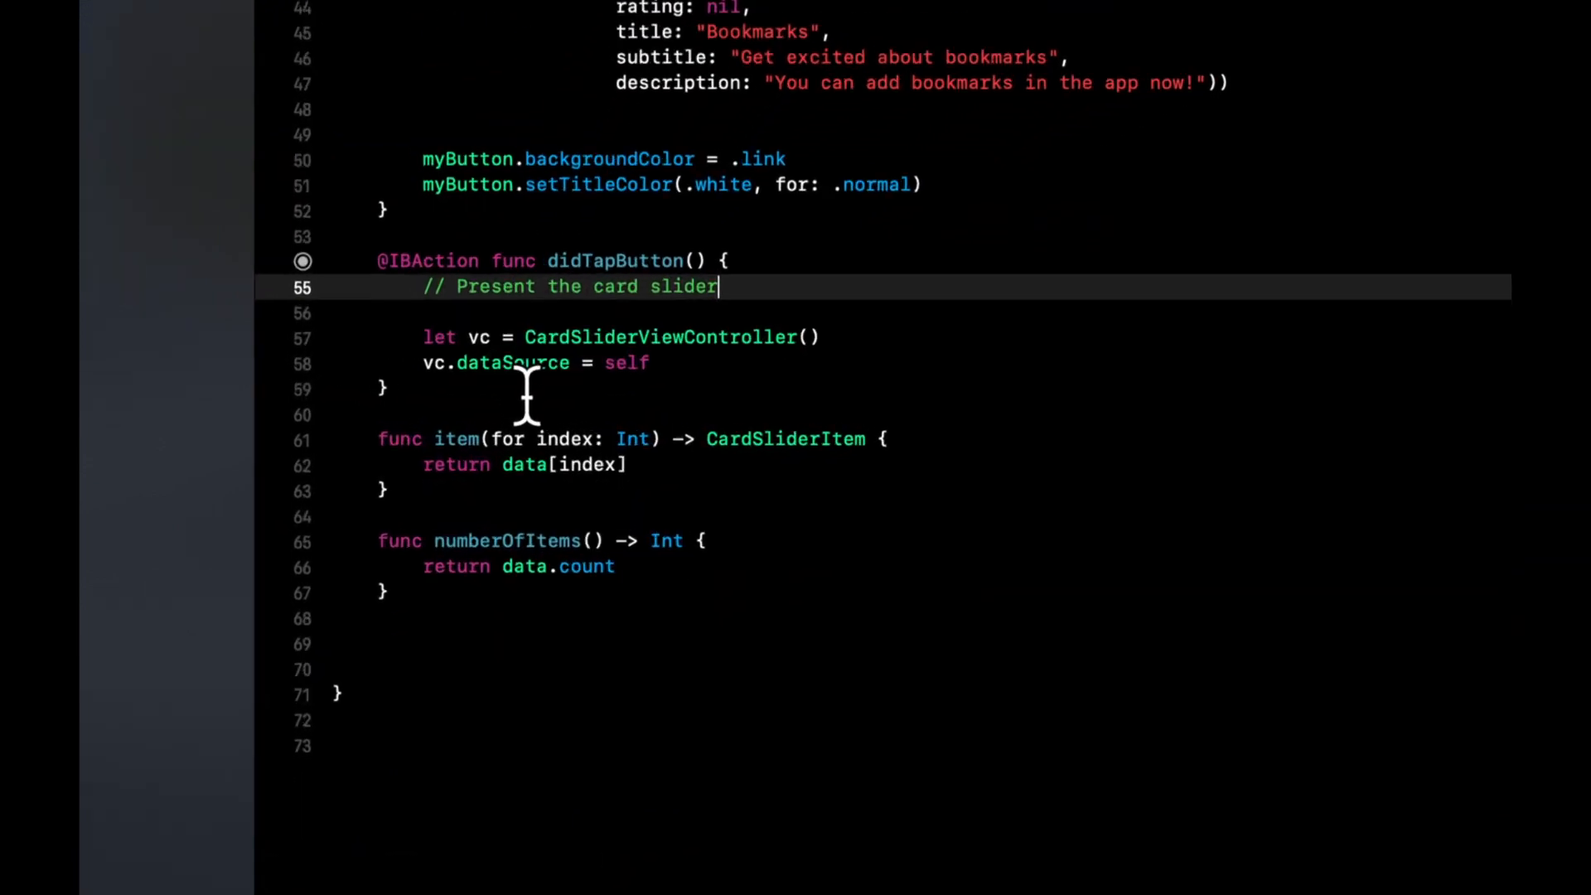
pyautogui.write('vc.')
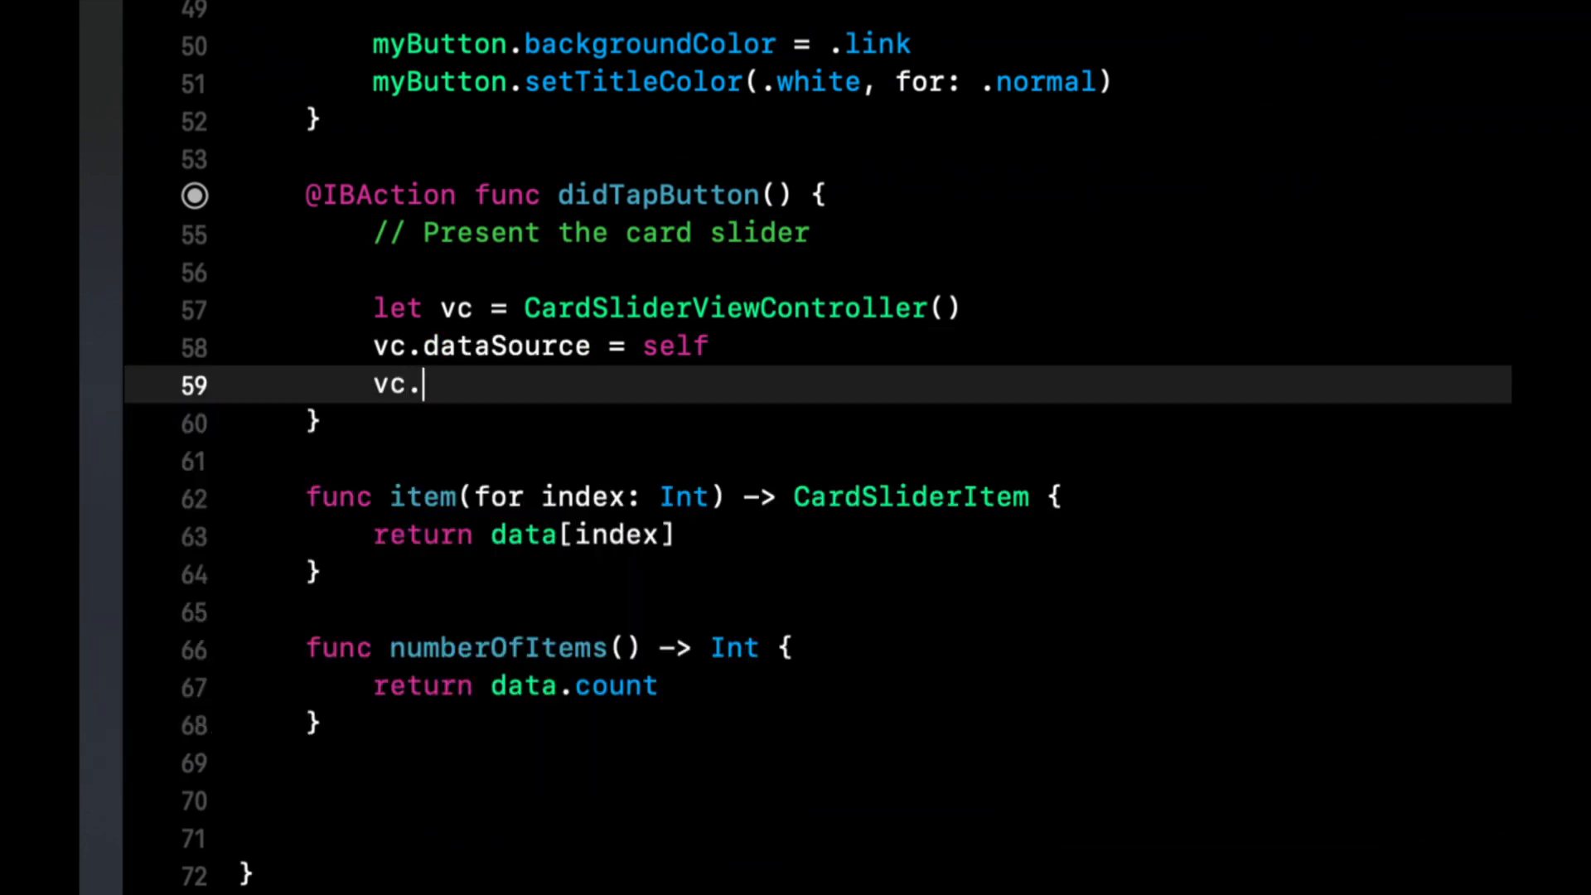
pyautogui.write('t')
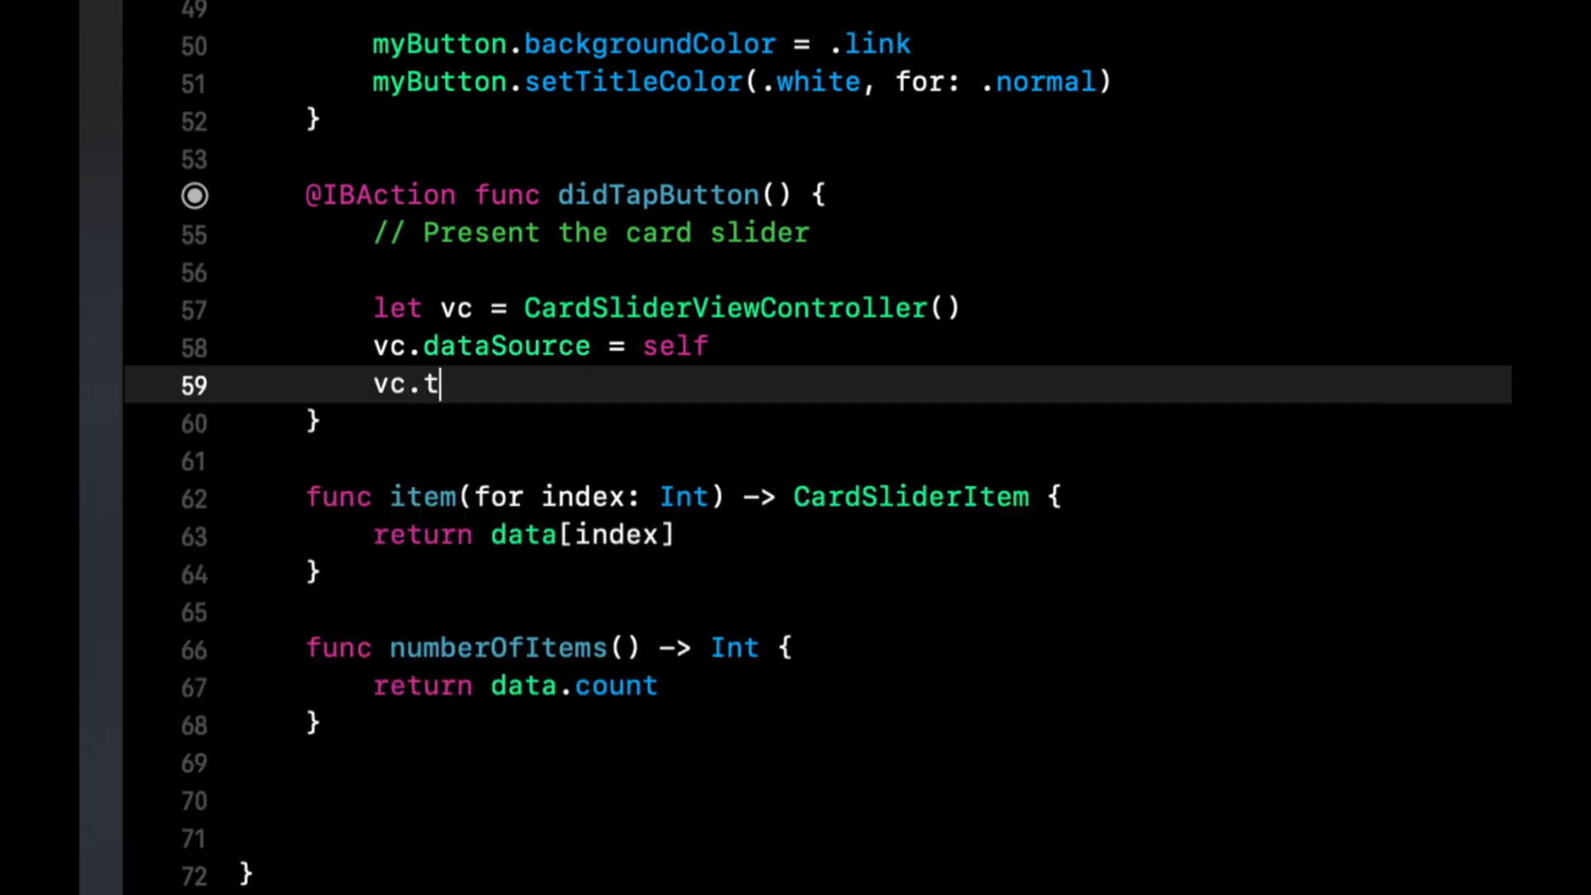
pyautogui.write('itle = "W')
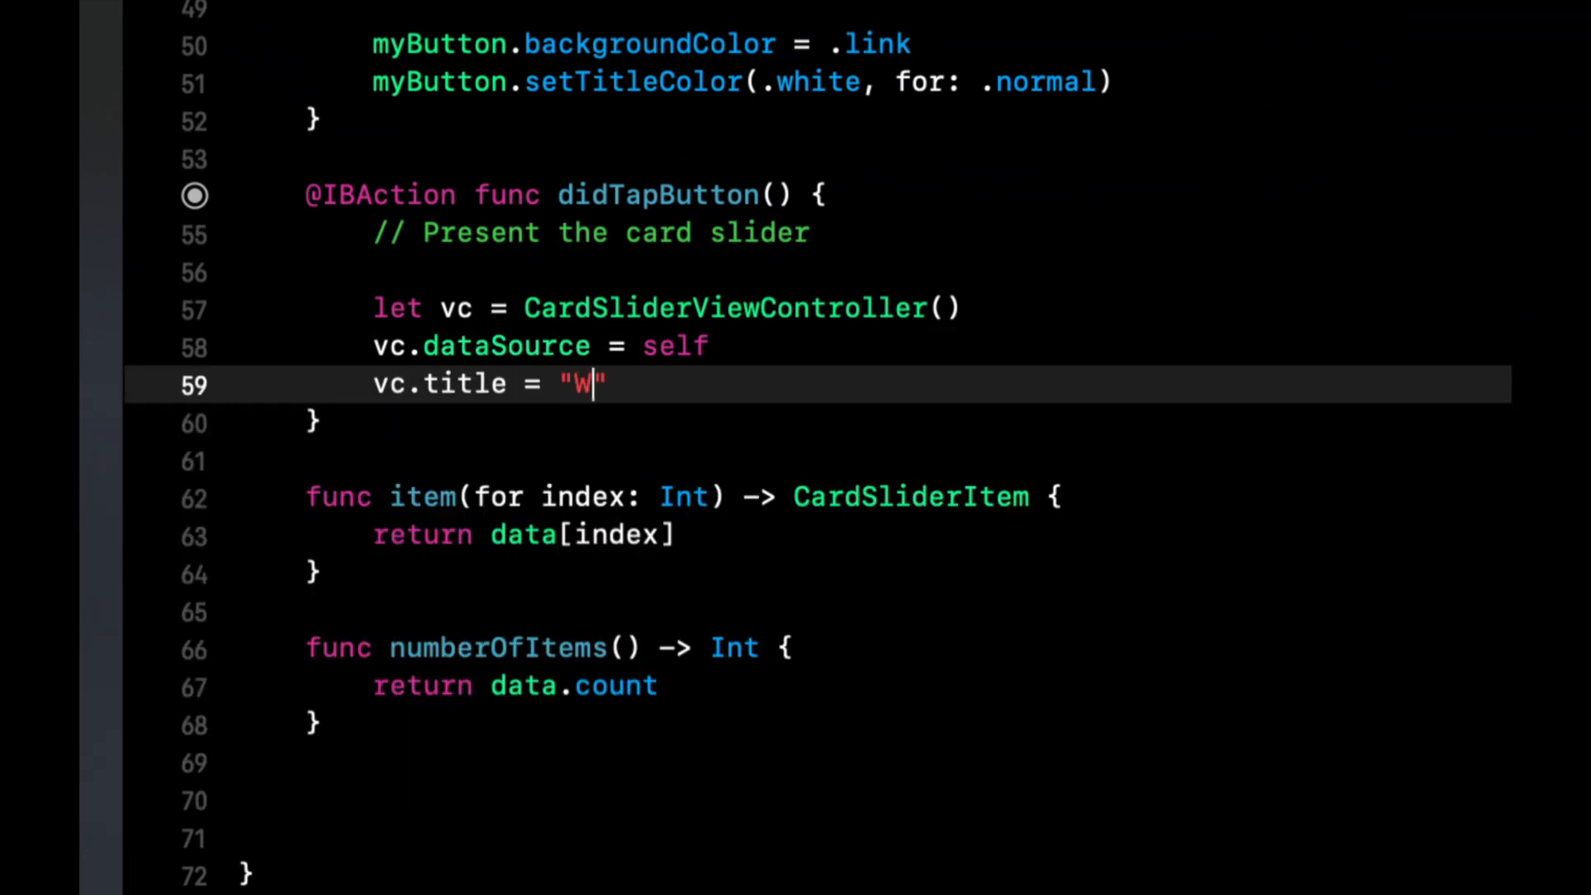
pyautogui.write('elcome!')
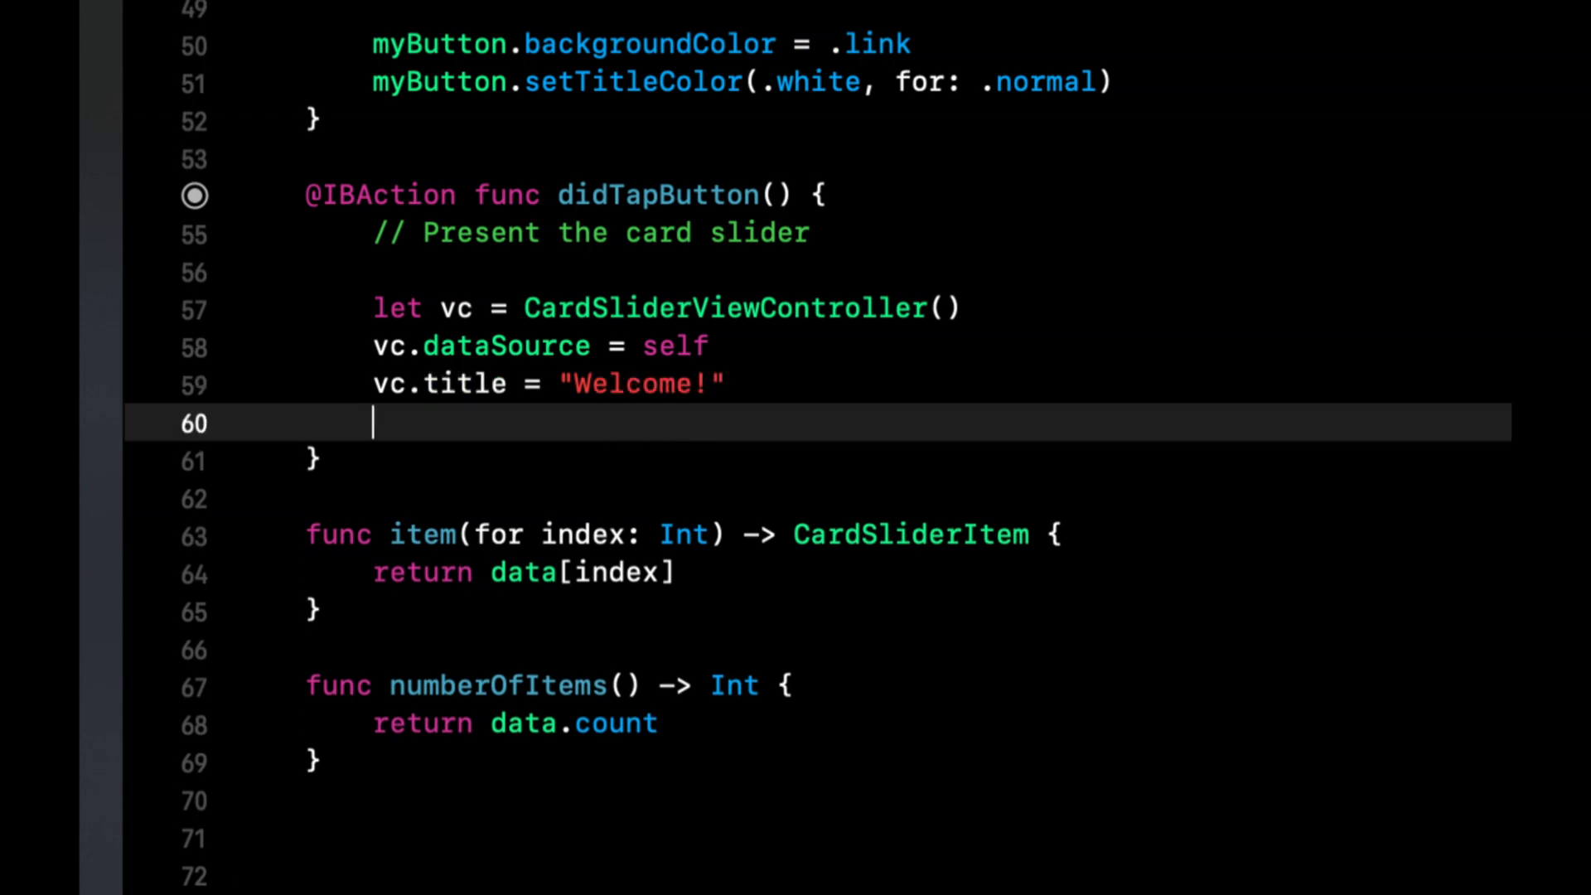
pyautogui.write('present(vc, animated: t')
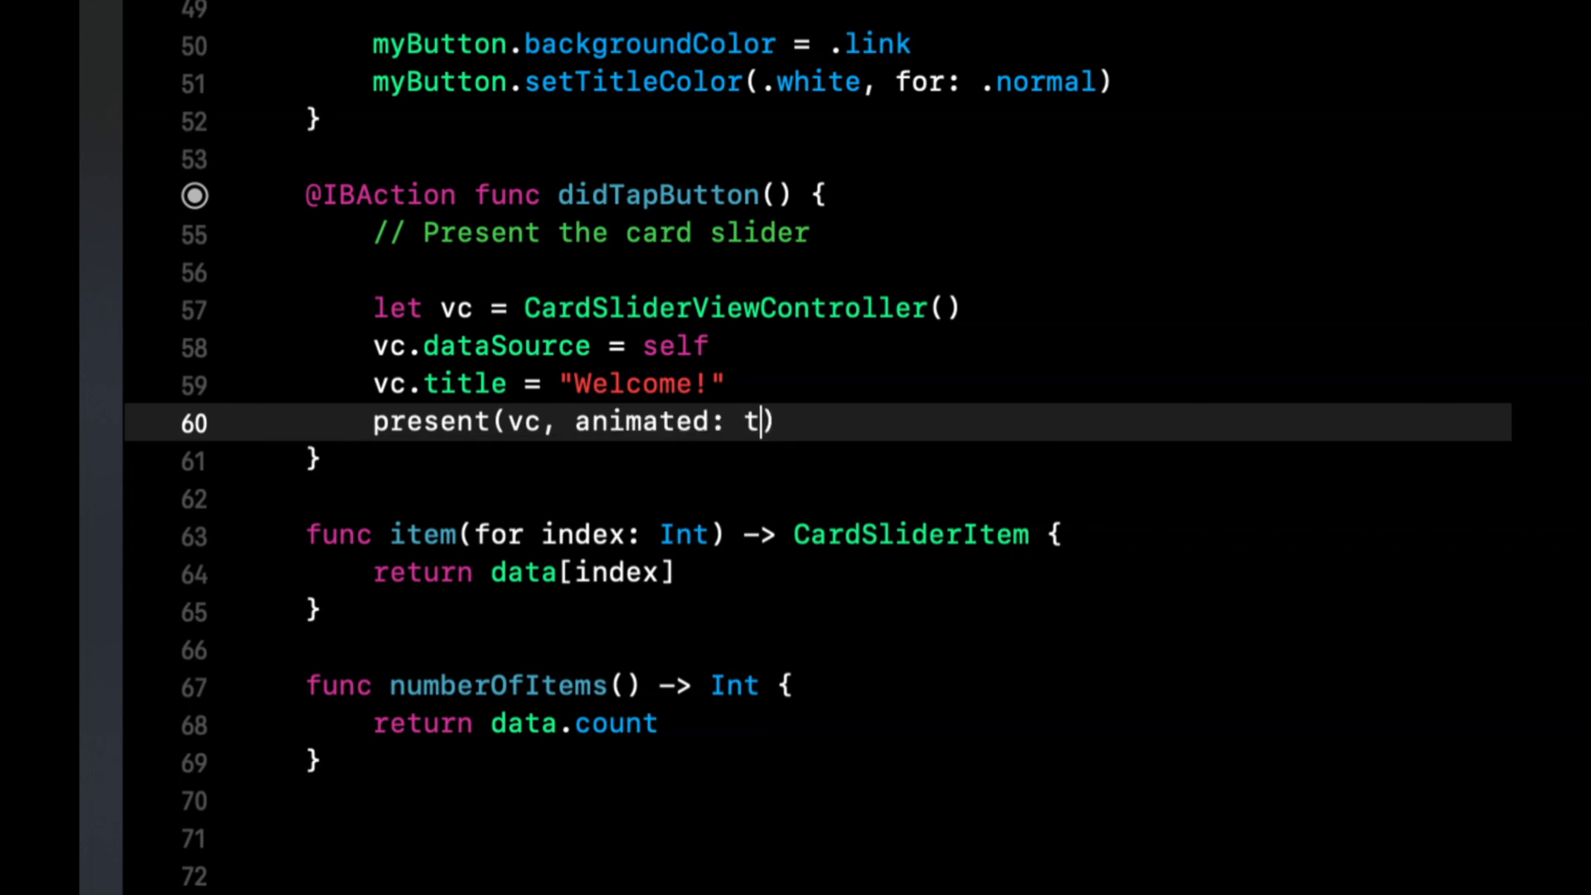
pyautogui.write('rue')
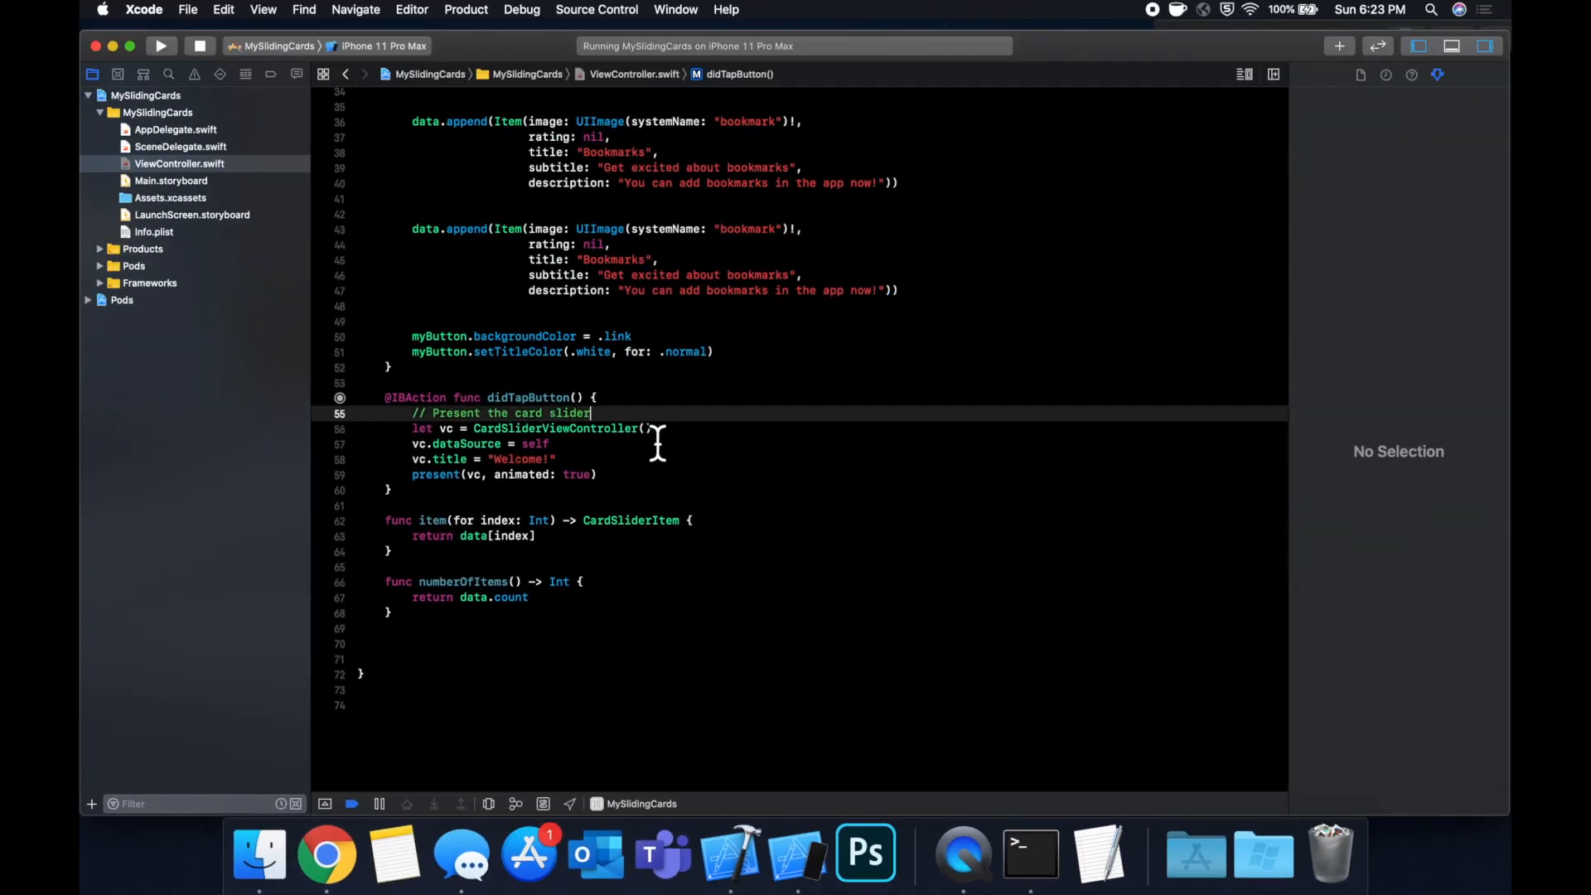
# Step: Run the app and tap Show Card Slider, reproducing the unexpectedly-found-nil crash
pyautogui.click(160, 46)
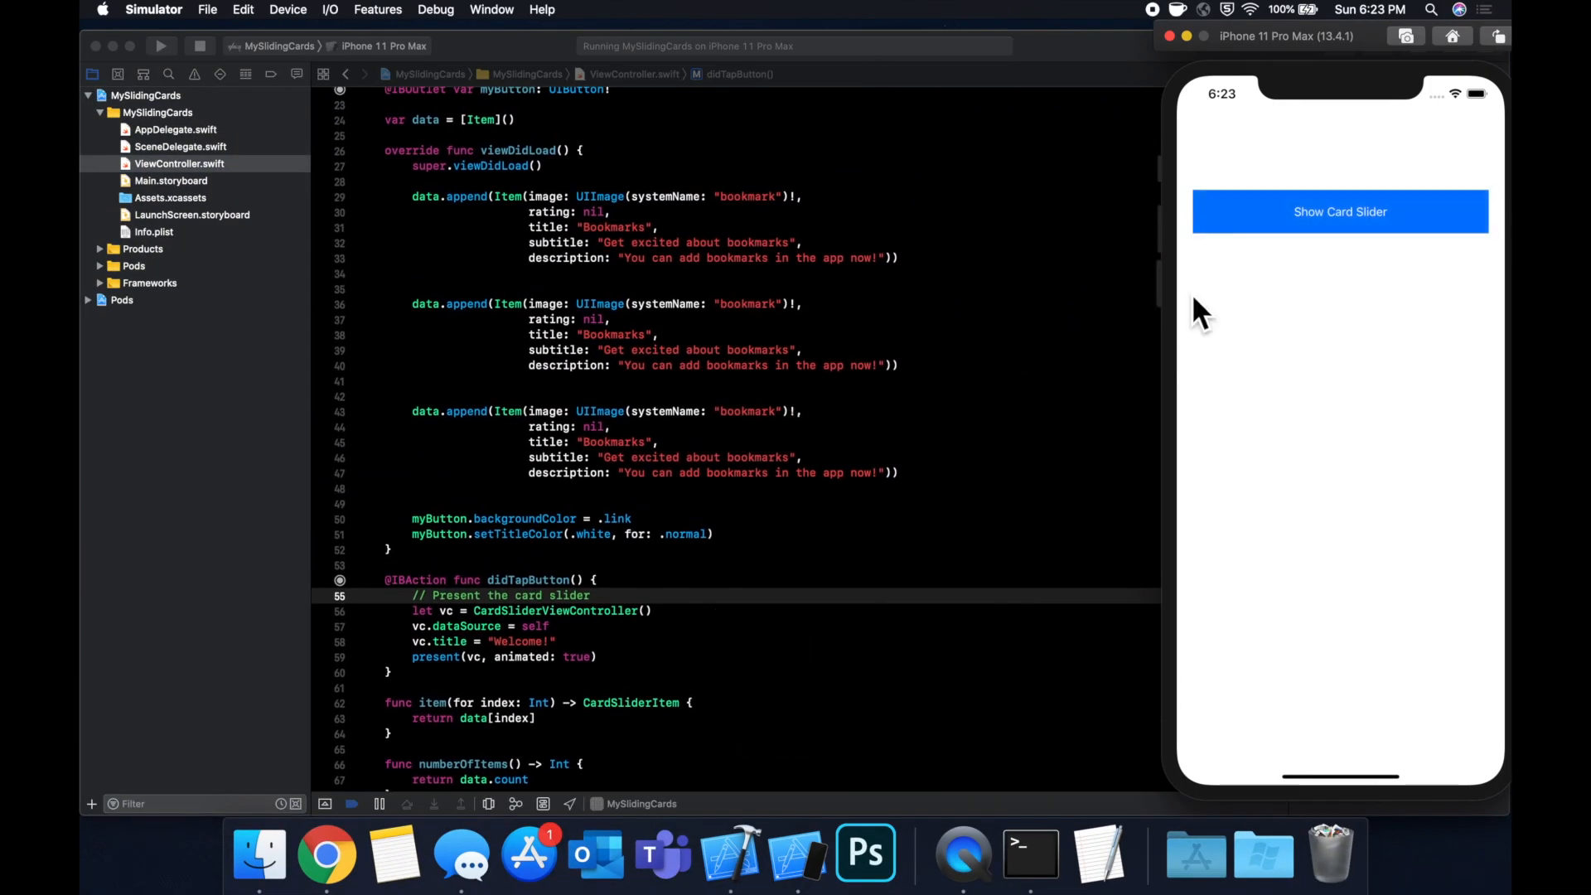
pyautogui.click(1339, 212)
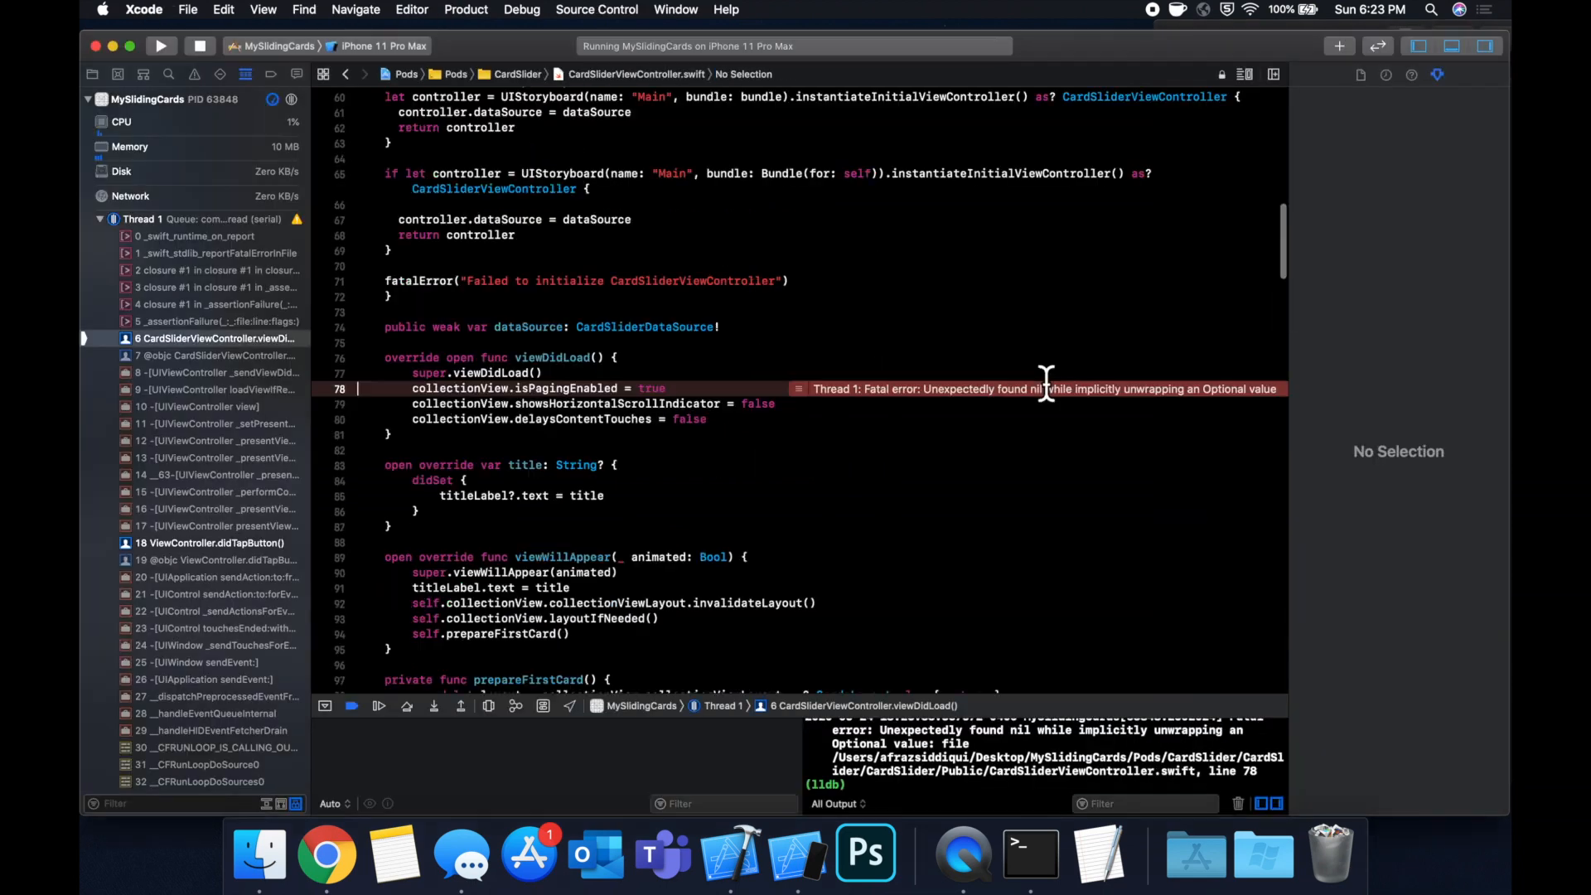
pyautogui.scroll(-3)
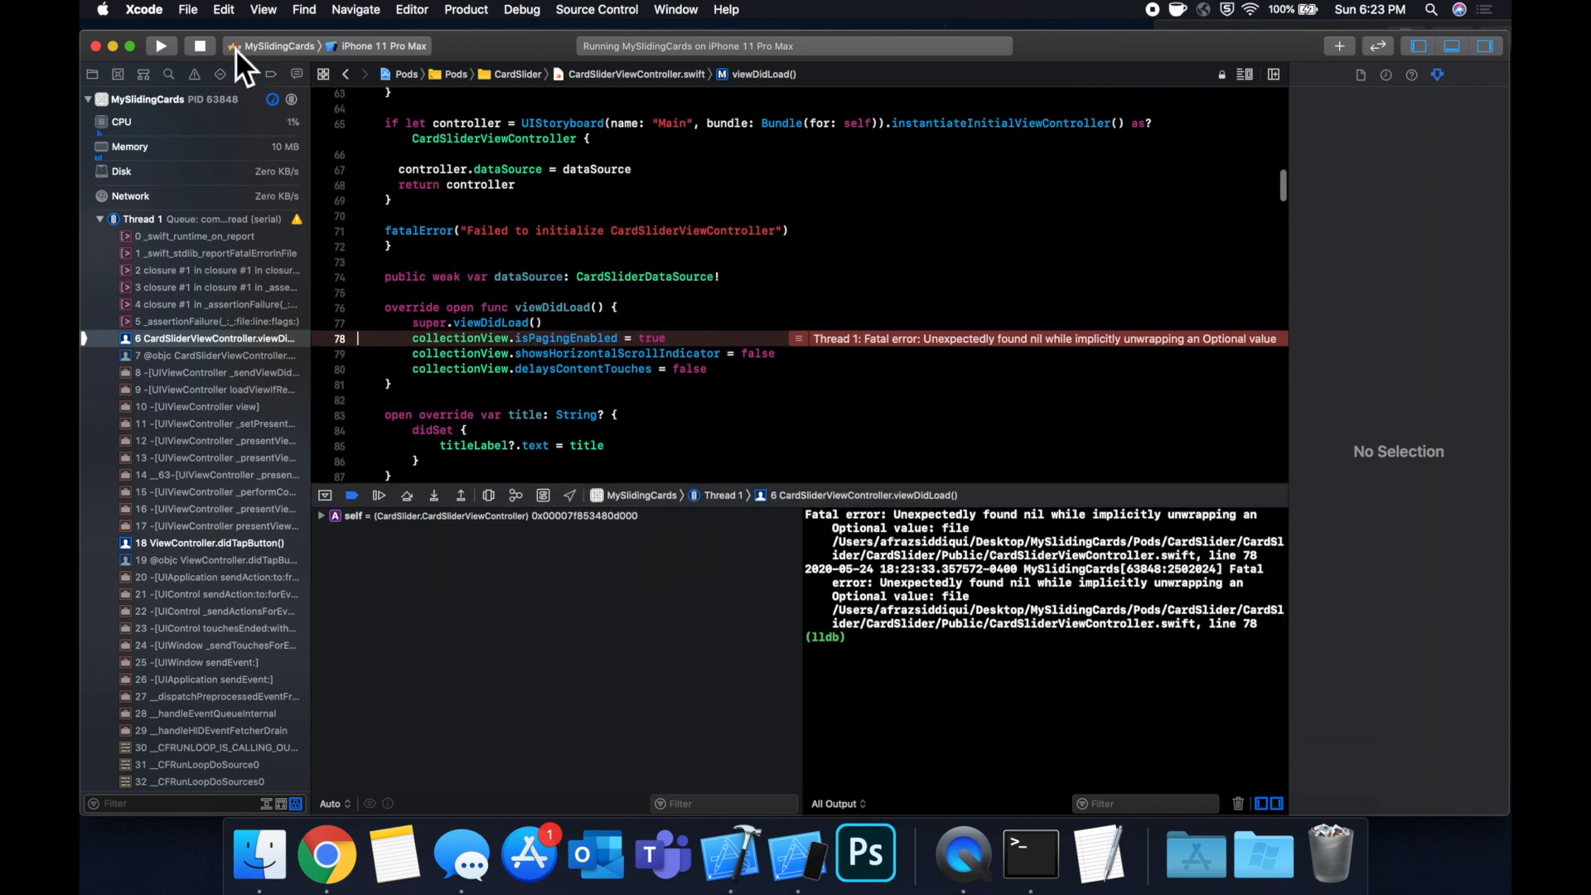
pyautogui.click(200, 46)
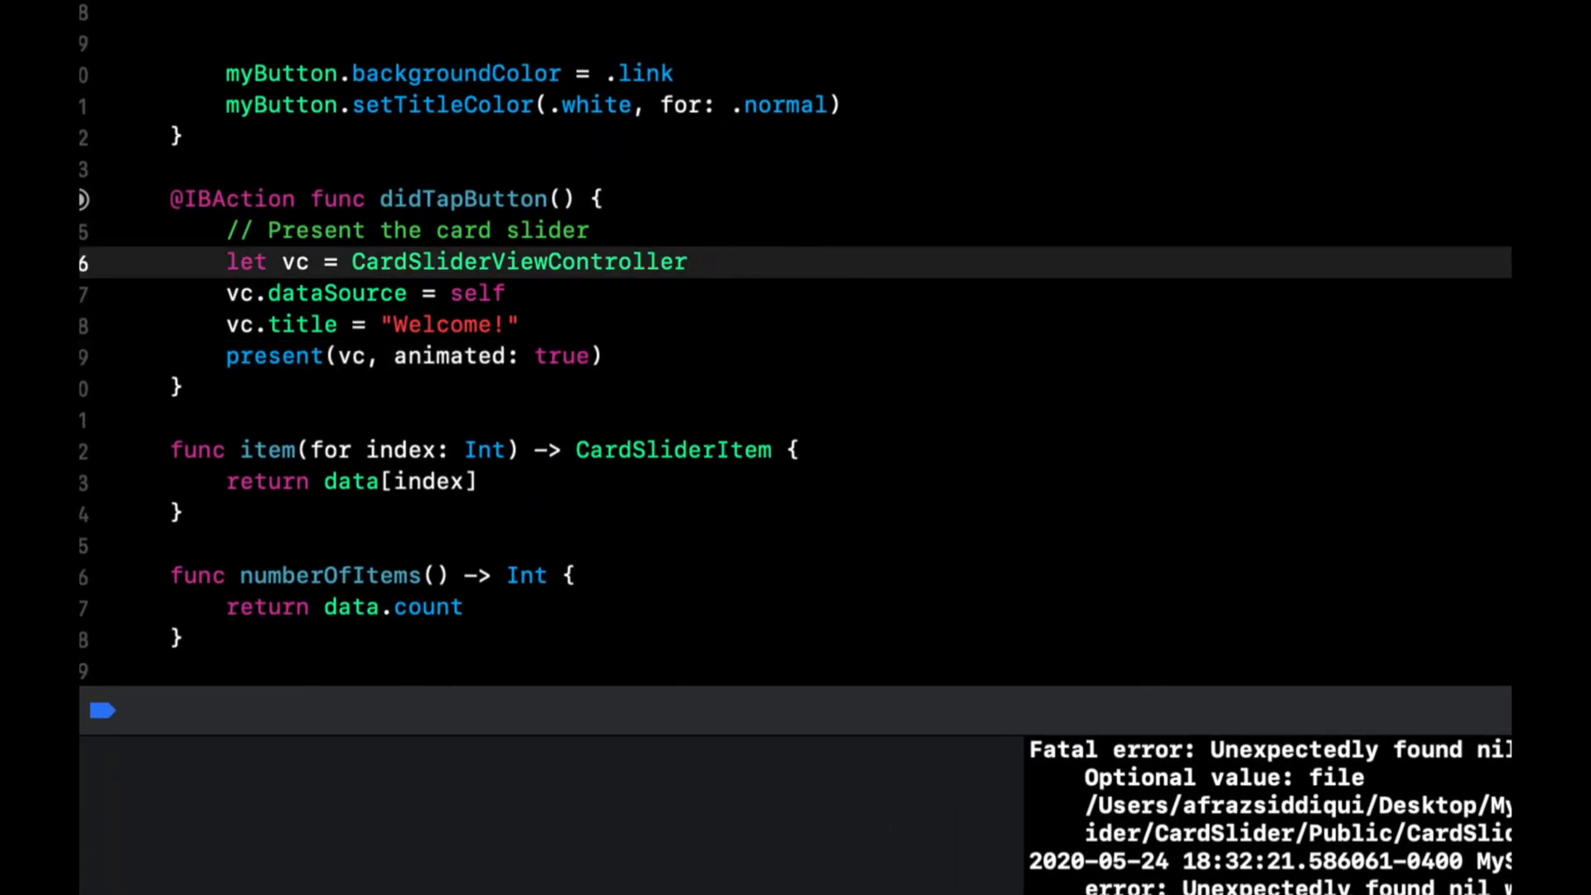
# Step: Build the slider with CardSliderViewController.with(dataSource: self) and rerun the app
pyautogui.write('.with')
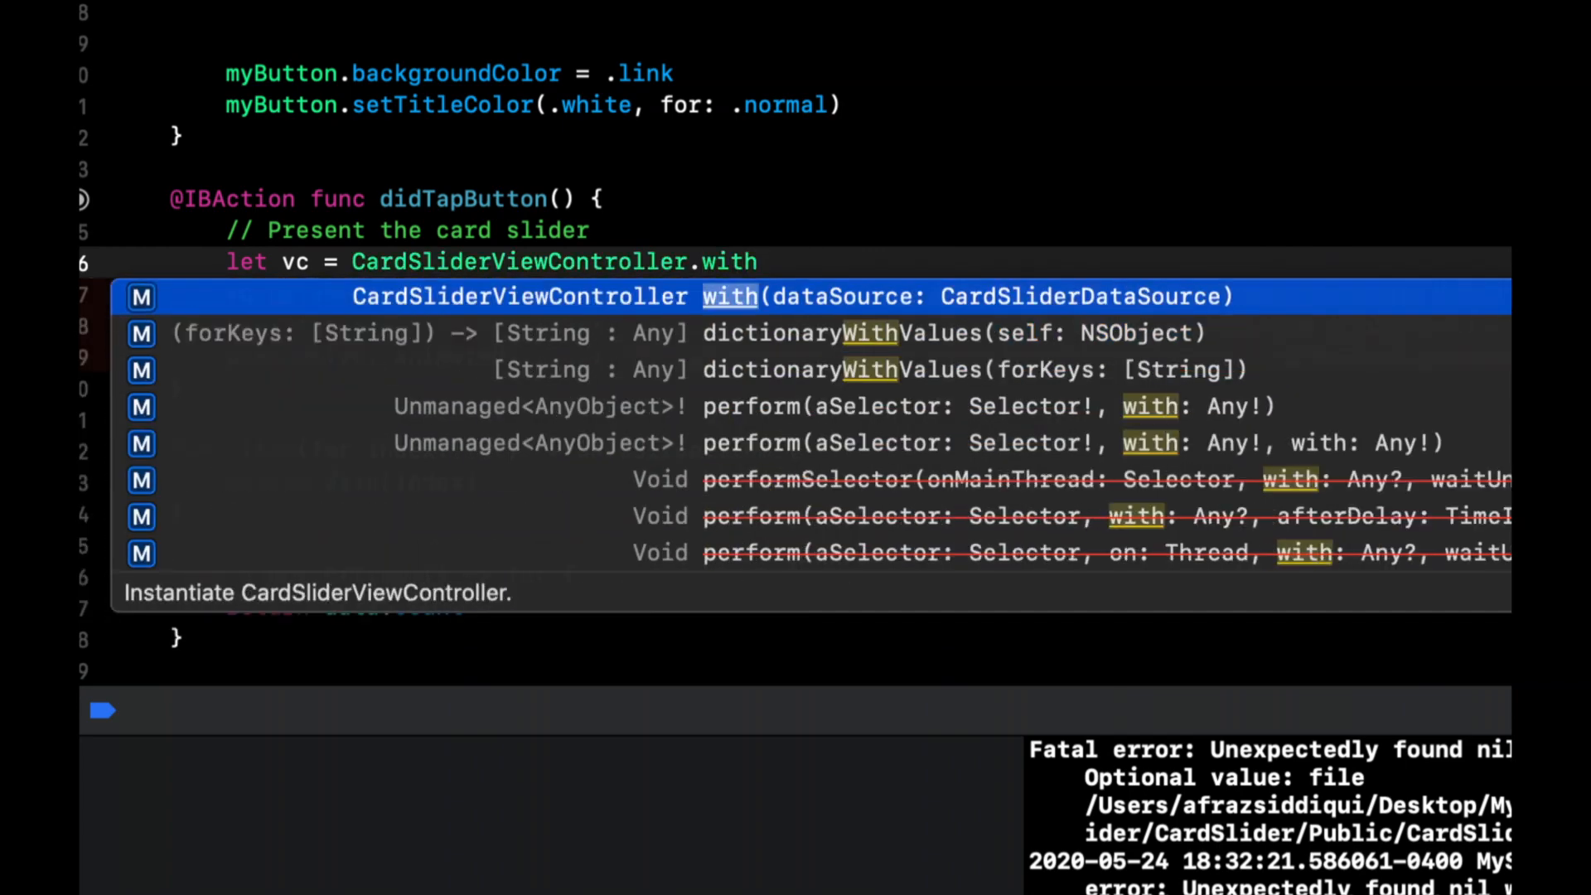
pyautogui.click(519, 295)
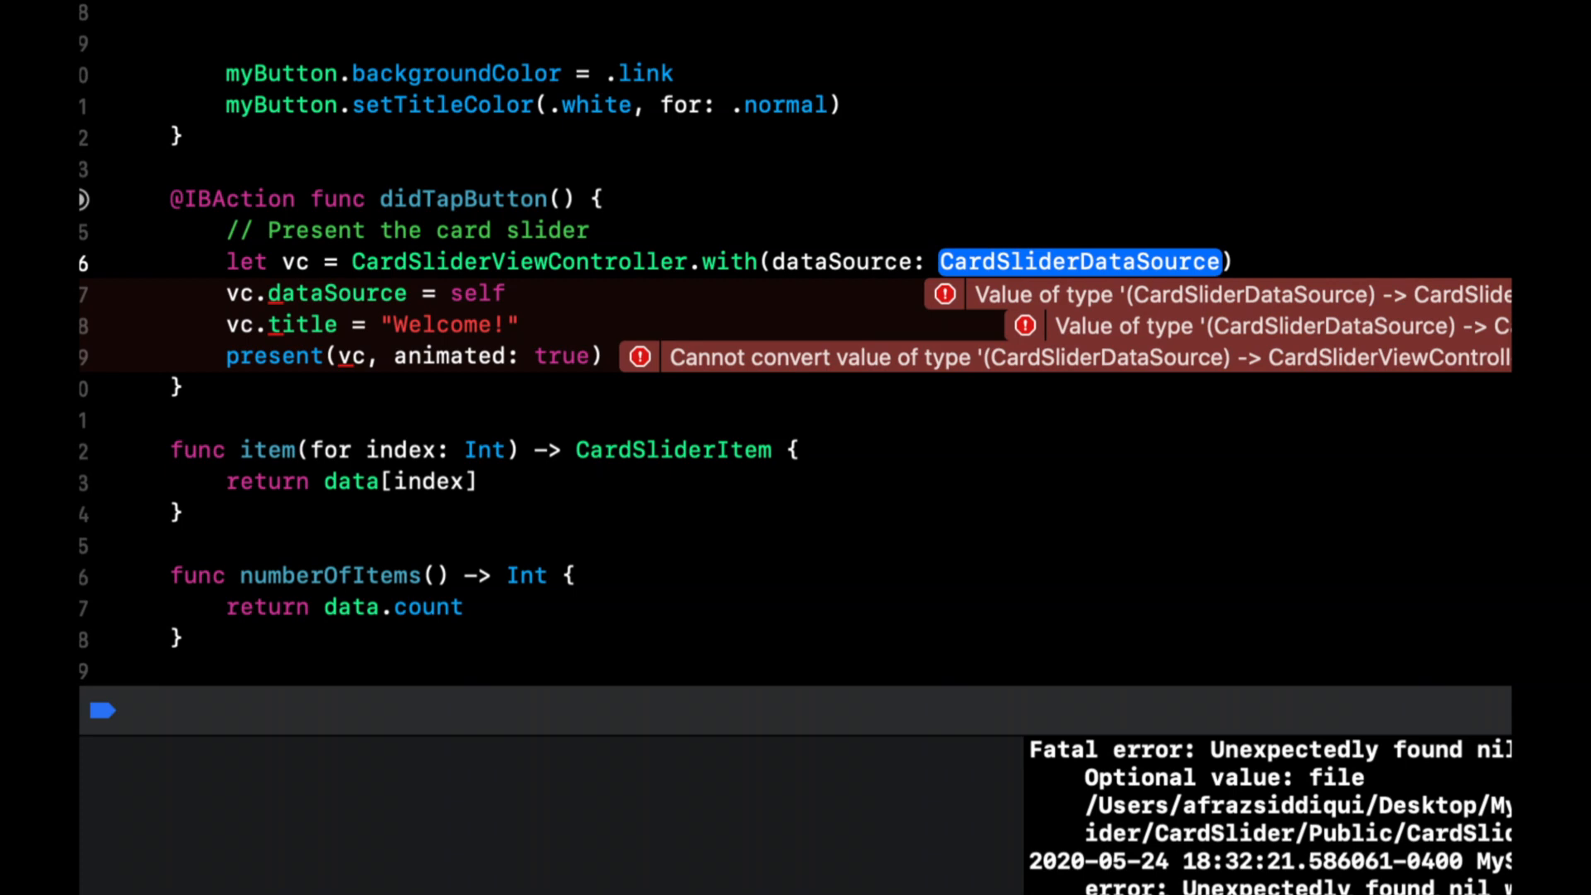
pyautogui.write('self')
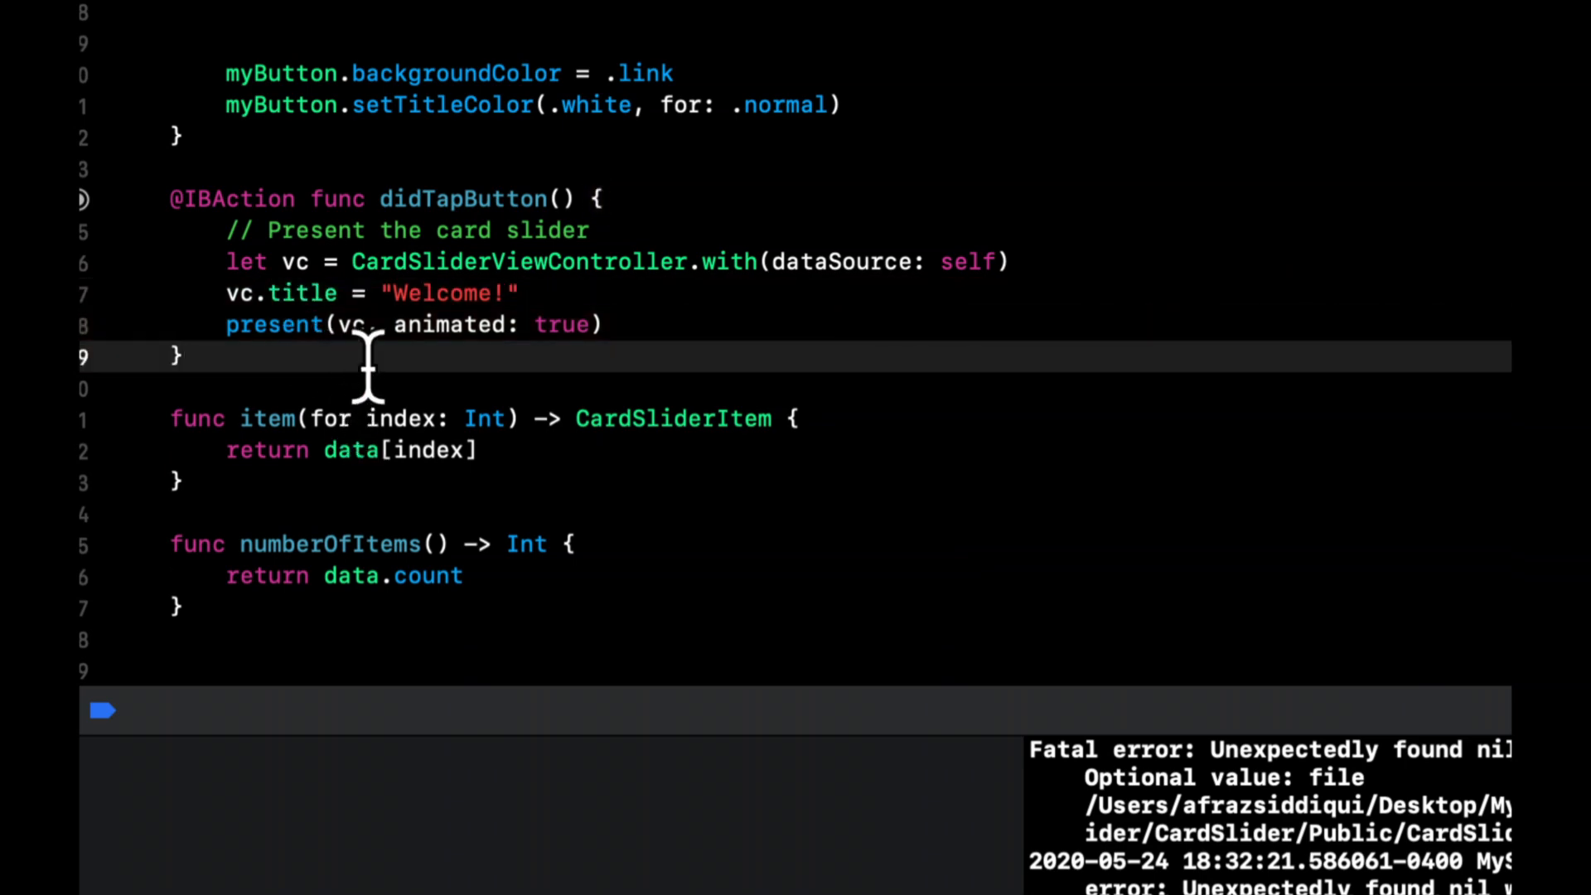
pyautogui.moveTo(1172, 365)
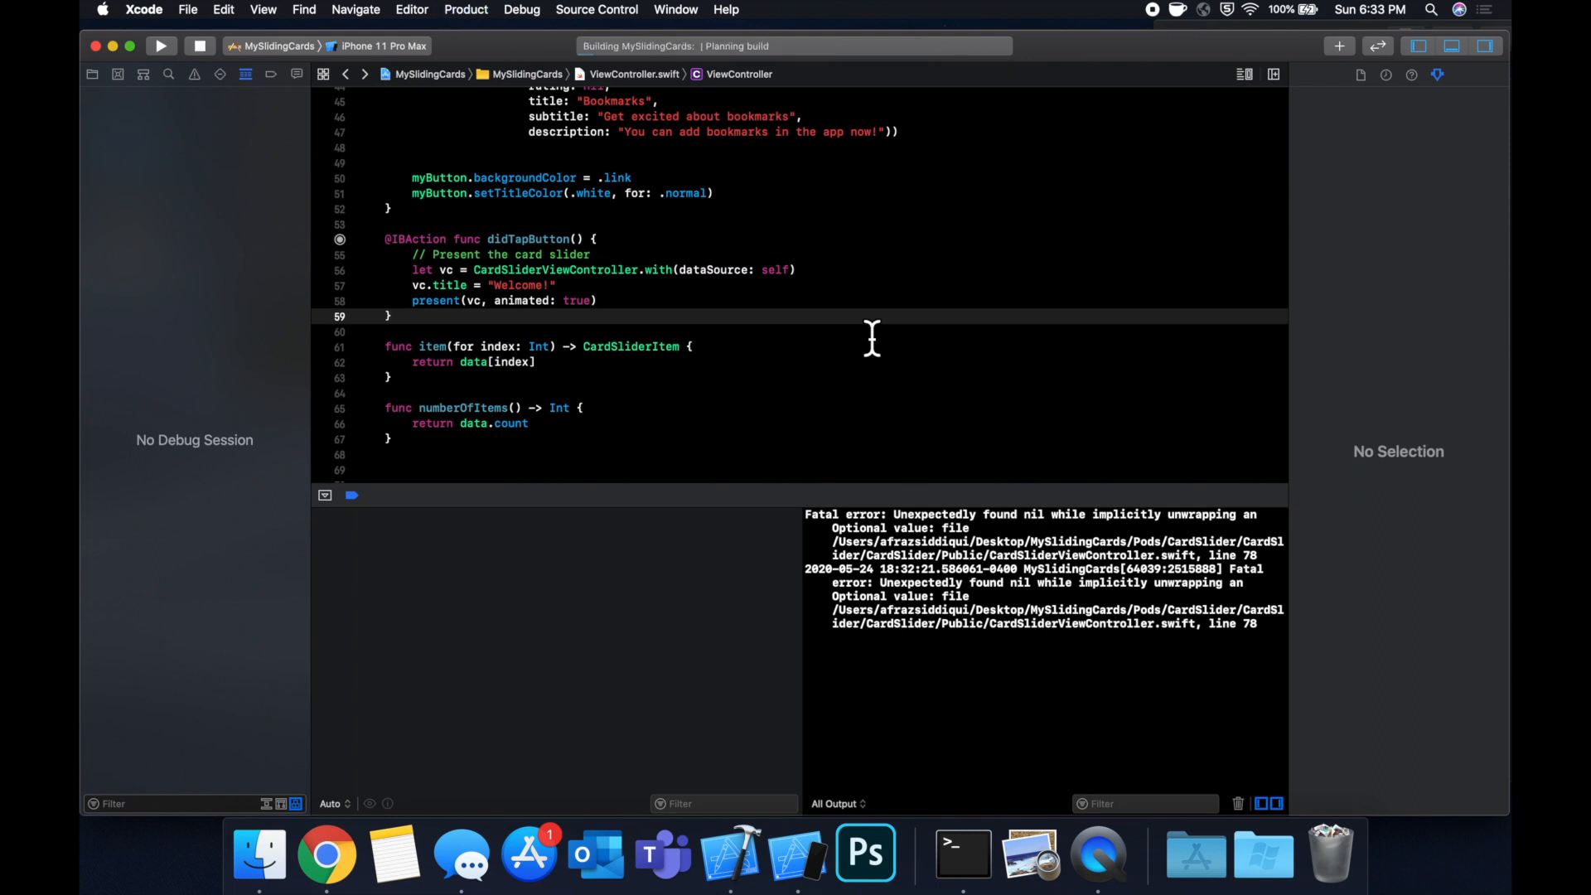
pyautogui.click(161, 45)
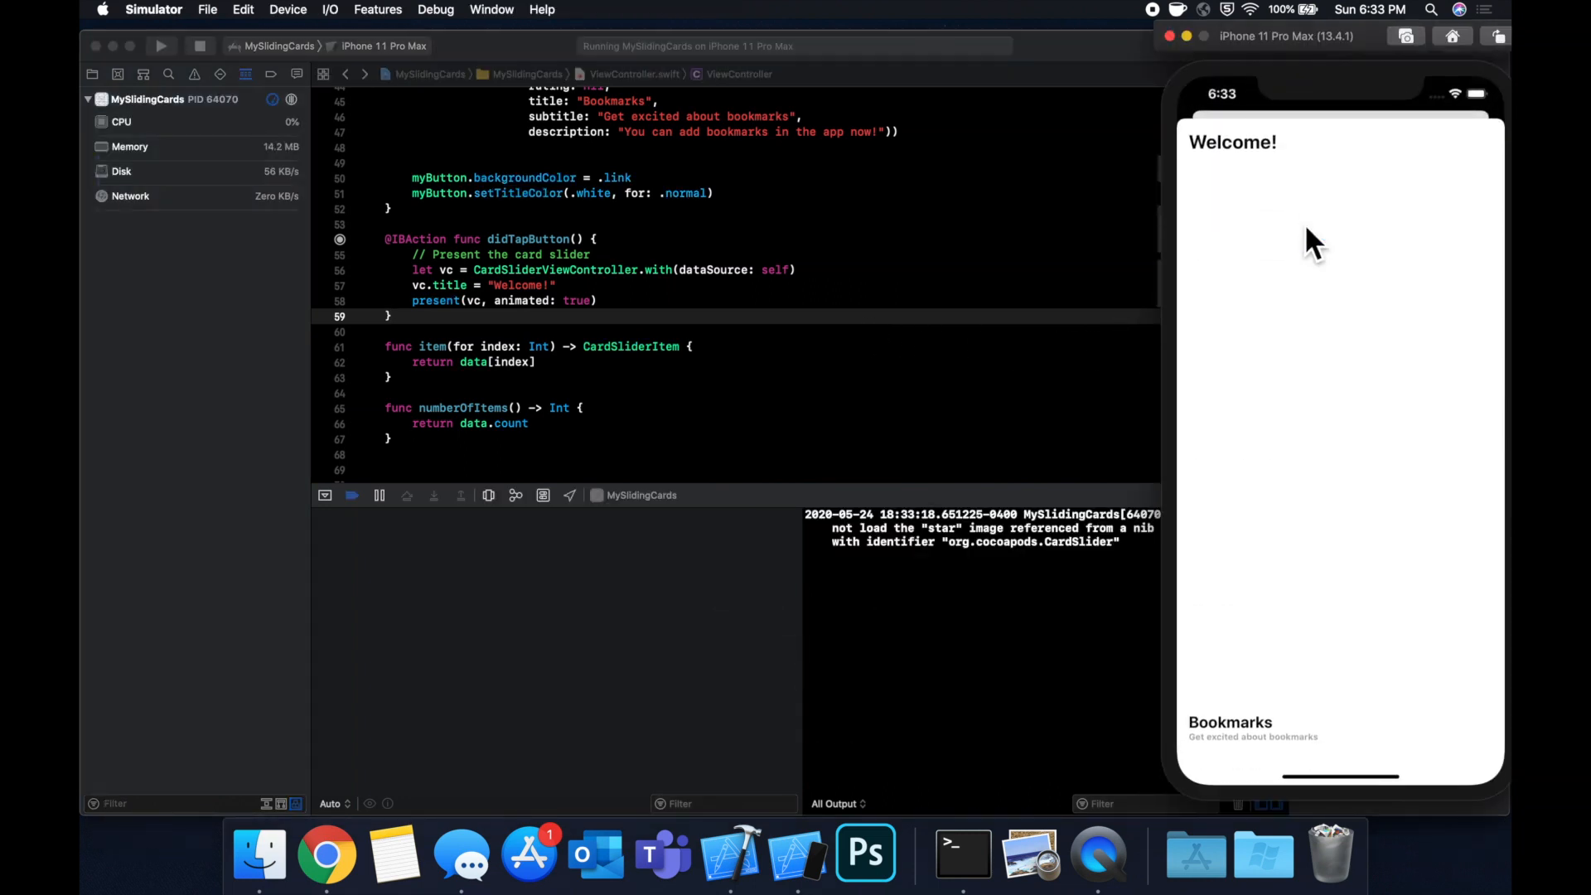
pyautogui.moveTo(1334, 477)
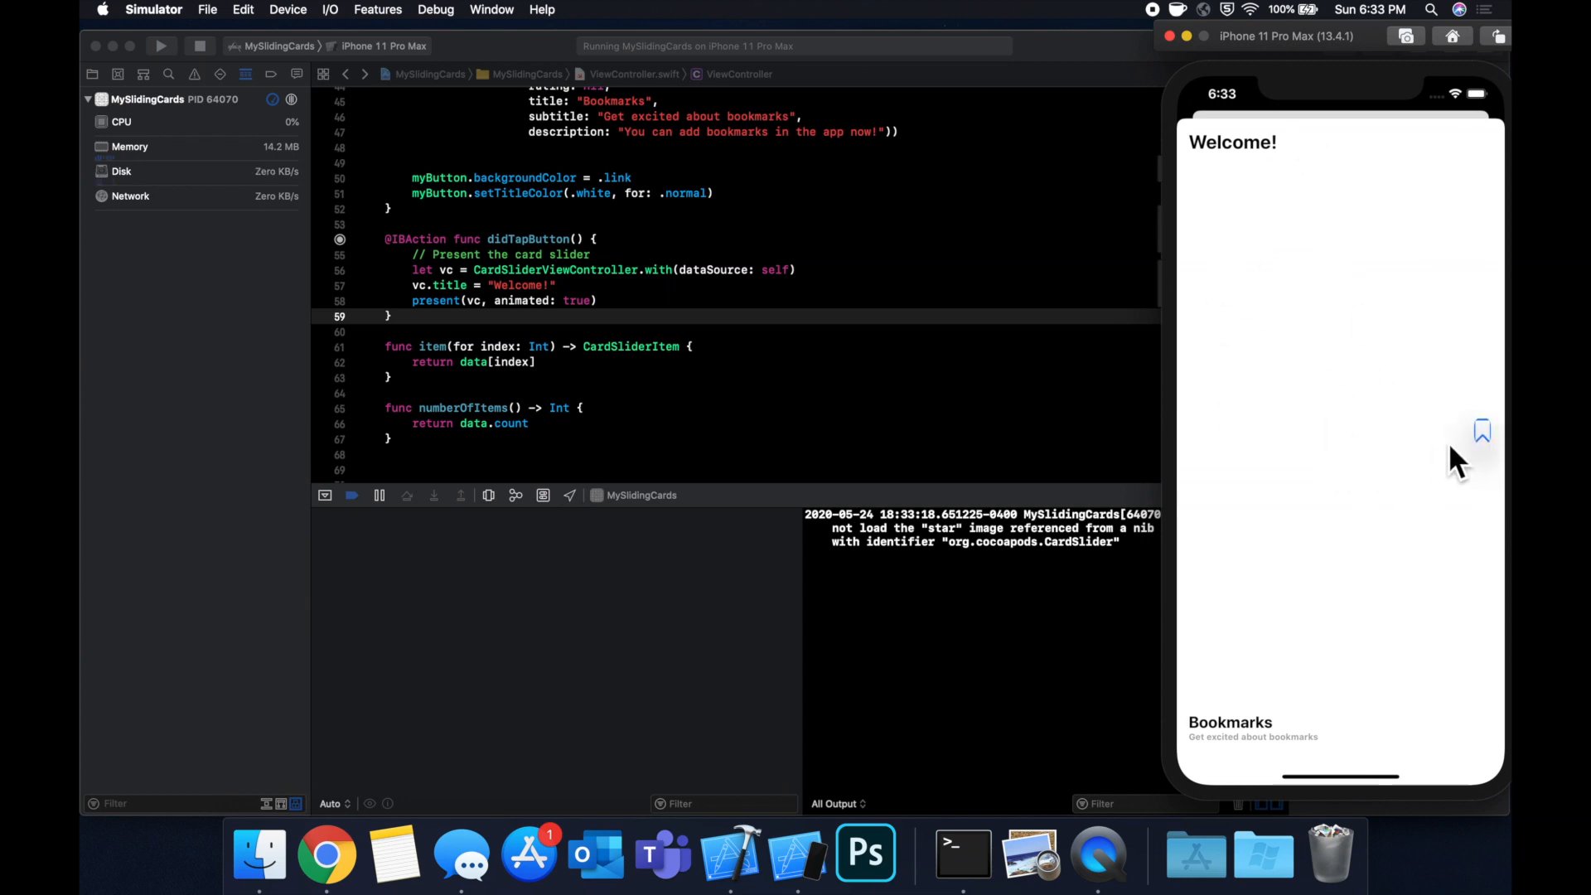
pyautogui.moveTo(1025, 426)
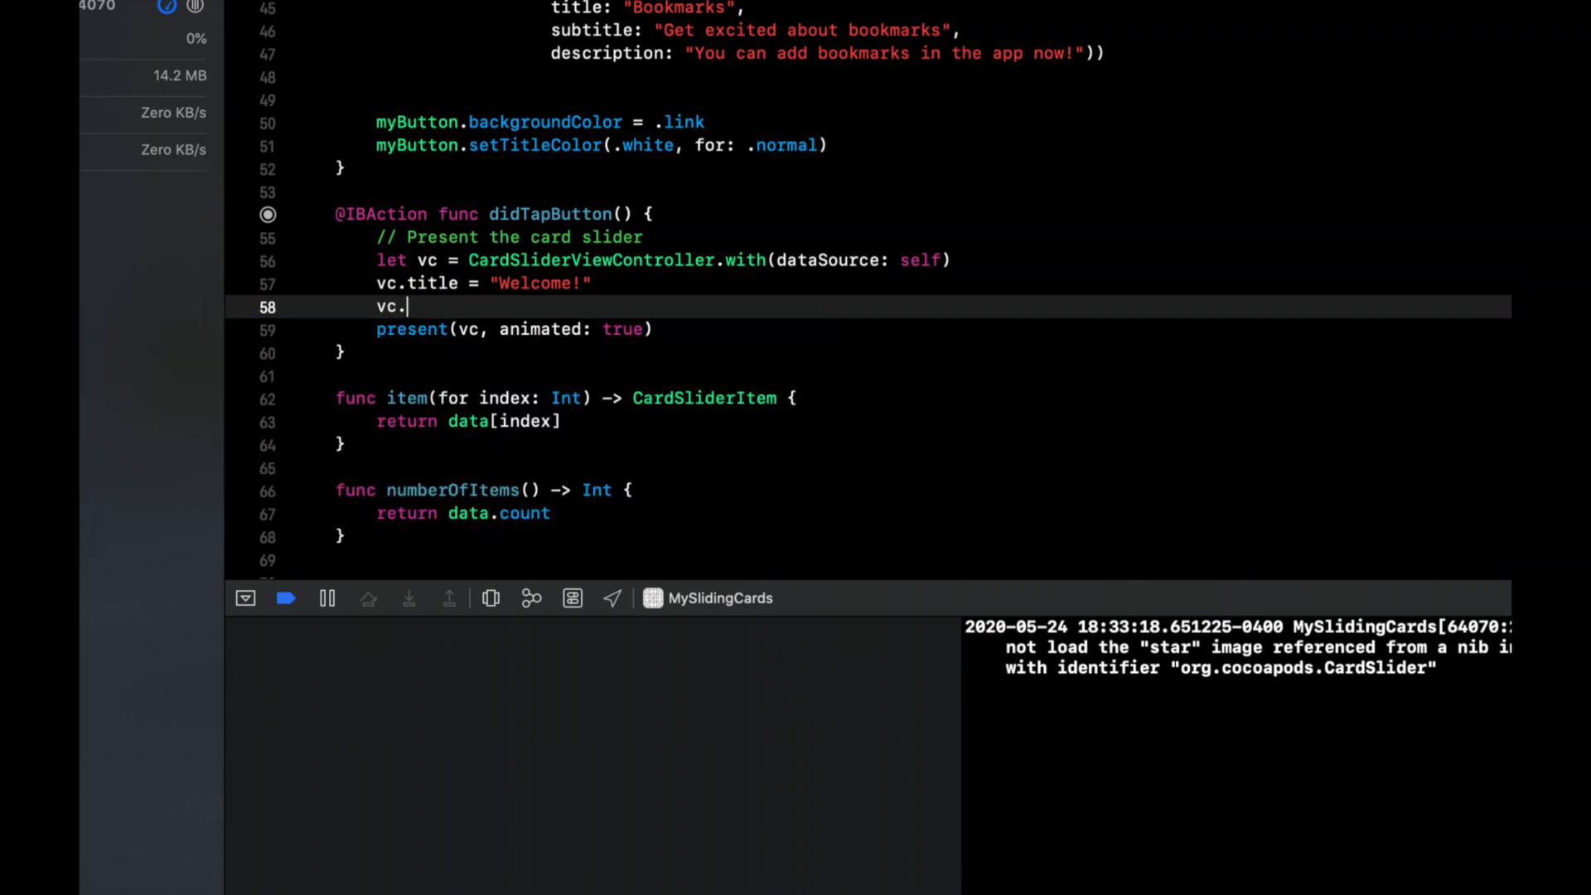
# Step: Set vc.modalPresentationStyle to .fullScreen and open the card slider again
pyautogui.write('modalpresentationStyle =')
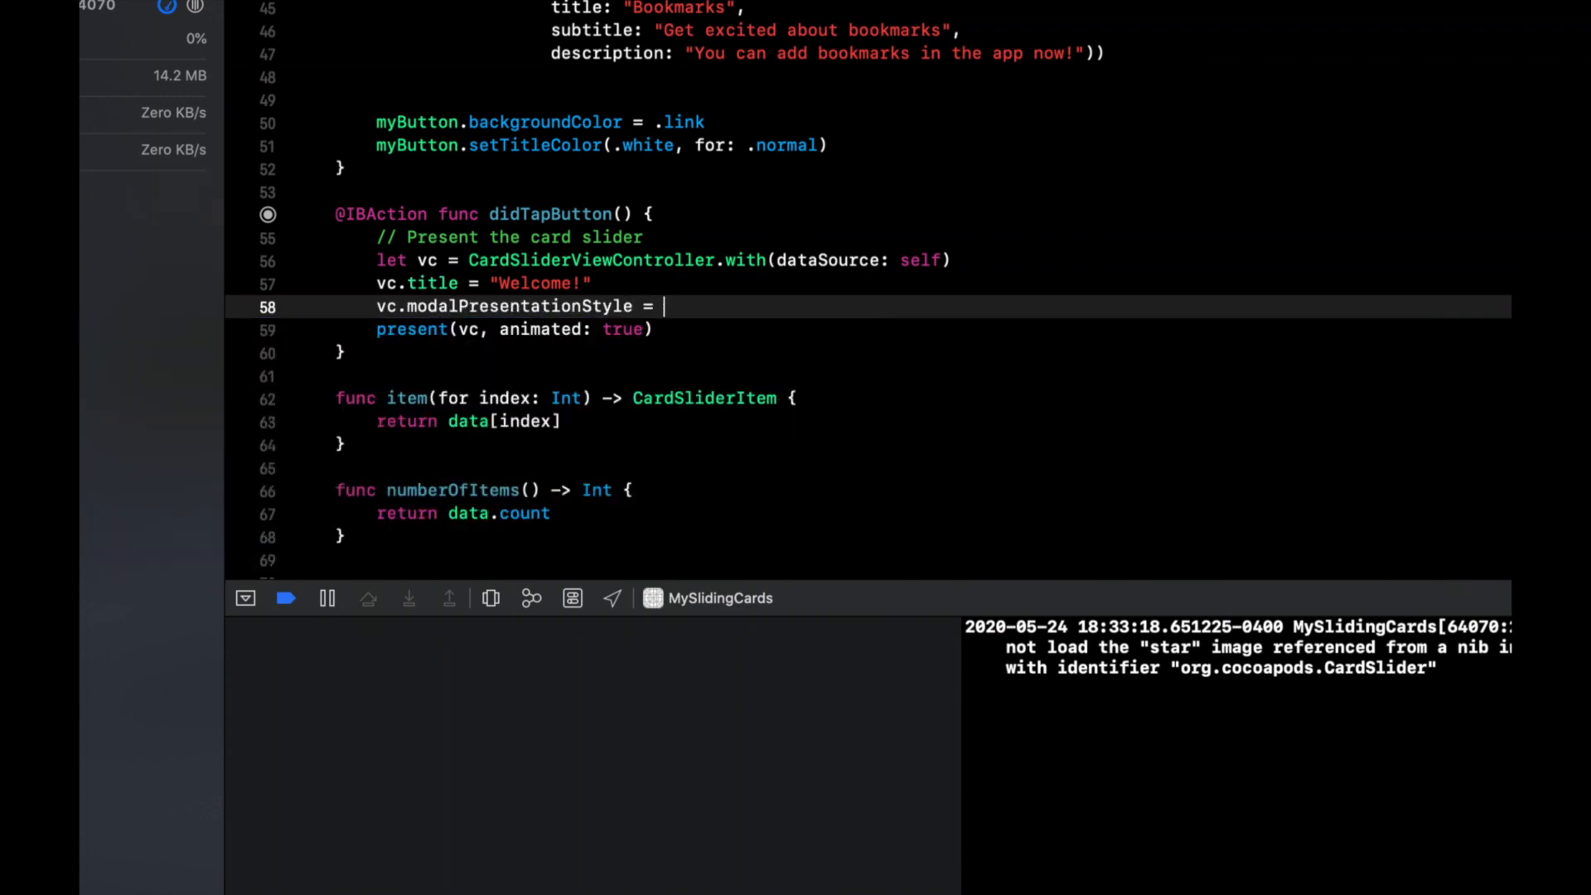
pyautogui.write('.fullScreen')
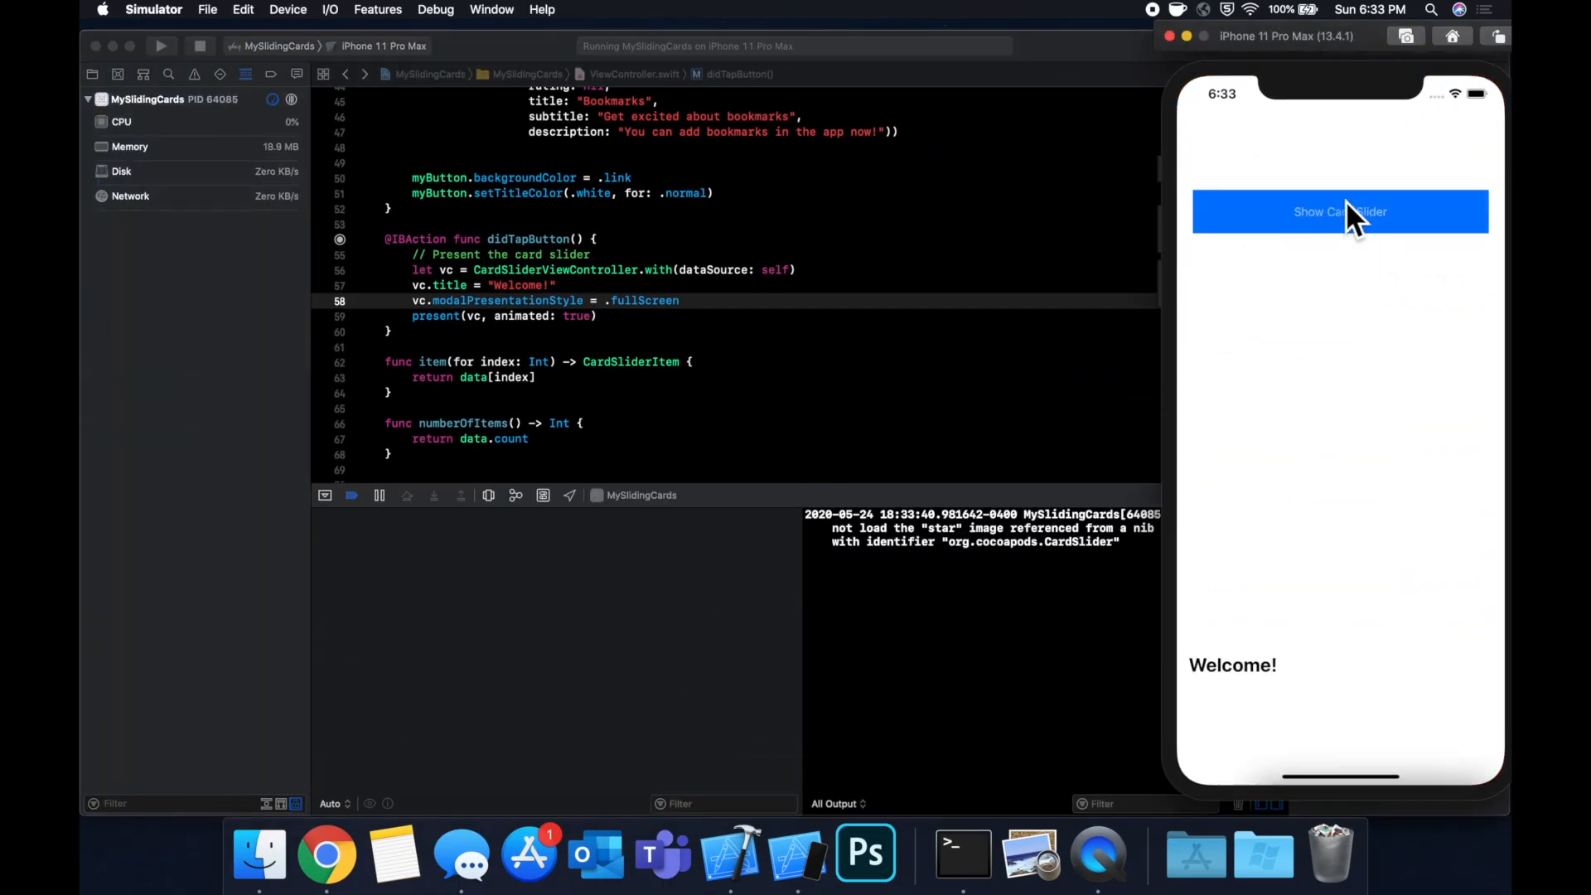
pyautogui.click(1340, 211)
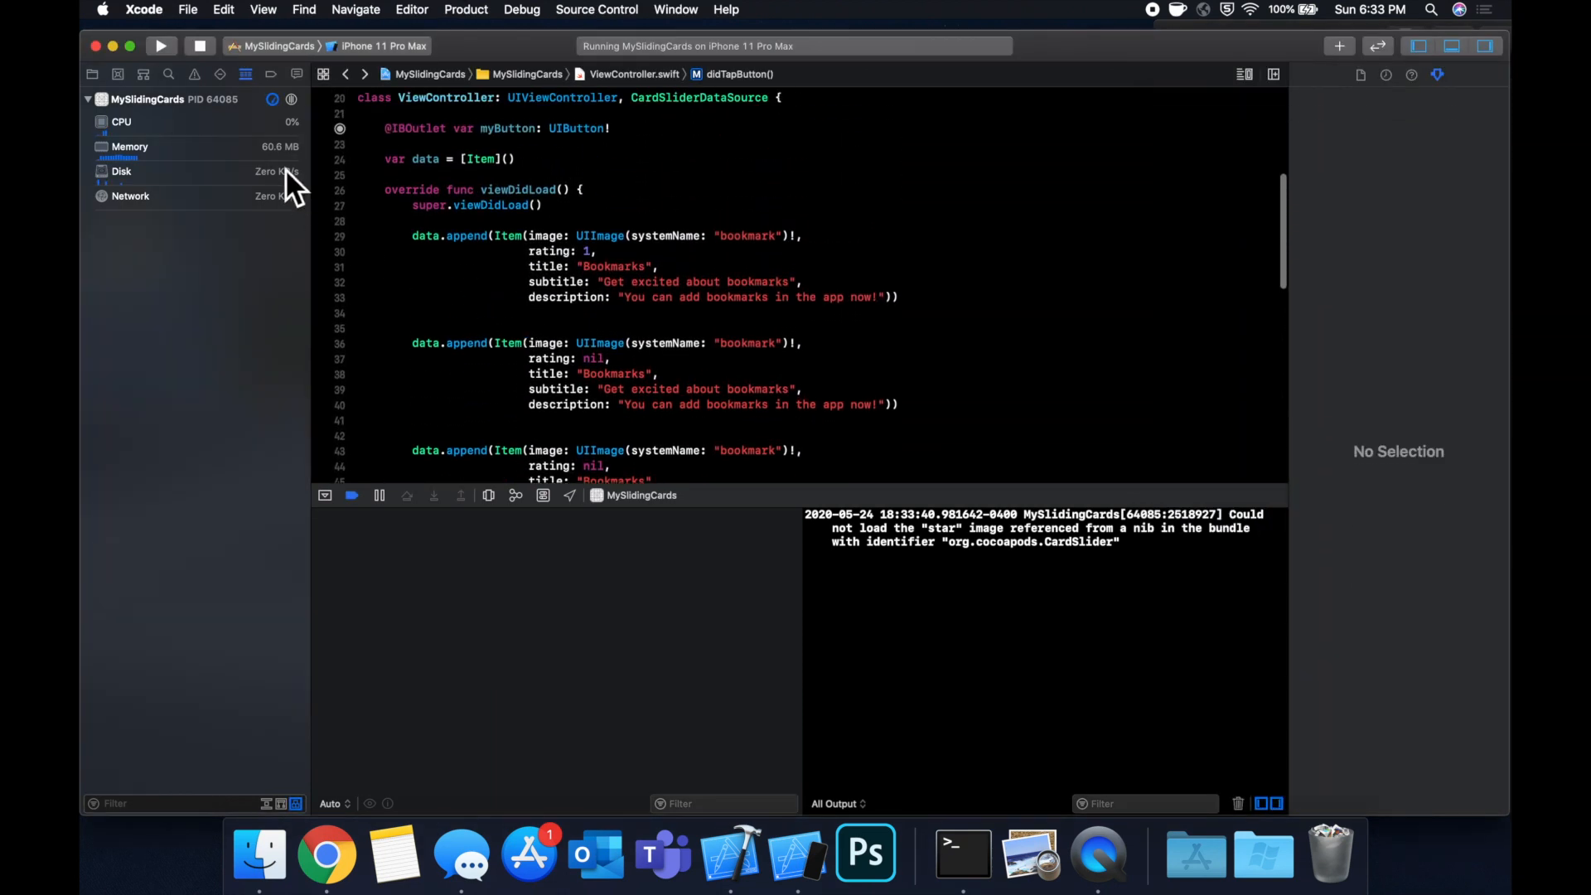
# Step: Drag the desktop puppy photo into a 'dog' image set, then switch the Bookmarks items to UIImage(named: "dog")
pyautogui.click(91, 72)
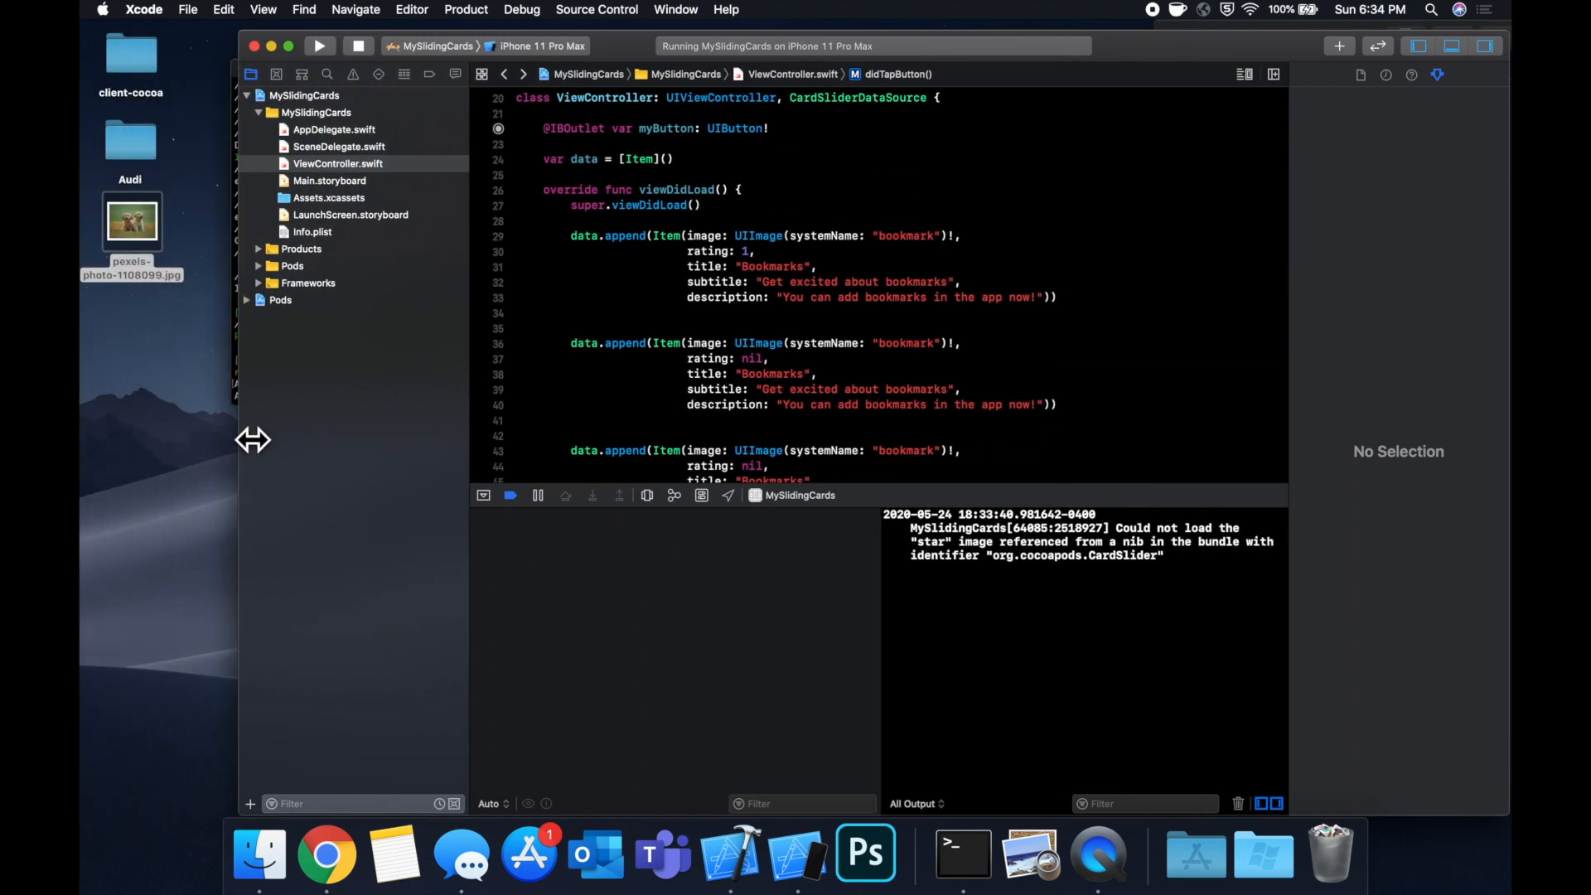
pyautogui.moveTo(401, 198)
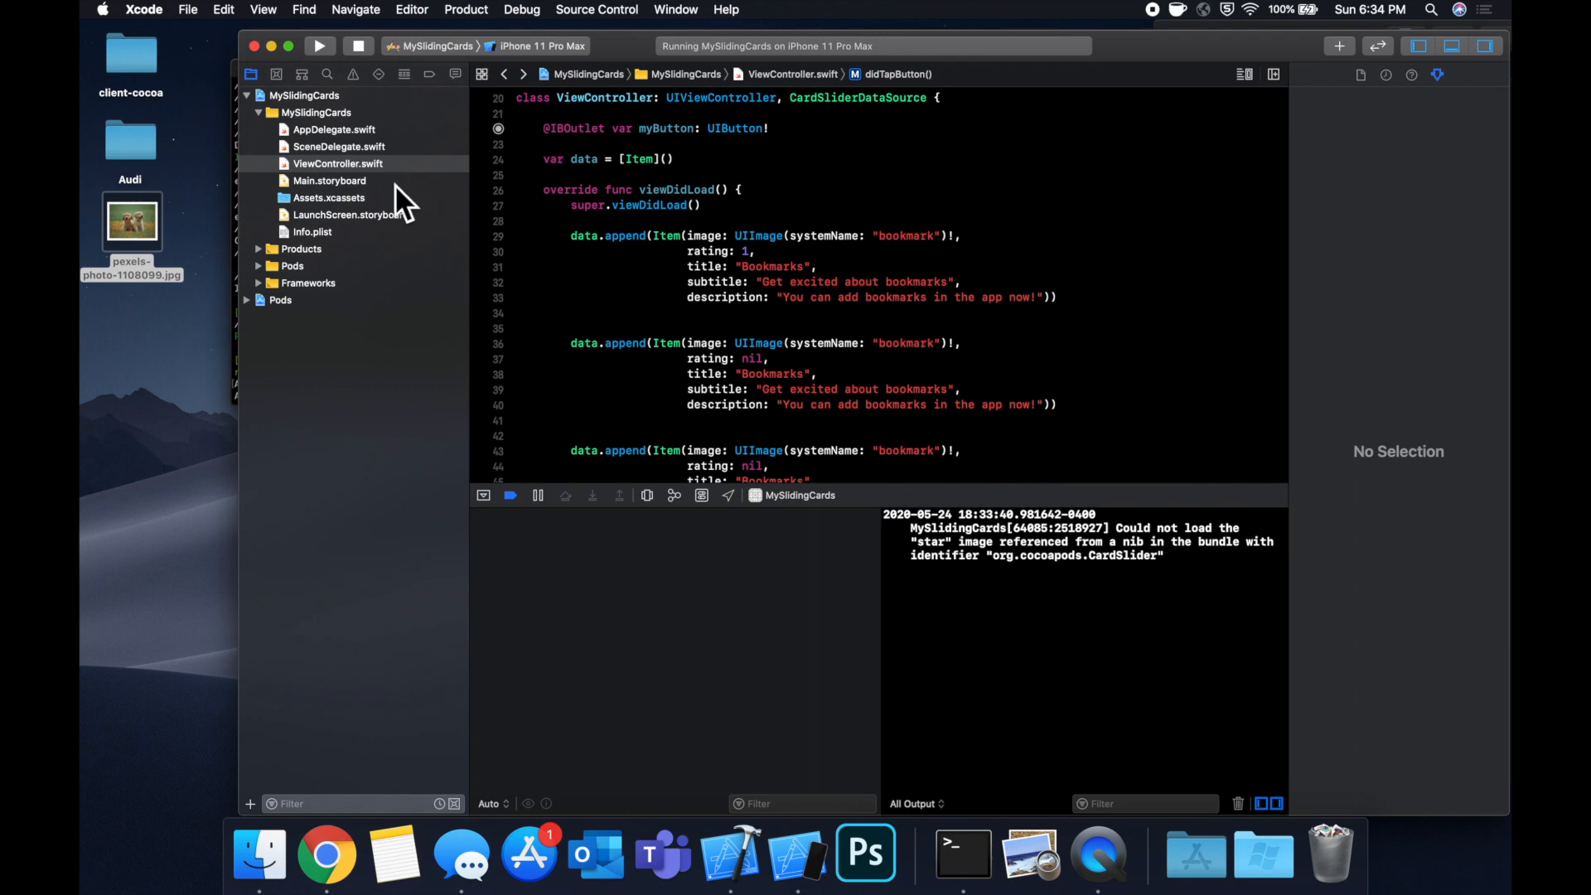
pyautogui.click(329, 198)
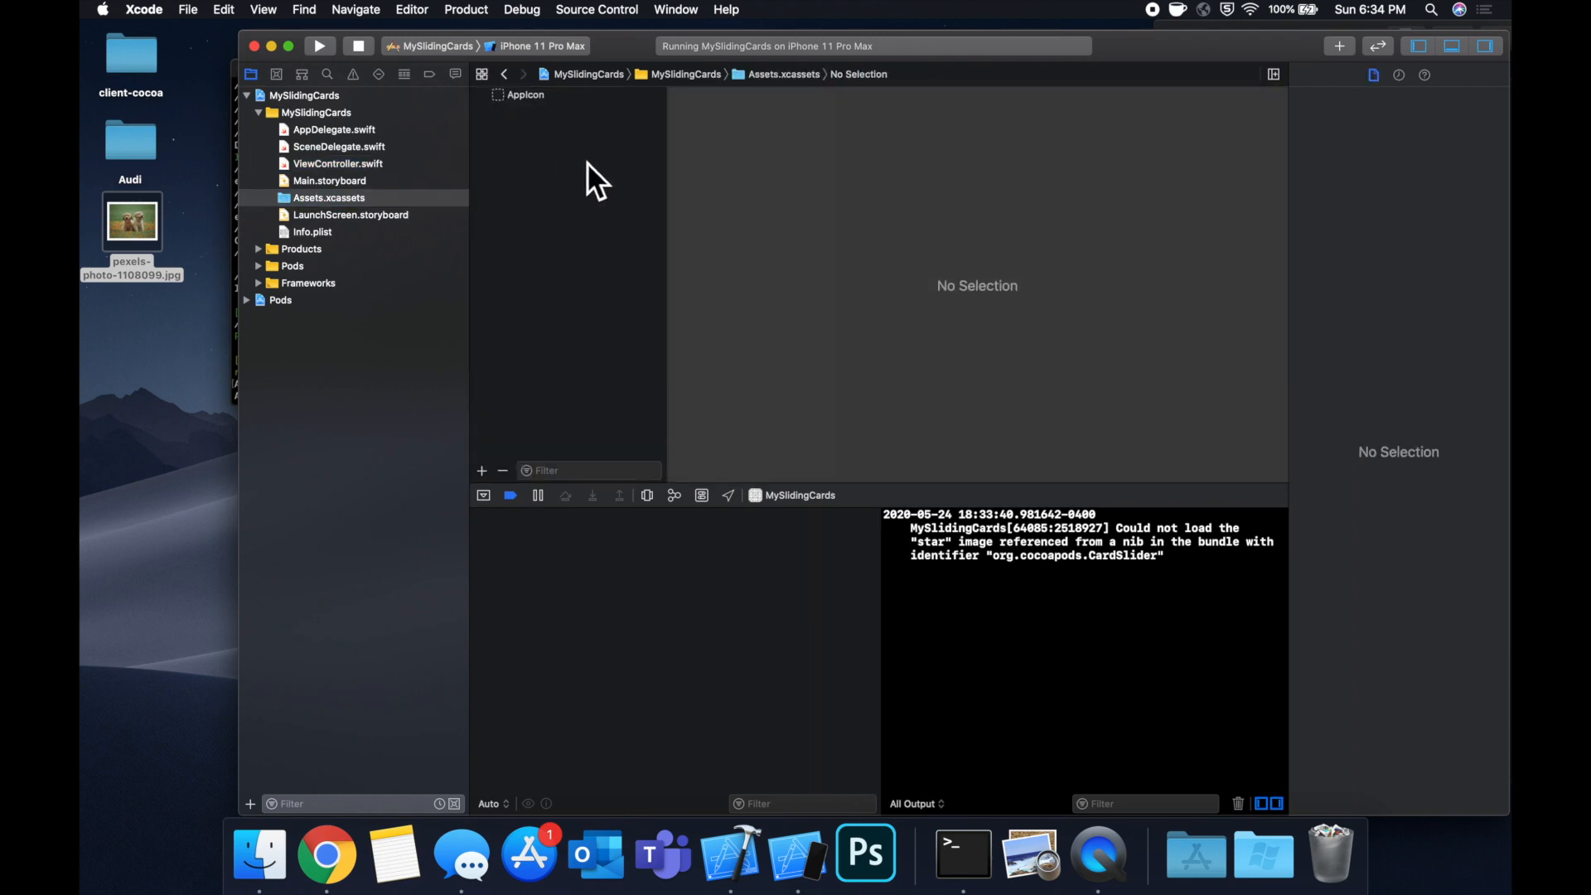
pyautogui.moveTo(643, 252)
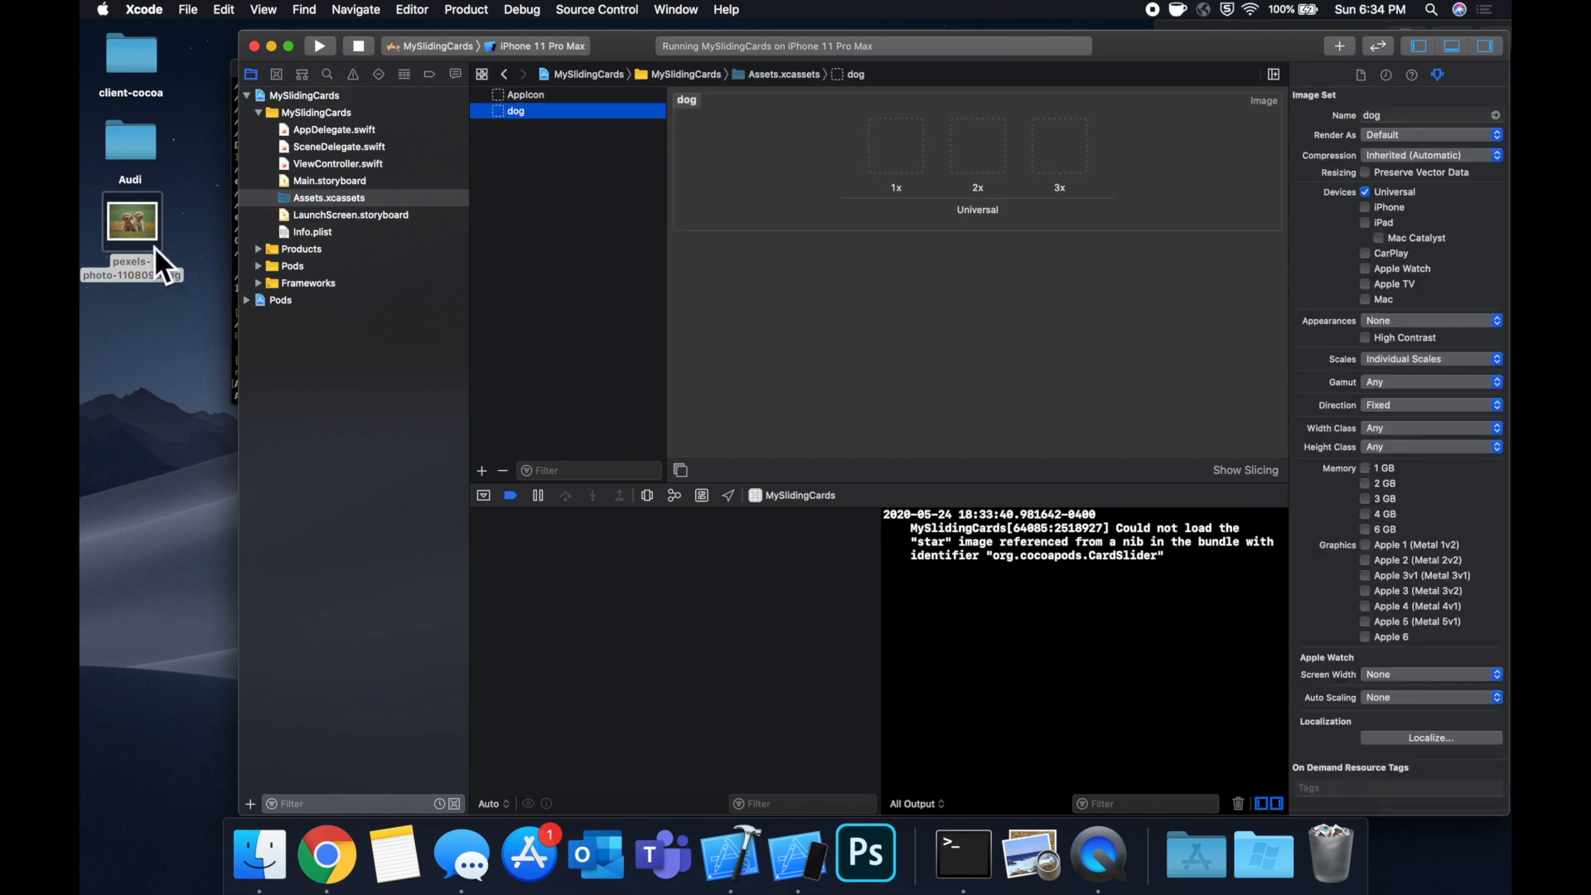
pyautogui.moveTo(130, 222); pyautogui.dragTo(895, 144)
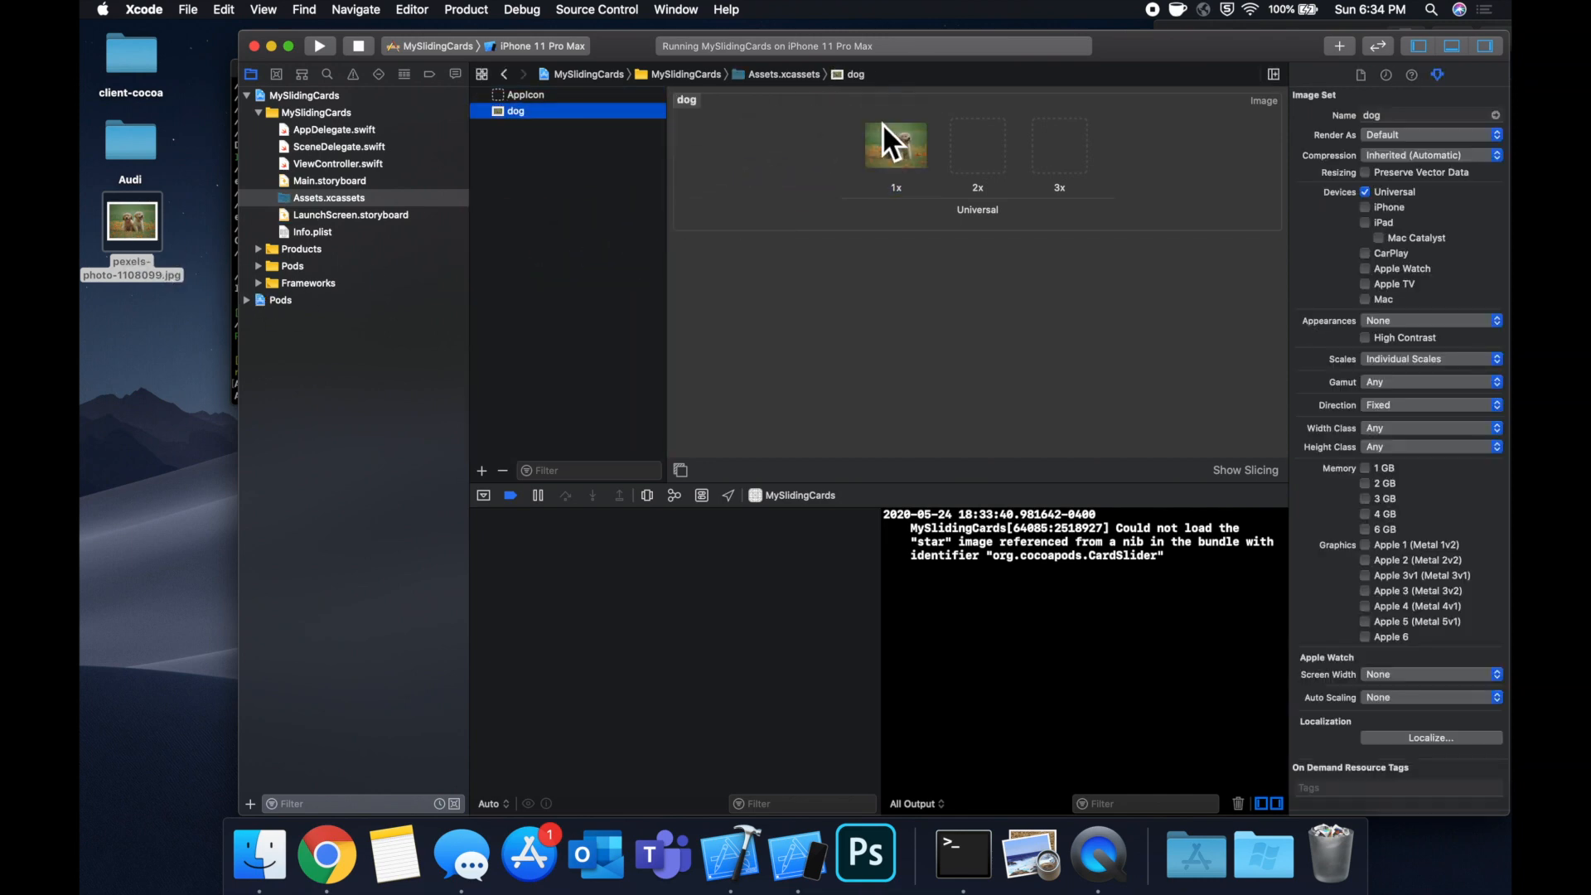
pyautogui.click(330, 181)
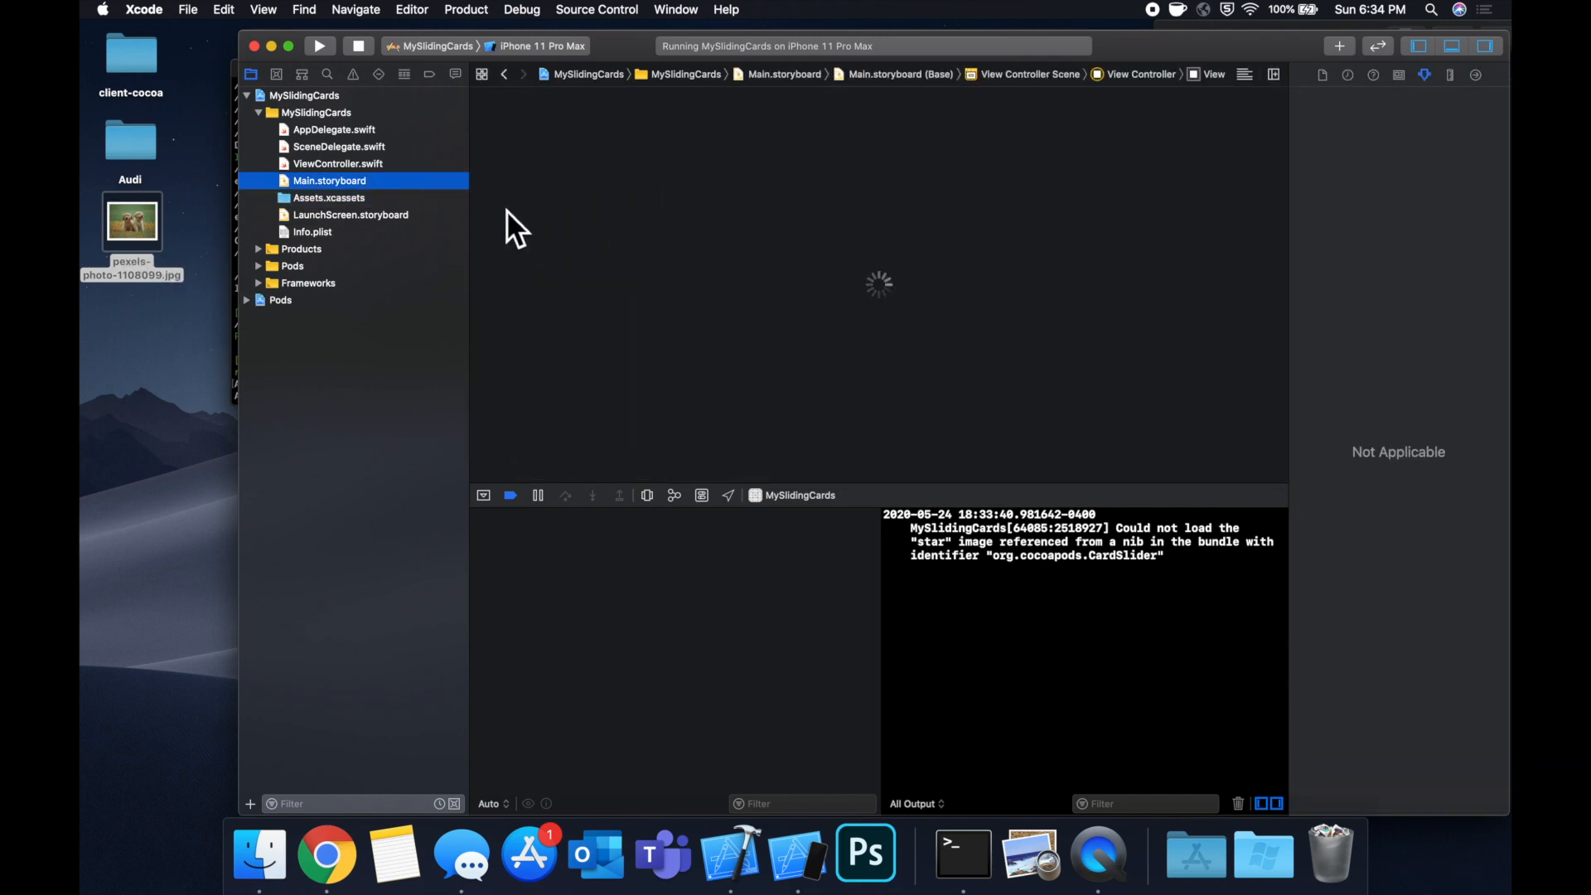
pyautogui.click(339, 163)
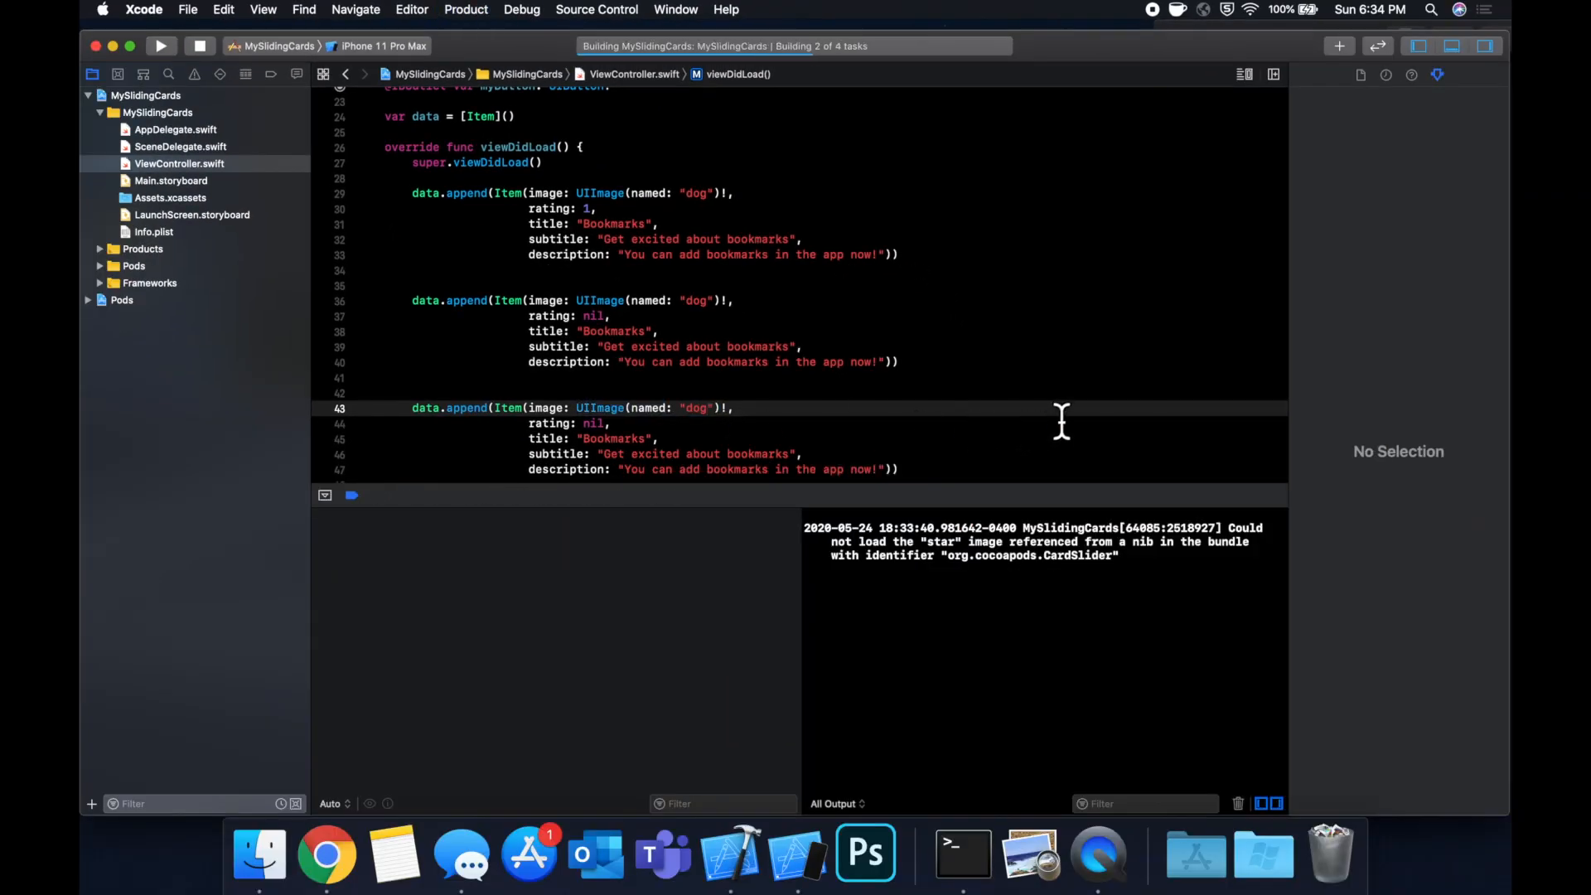
# Step: Relaunch MySlidingCards in Simulator to see the Bookmarks card with the puppy photo
pyautogui.click(160, 46)
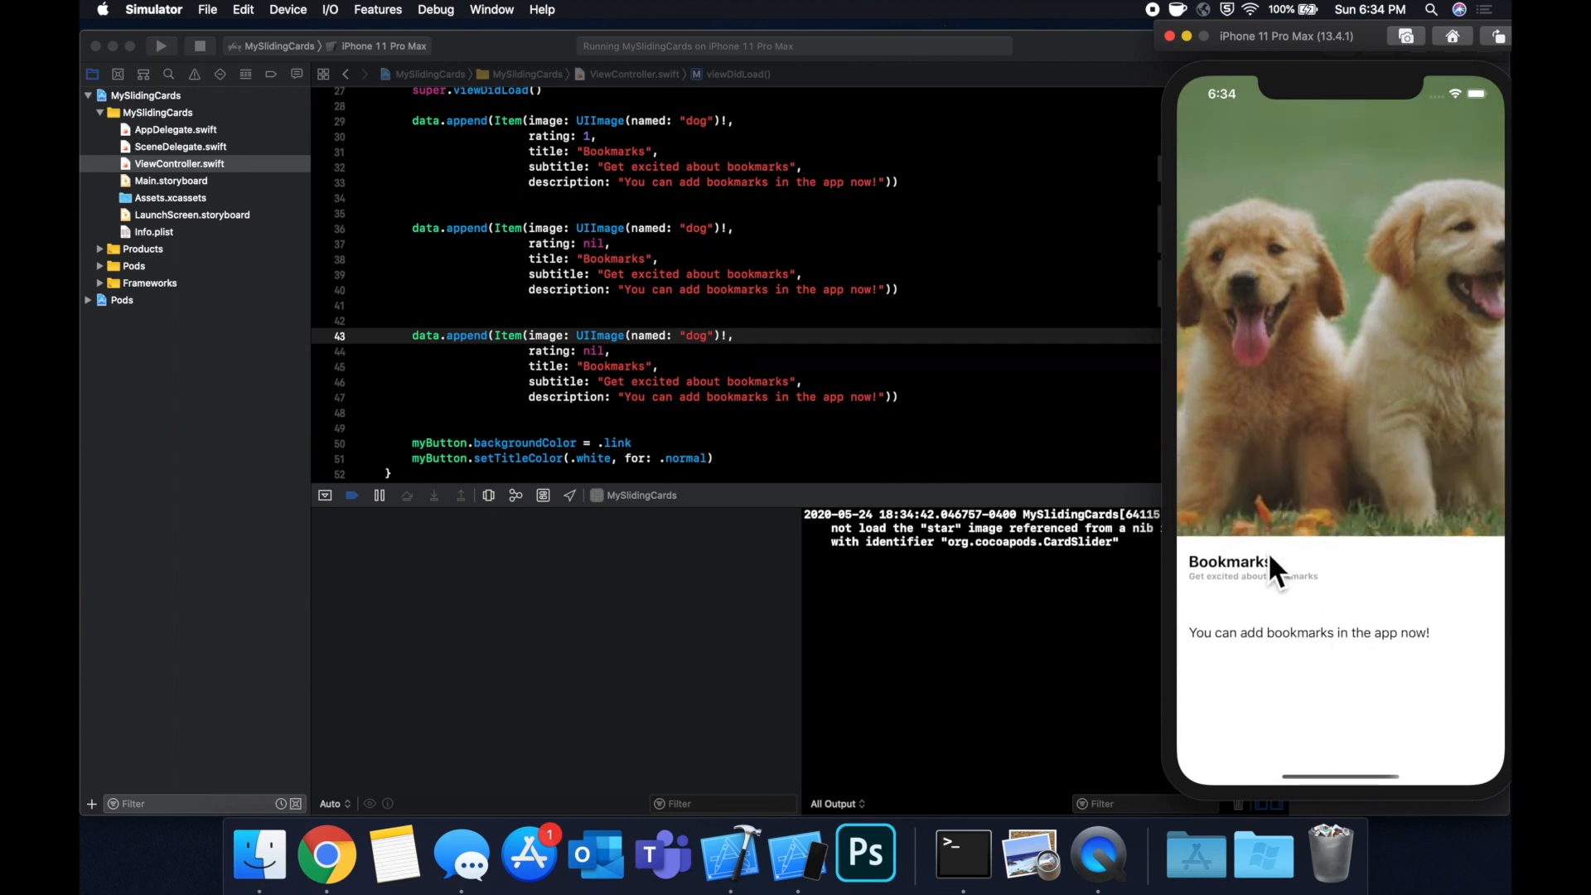
pyautogui.moveTo(1375, 424)
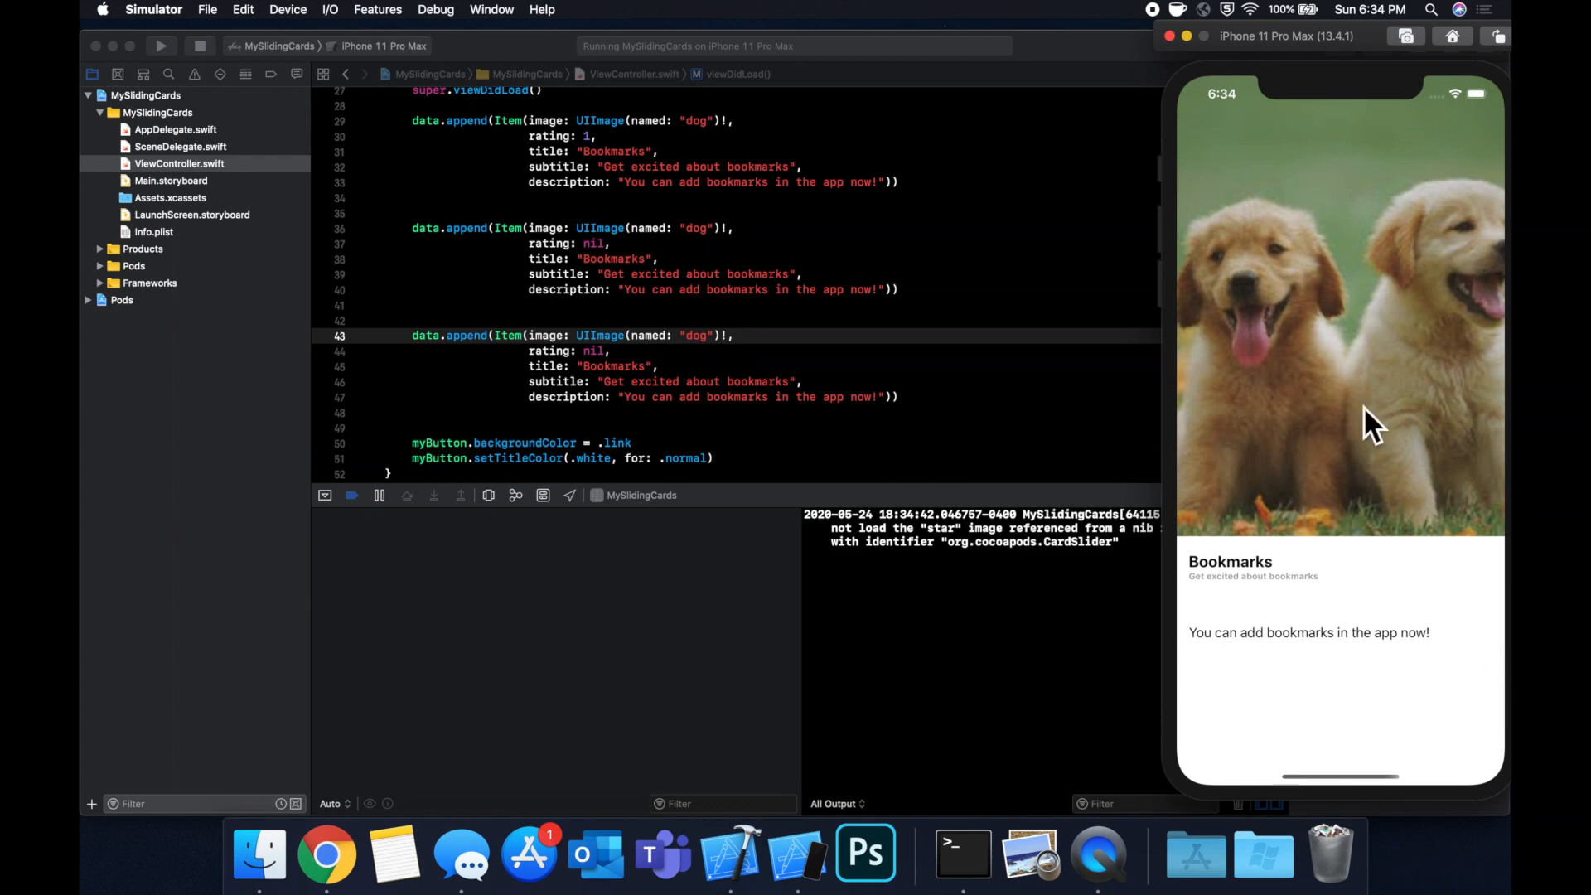
pyautogui.moveTo(1334, 391)
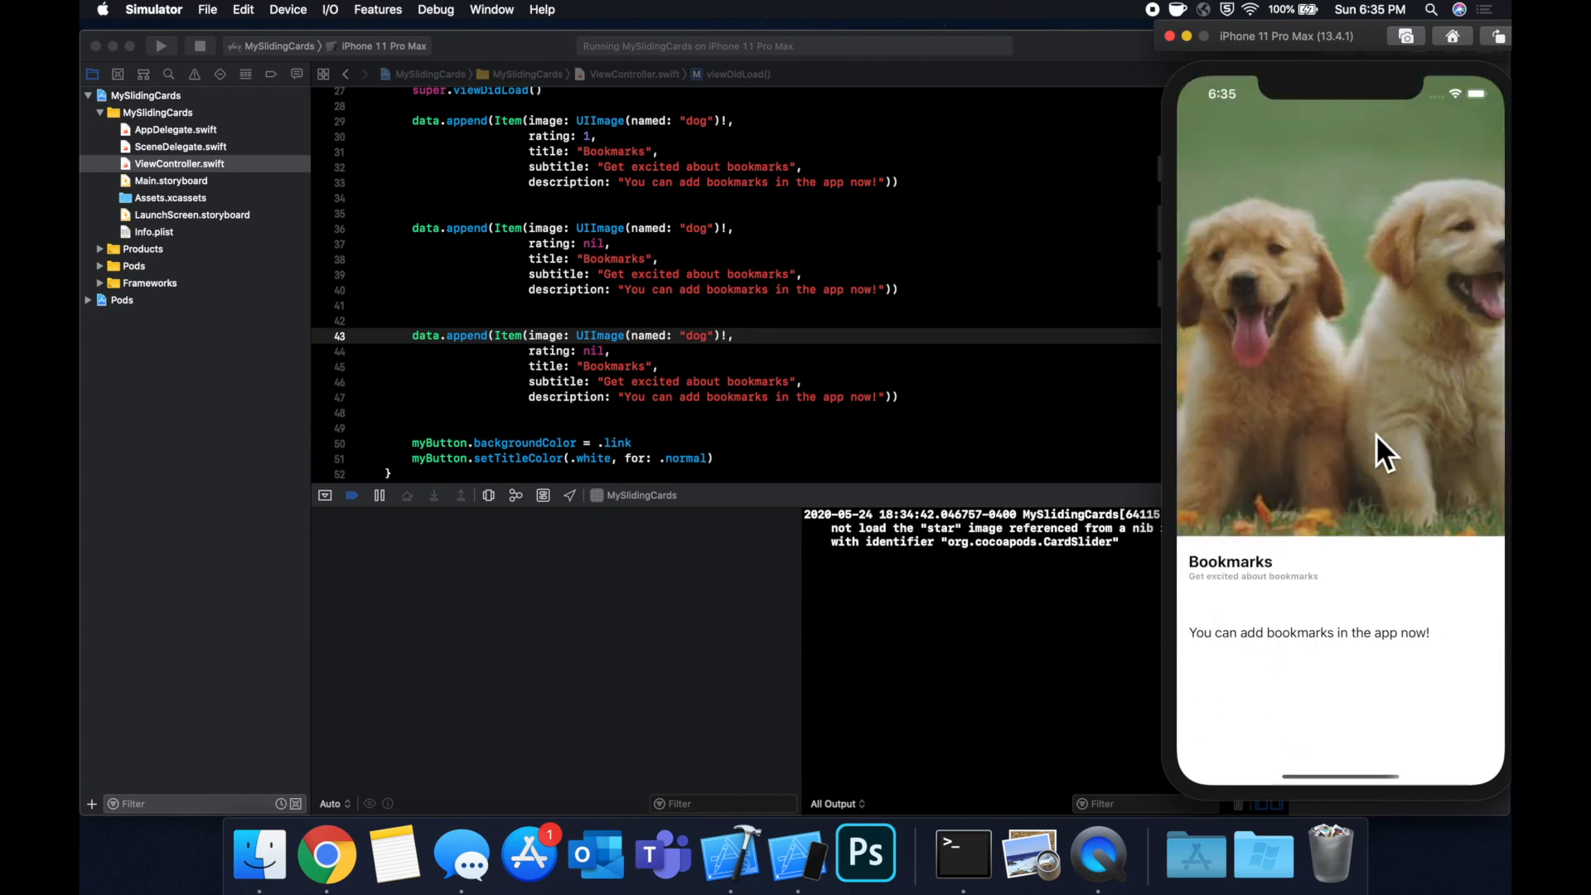
pyautogui.moveTo(1245, 711)
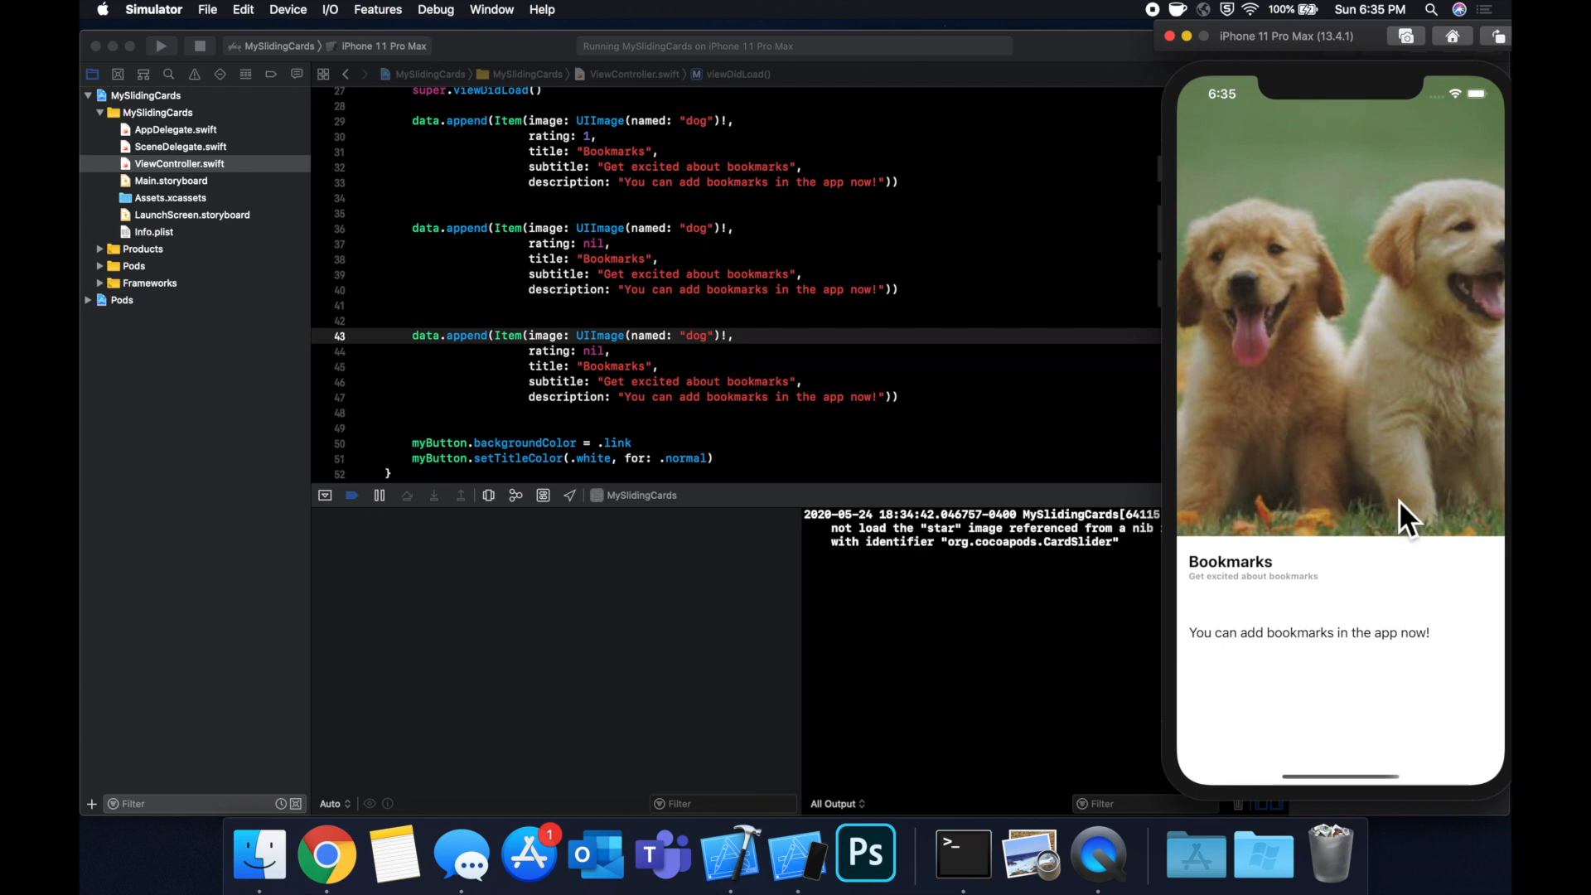
pyautogui.moveTo(1387, 457)
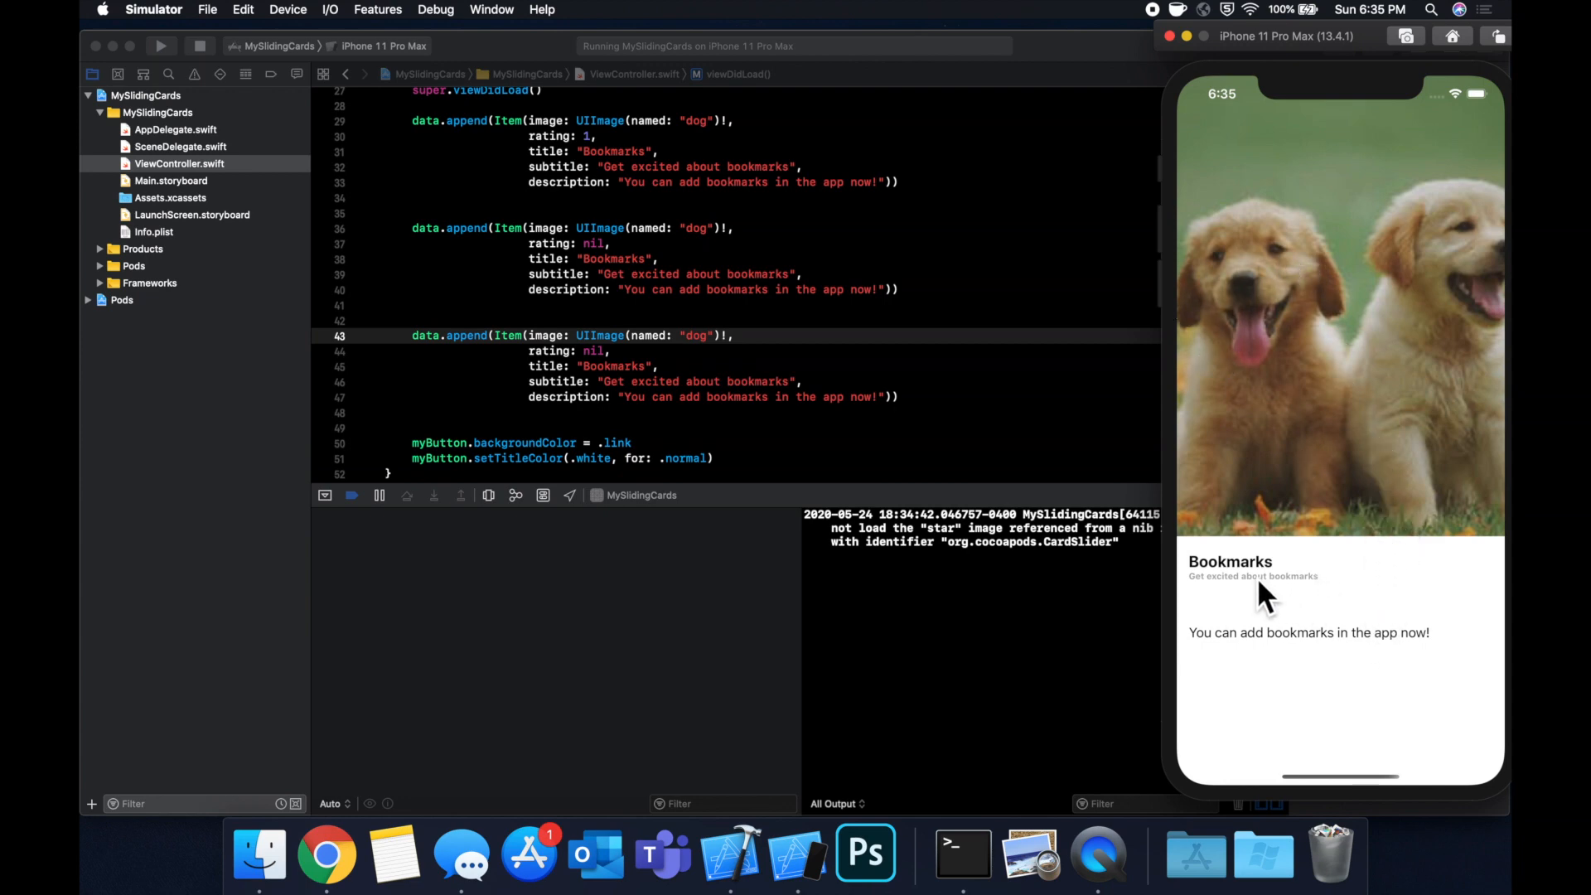
pyautogui.moveTo(1441, 679)
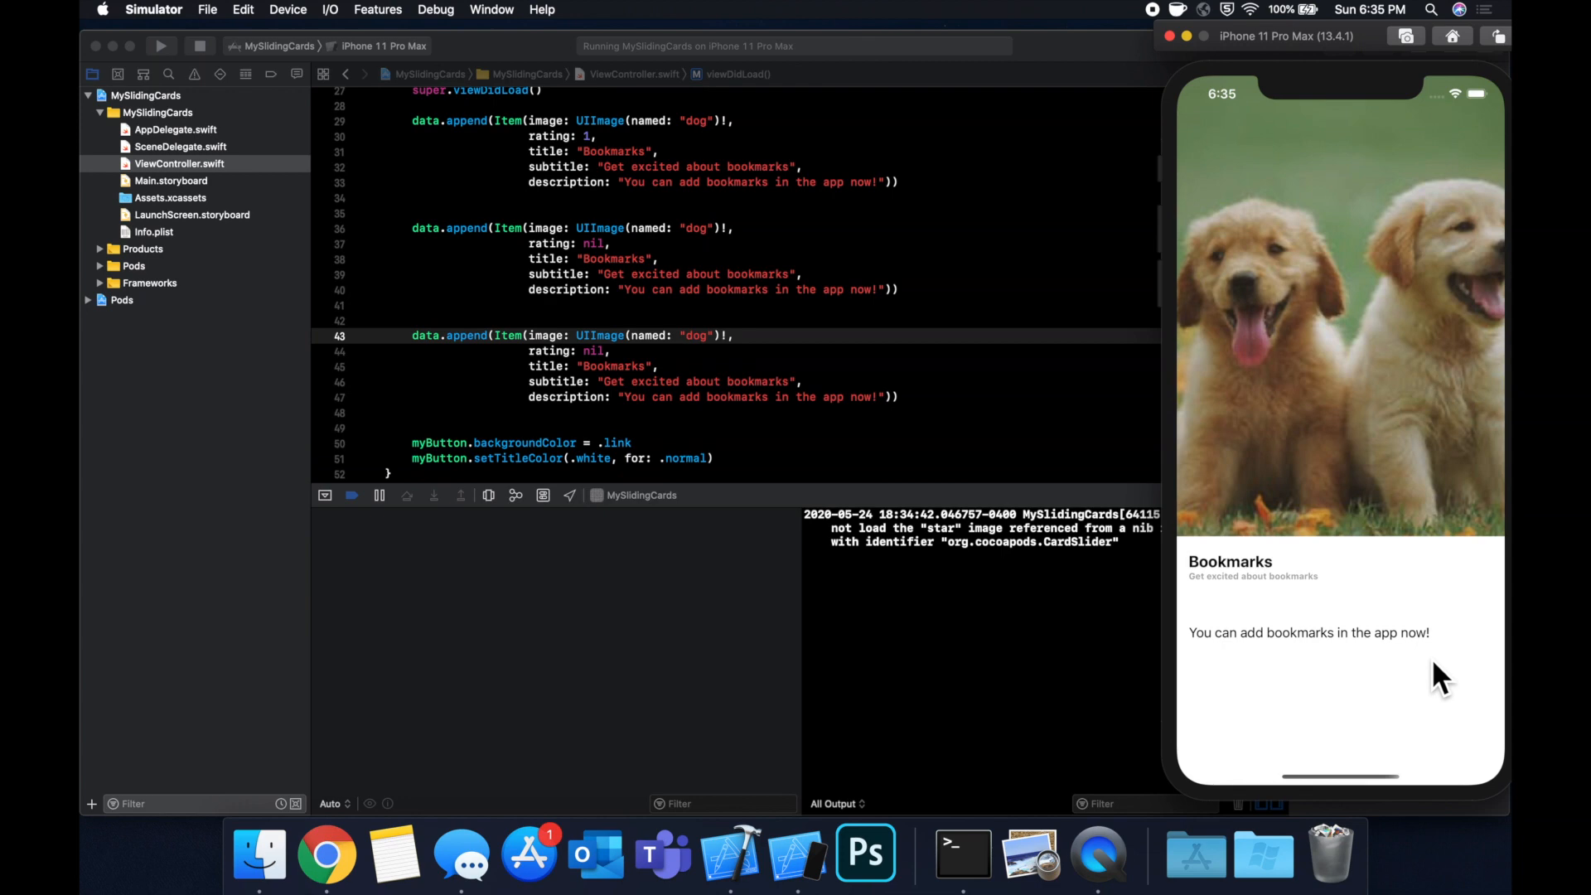